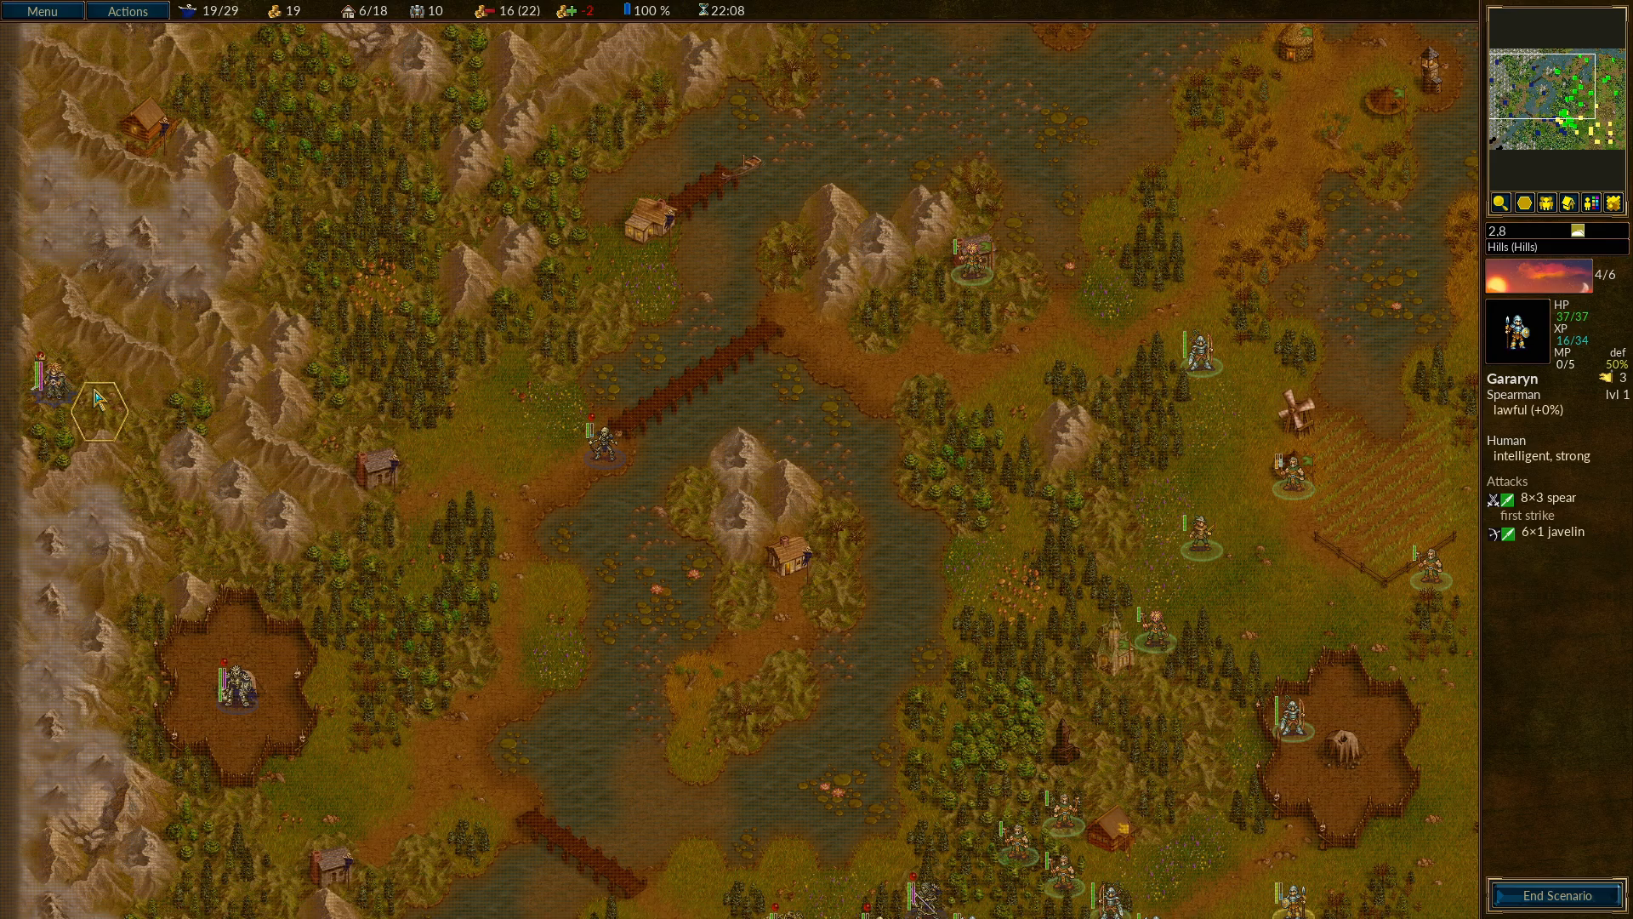
End the scenario and page through the story passages up to Malin's refuge in a frontier village.
click(235, 663)
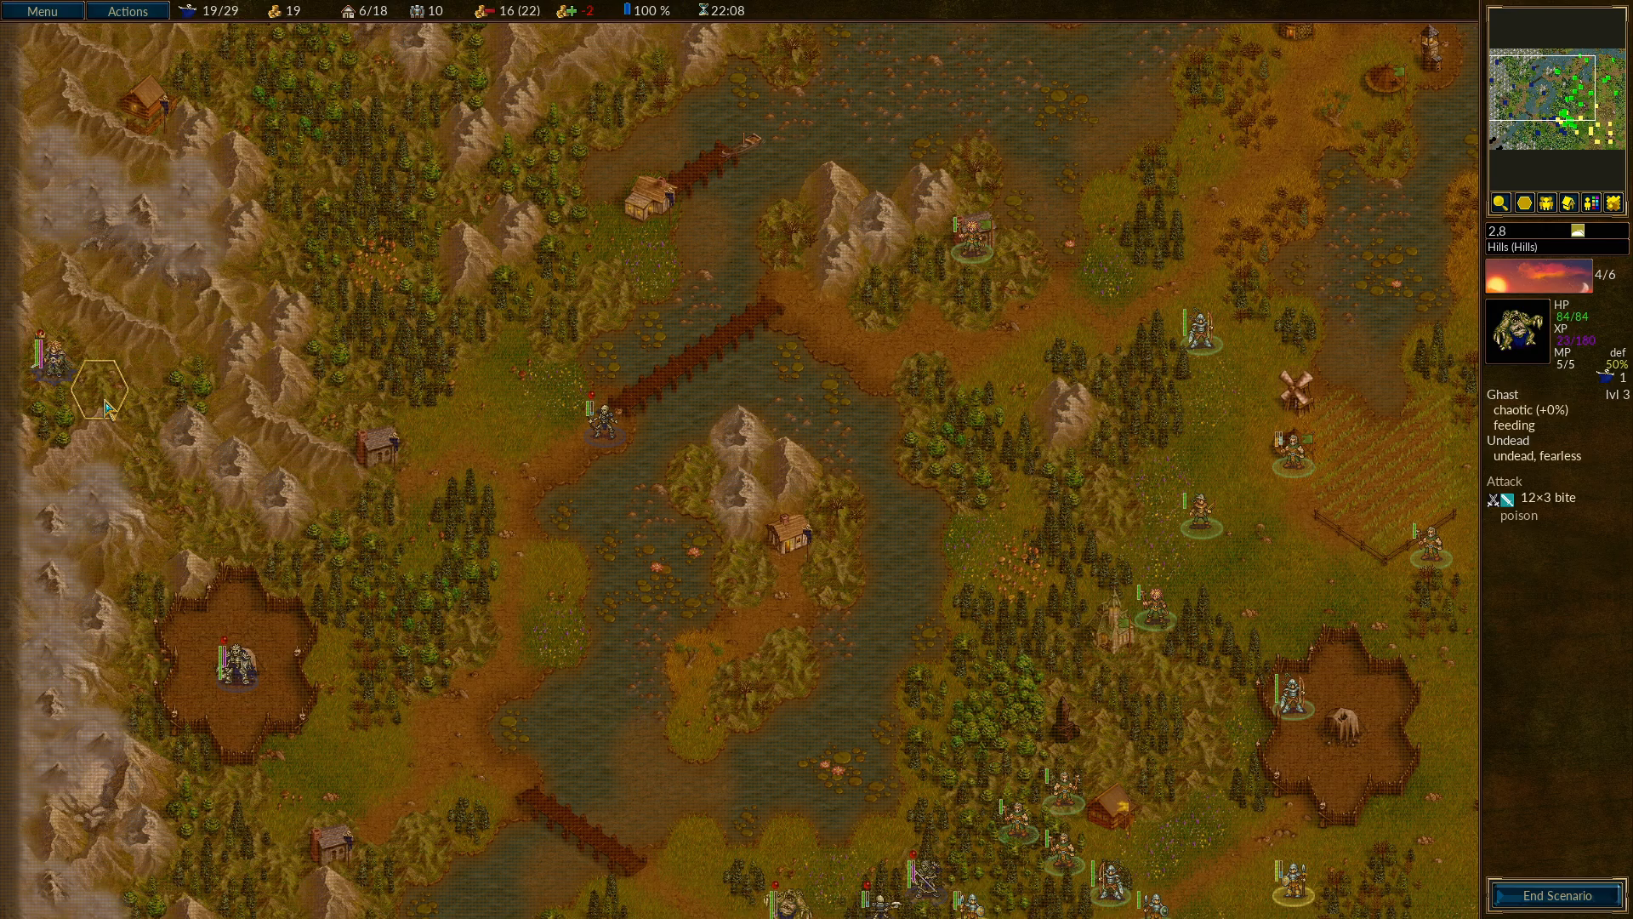
mouse_move(613, 499)
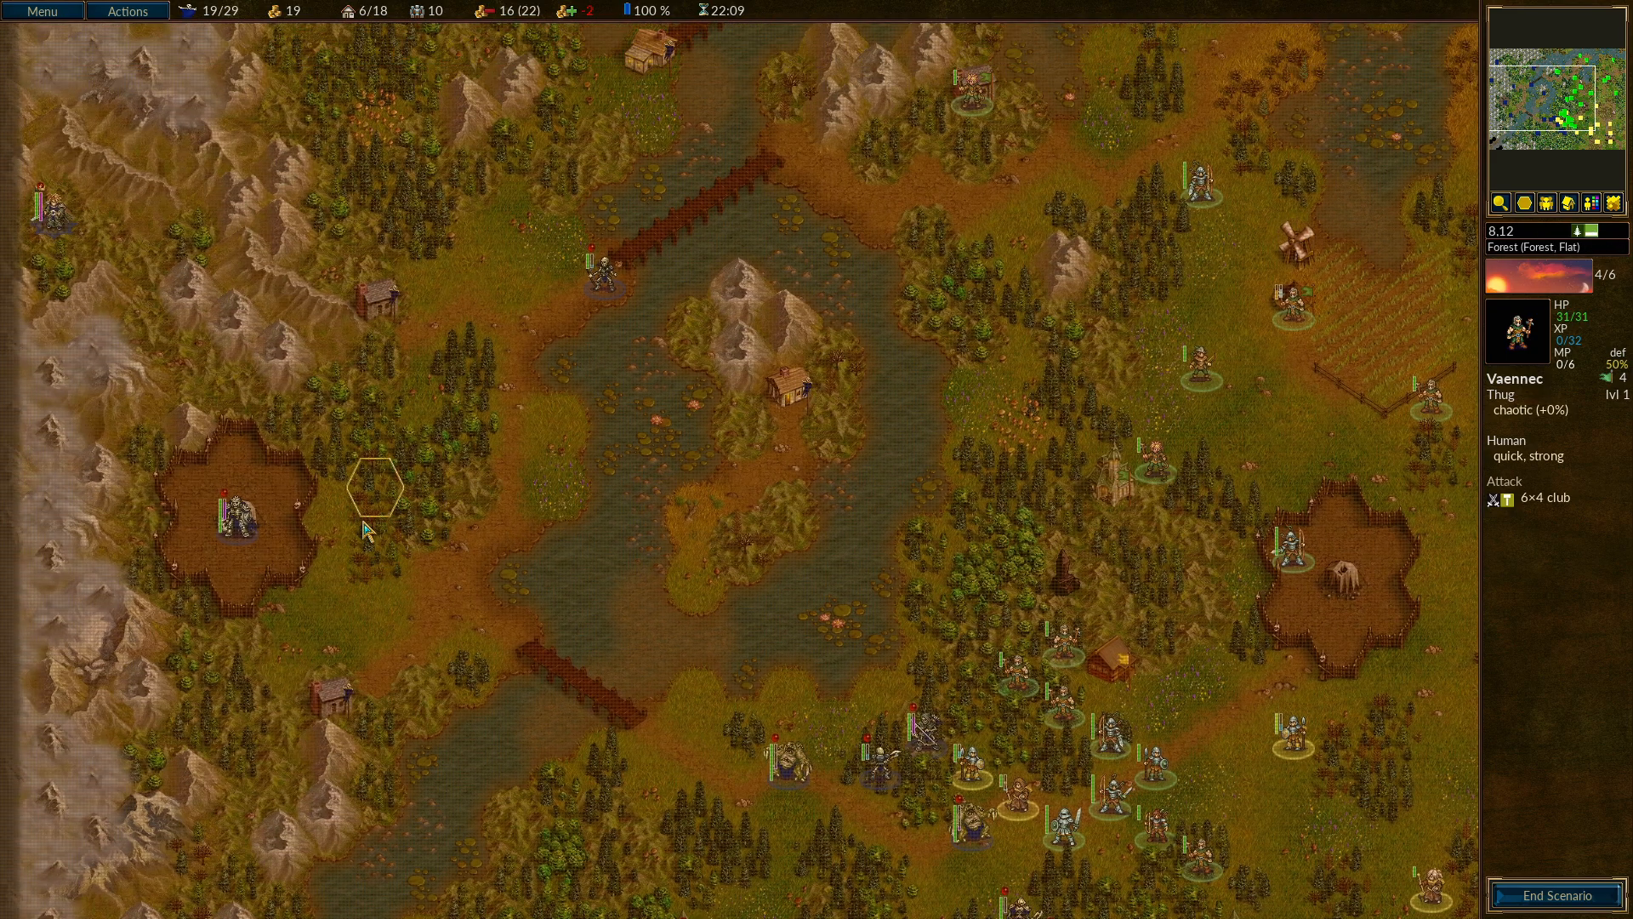
mouse_move(335, 532)
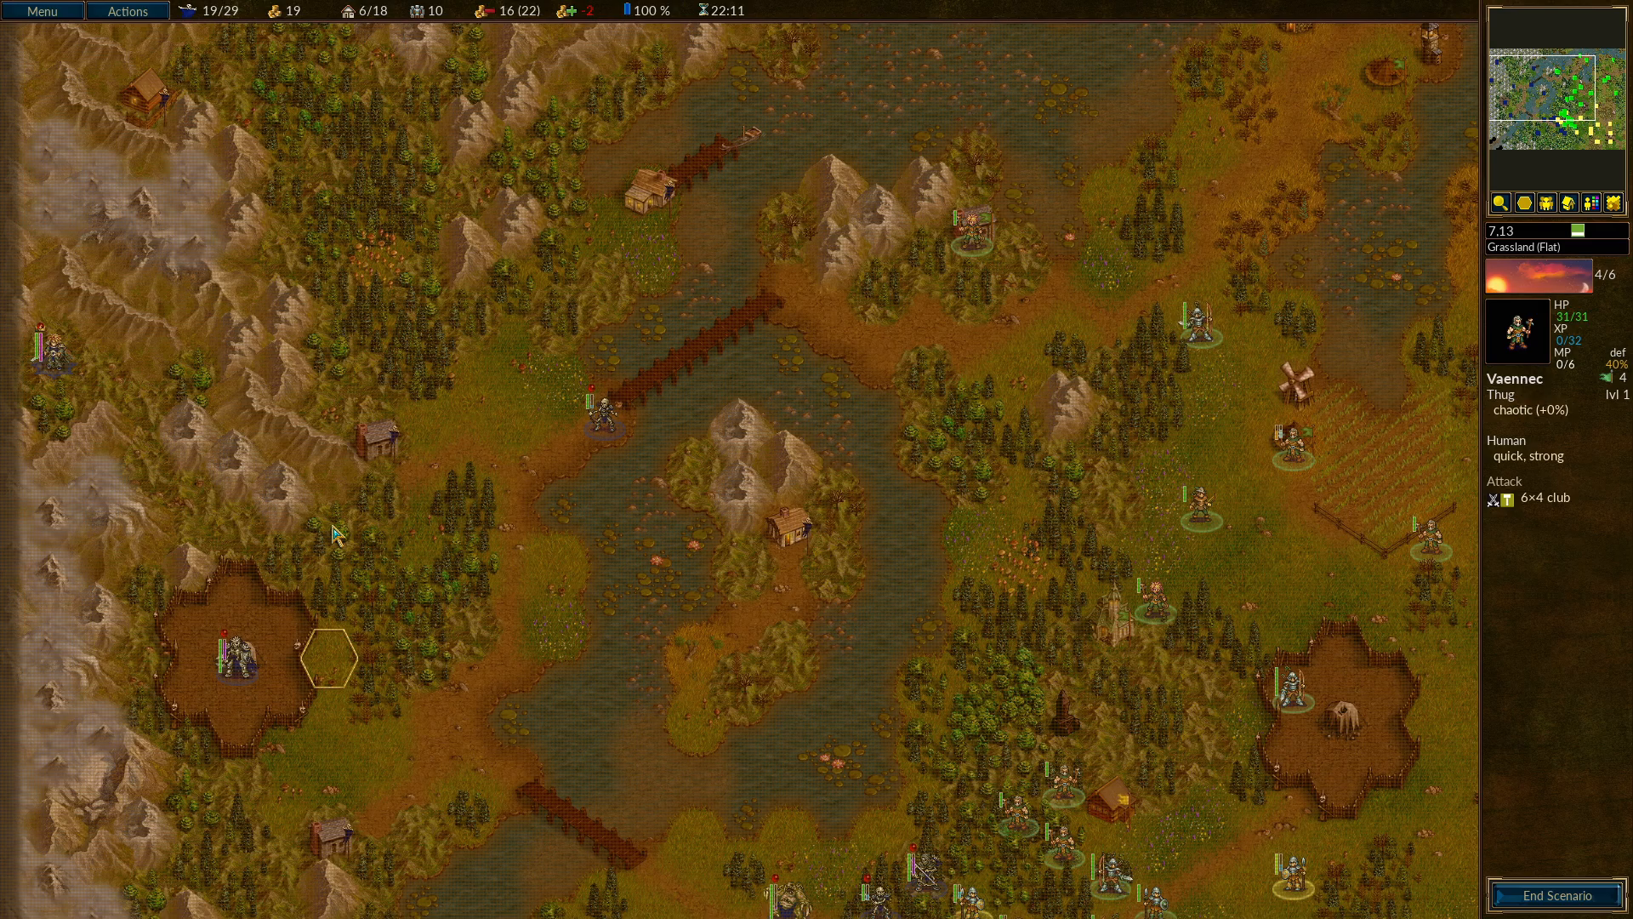
mouse_move(141, 411)
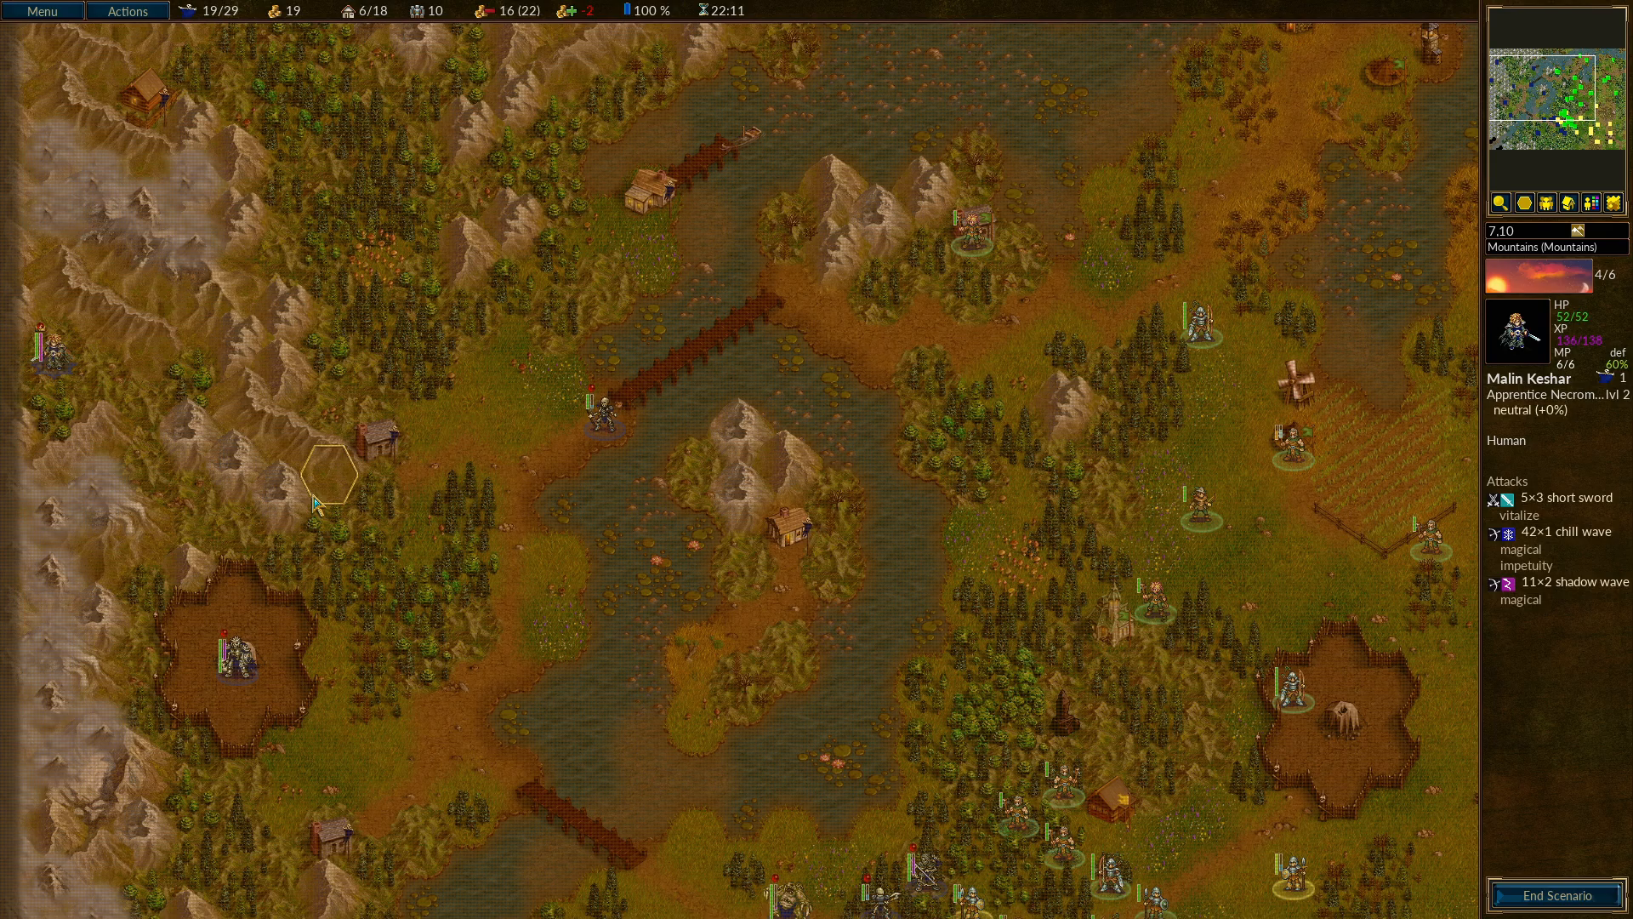
mouse_move(427, 558)
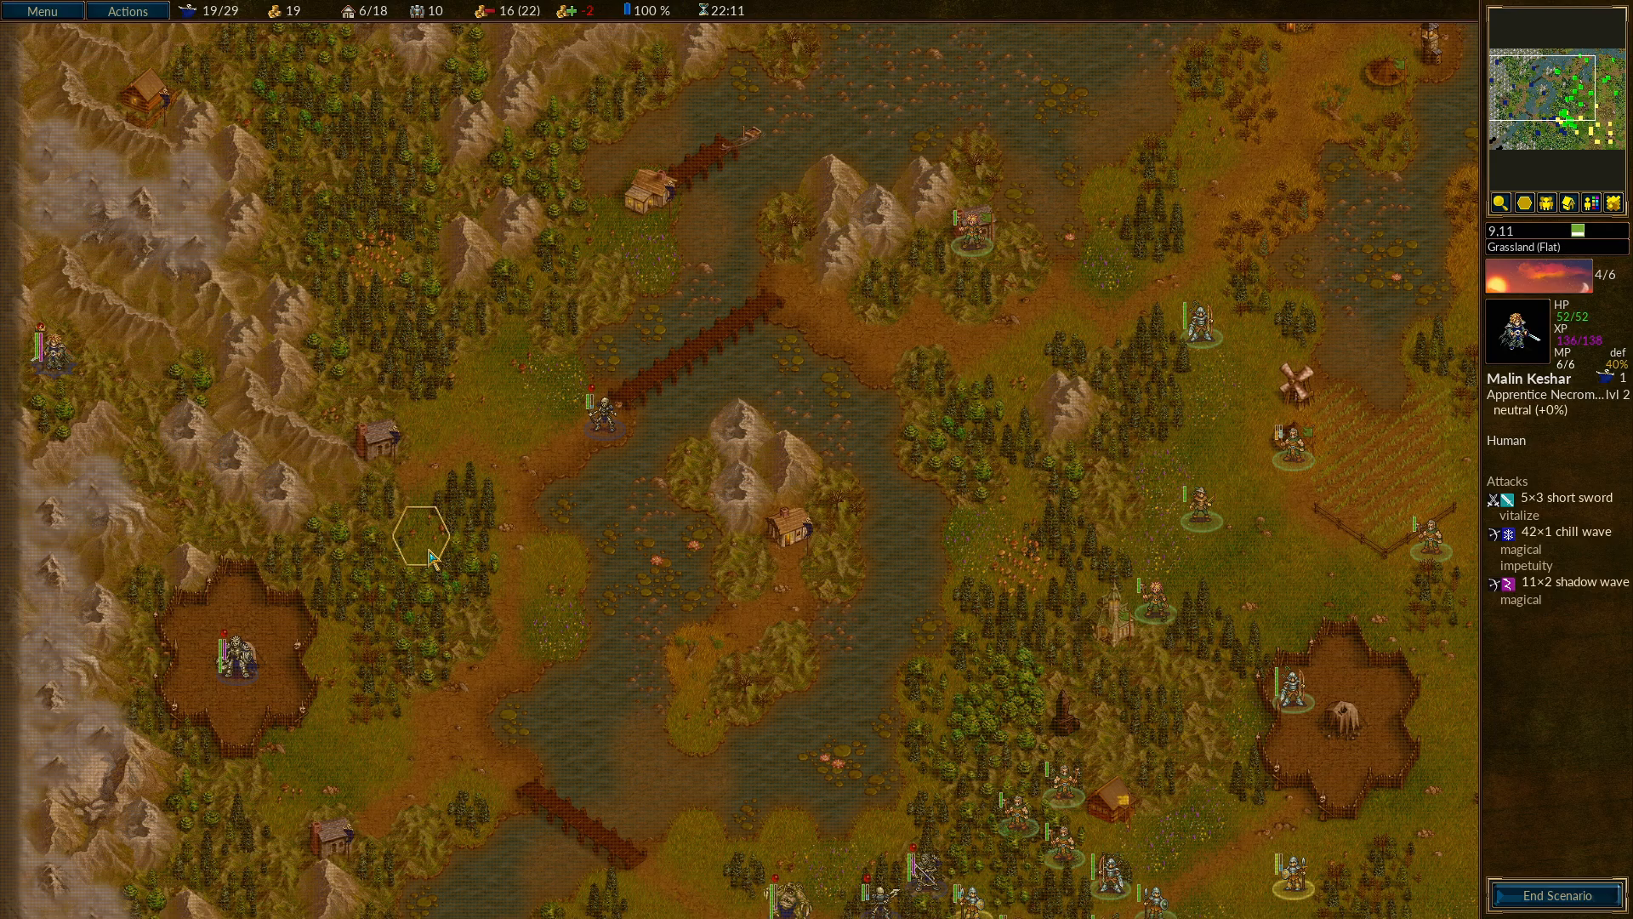
mouse_move(692, 599)
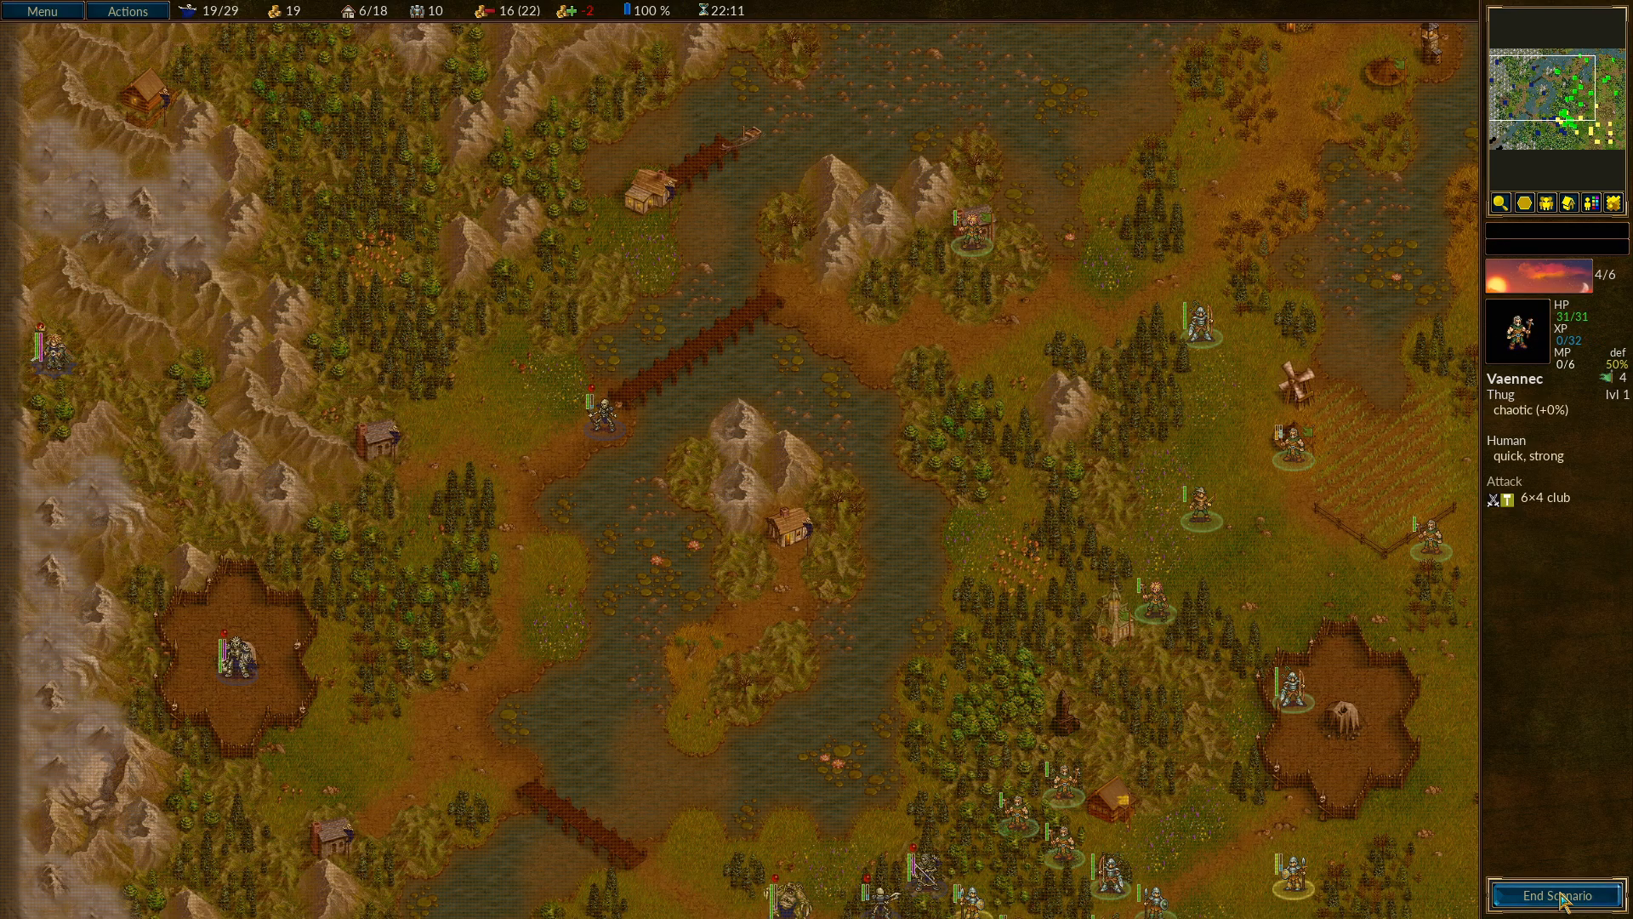
click(1557, 895)
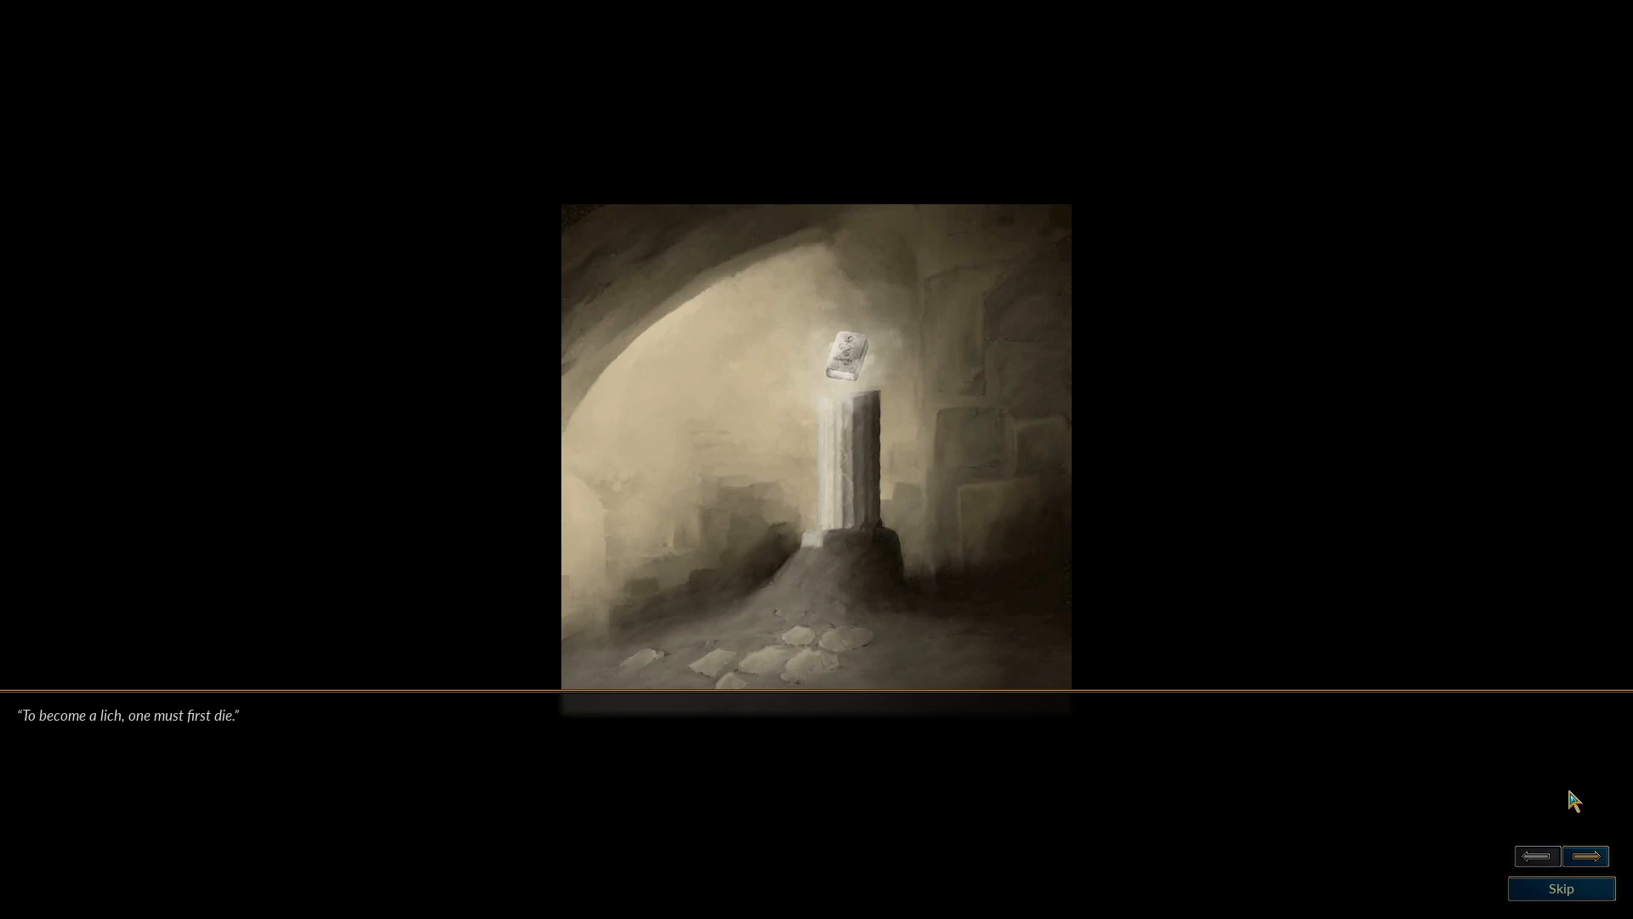
click(1584, 856)
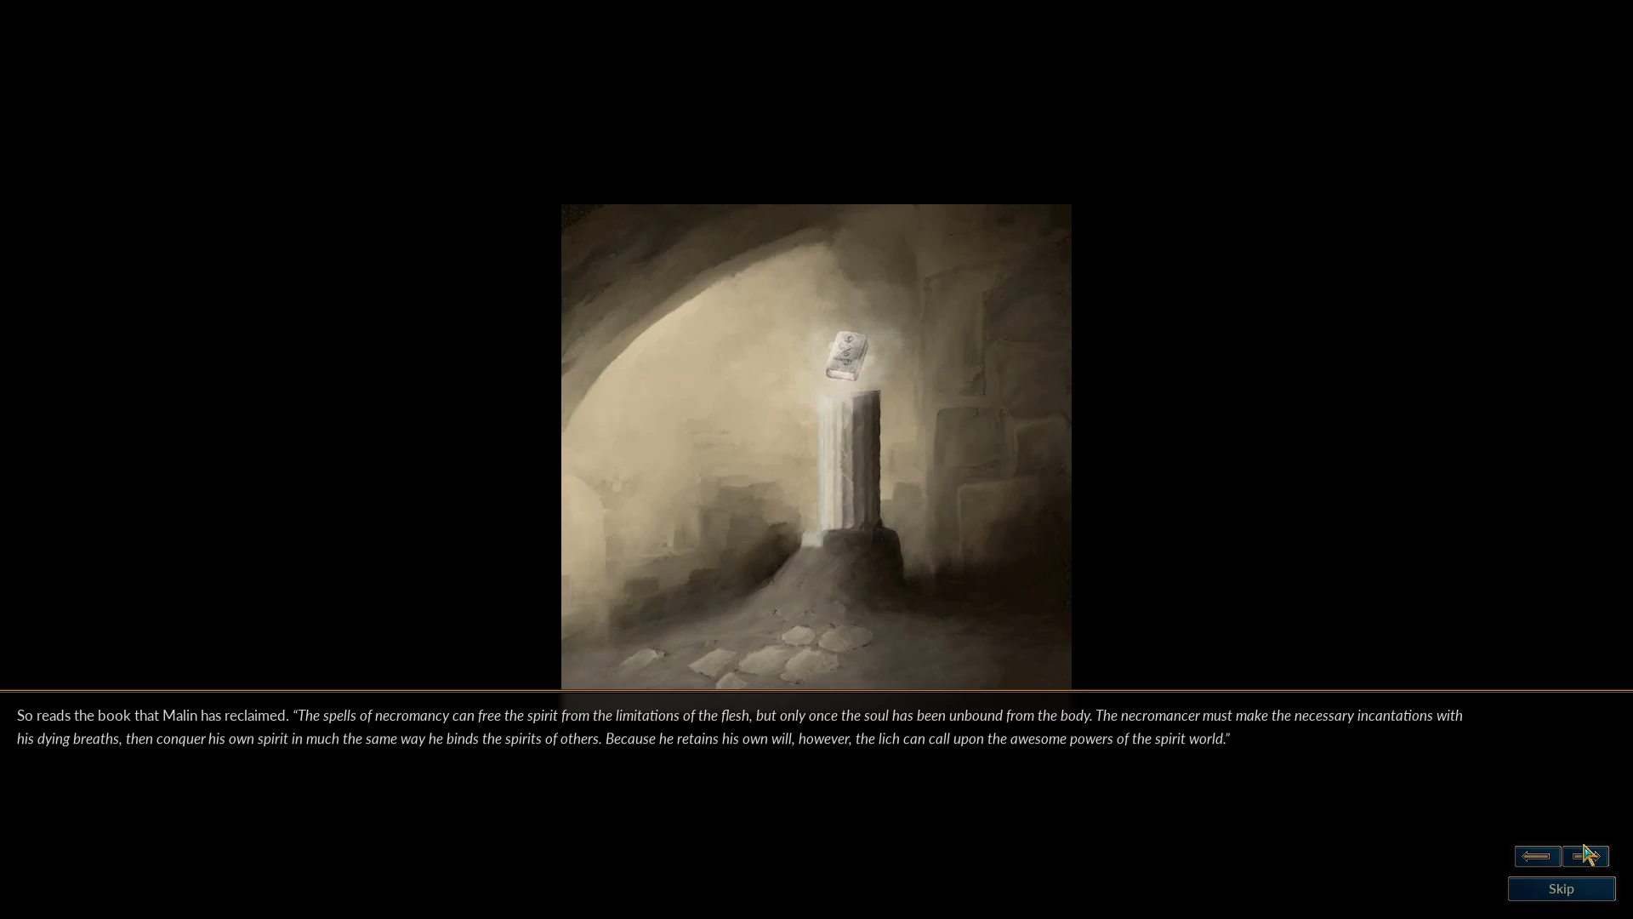
mouse_move(1487, 822)
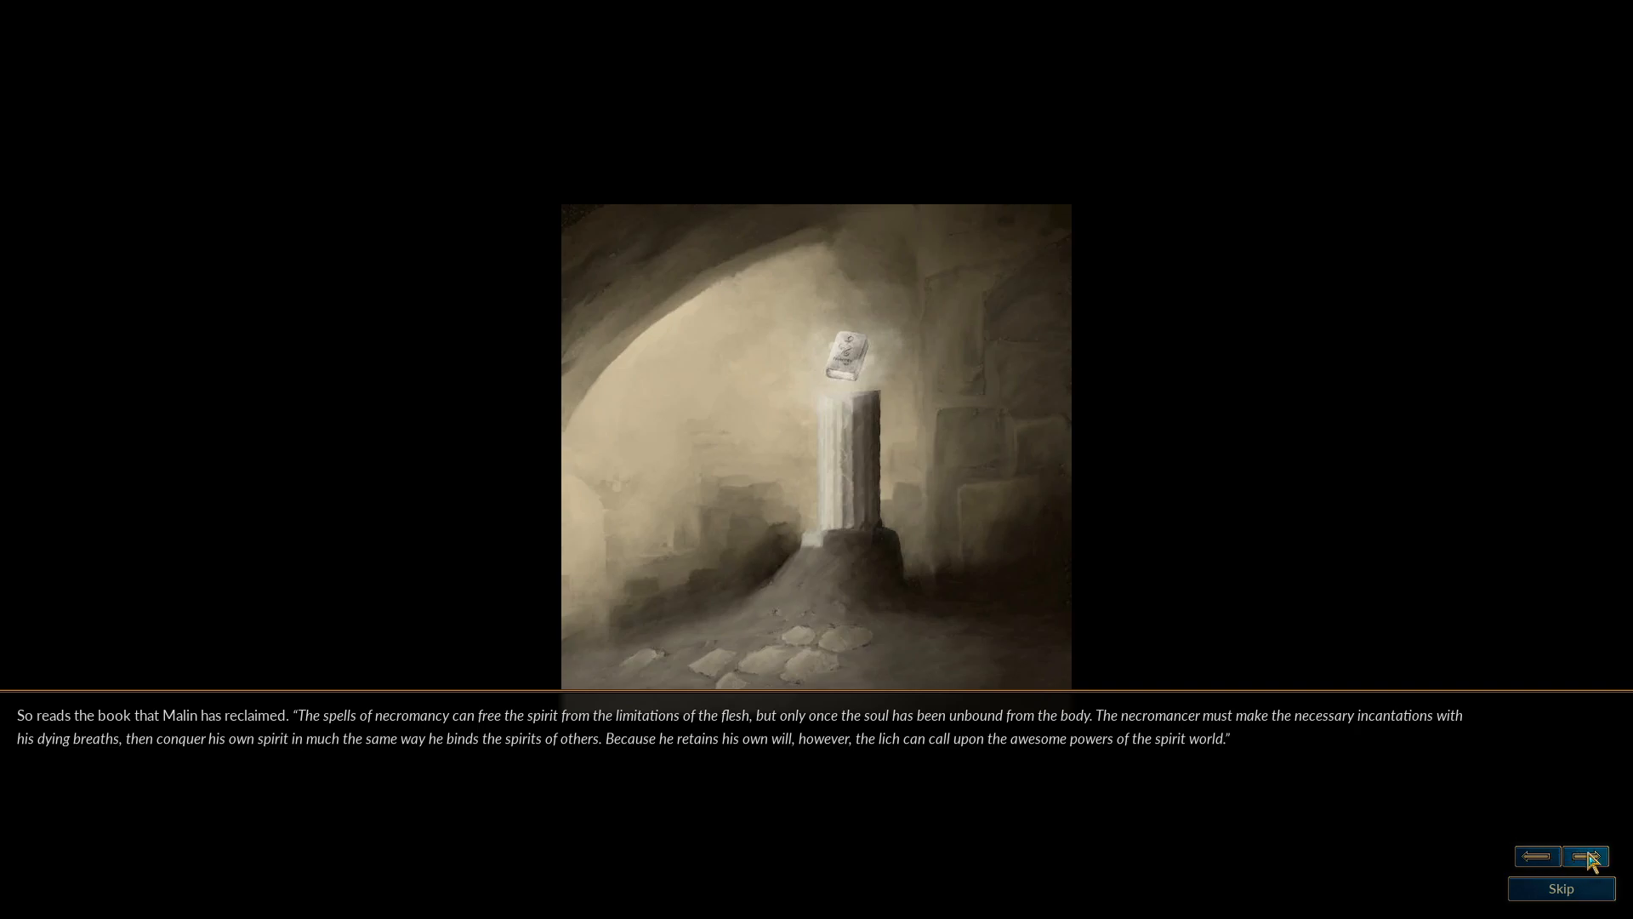
click(1584, 856)
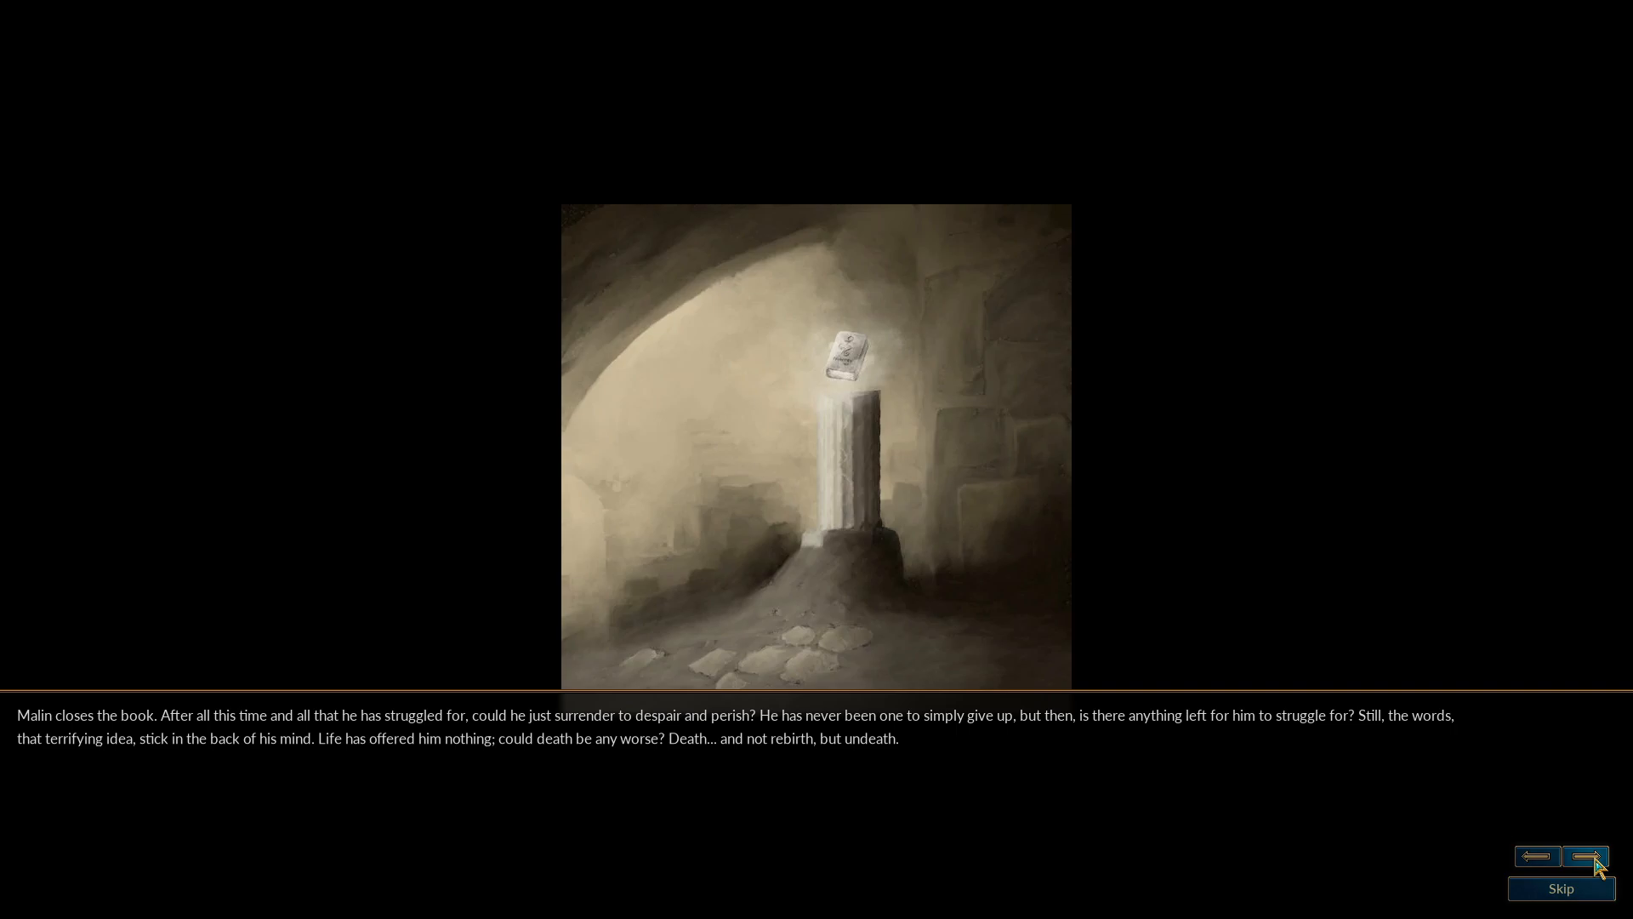
mouse_move(1602, 869)
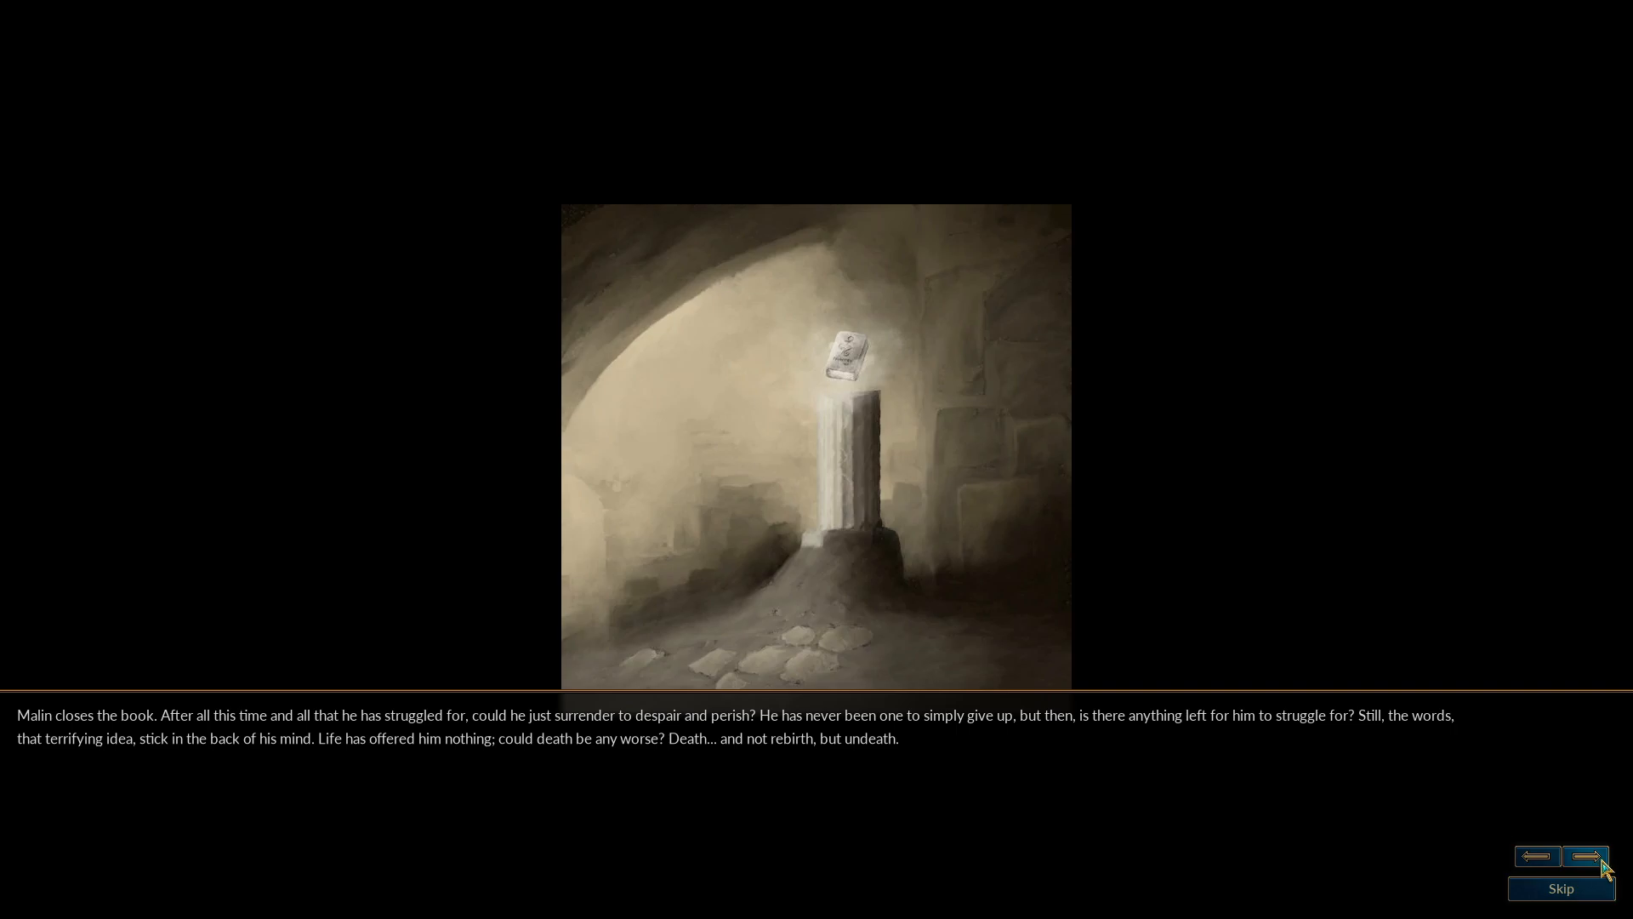
click(1584, 855)
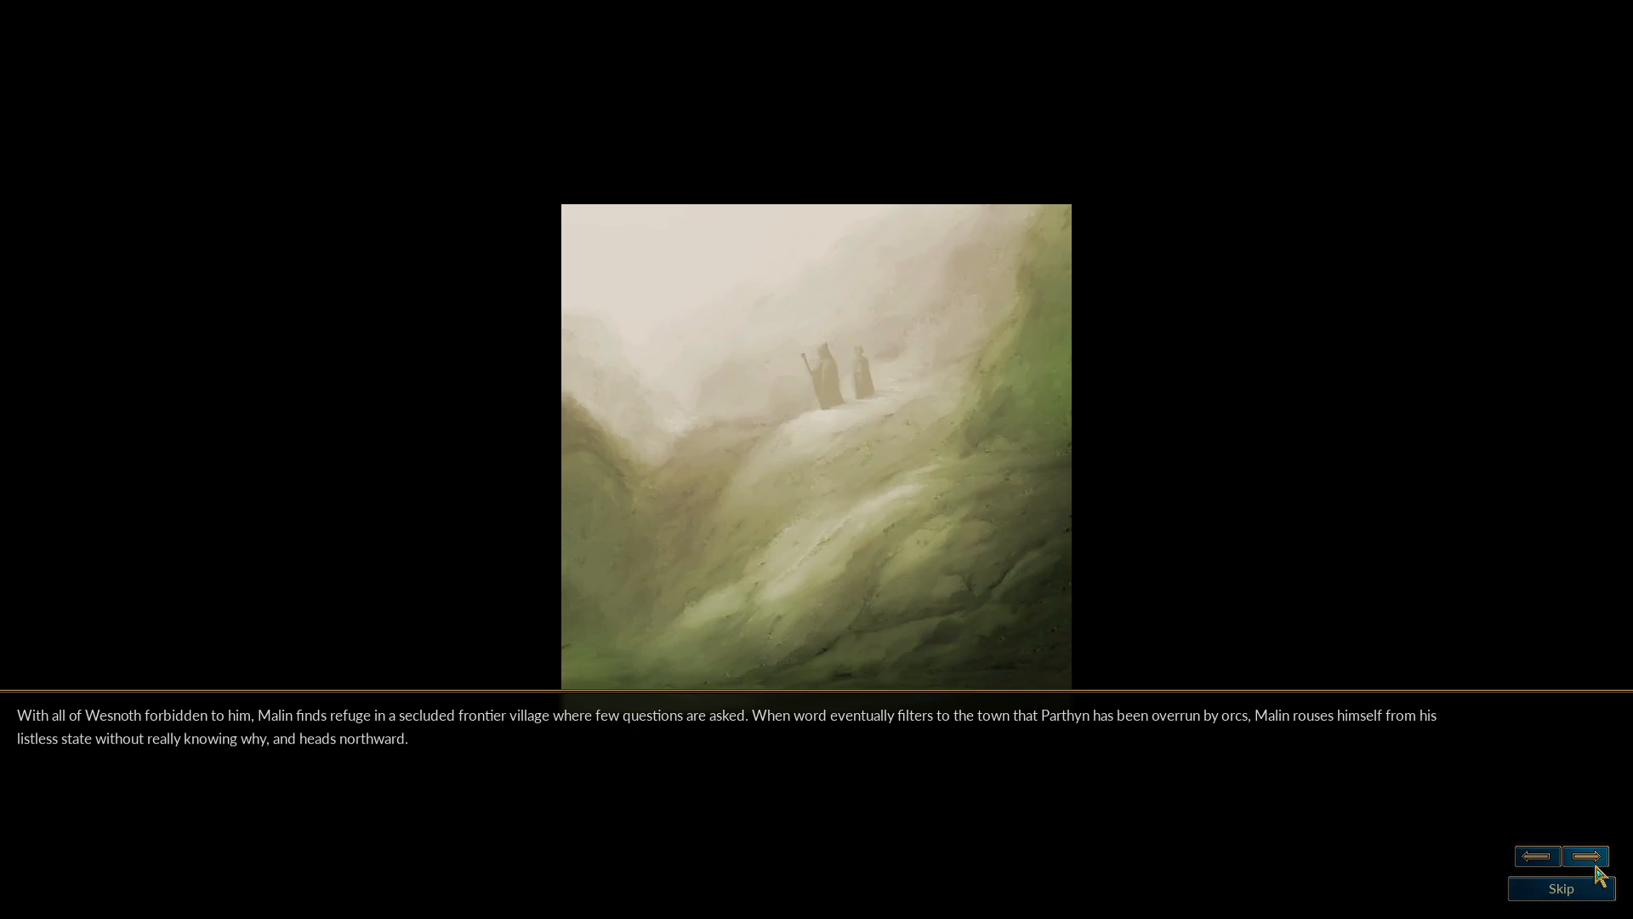
Advance through the remaining story passages until the Descent into Darkness campaign map appears.
click(1584, 856)
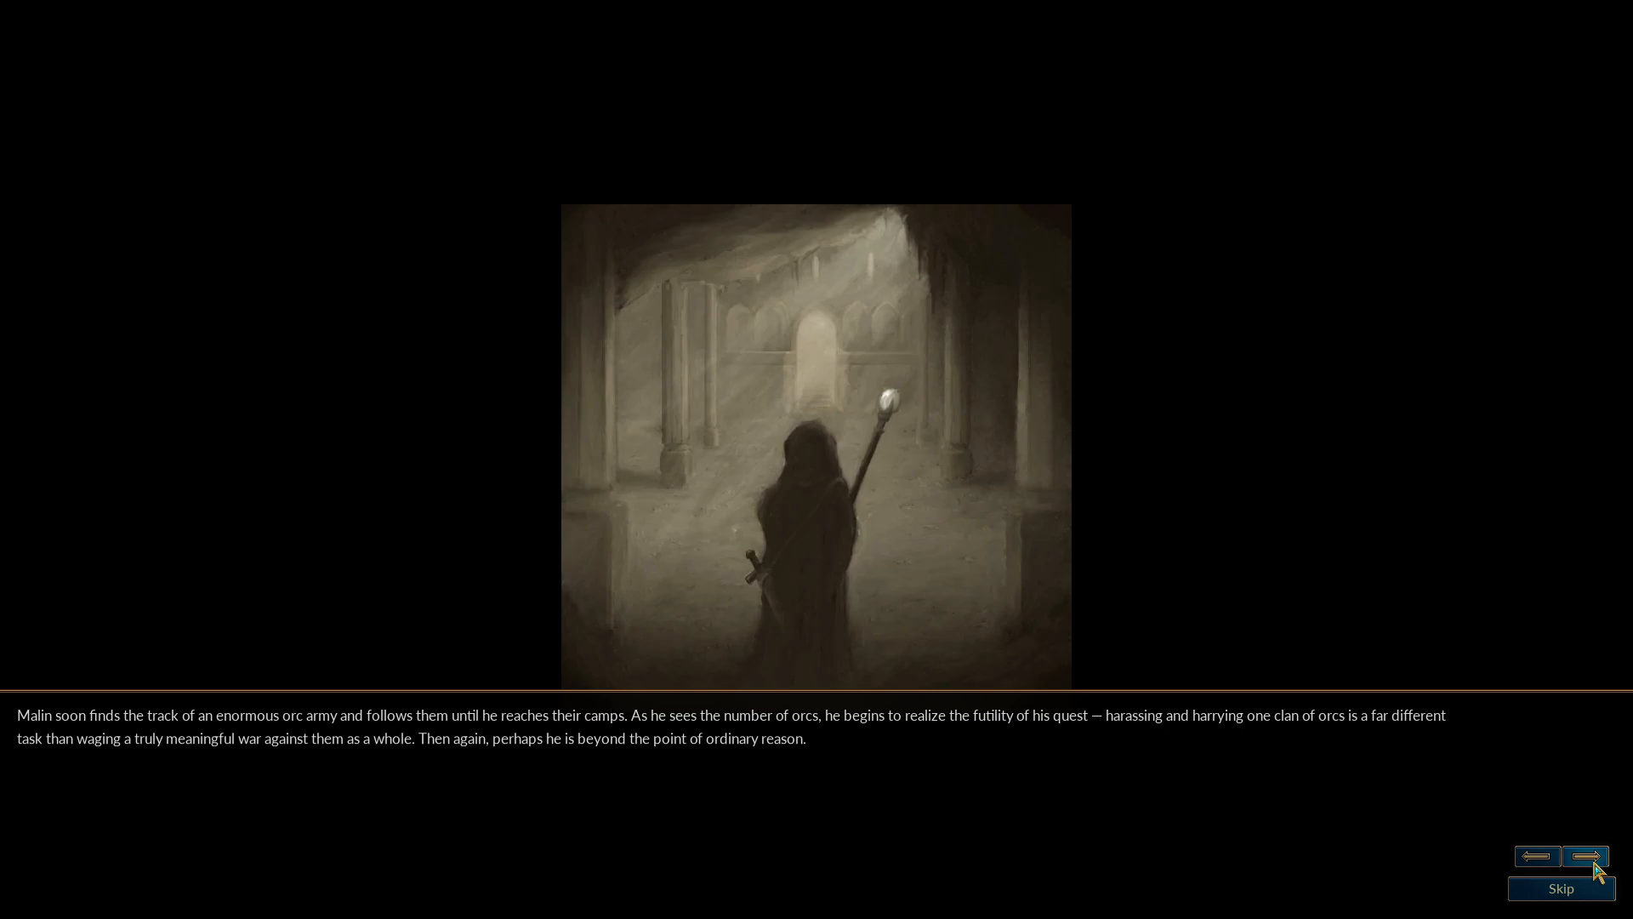
click(1586, 855)
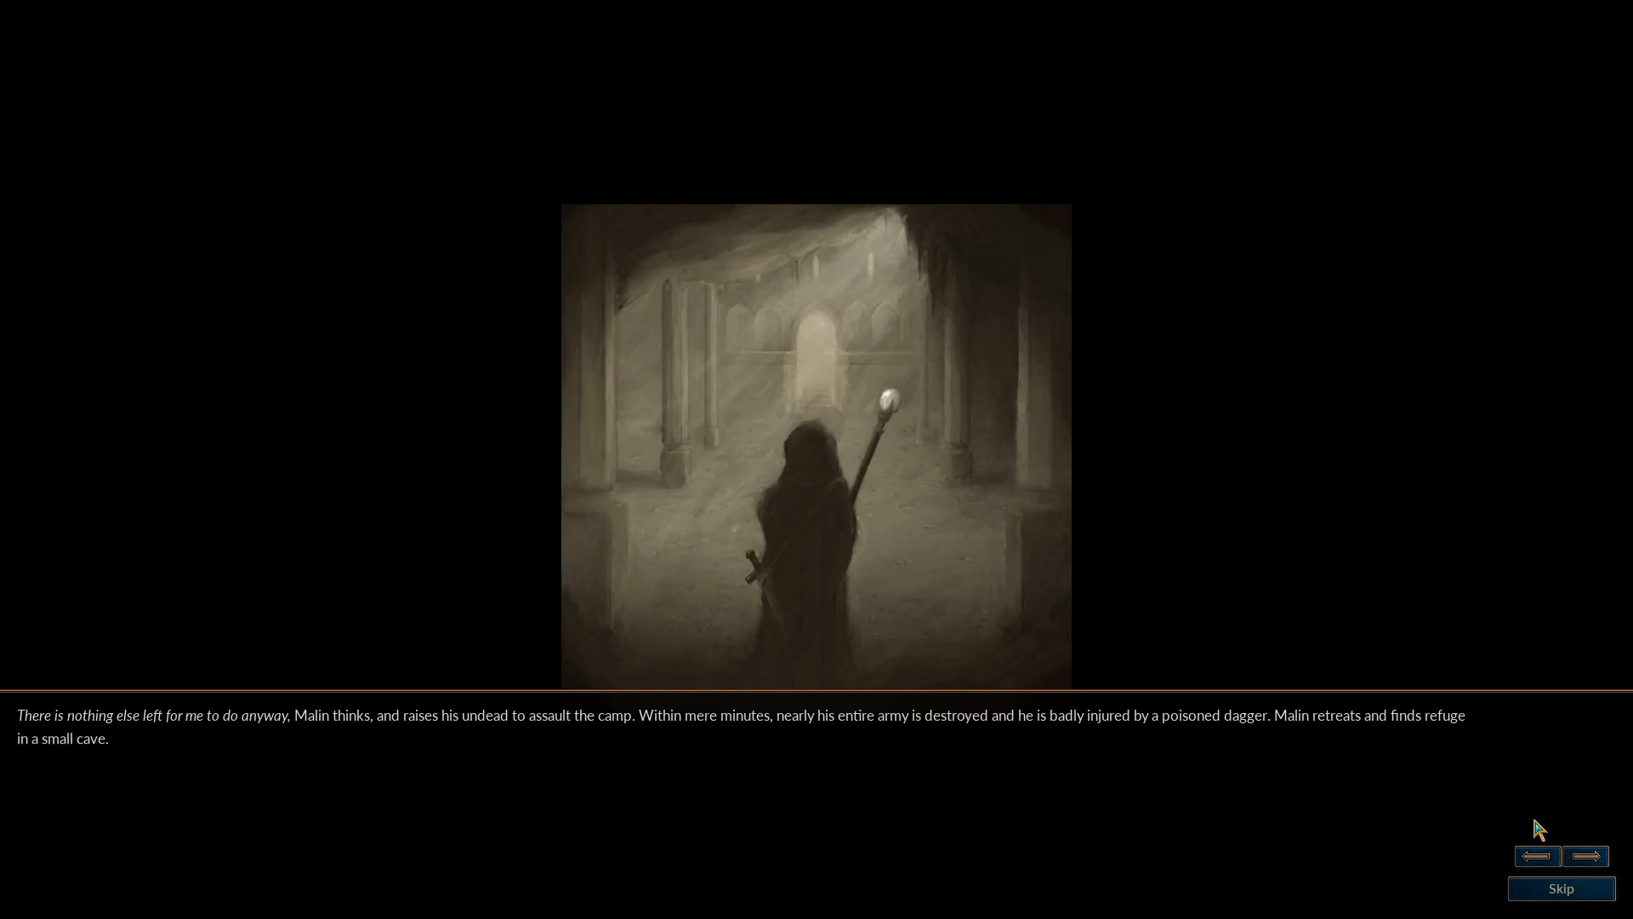
mouse_move(1552, 822)
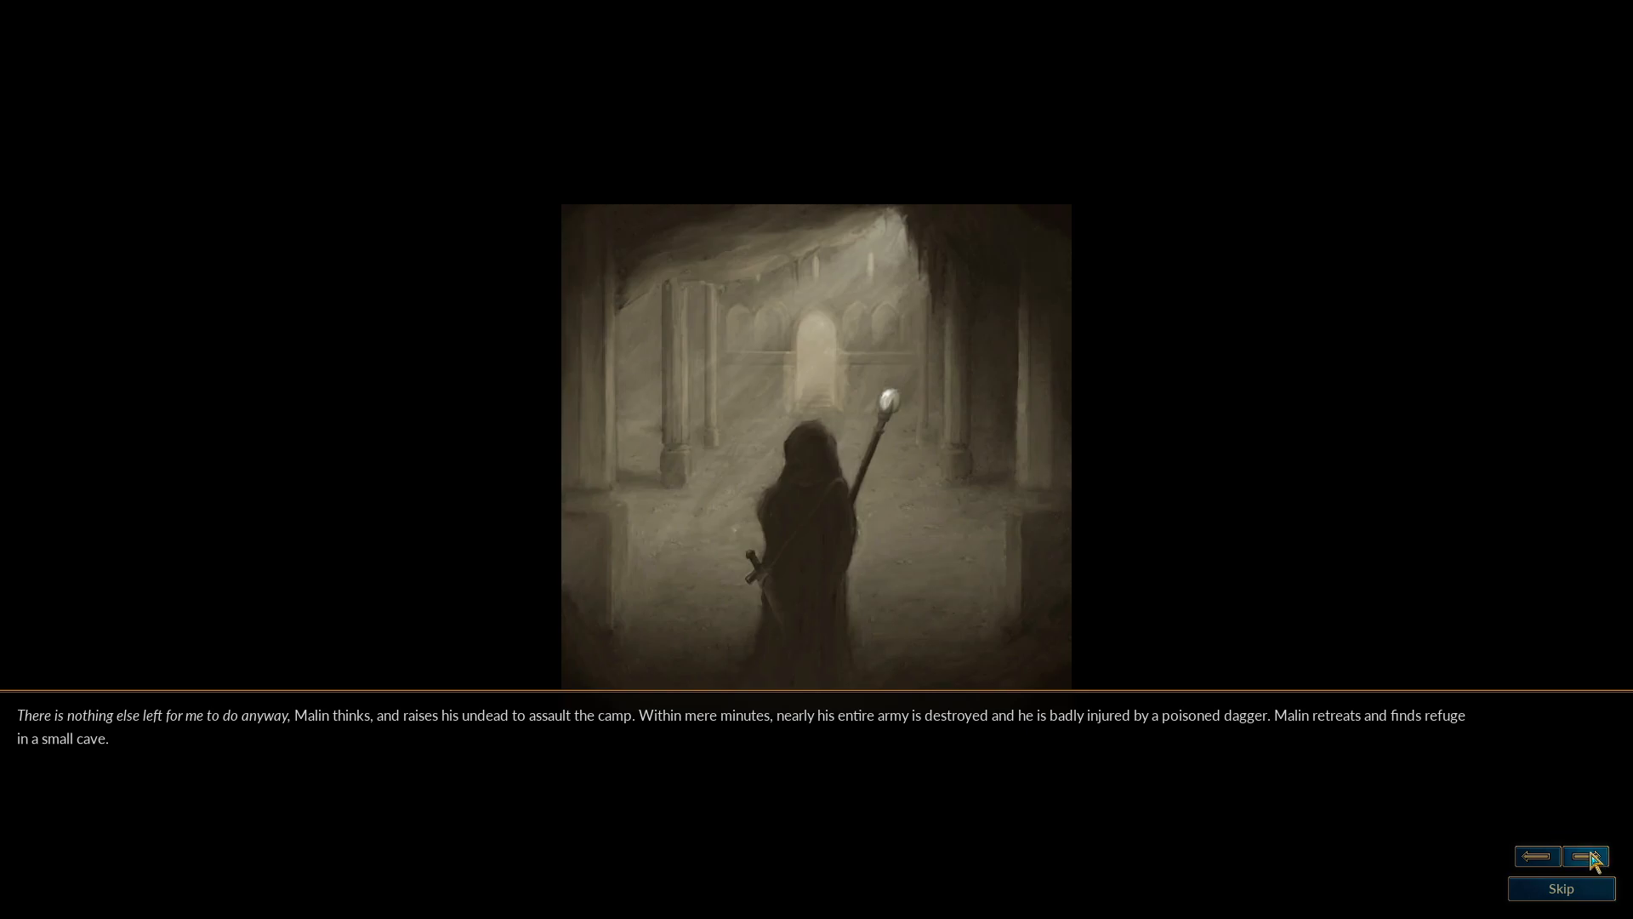
click(1584, 855)
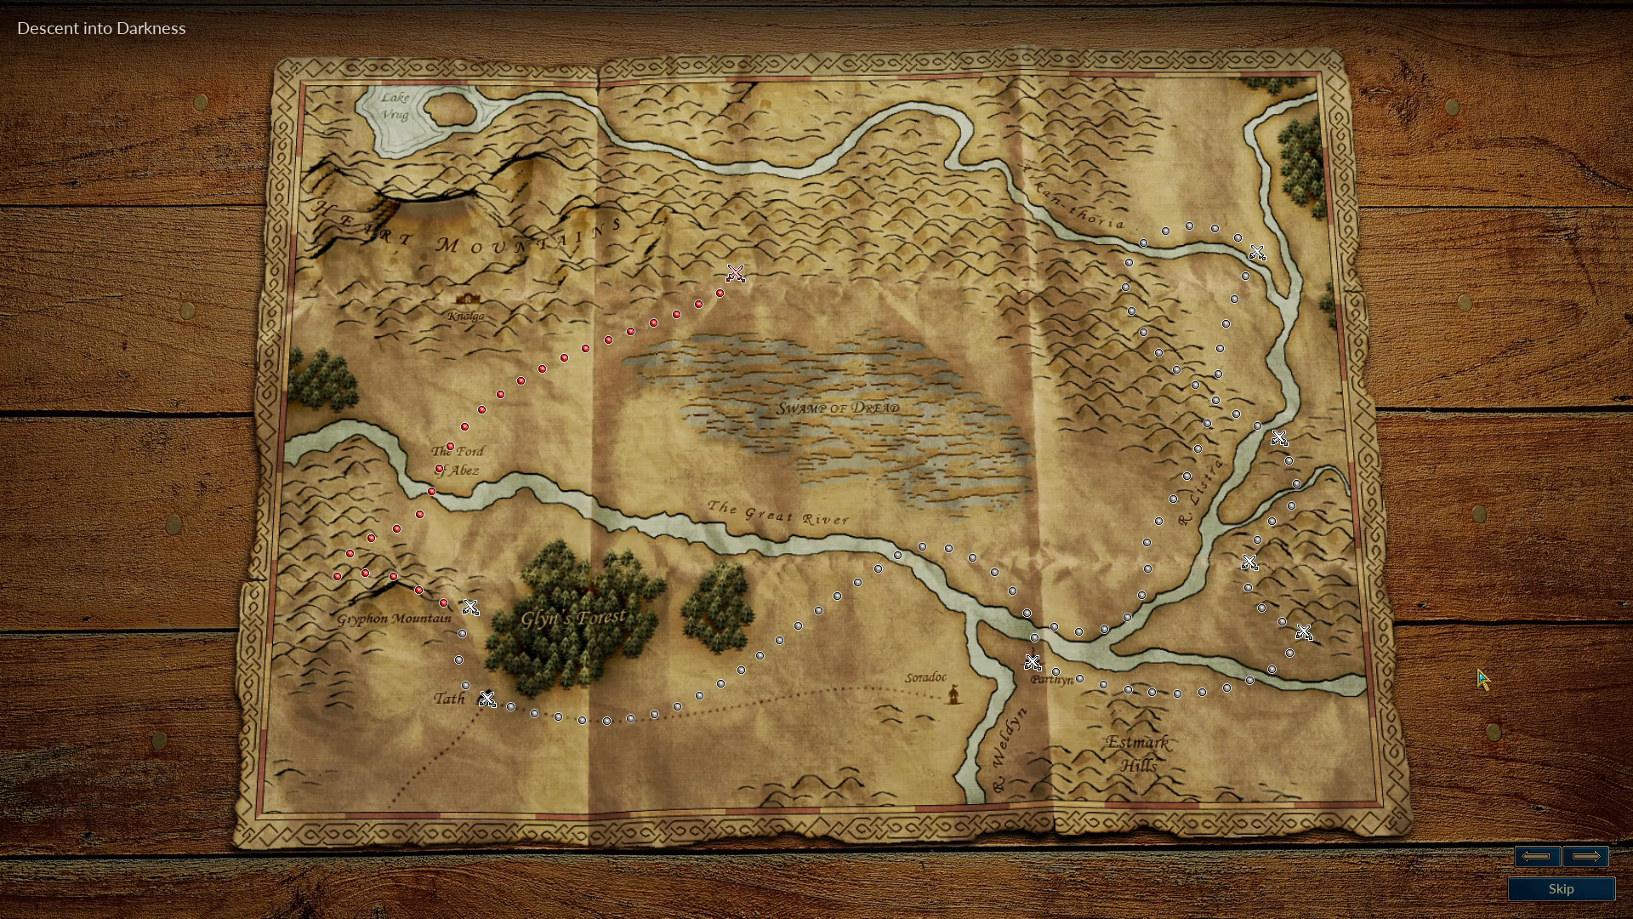
Continue past the campaign map into the next scenario with Malin Keshar in the cave.
click(1560, 889)
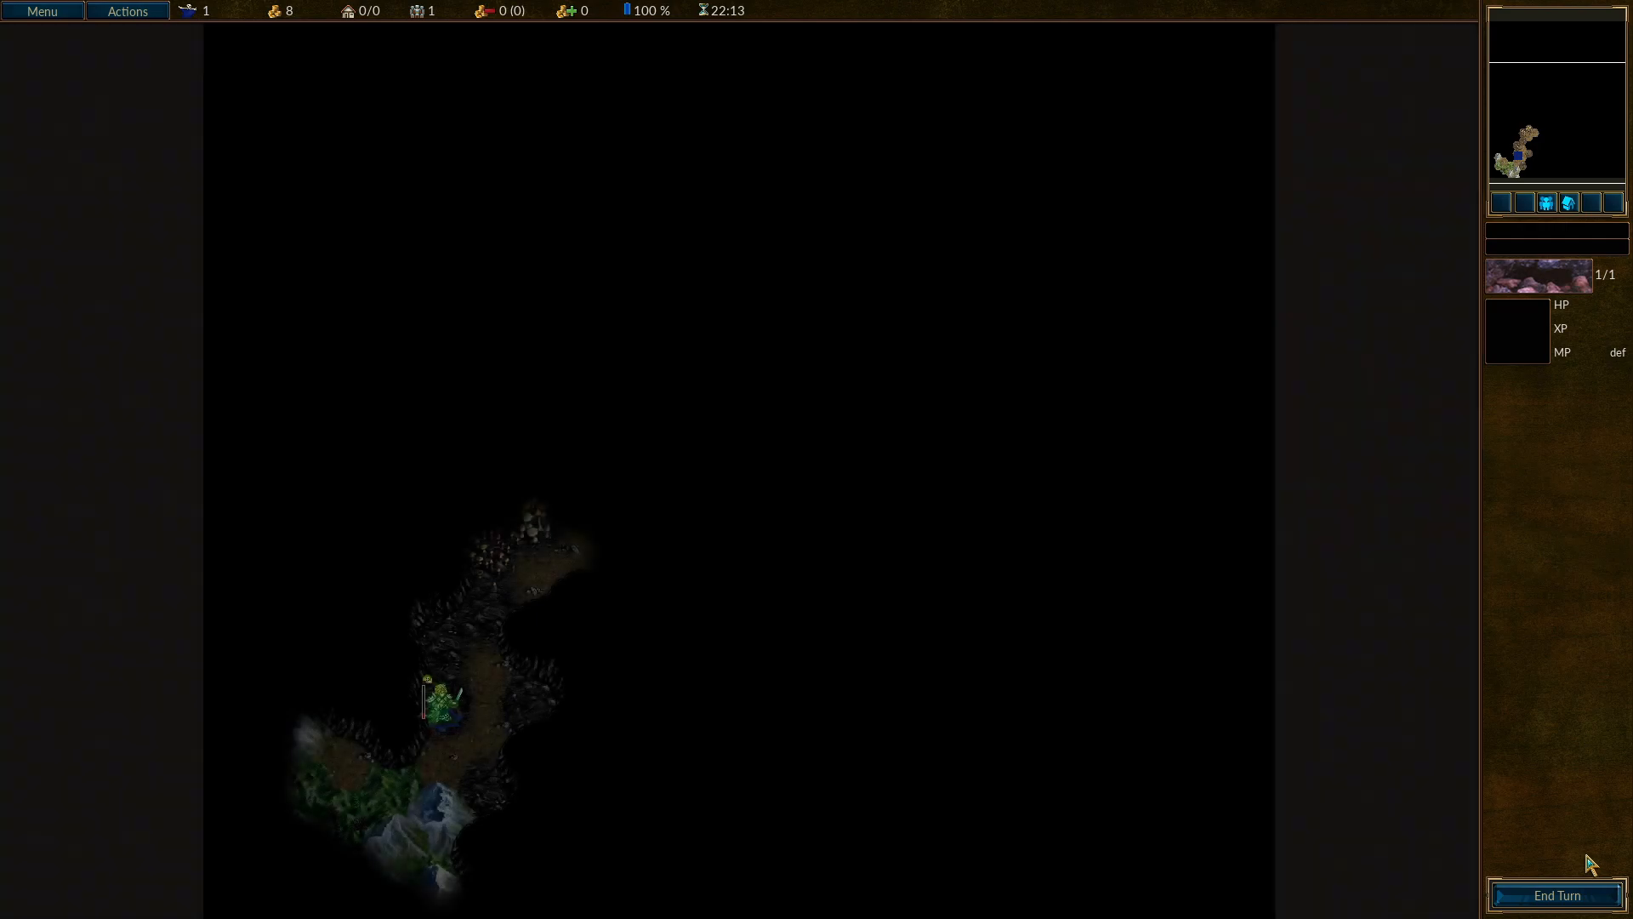
click(437, 702)
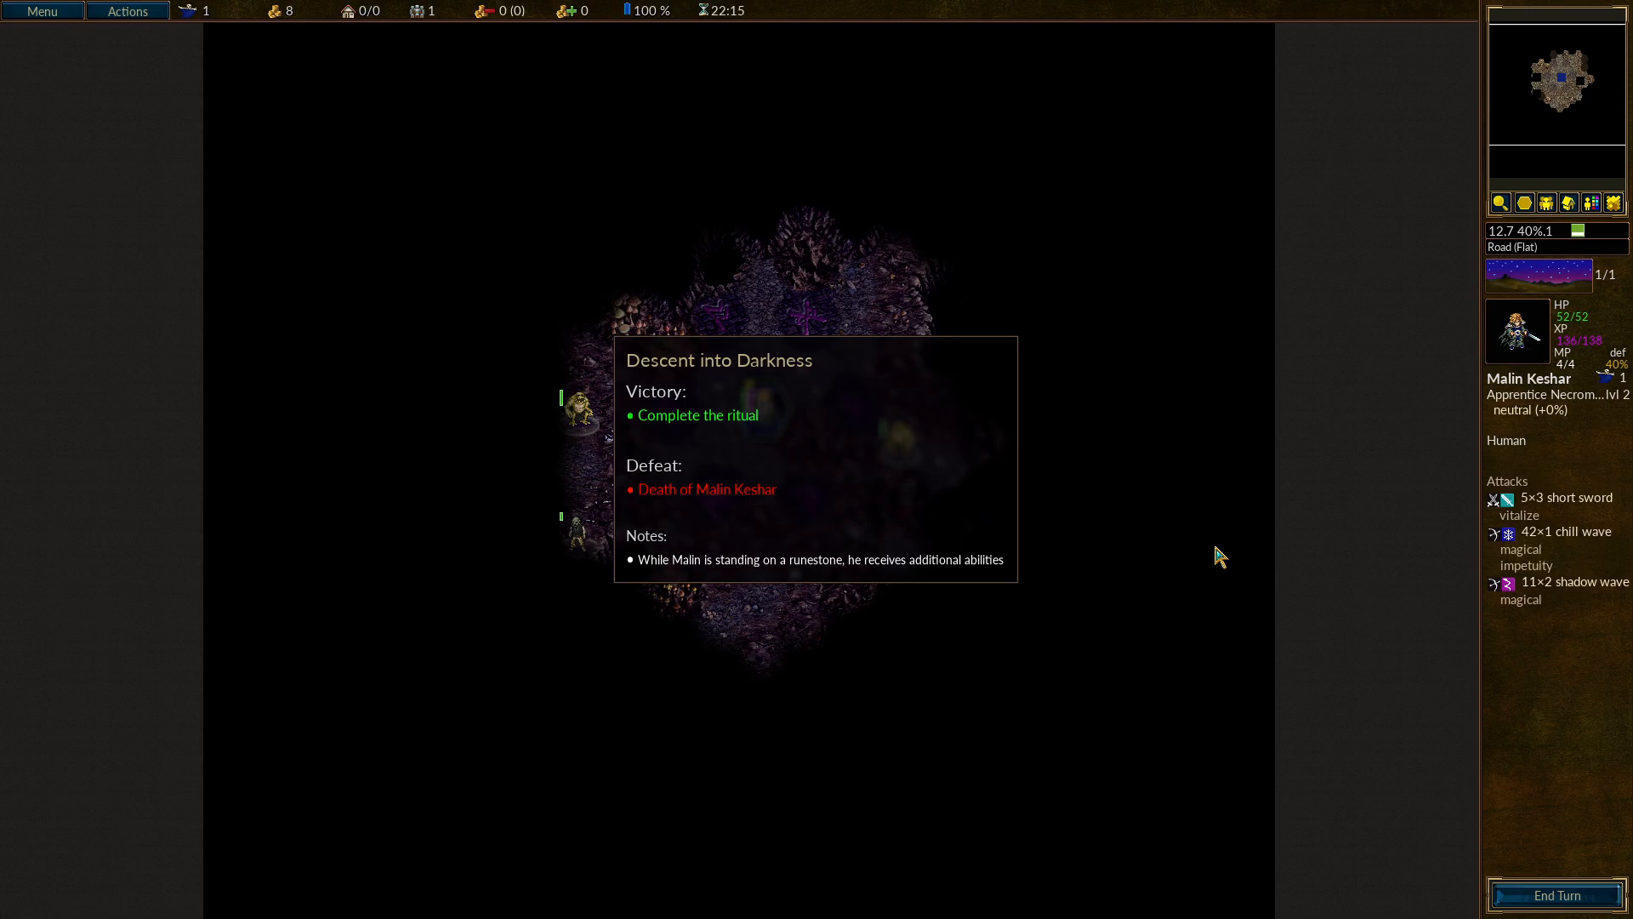
mouse_move(855, 539)
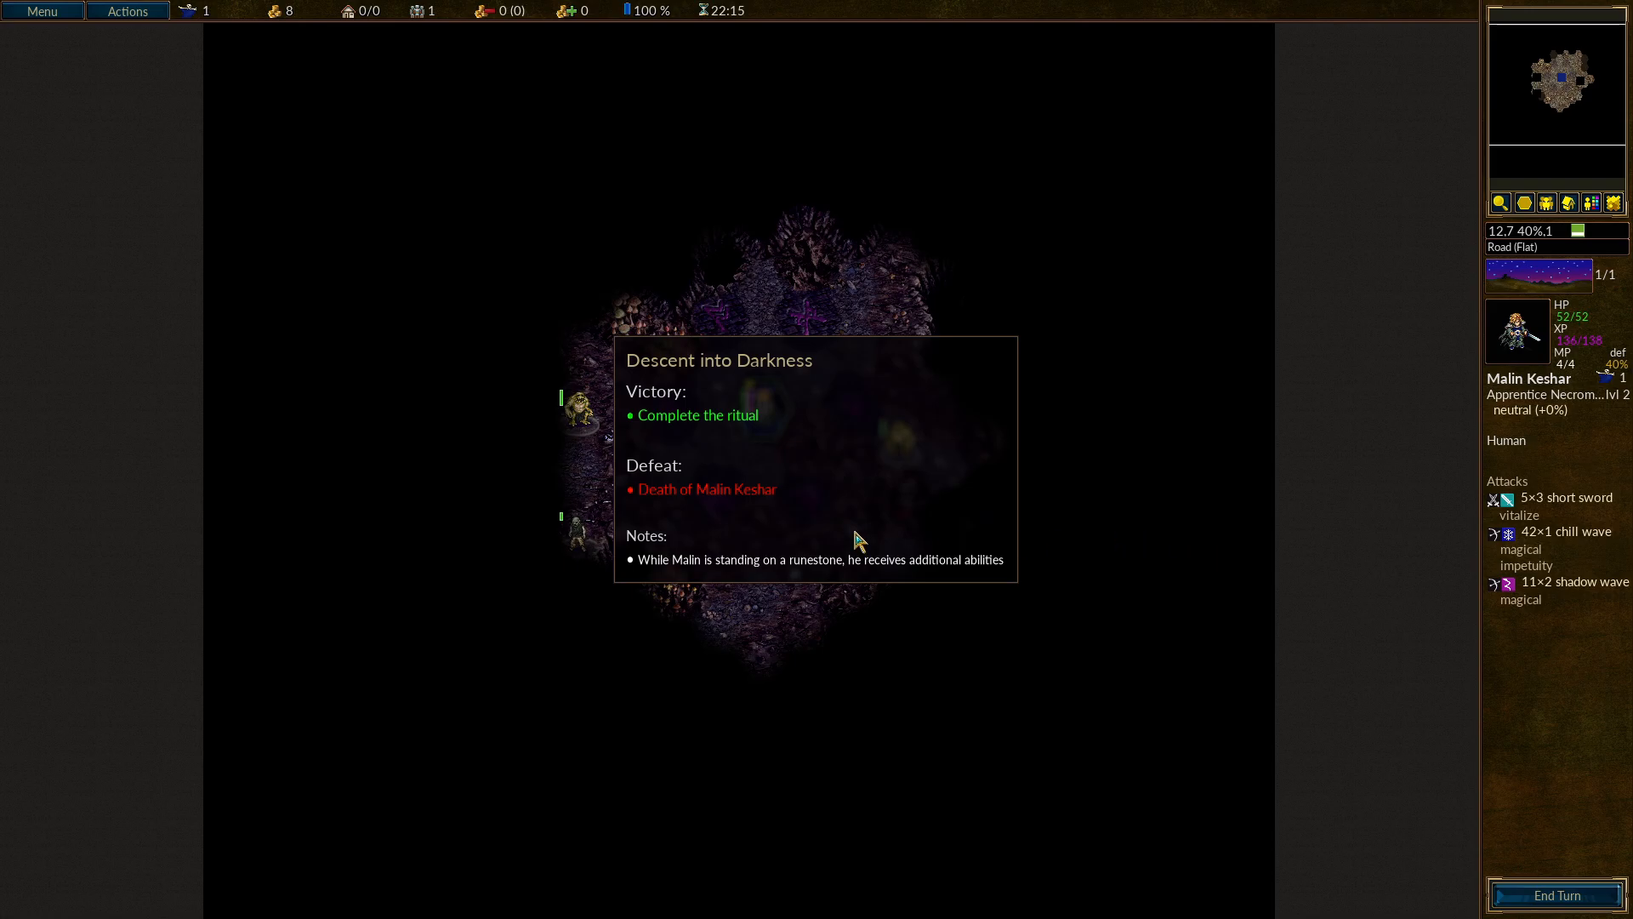
mouse_move(657, 582)
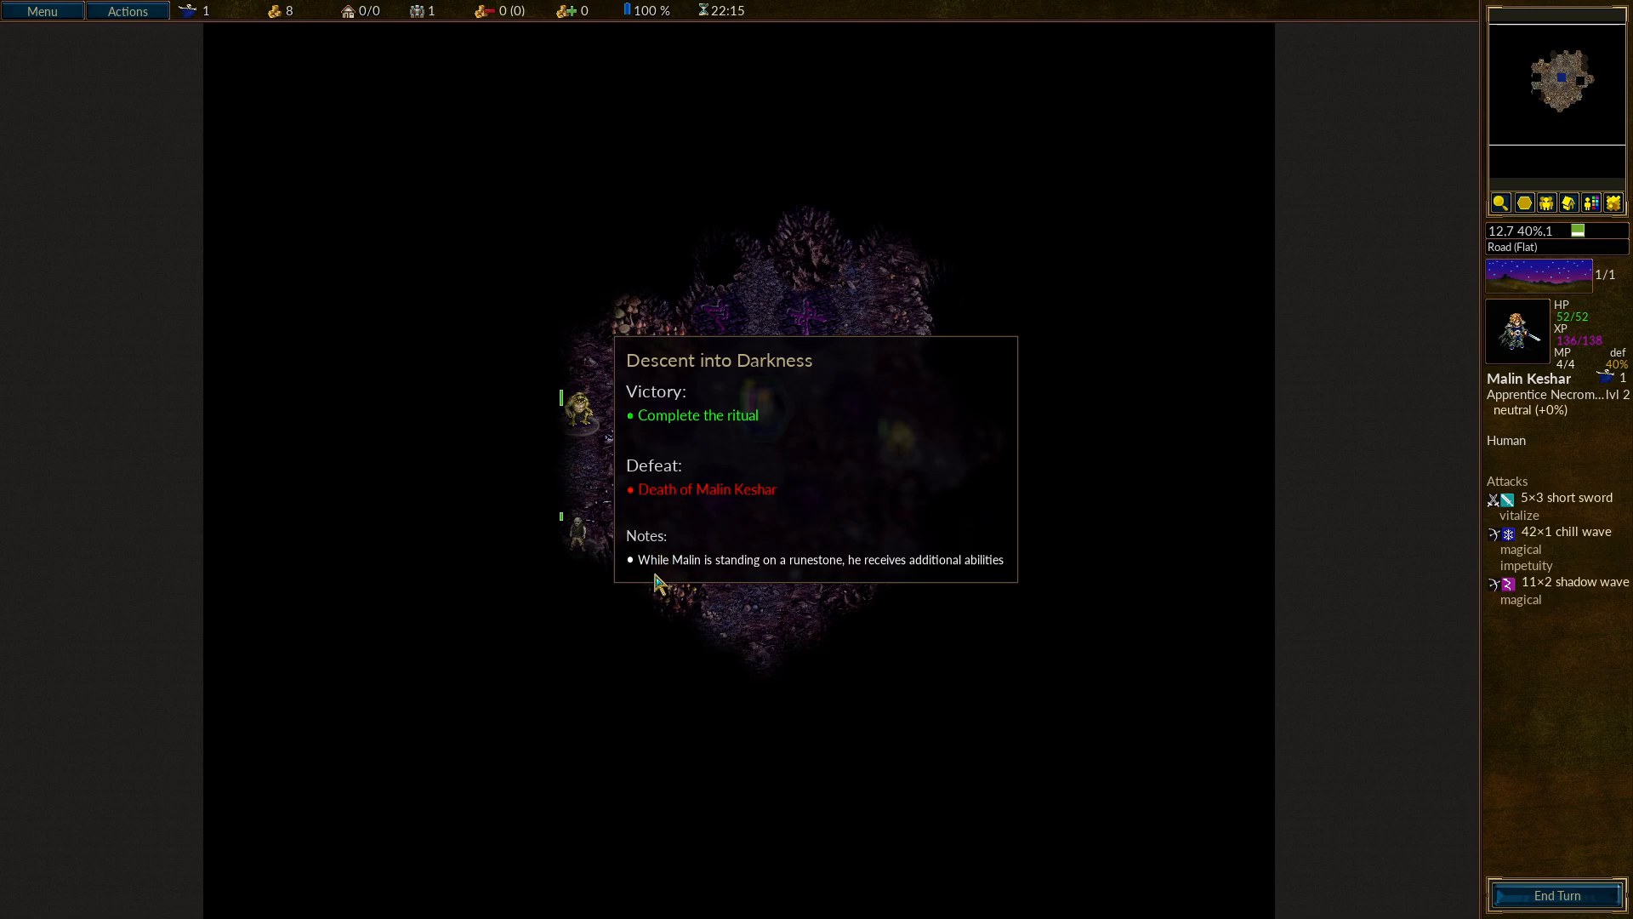
mouse_move(823, 578)
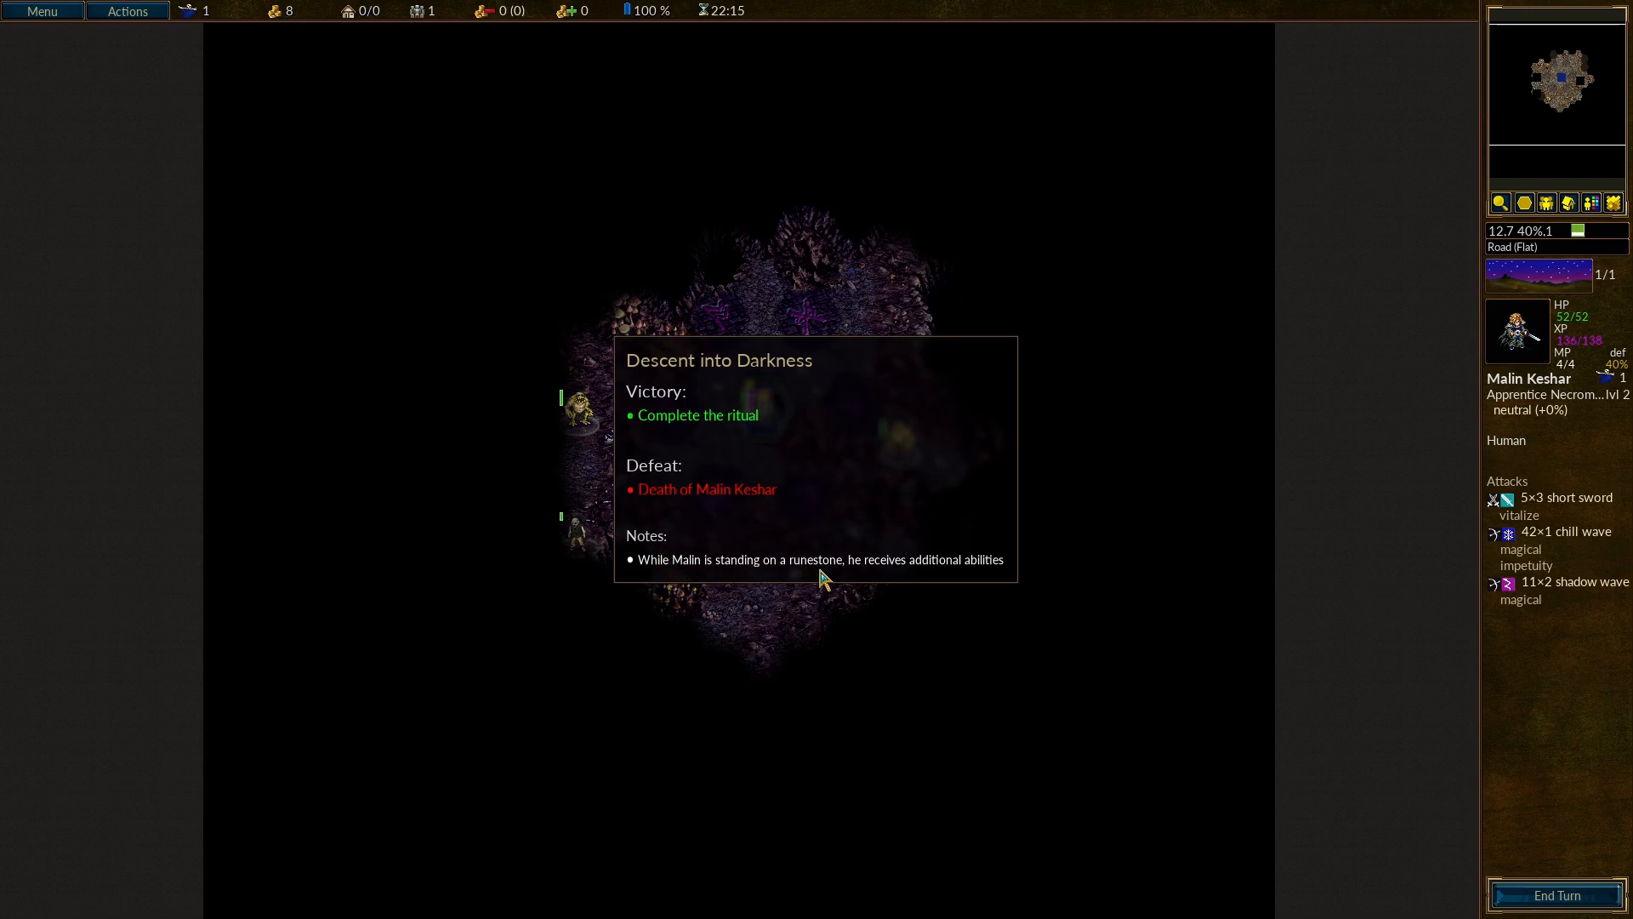
mouse_move(985, 579)
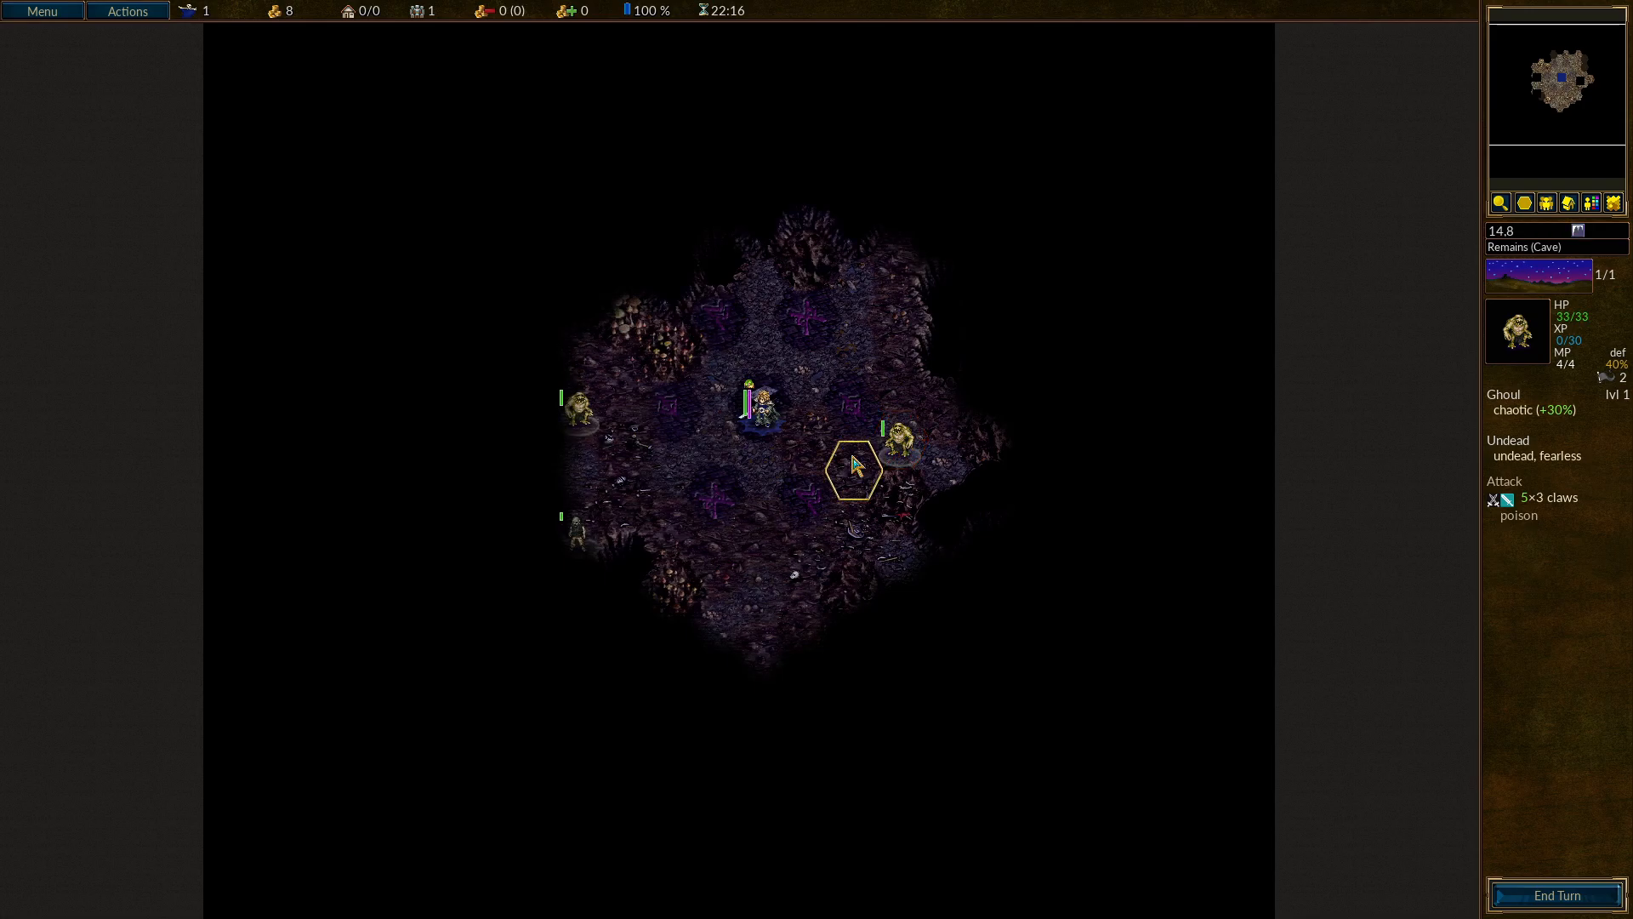
mouse_move(761, 471)
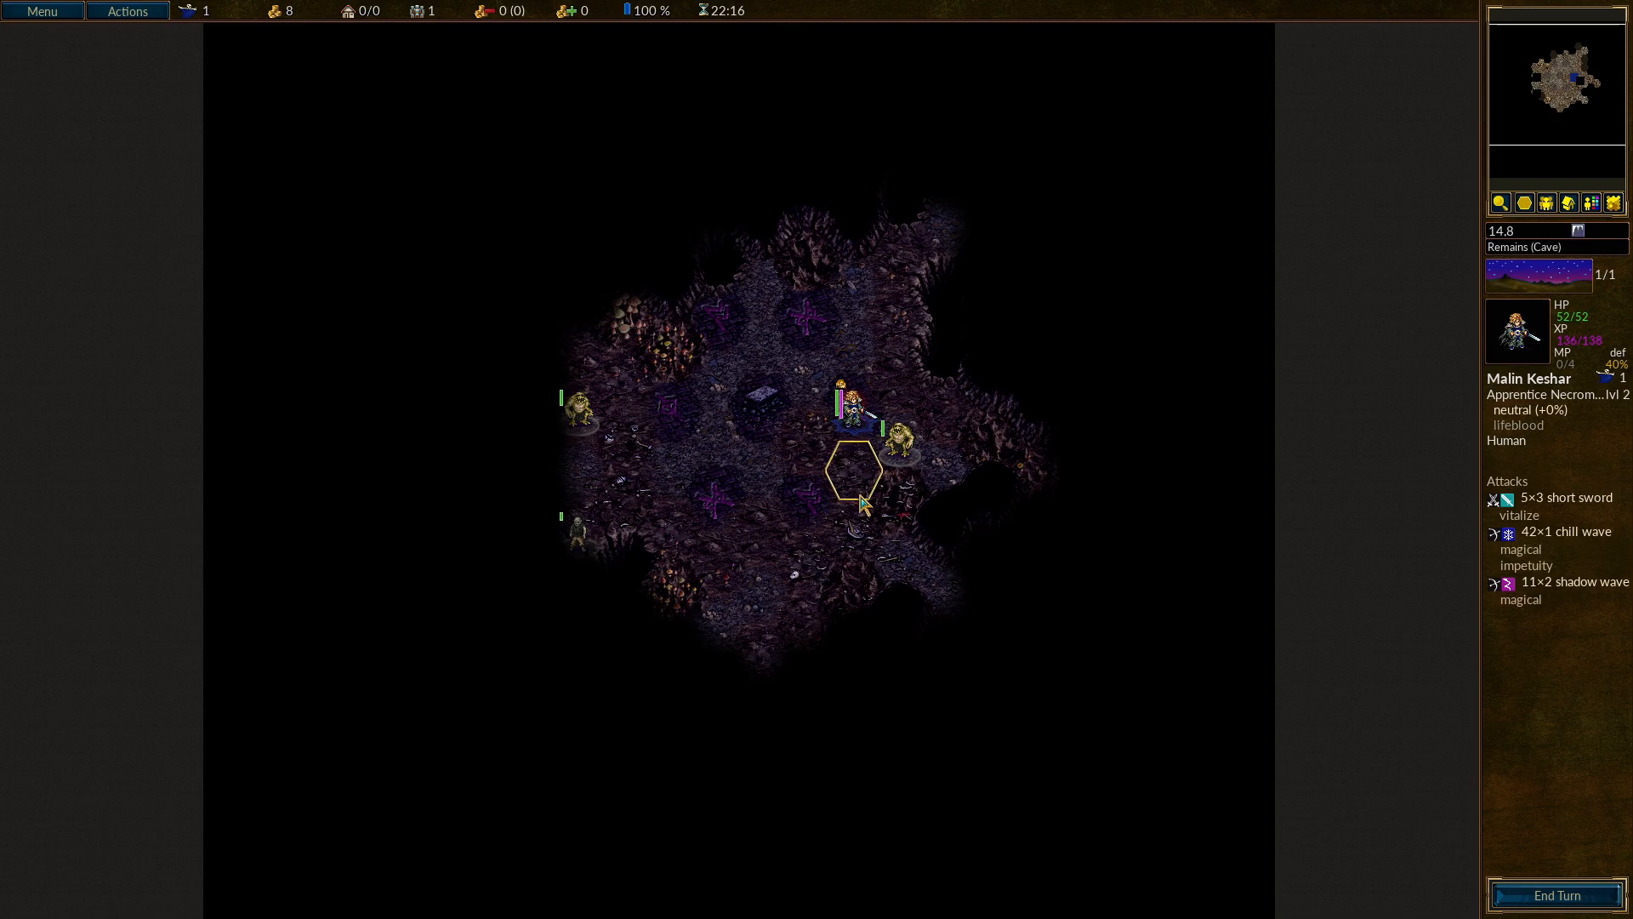
mouse_move(1519, 425)
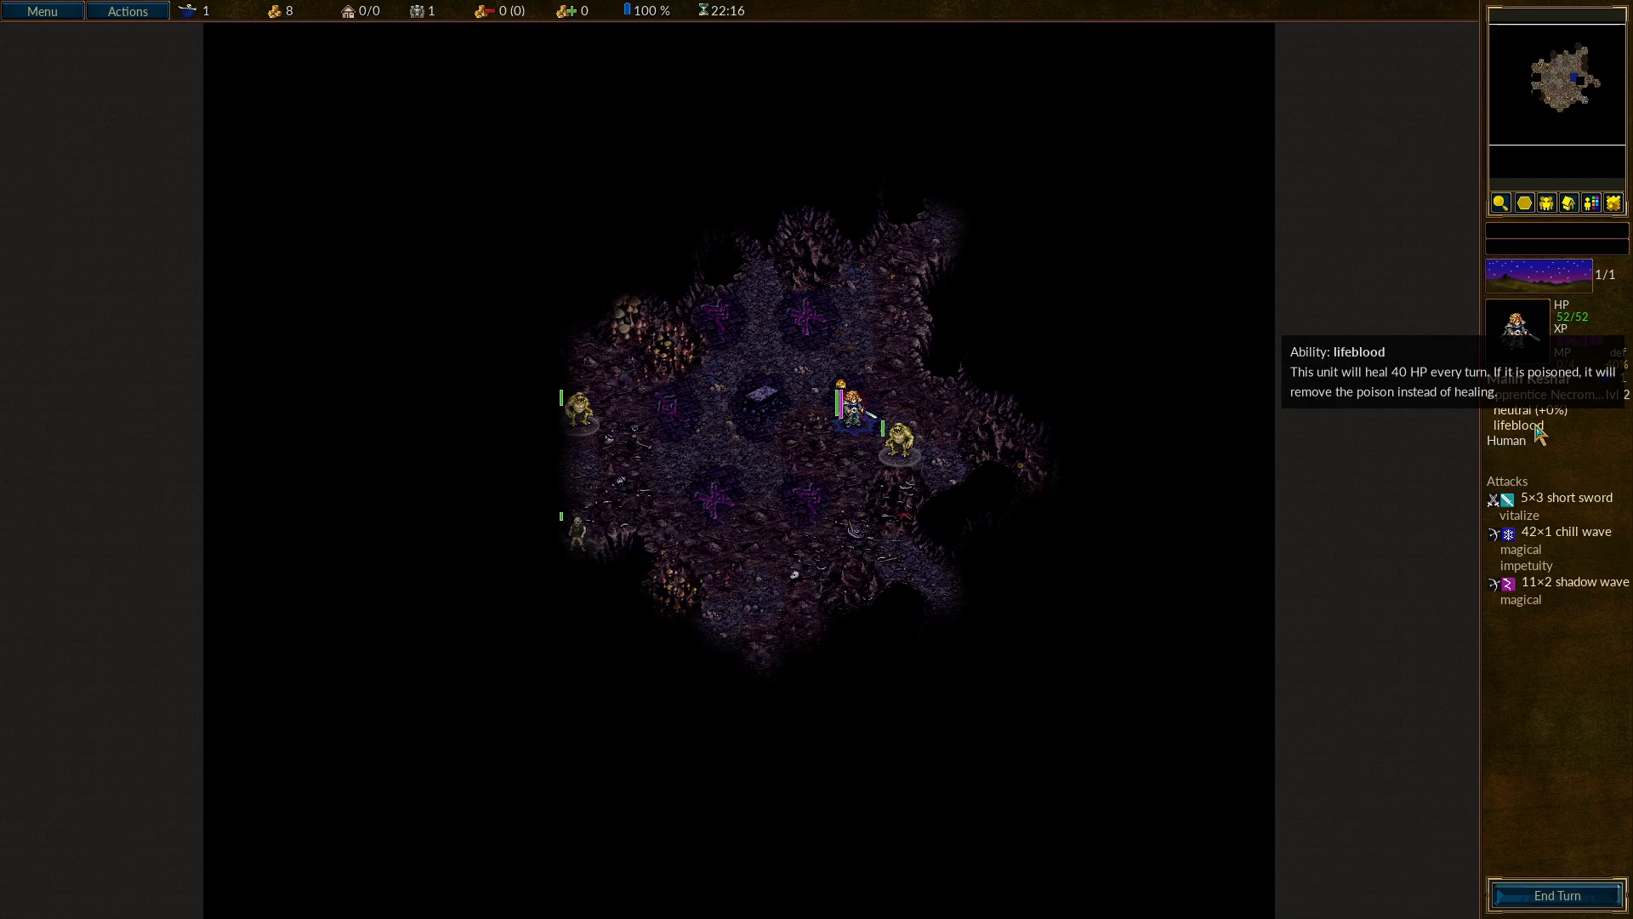
Start an attack on the Ghoul neighbouring Malin Keshar.
click(849, 406)
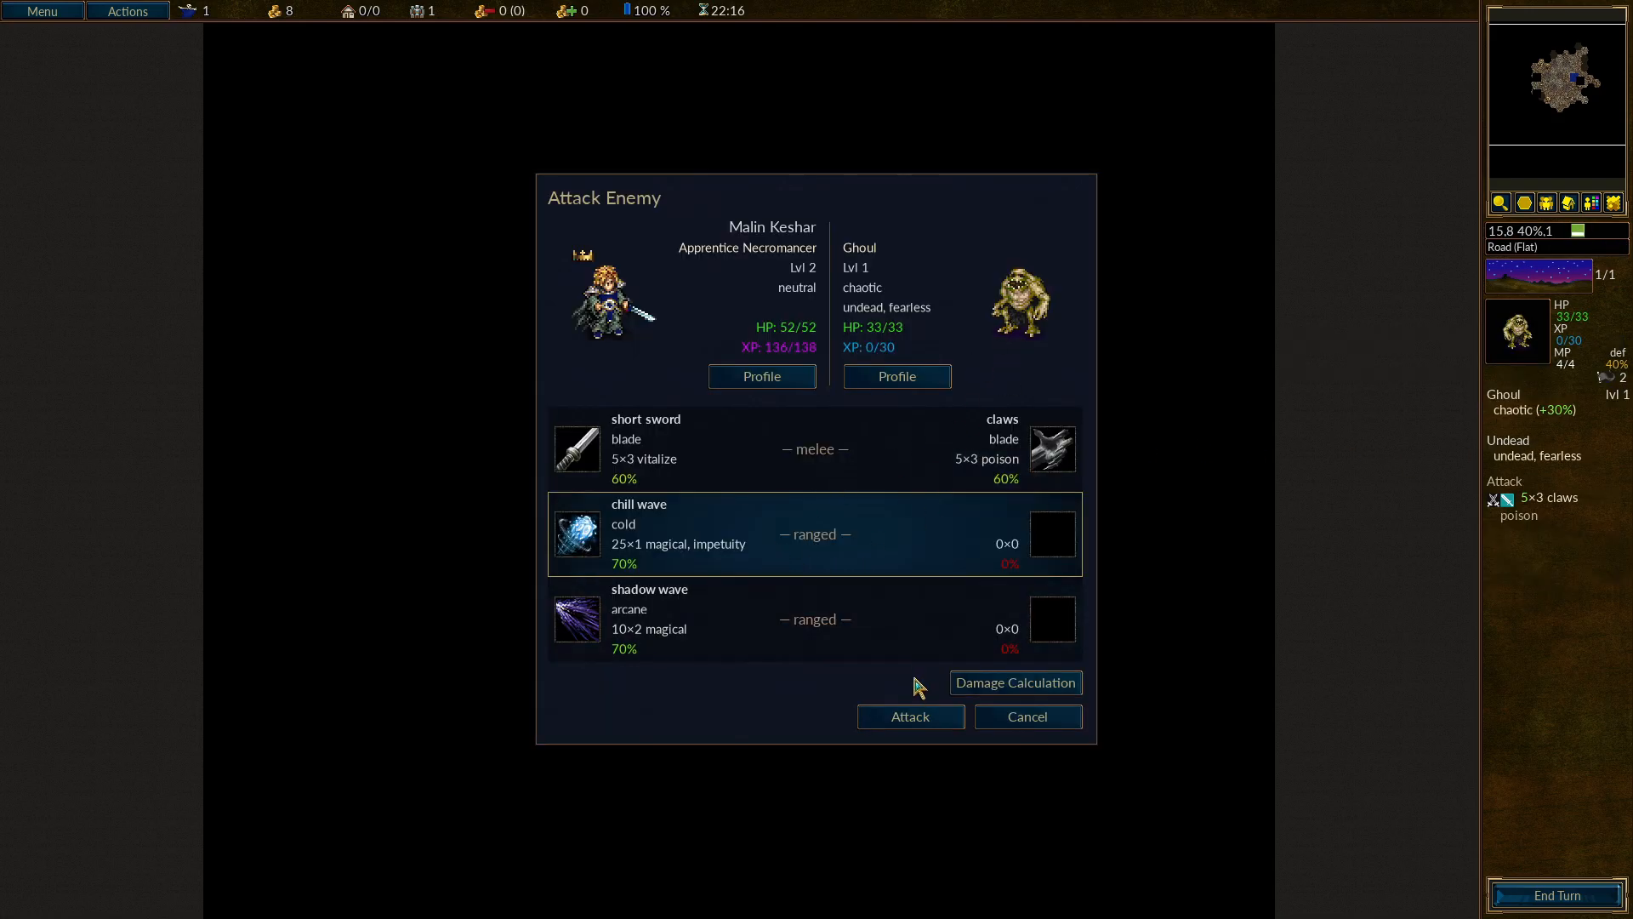
Attack the Ghoul with chill wave, triggering Malin's advancement to Dark Mage.
click(1026, 716)
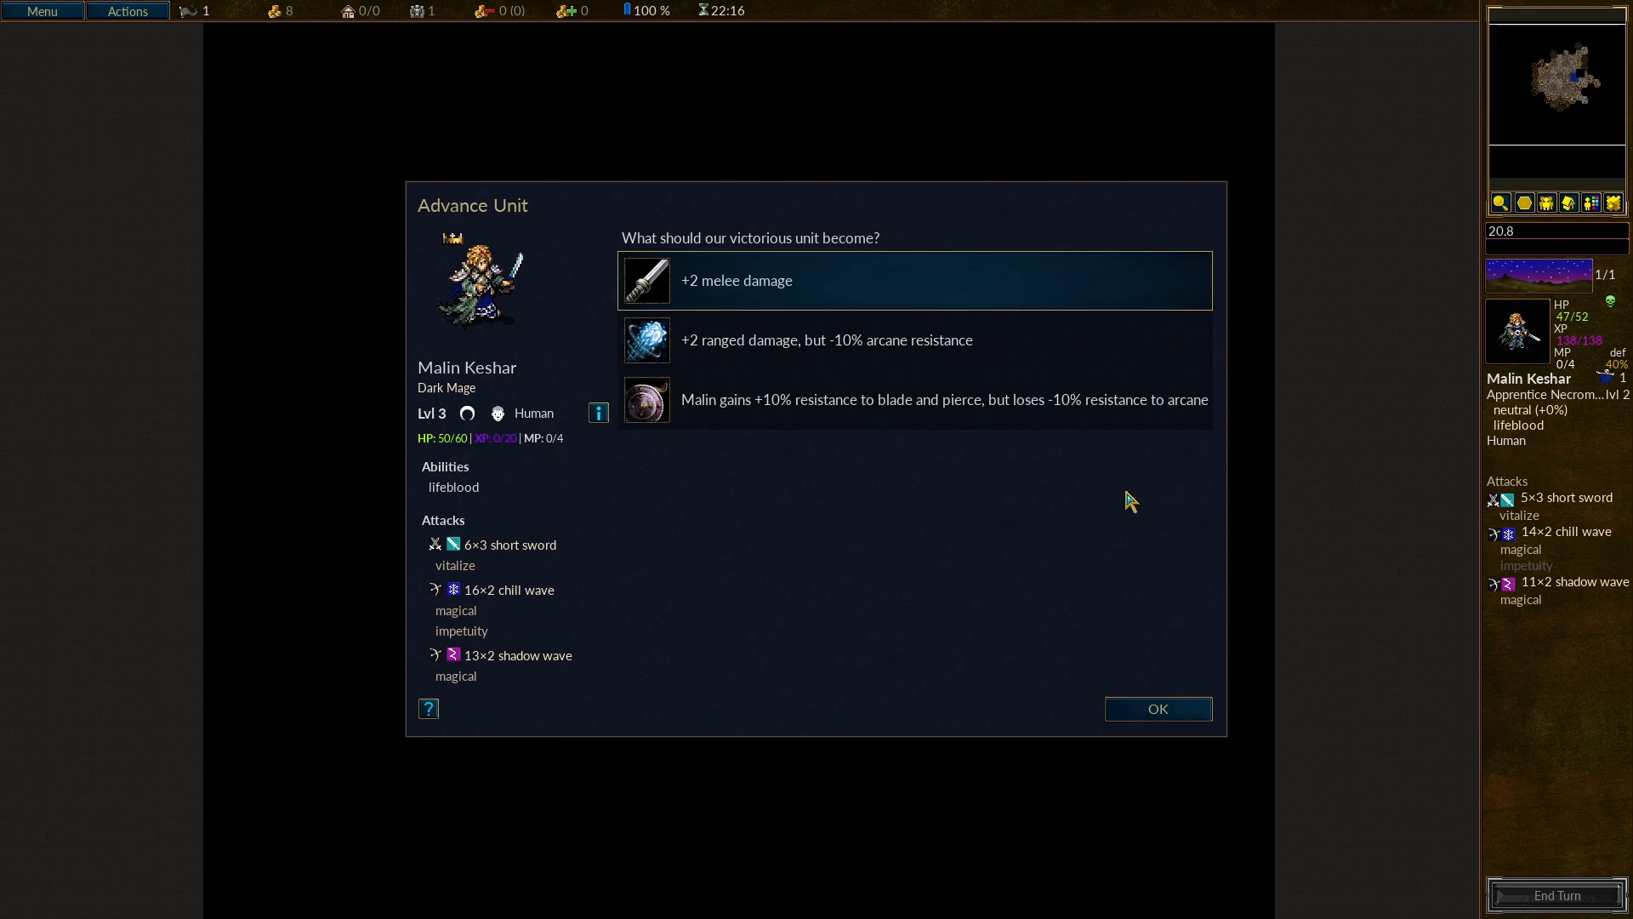
mouse_move(815, 493)
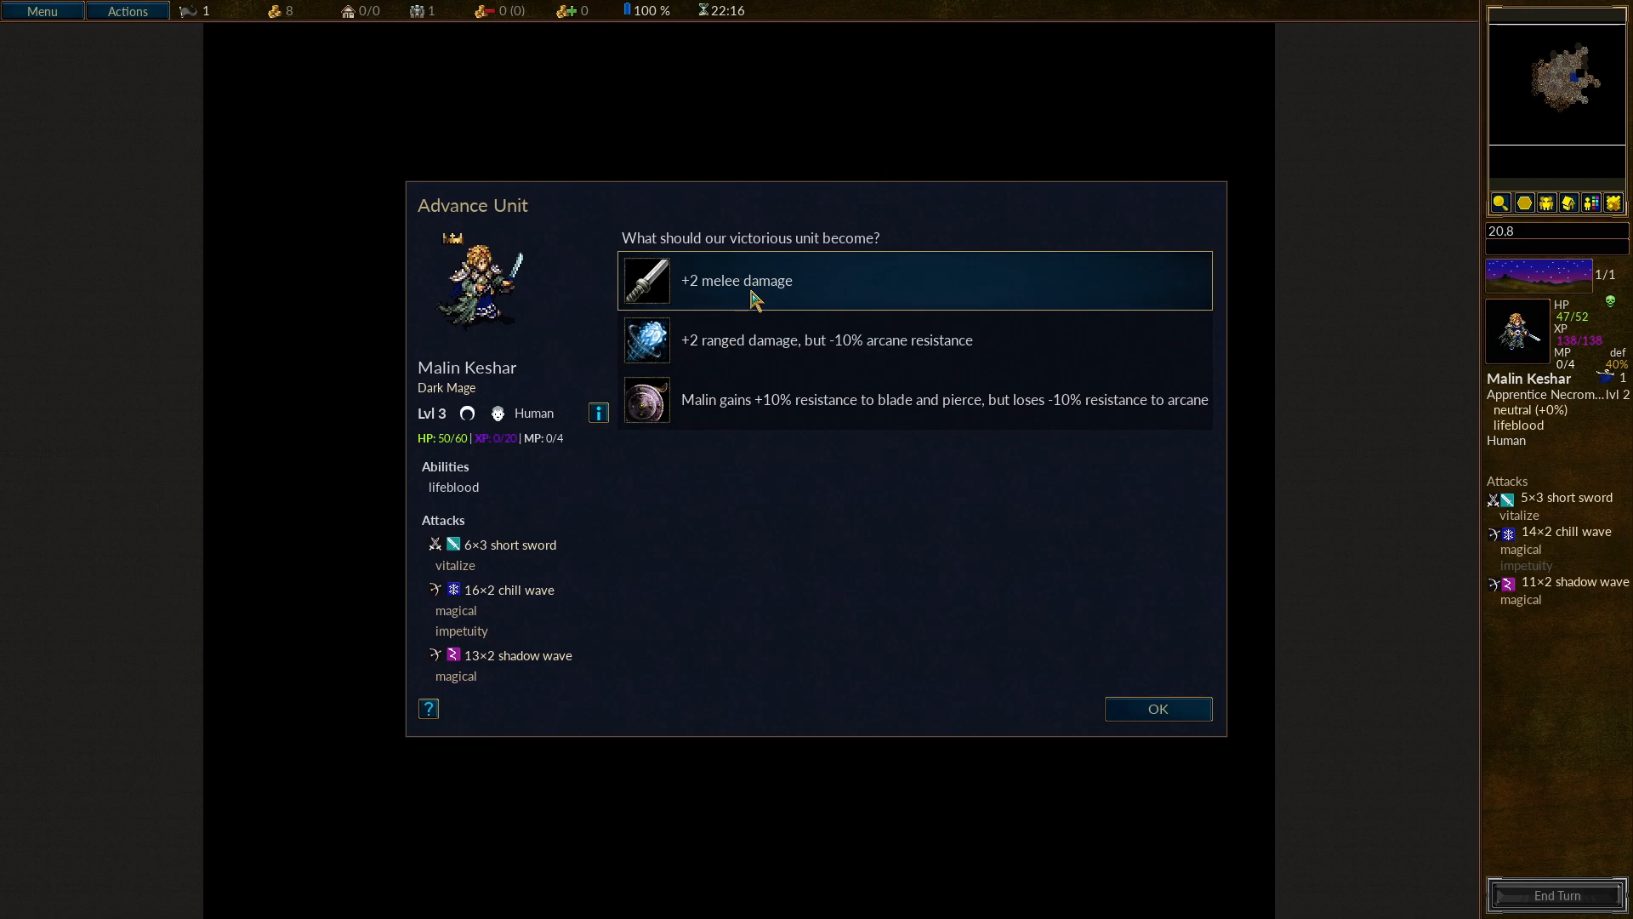
mouse_move(771, 352)
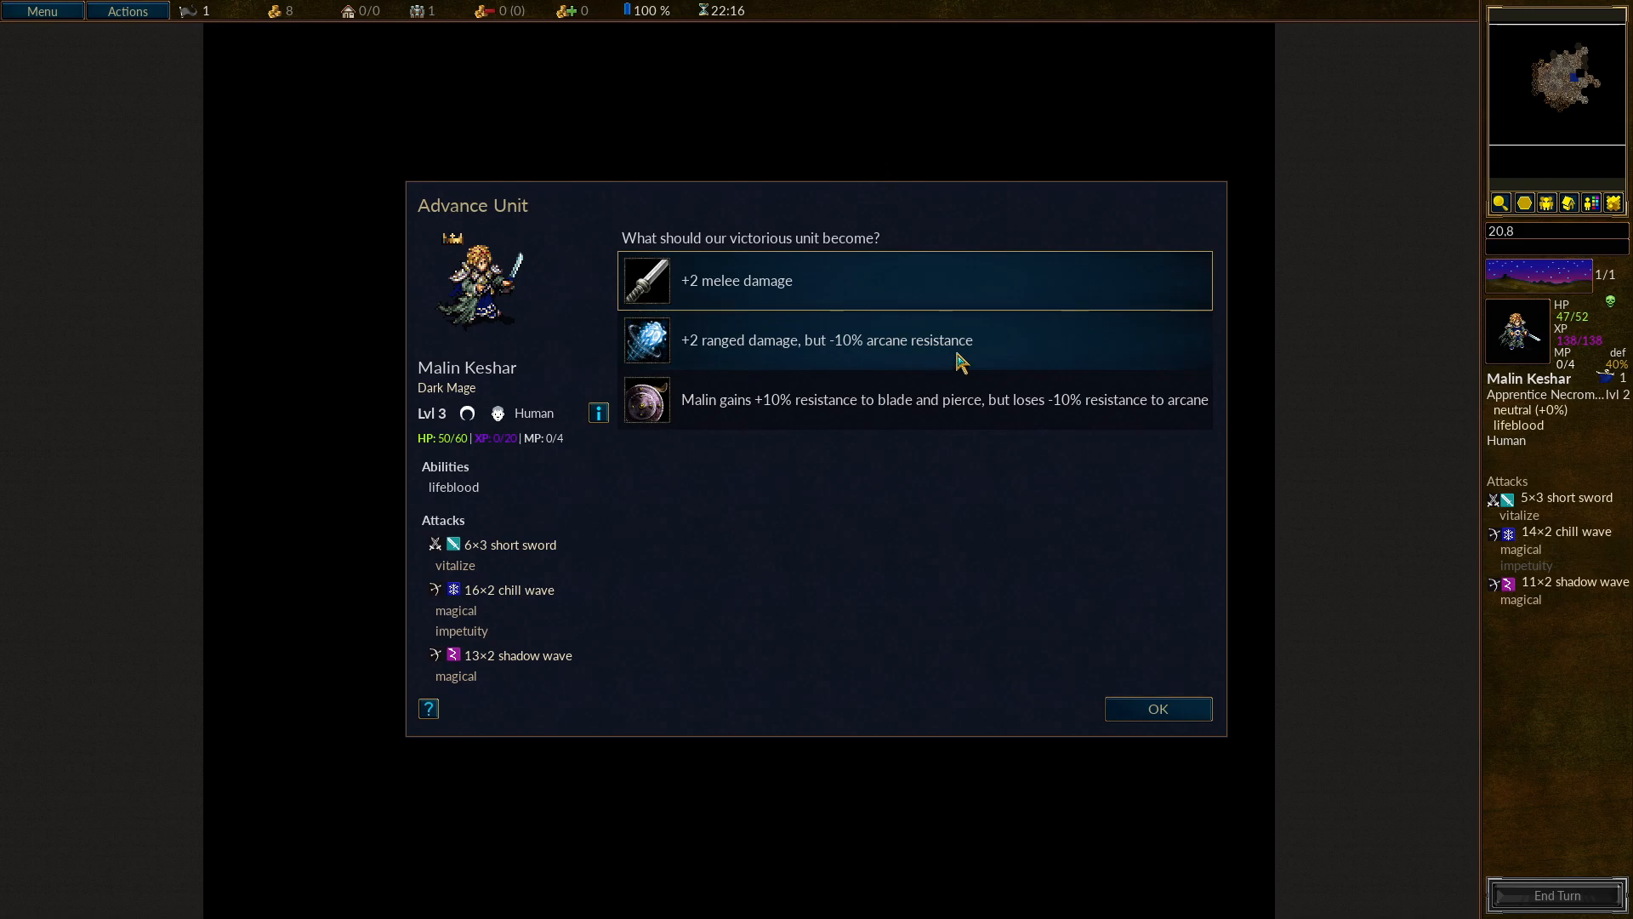
mouse_move(878, 420)
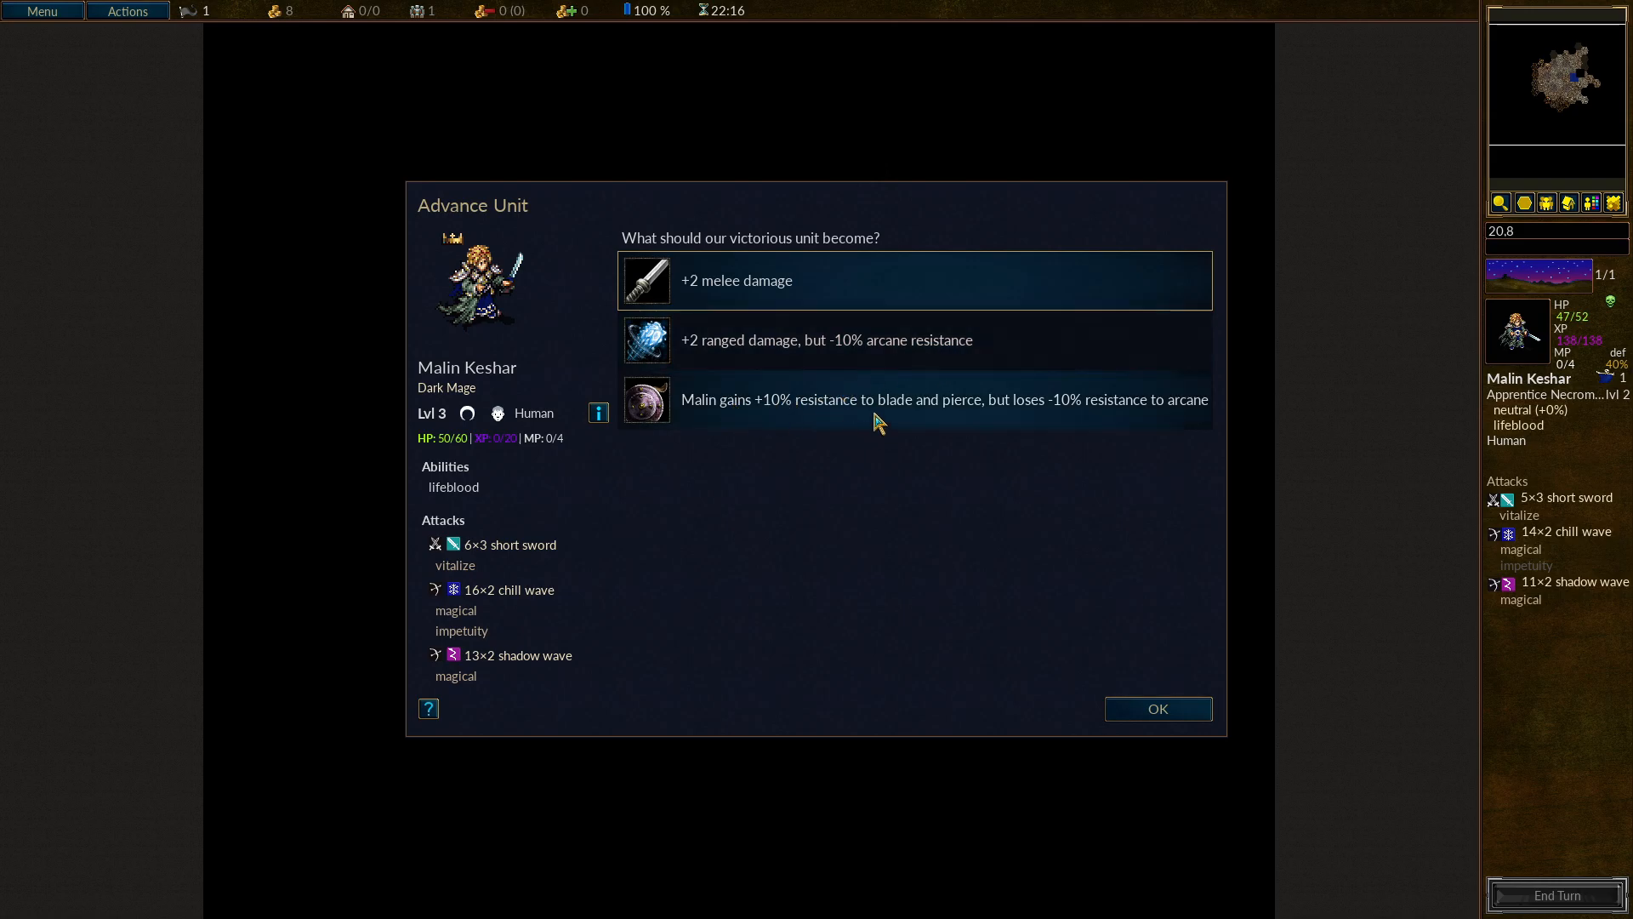
mouse_move(1111, 439)
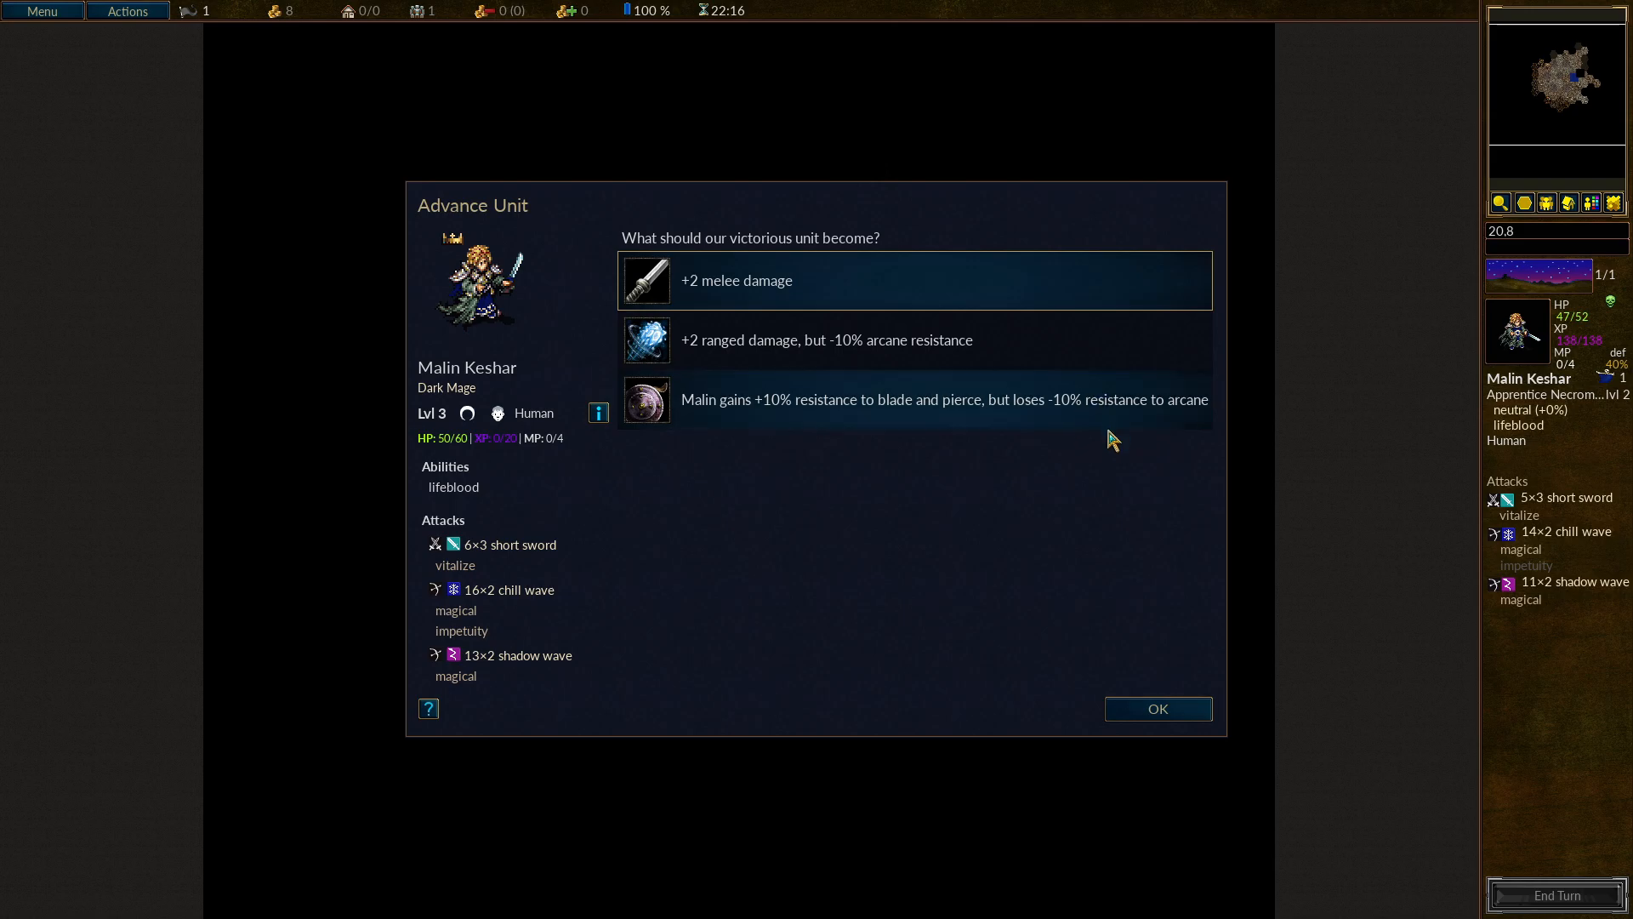
mouse_move(1091, 422)
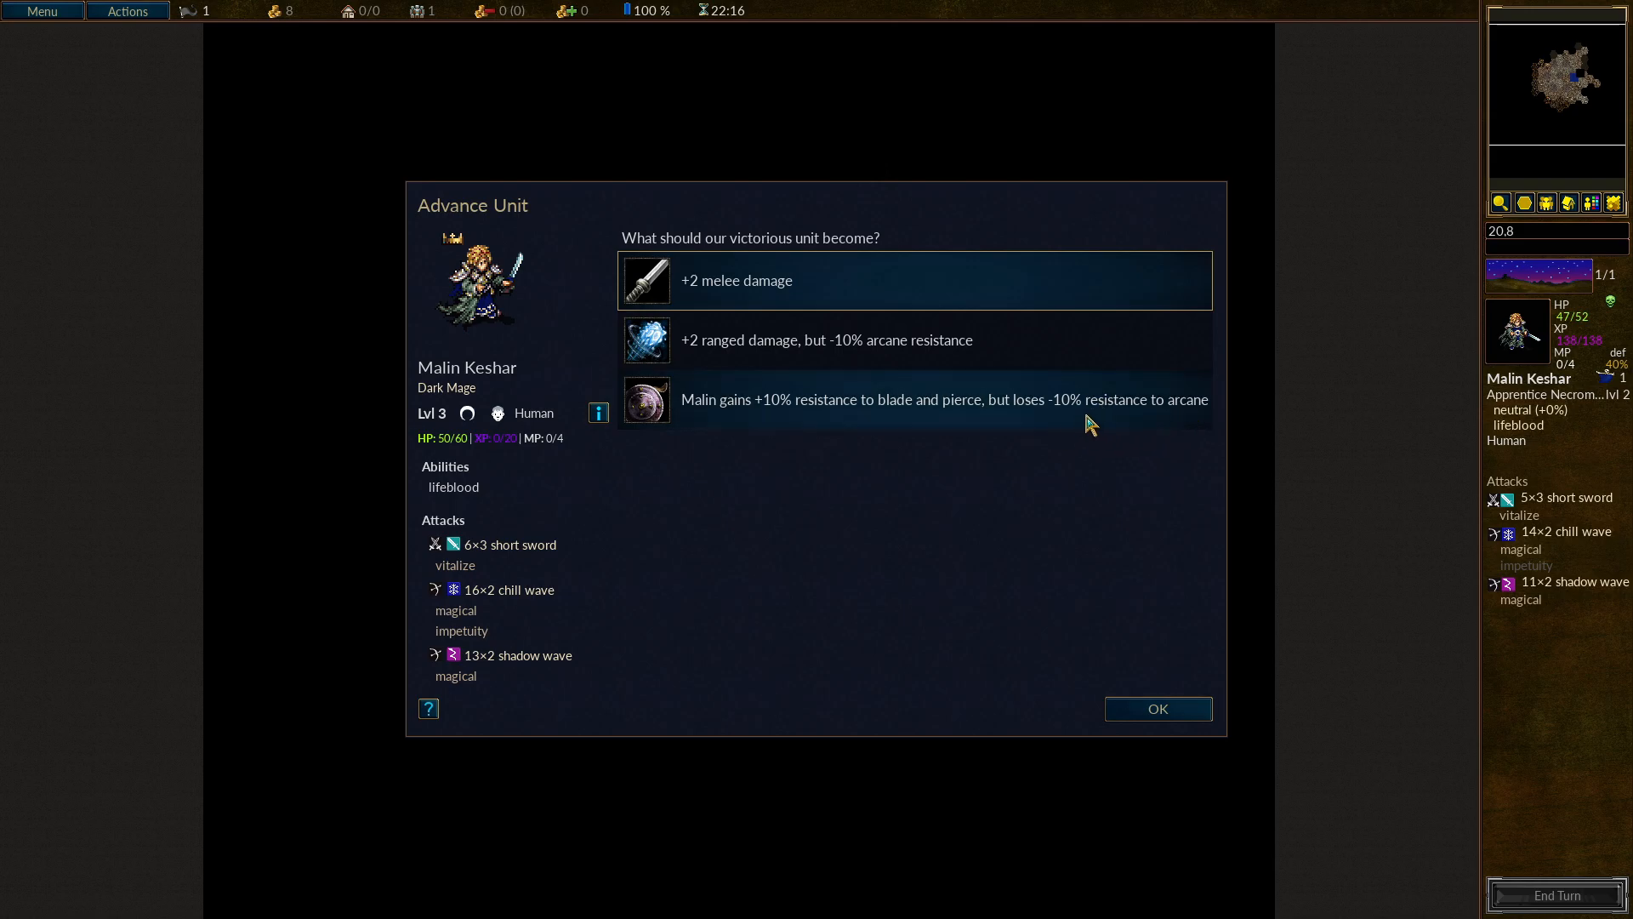
mouse_move(943, 463)
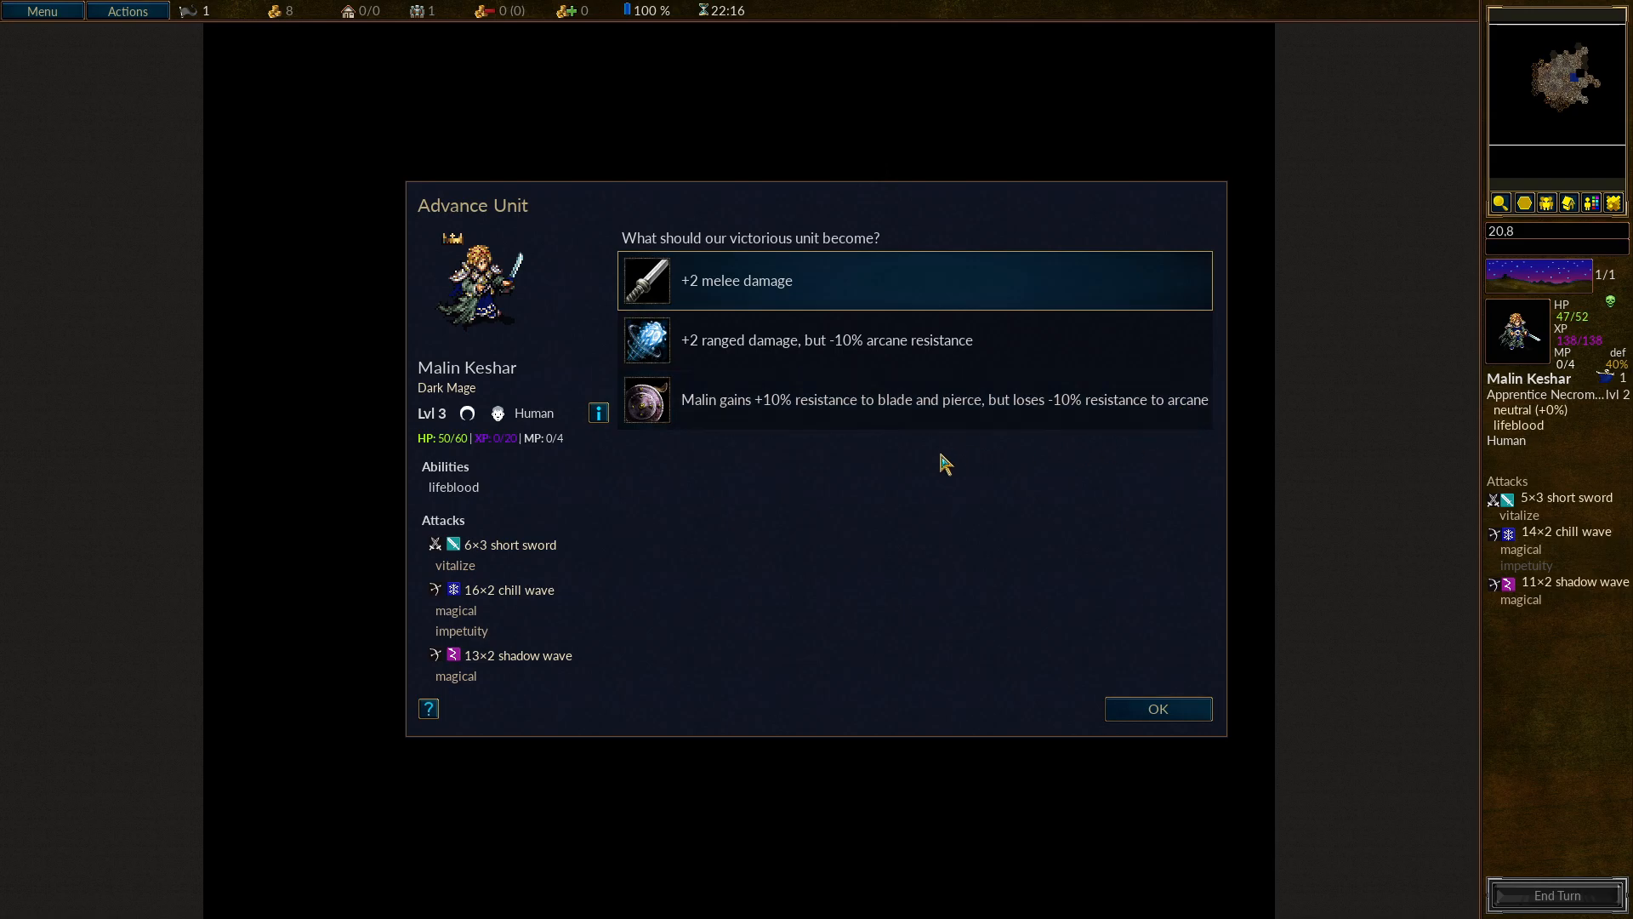
mouse_move(820, 479)
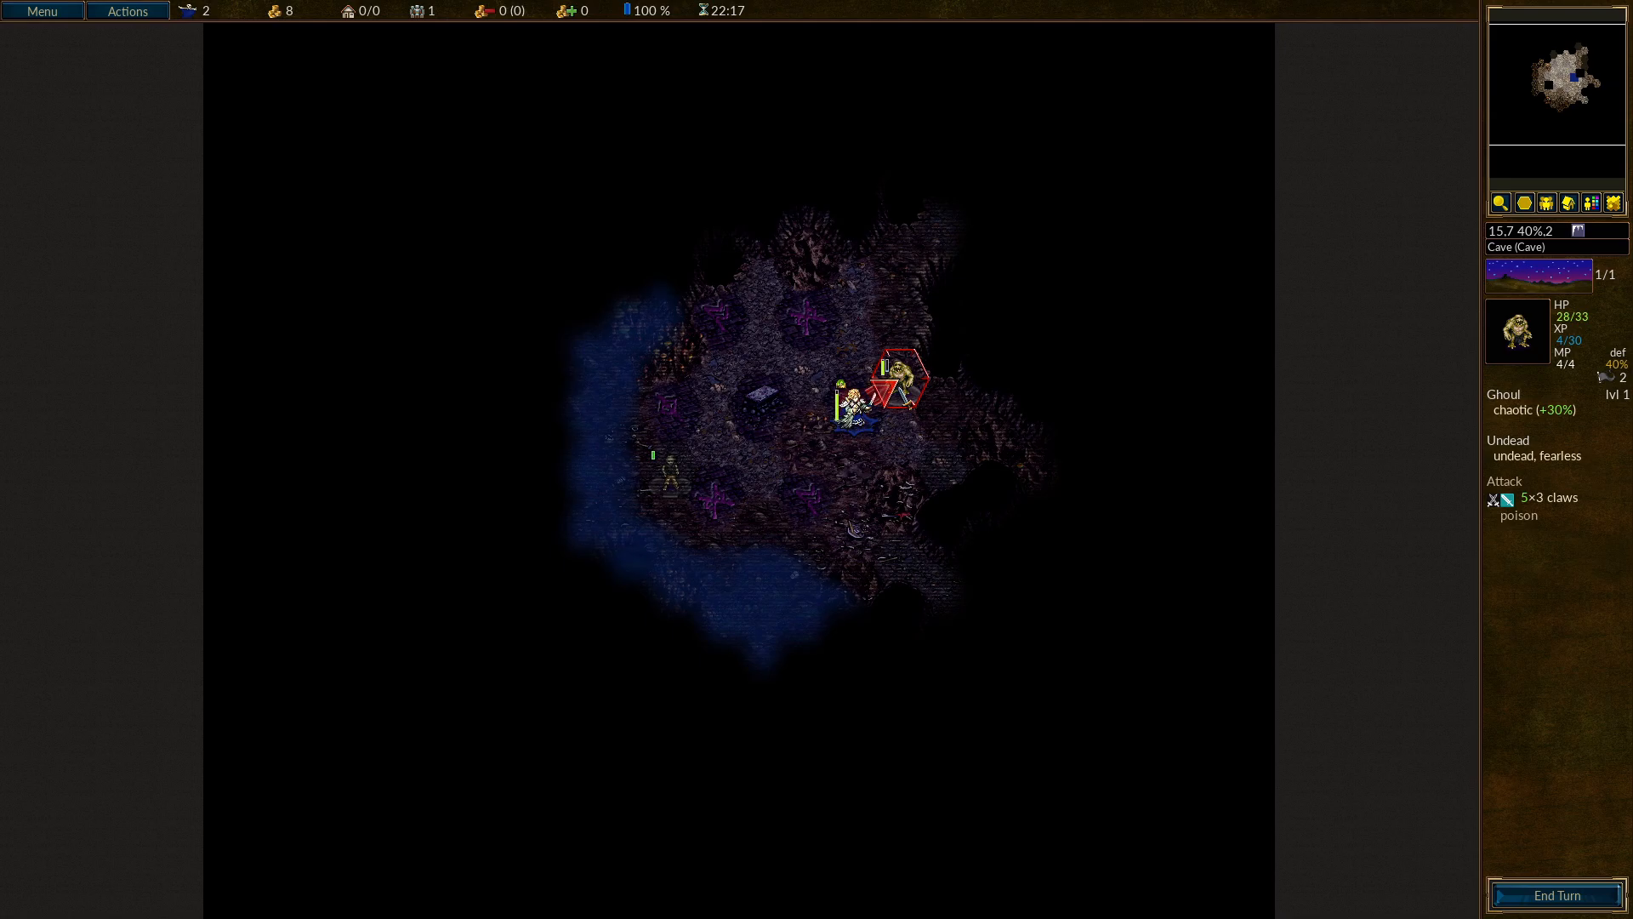
Kill the second Ghoul with chill wave and end the turn to reach turn 4.
click(898, 388)
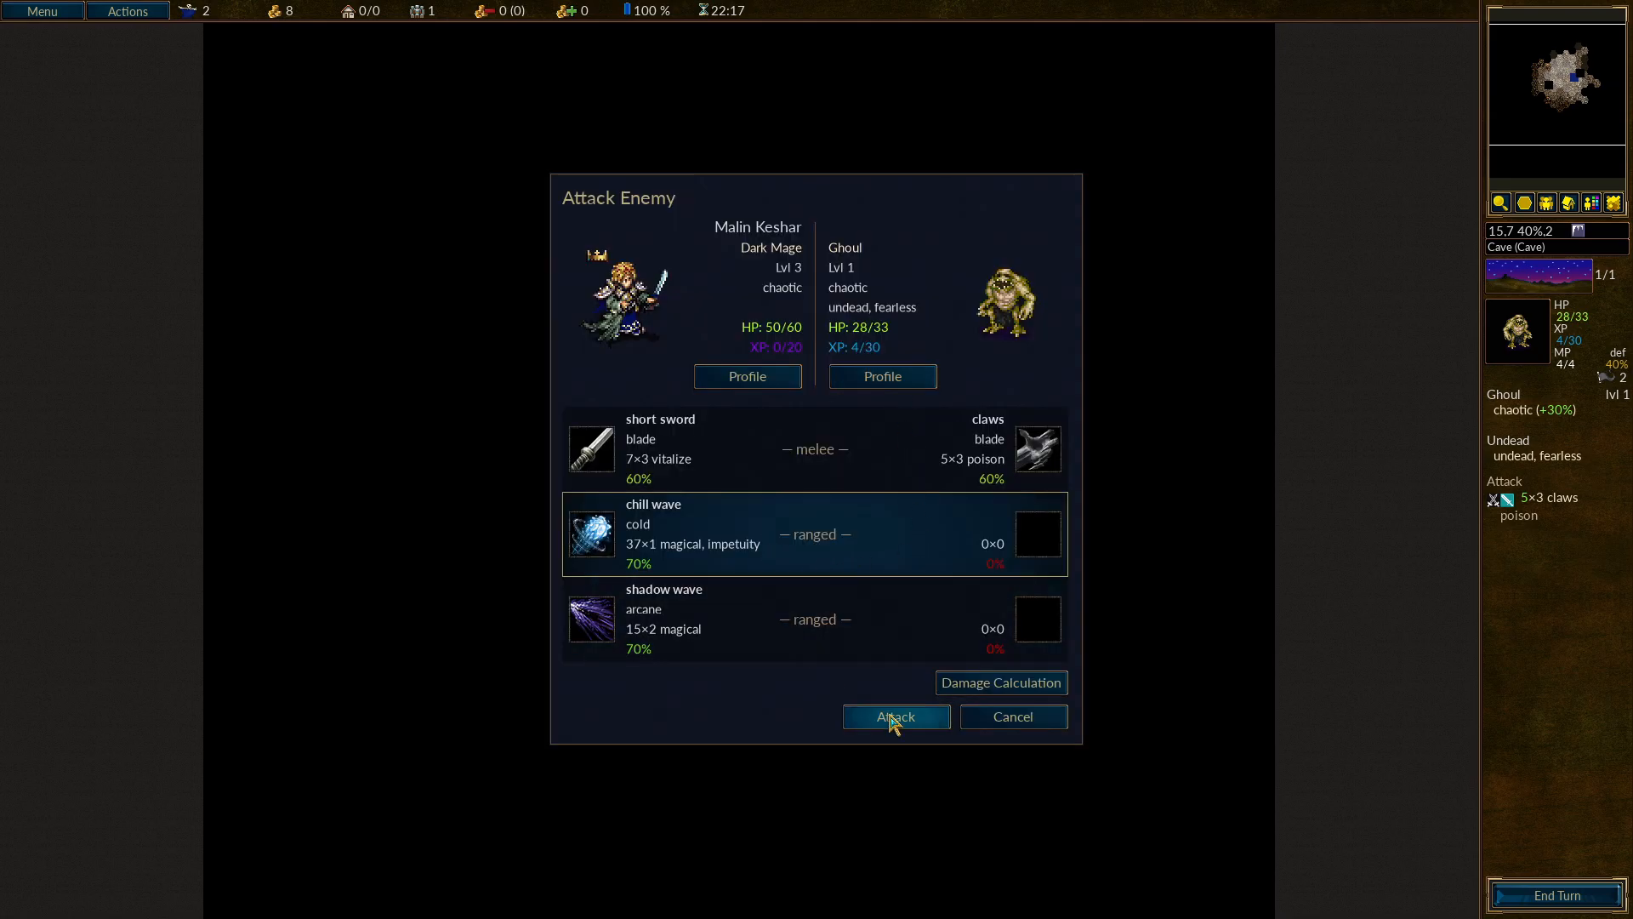
click(895, 716)
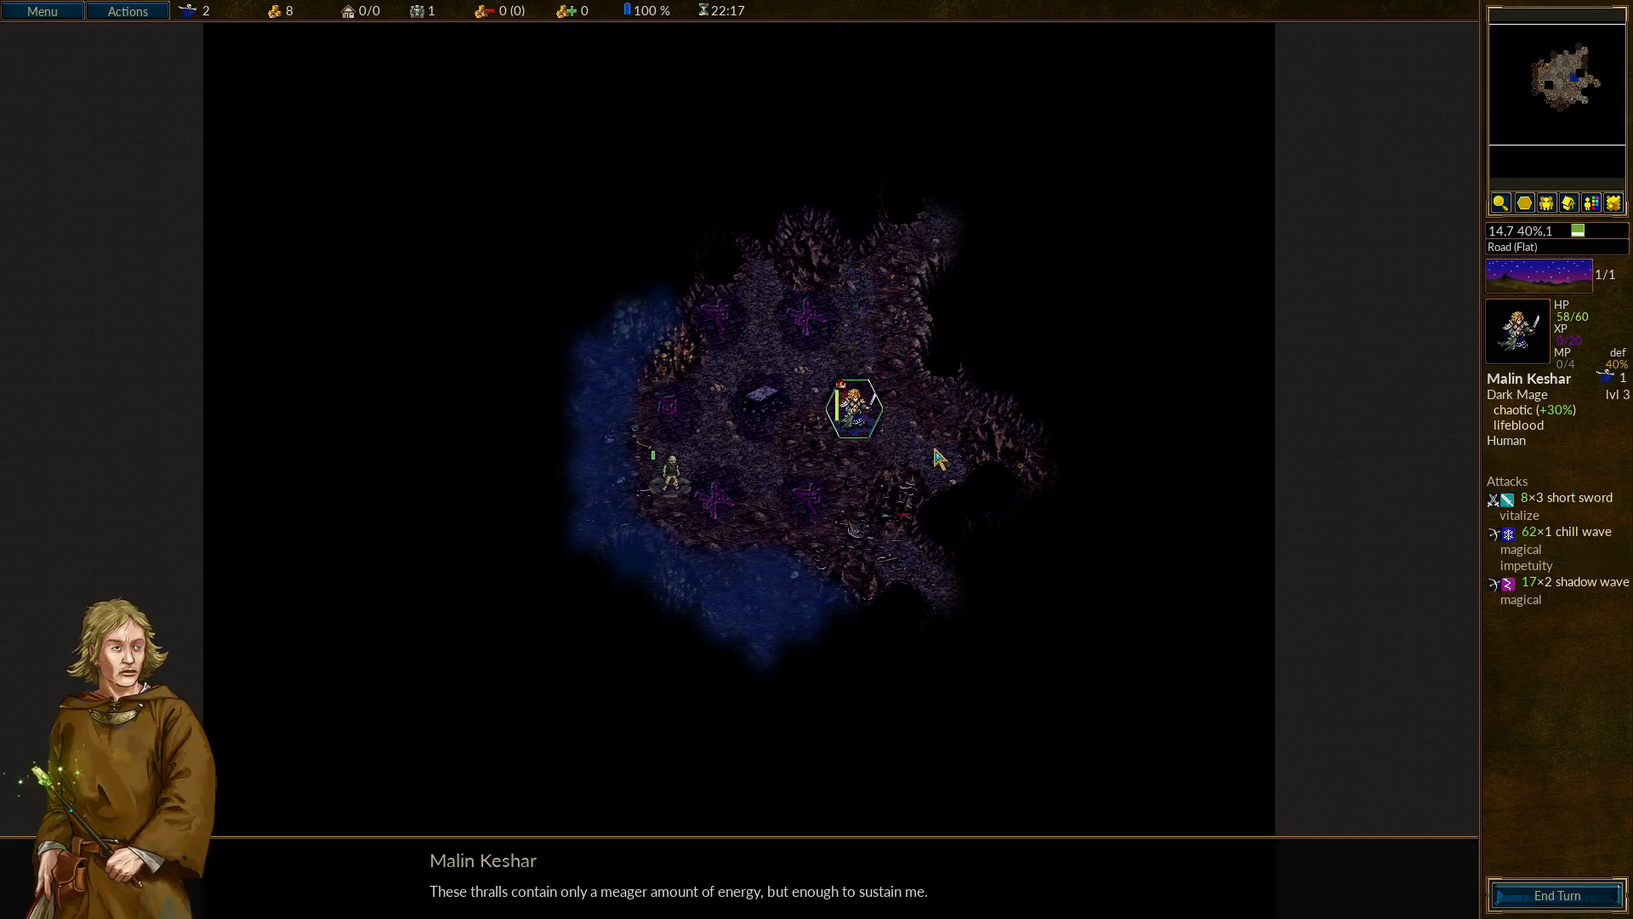
mouse_move(932, 470)
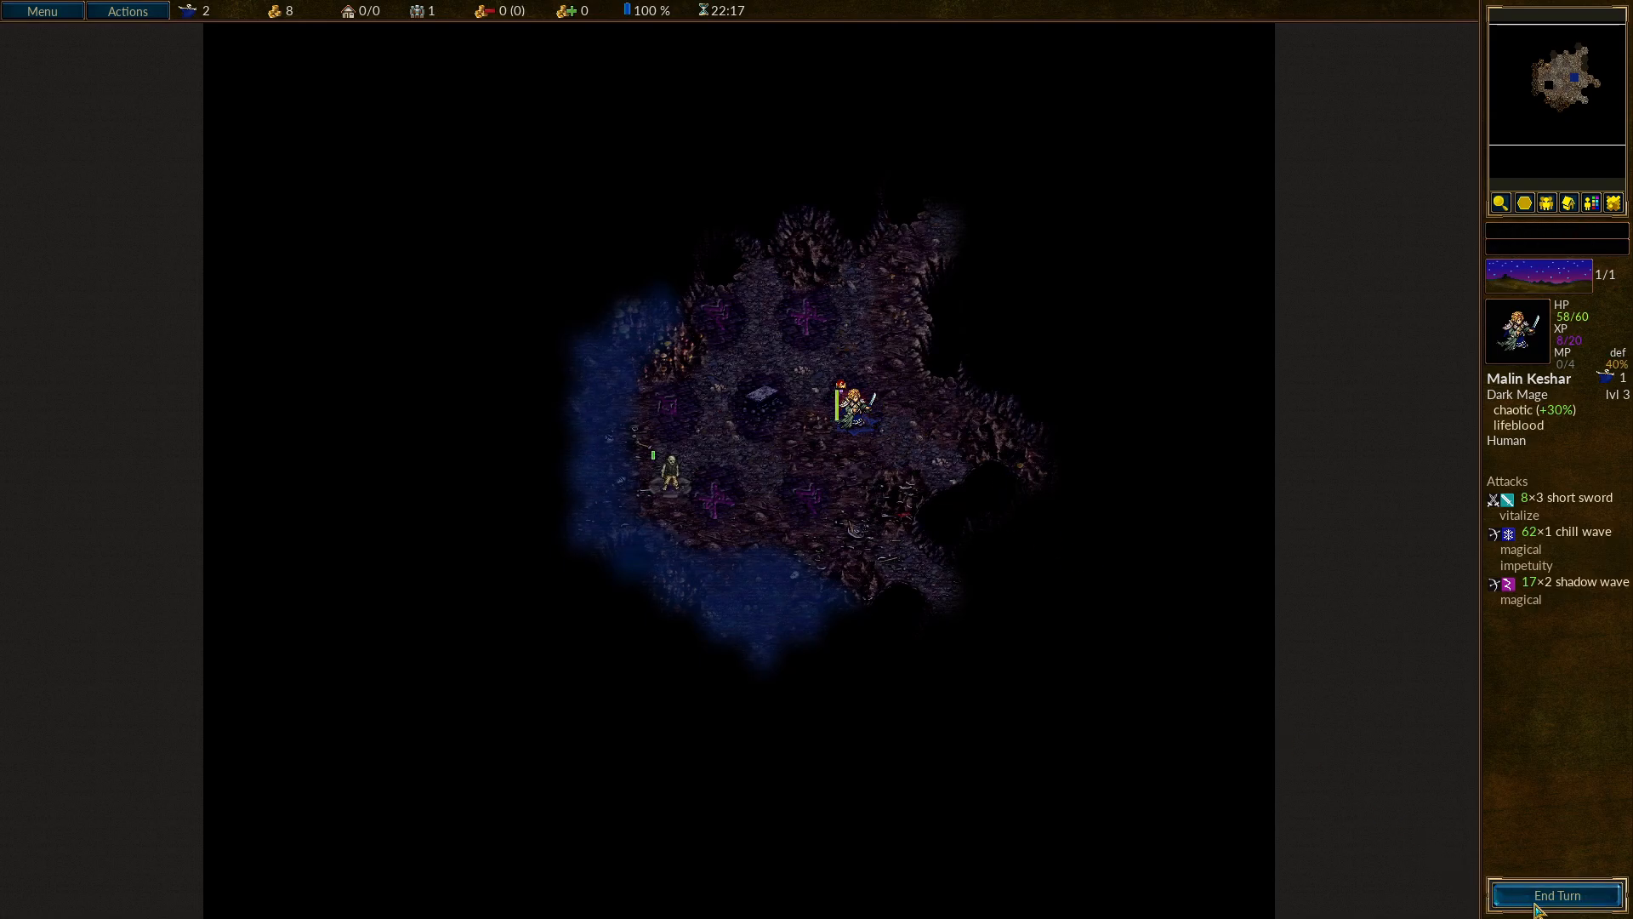
click(1555, 896)
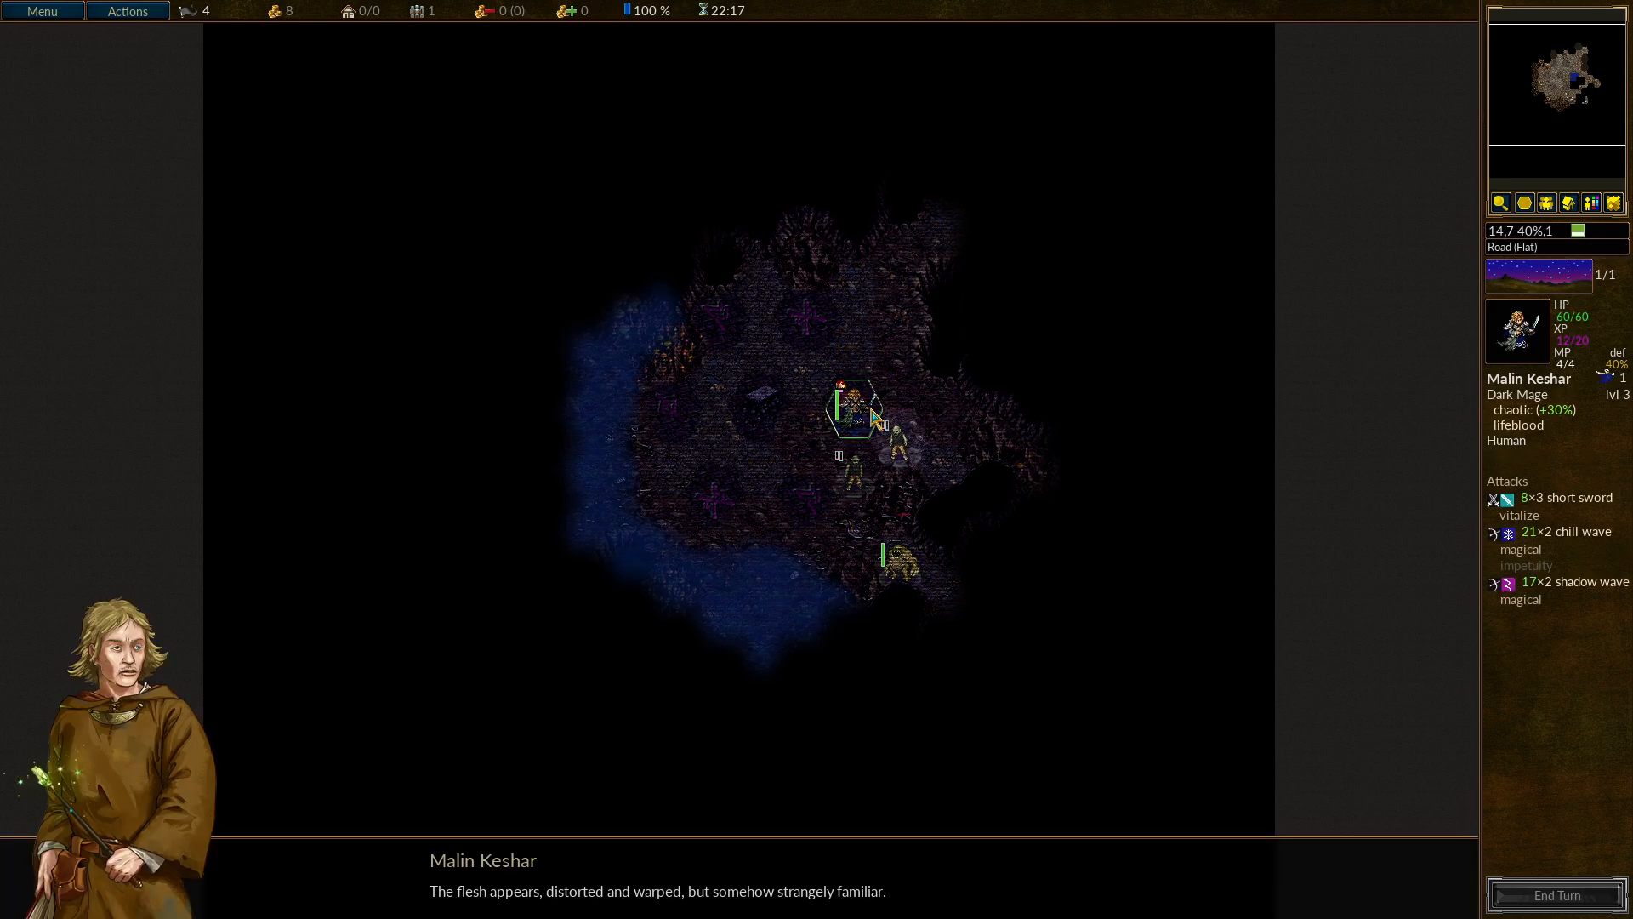
mouse_move(1014, 461)
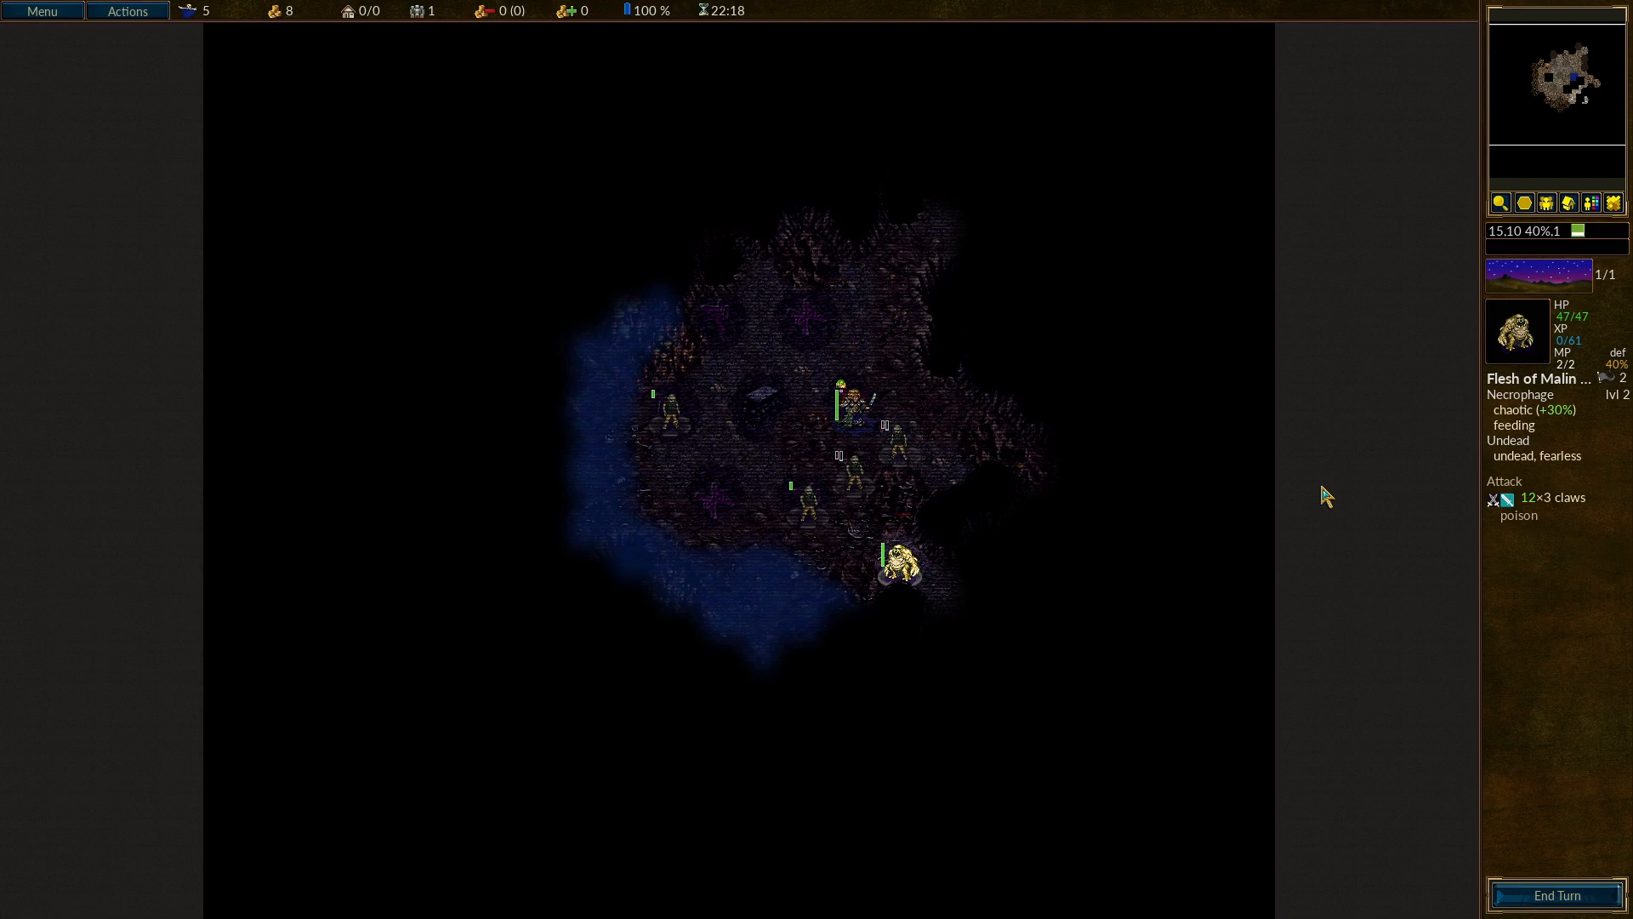
mouse_move(1524, 388)
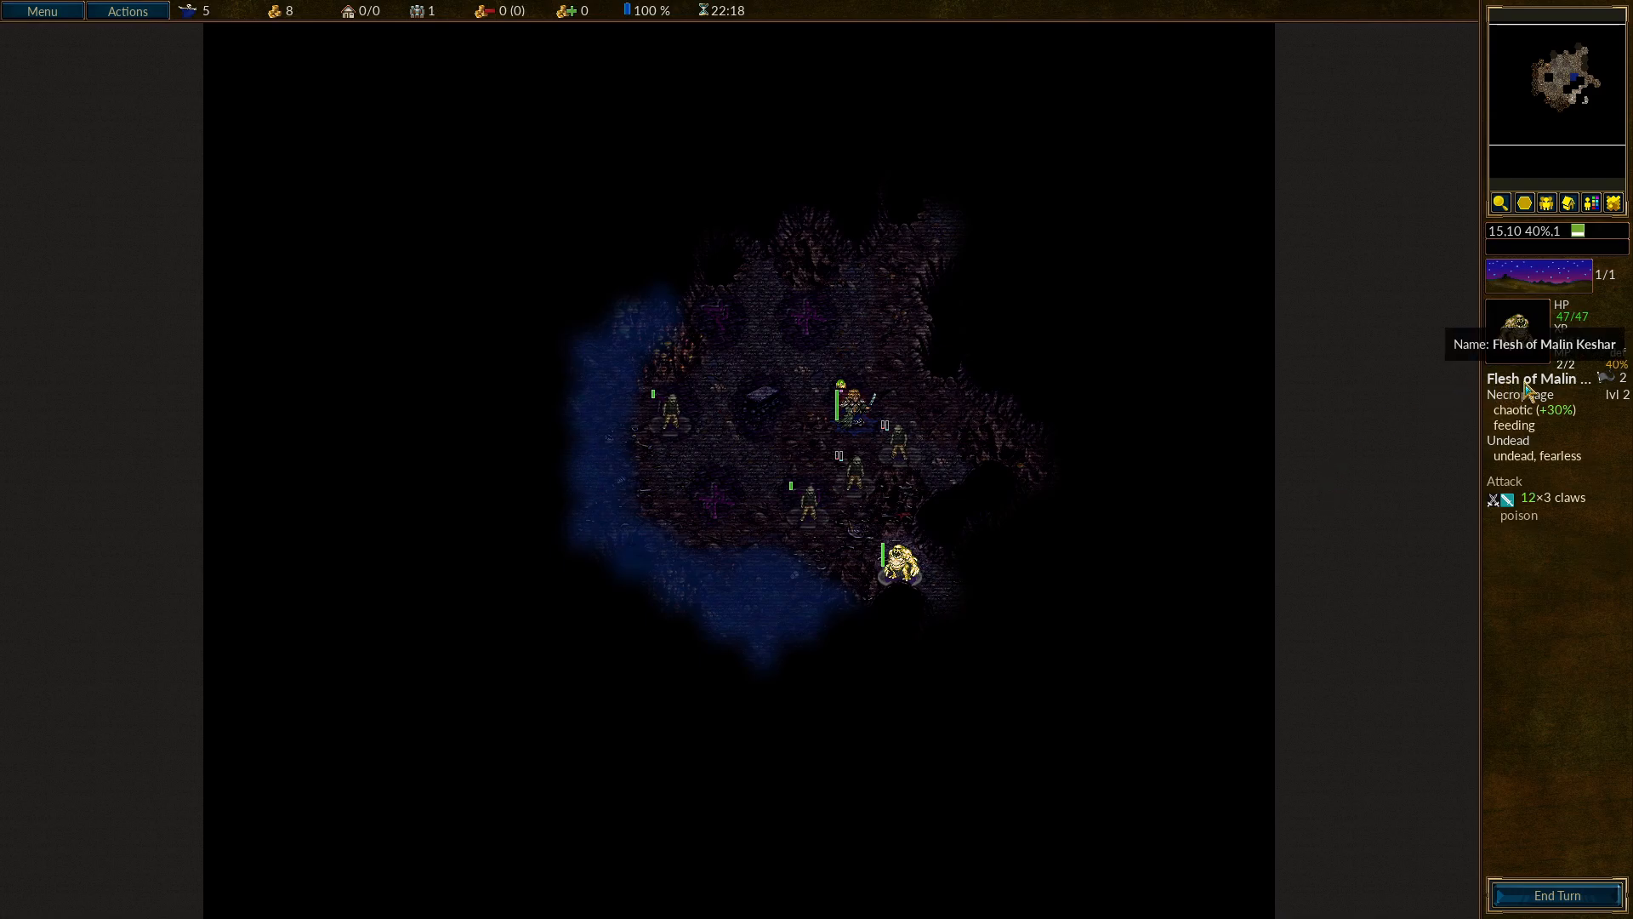
mouse_move(1271, 398)
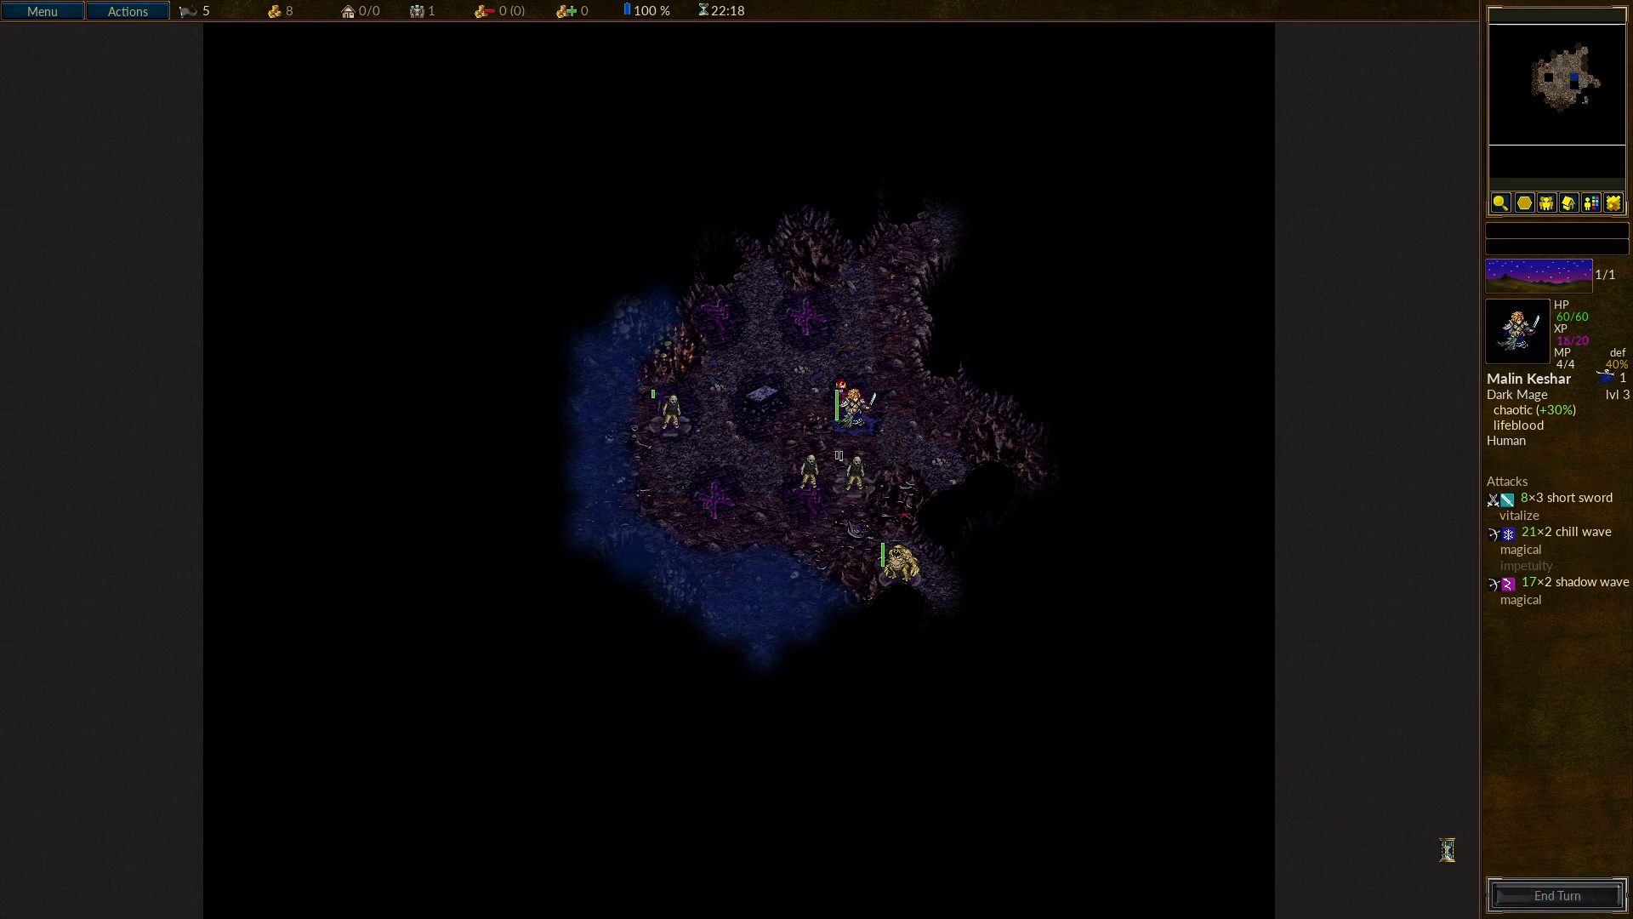
Attack the undead adjacent to Malin until the Advance Unit dialog appears.
click(818, 412)
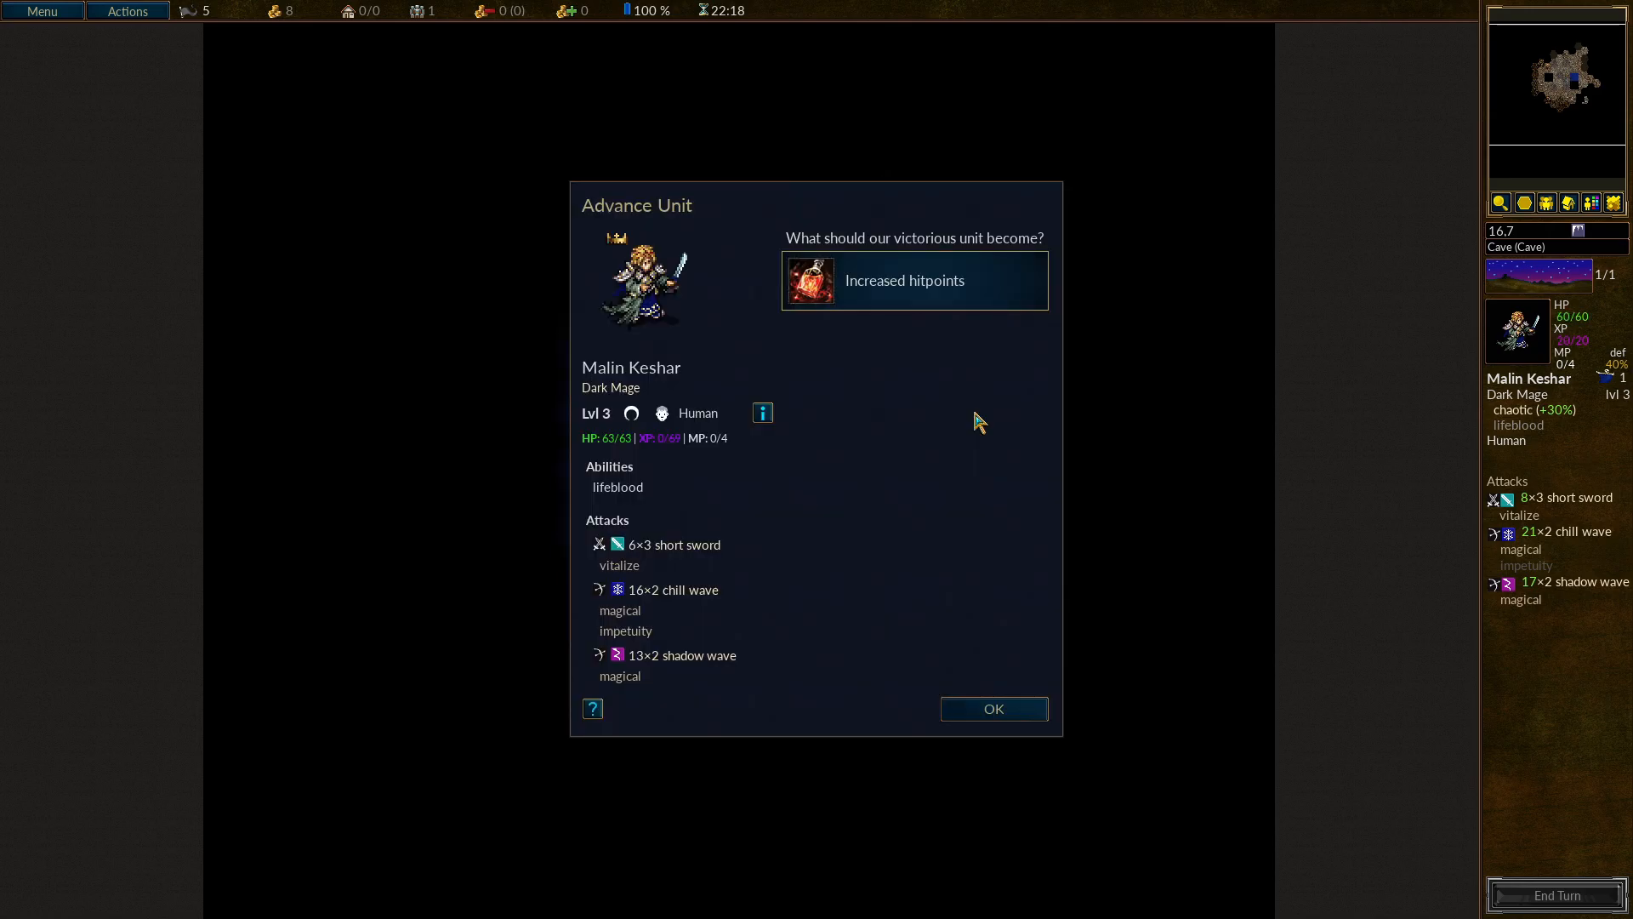
mouse_move(992, 709)
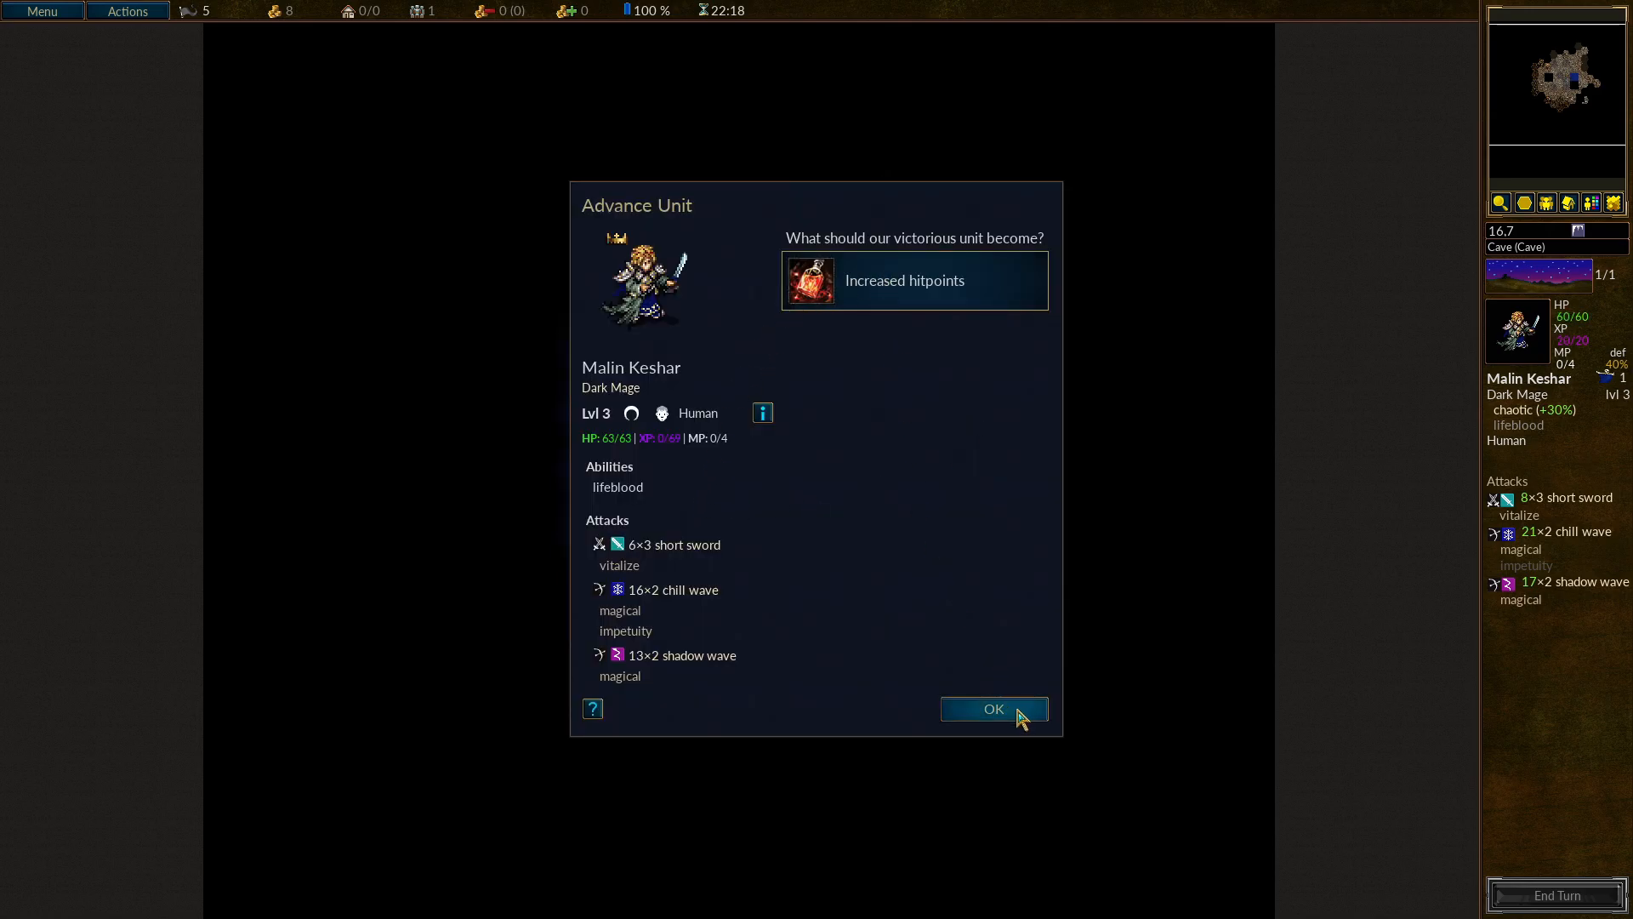
Accept the Increased hitpoints advancement, raising Malin's maximum to 63.
click(991, 708)
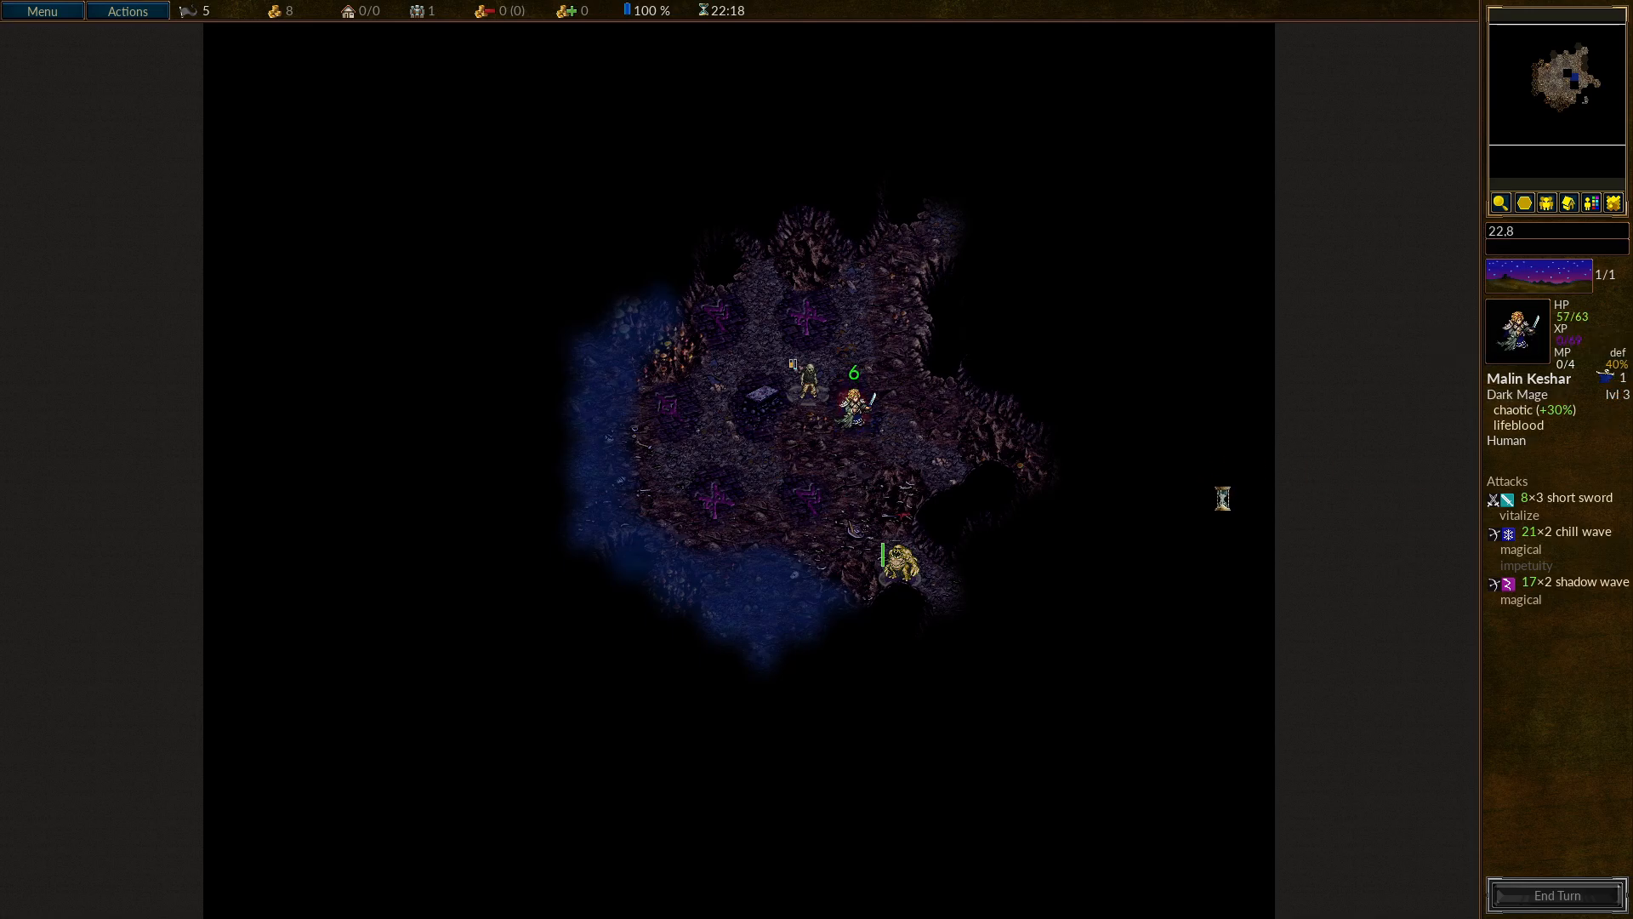
mouse_move(990, 430)
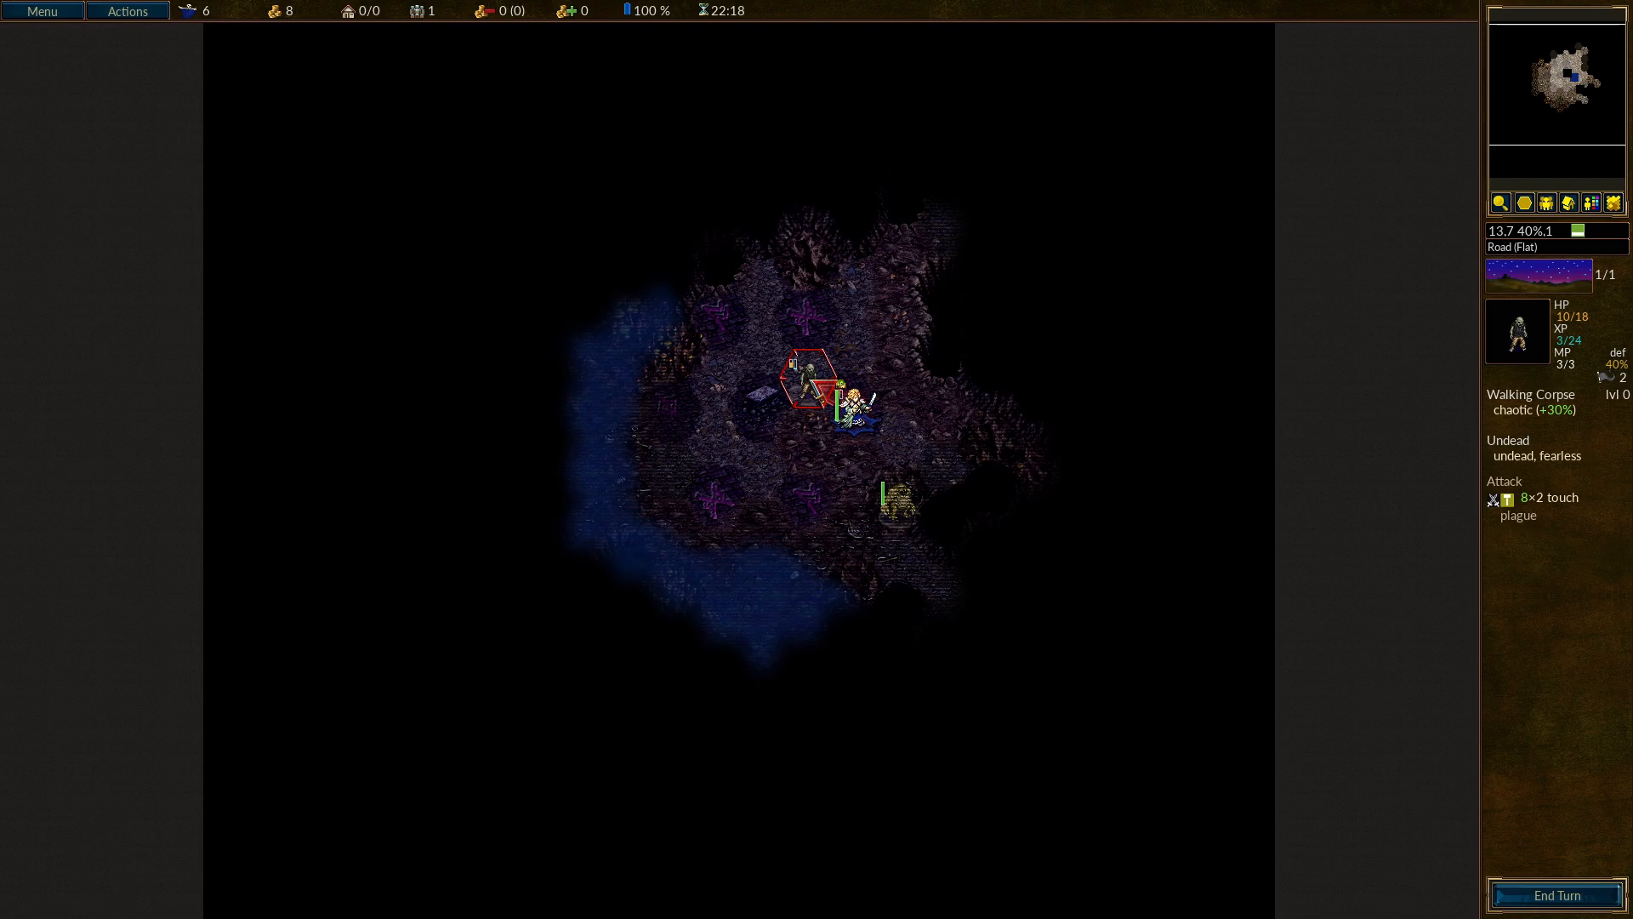
Destroy the Walking Corpse and the Necrophage beside Malin and end the turn.
click(802, 374)
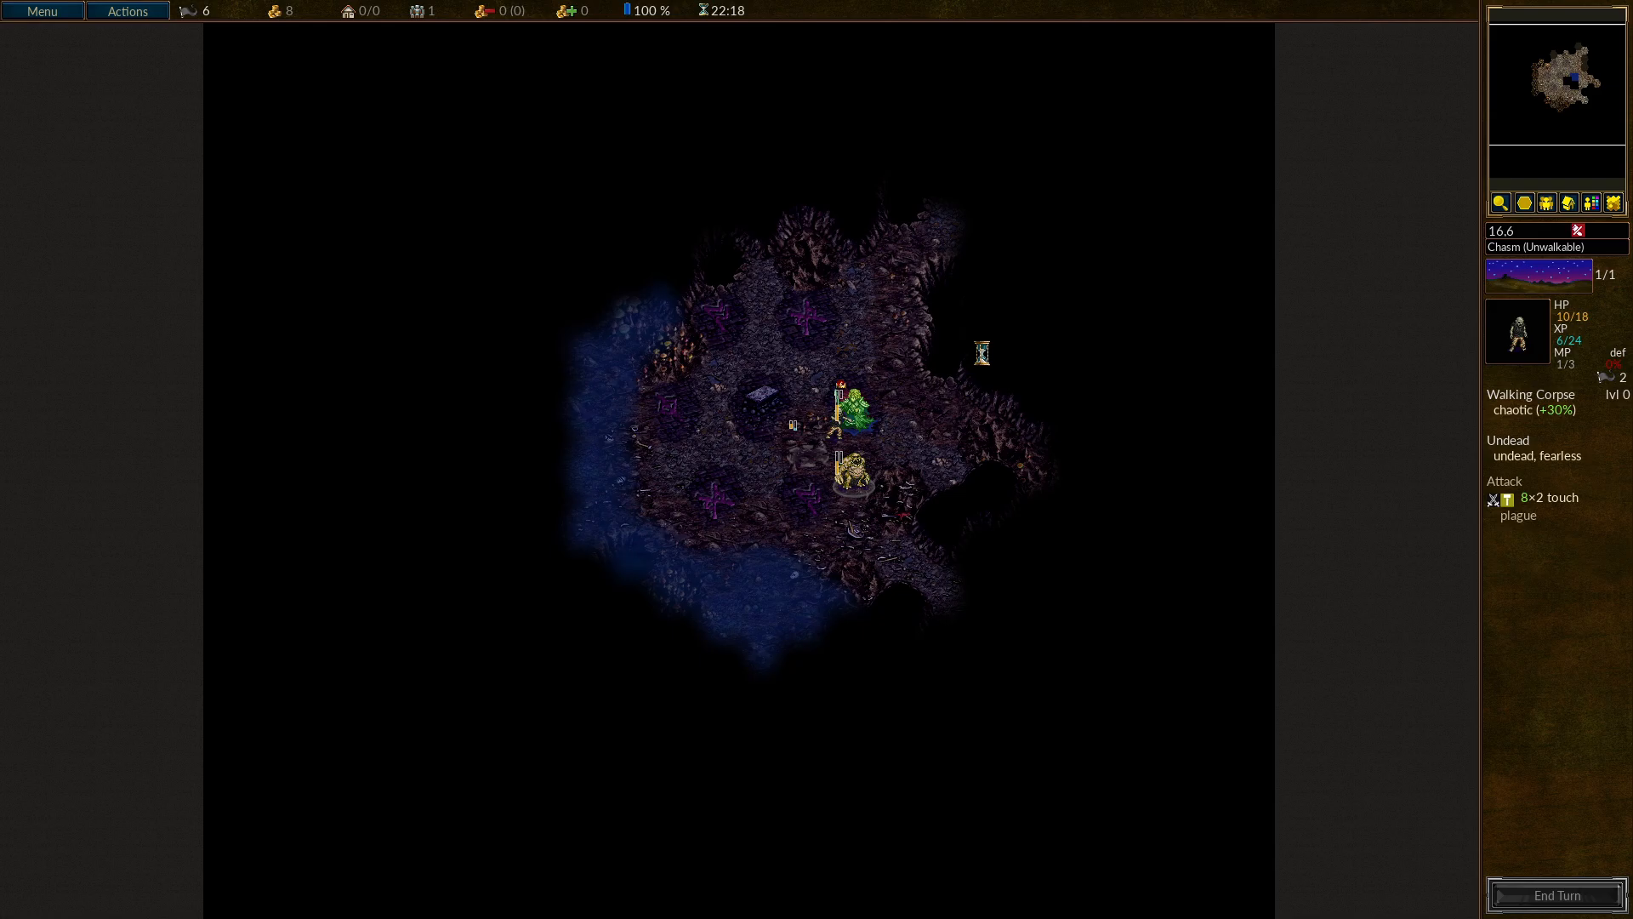
click(828, 453)
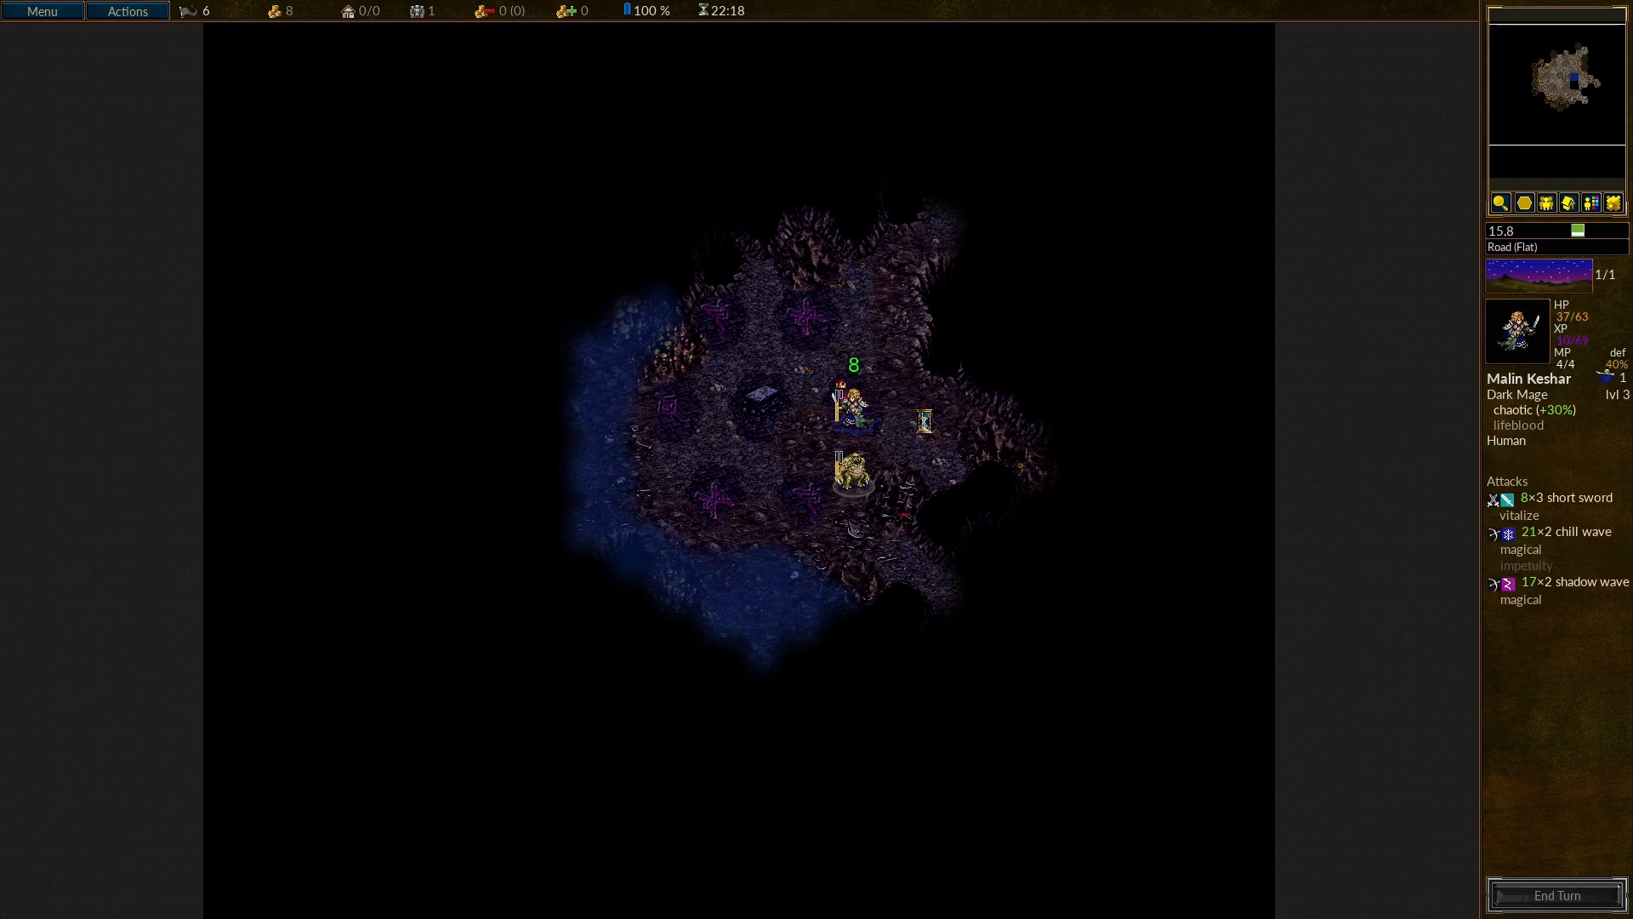
click(852, 475)
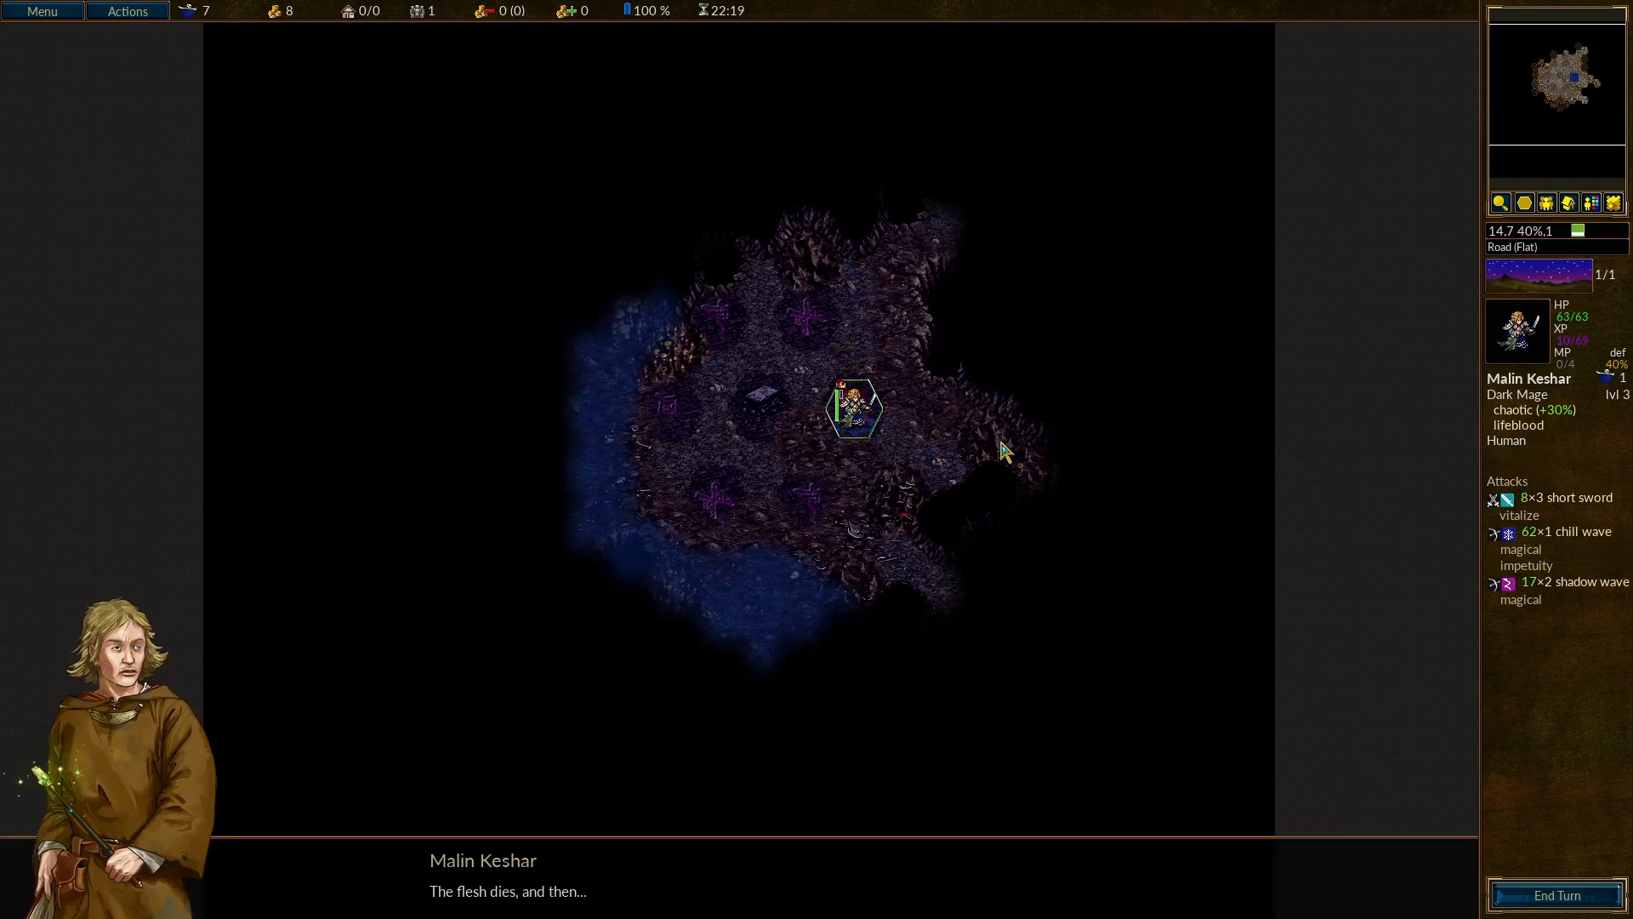
mouse_move(980, 471)
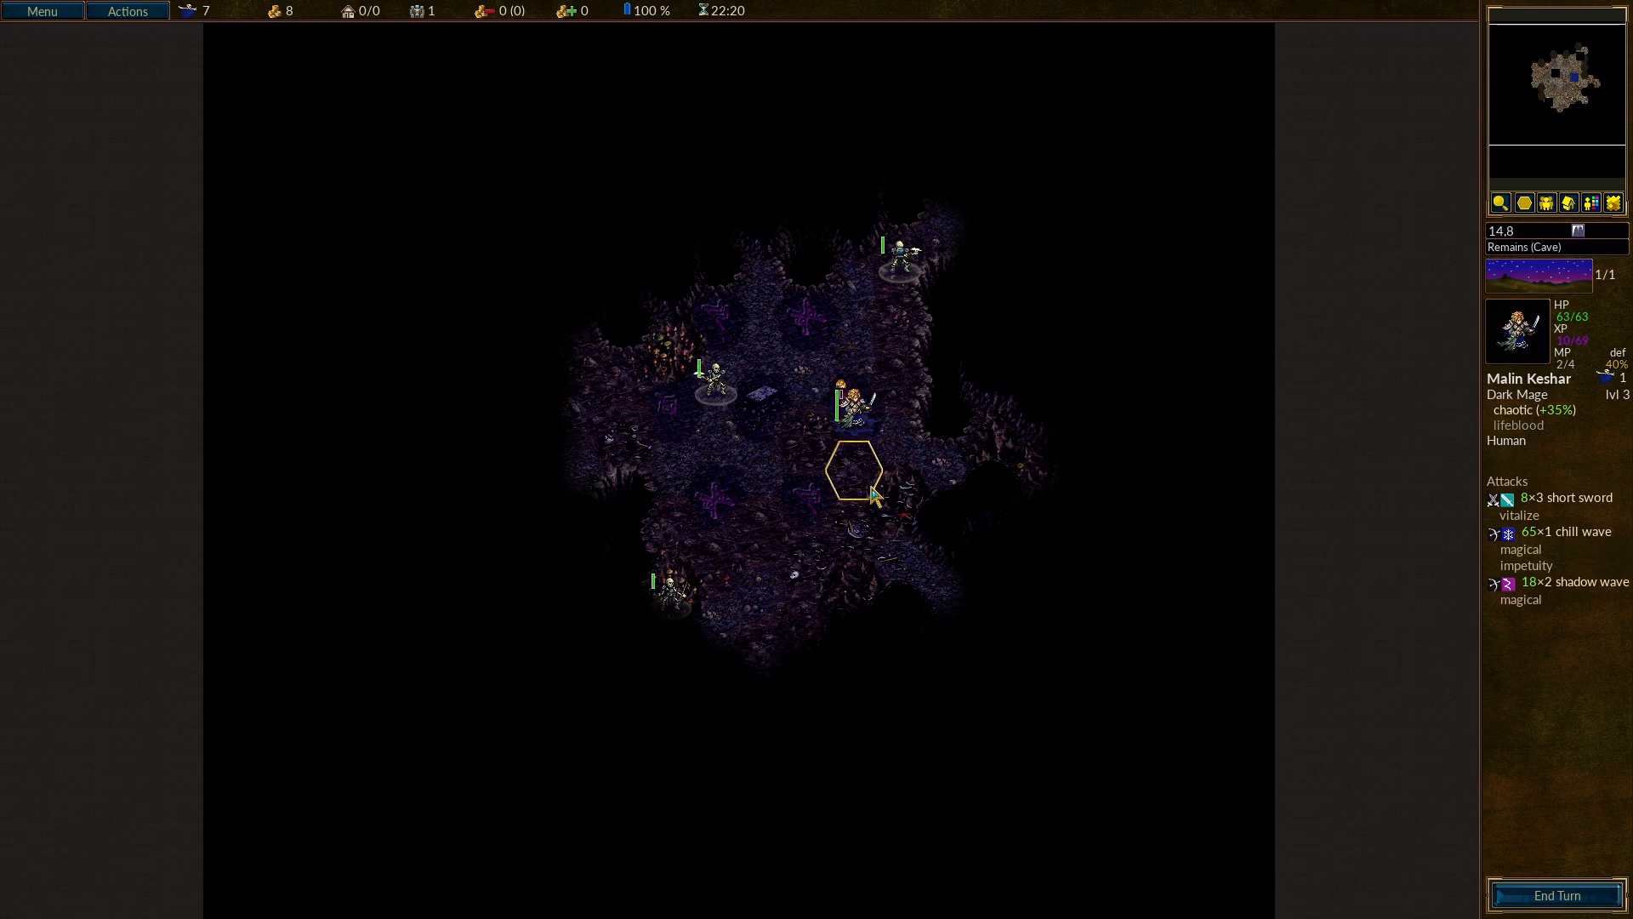
mouse_move(1517, 425)
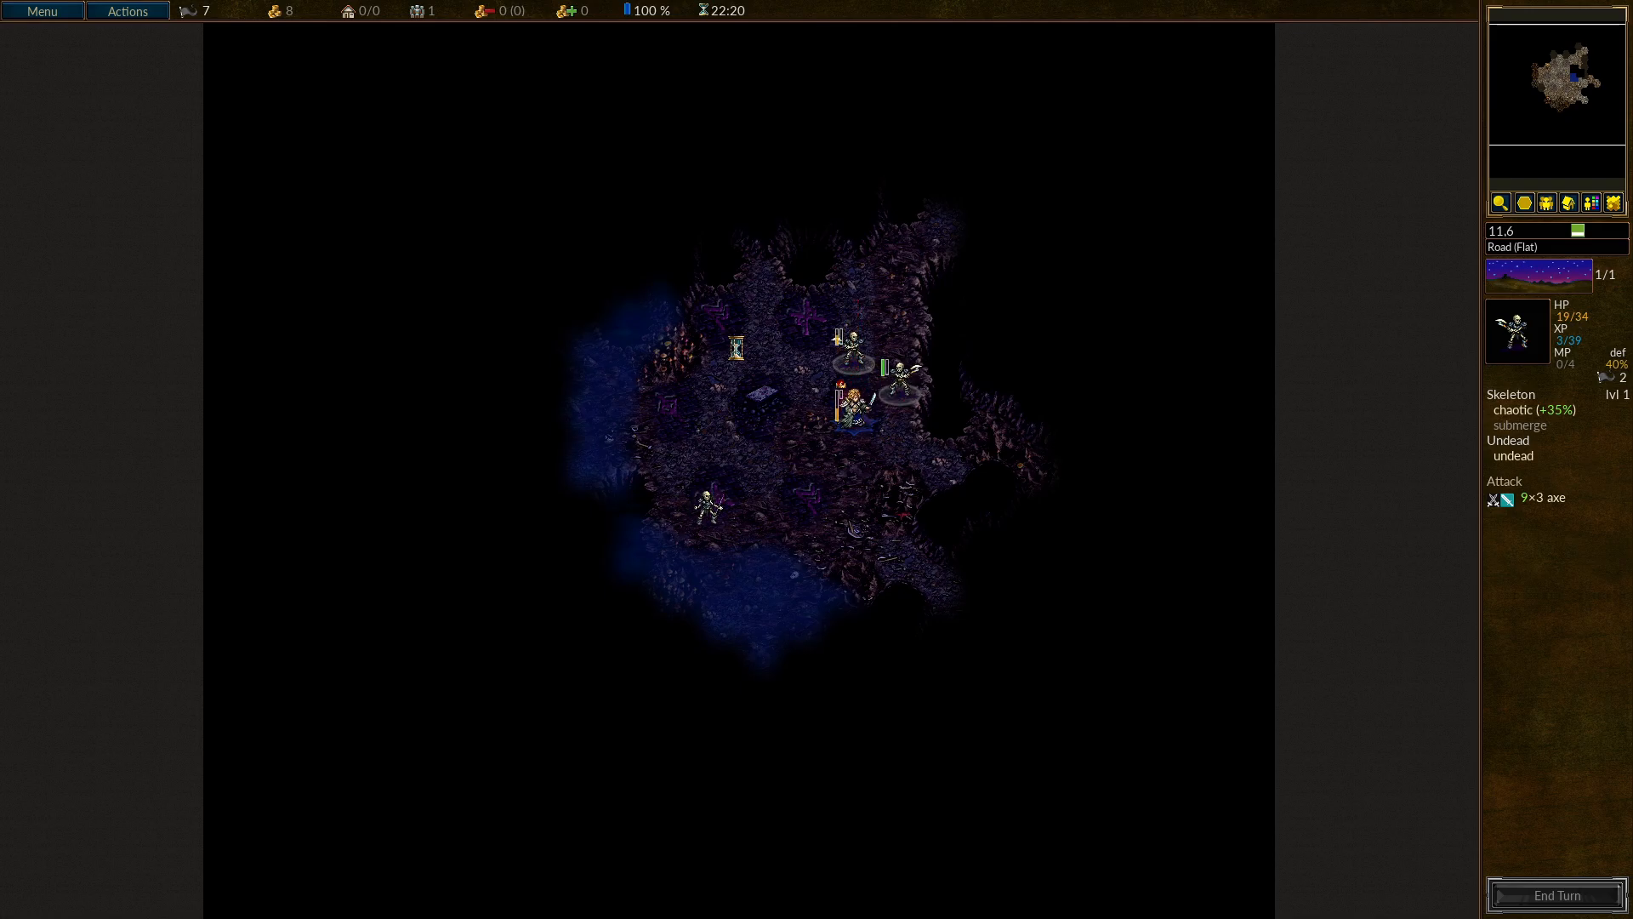
Attack the skeleton beside Malin twice with shadow wave.
click(853, 410)
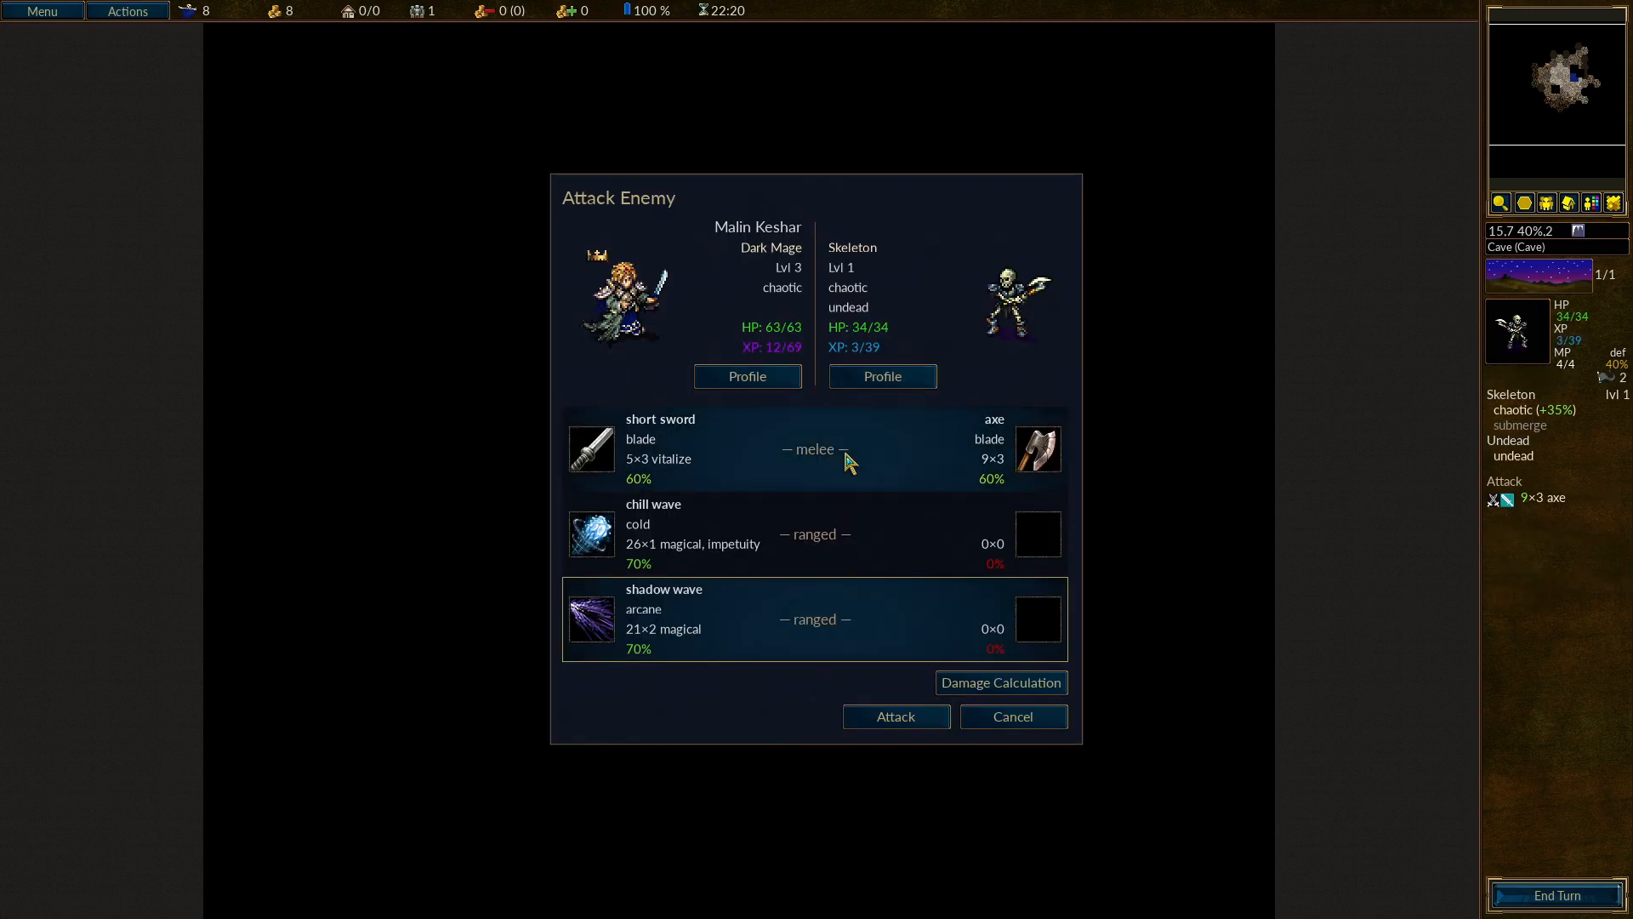
mouse_move(1009, 716)
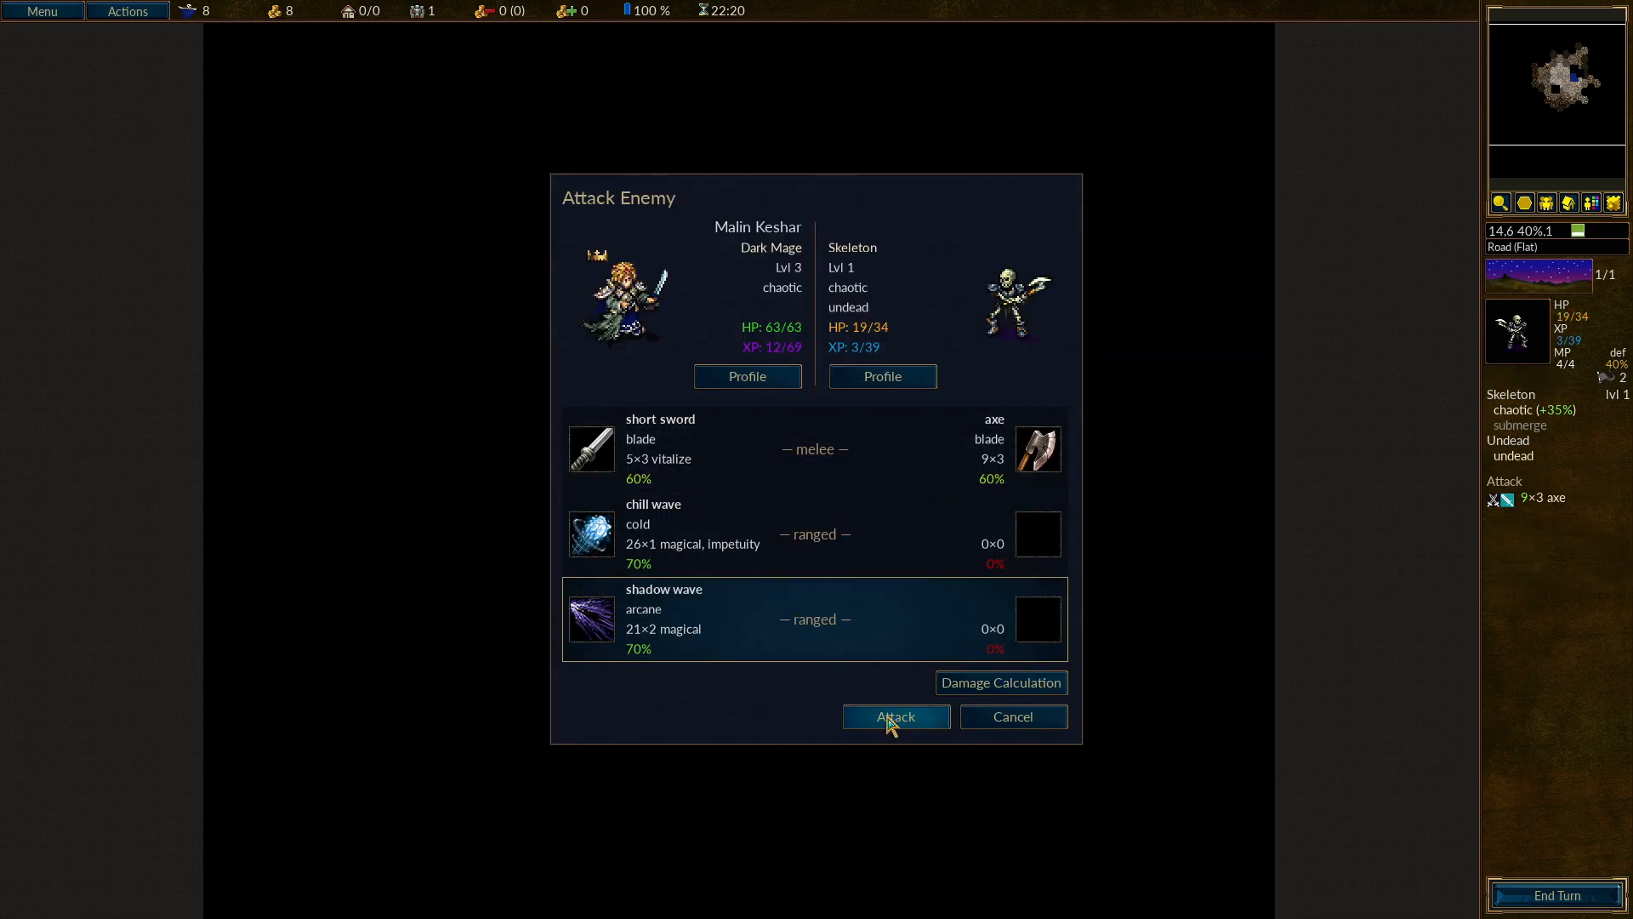
click(894, 716)
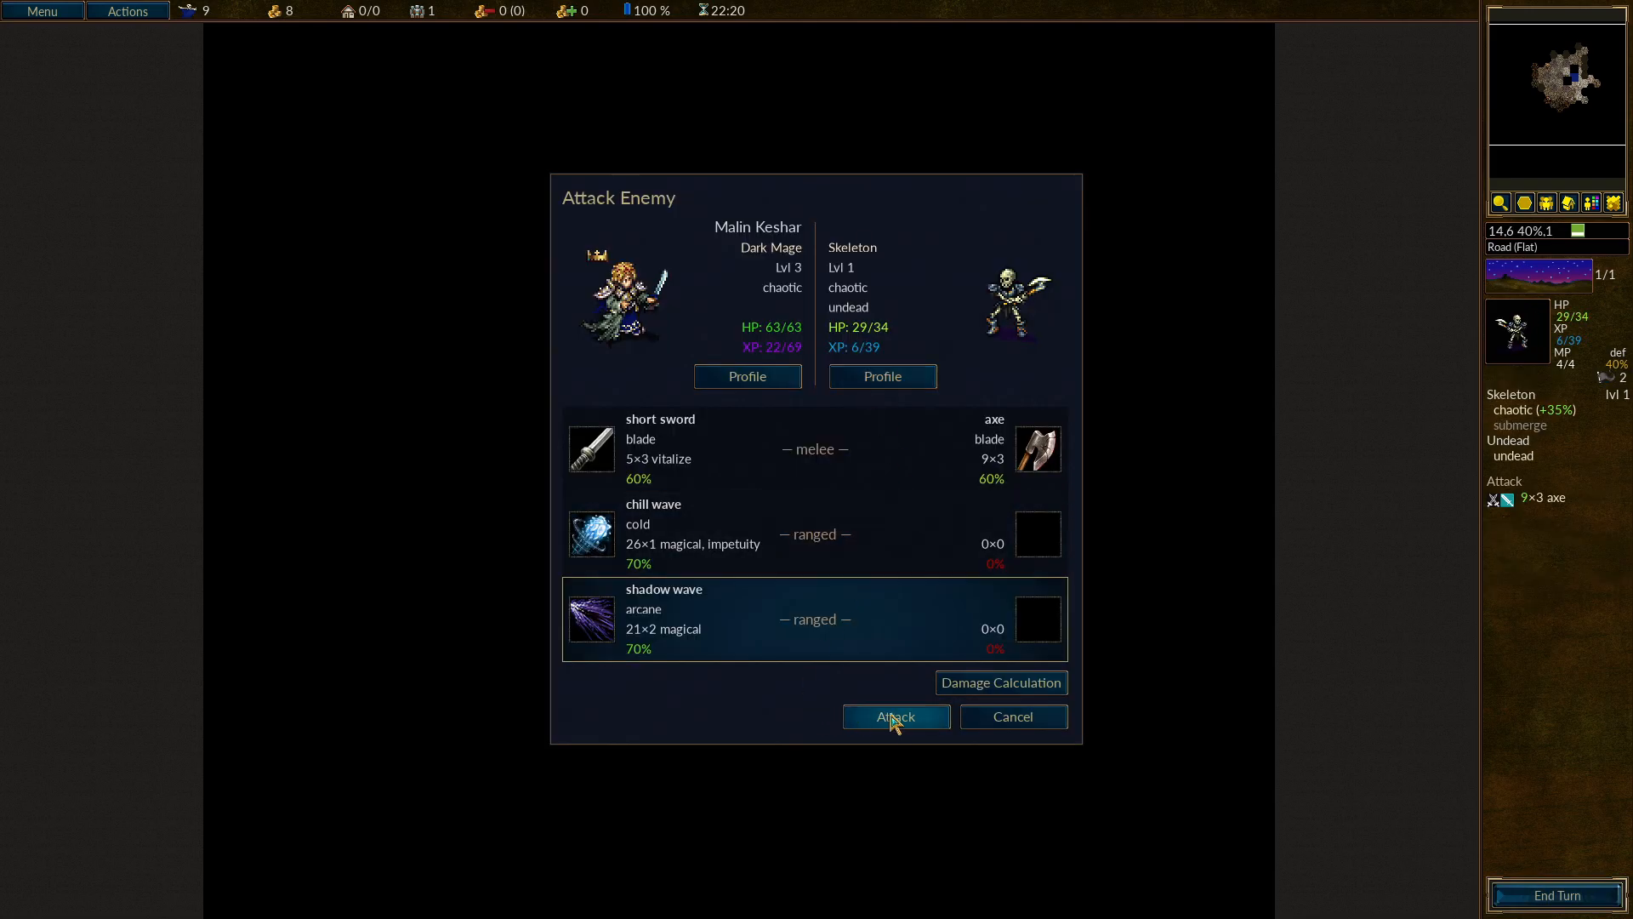
mouse_move(907, 721)
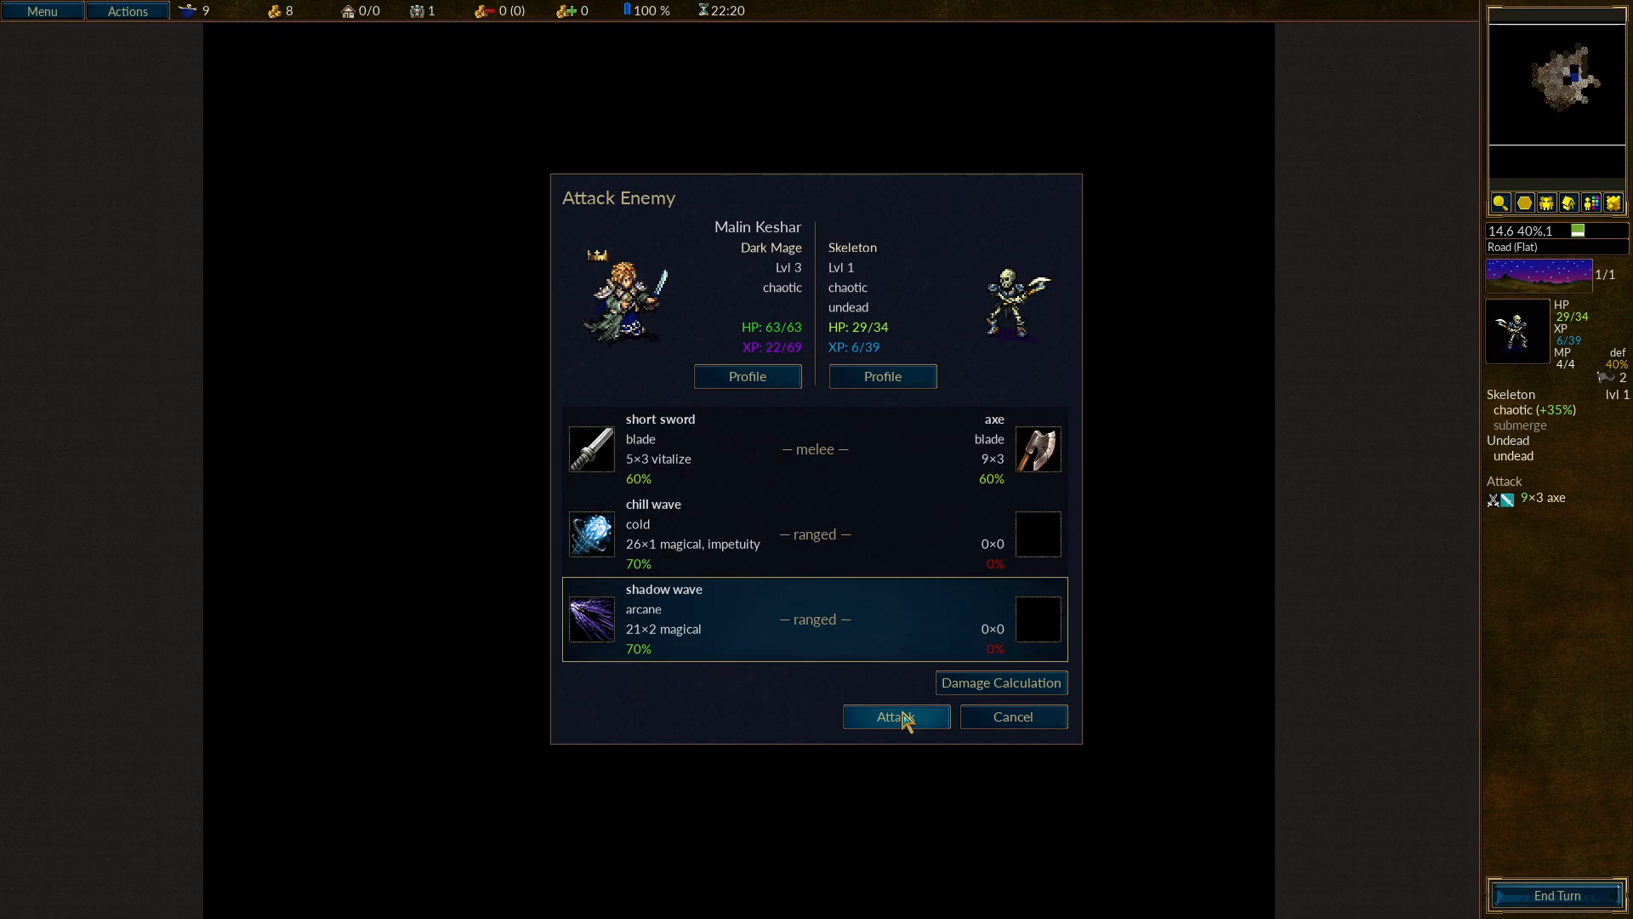
click(893, 716)
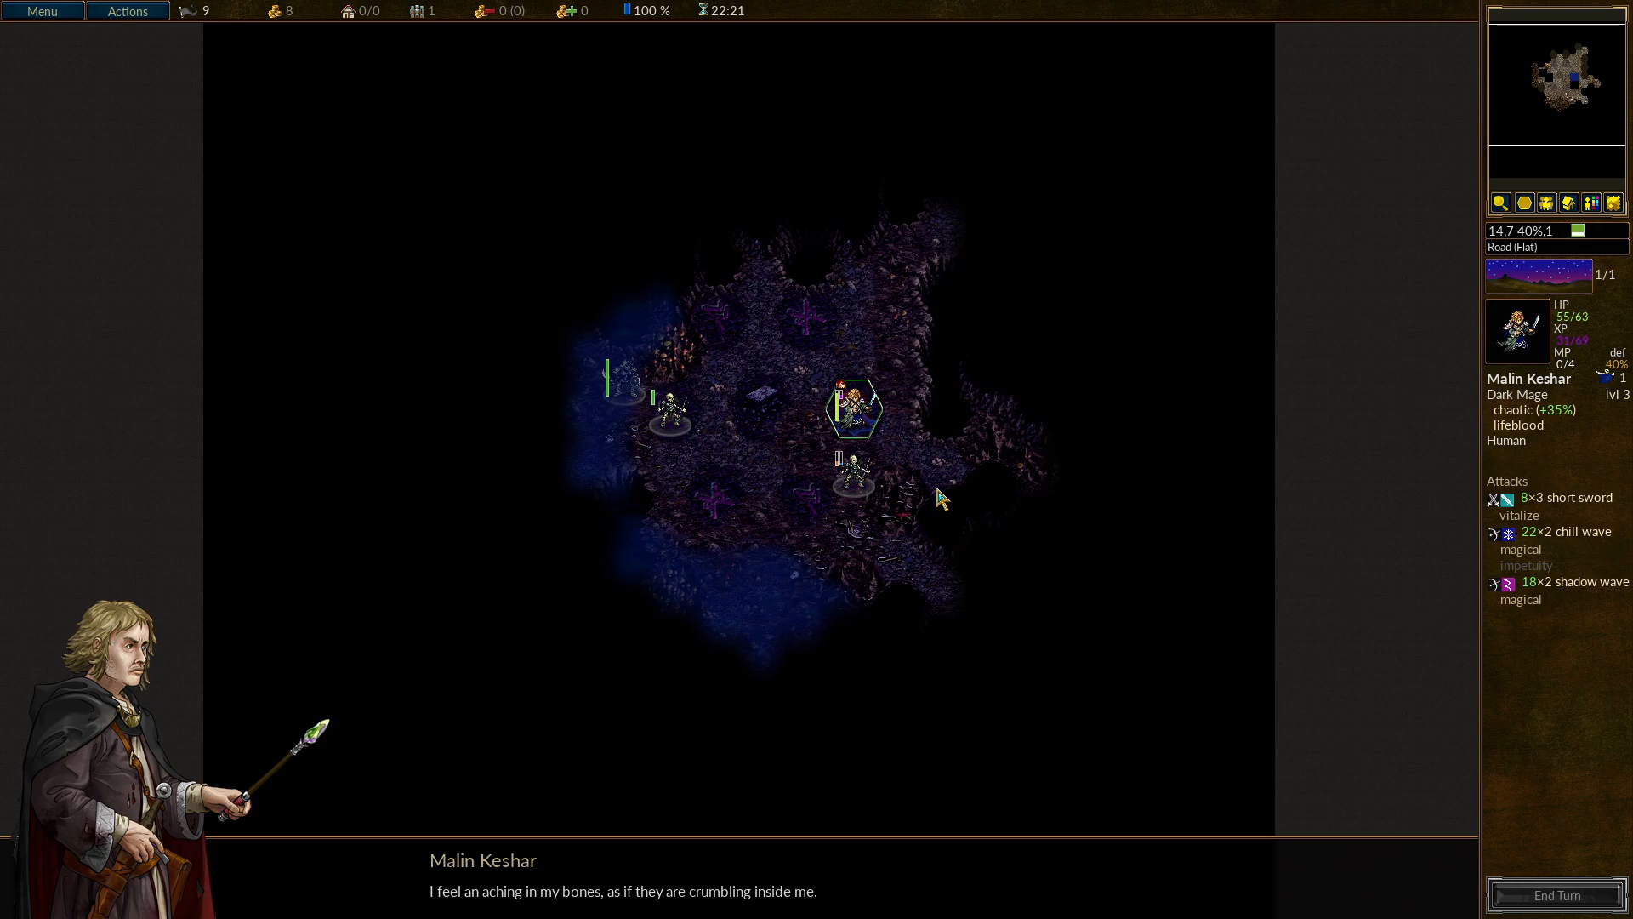
mouse_move(934, 509)
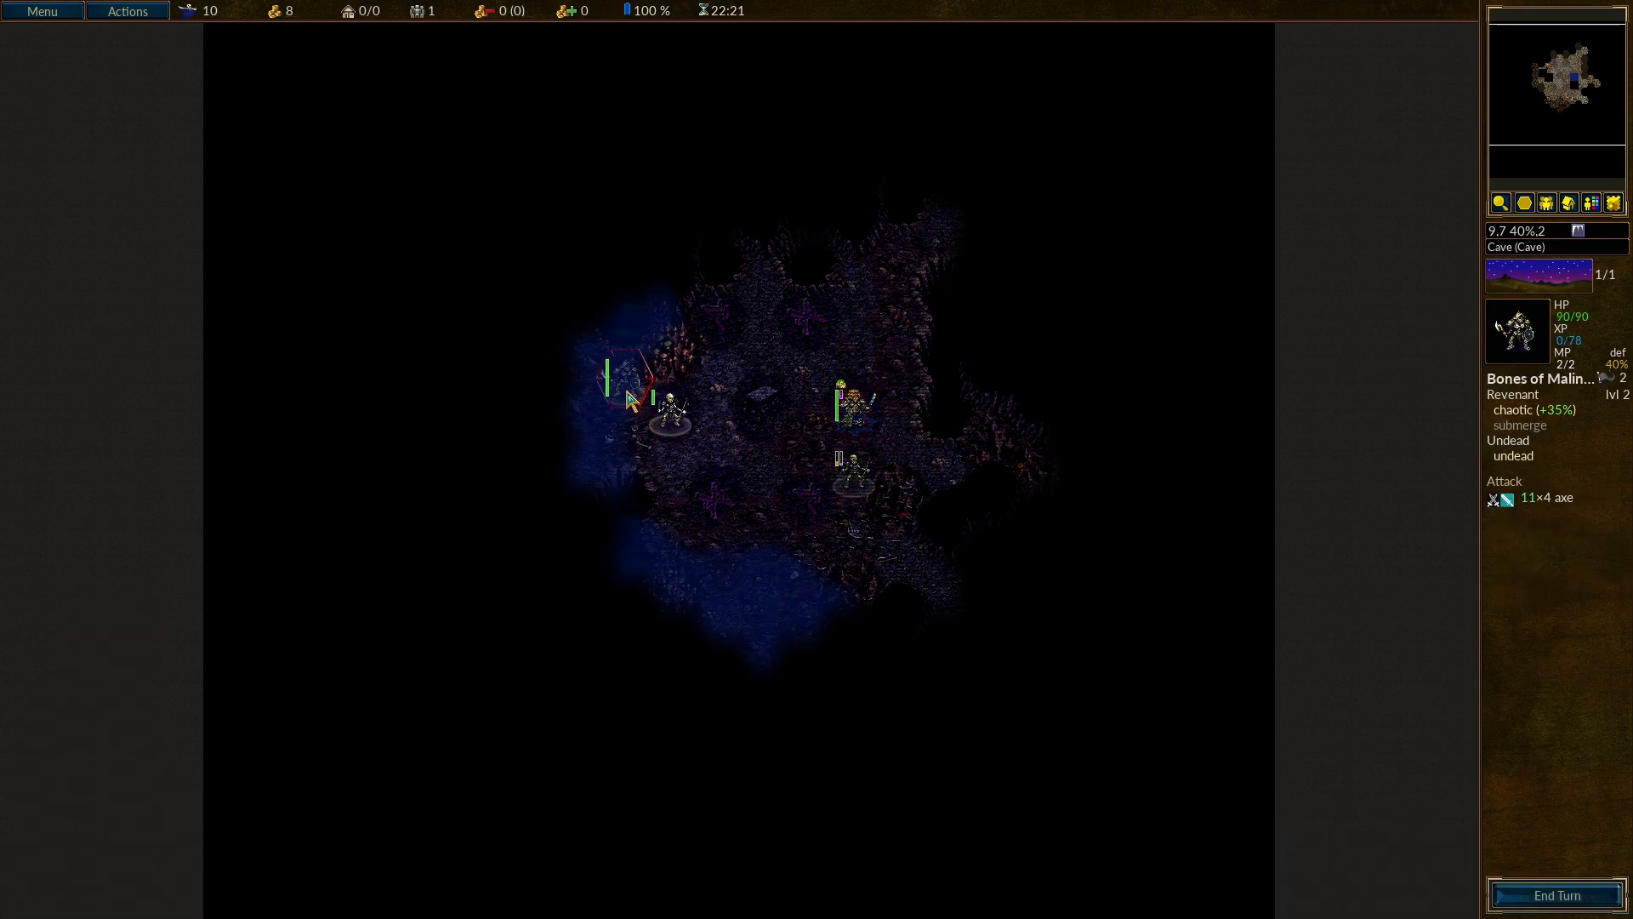
mouse_move(1547, 378)
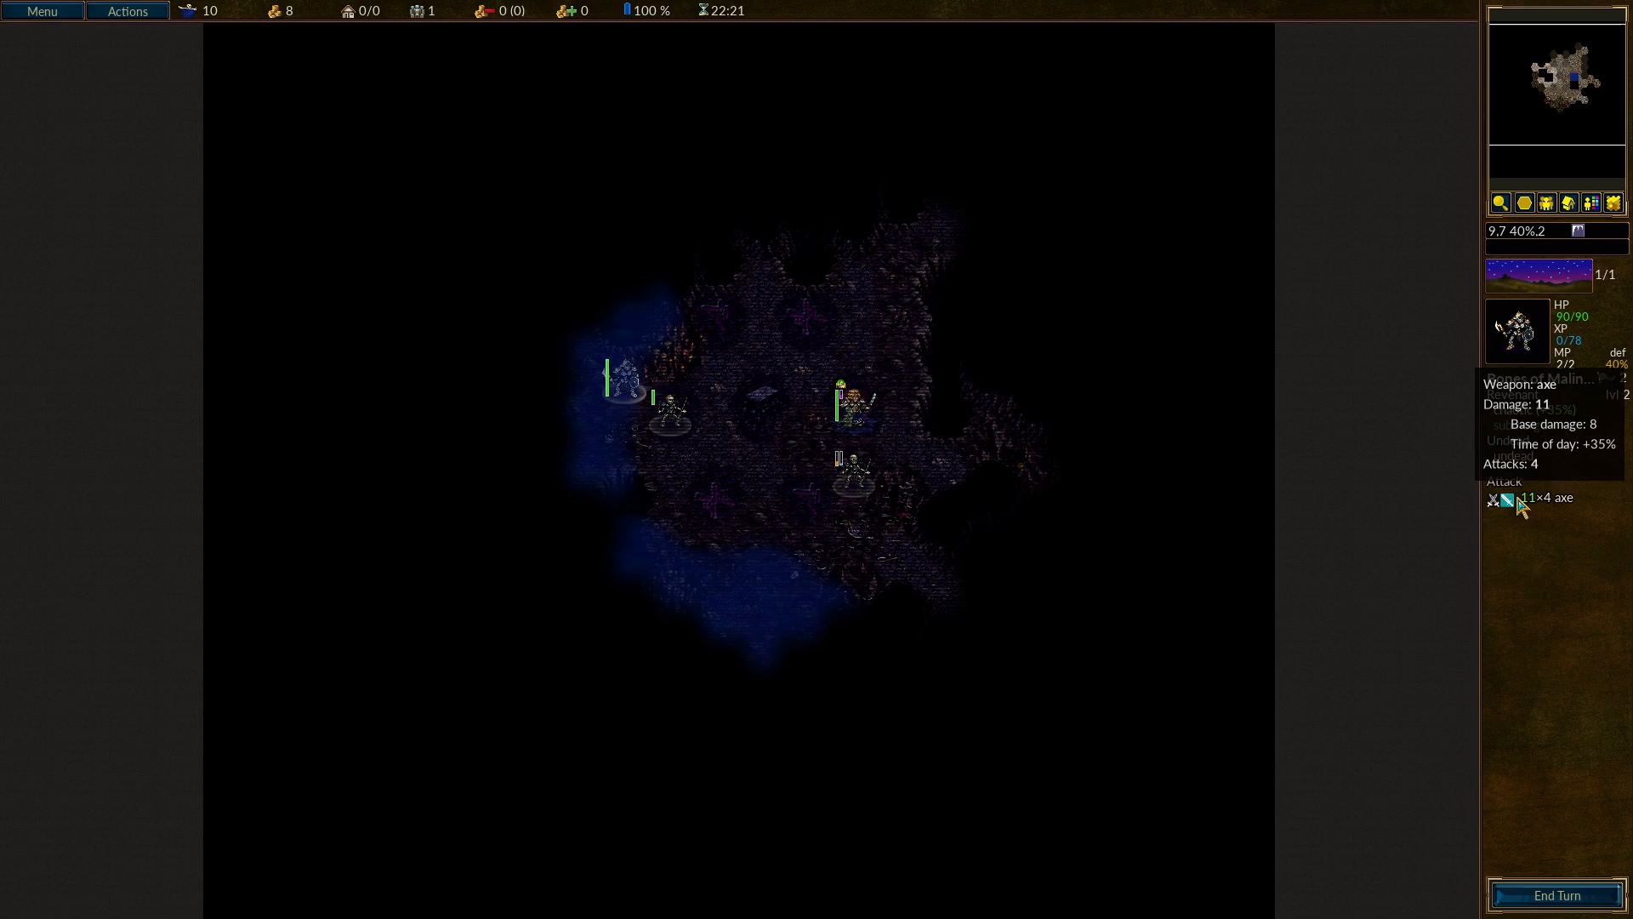
Select Malin Keshar and target the adjacent Skeleton Archer to preview the attack.
click(852, 407)
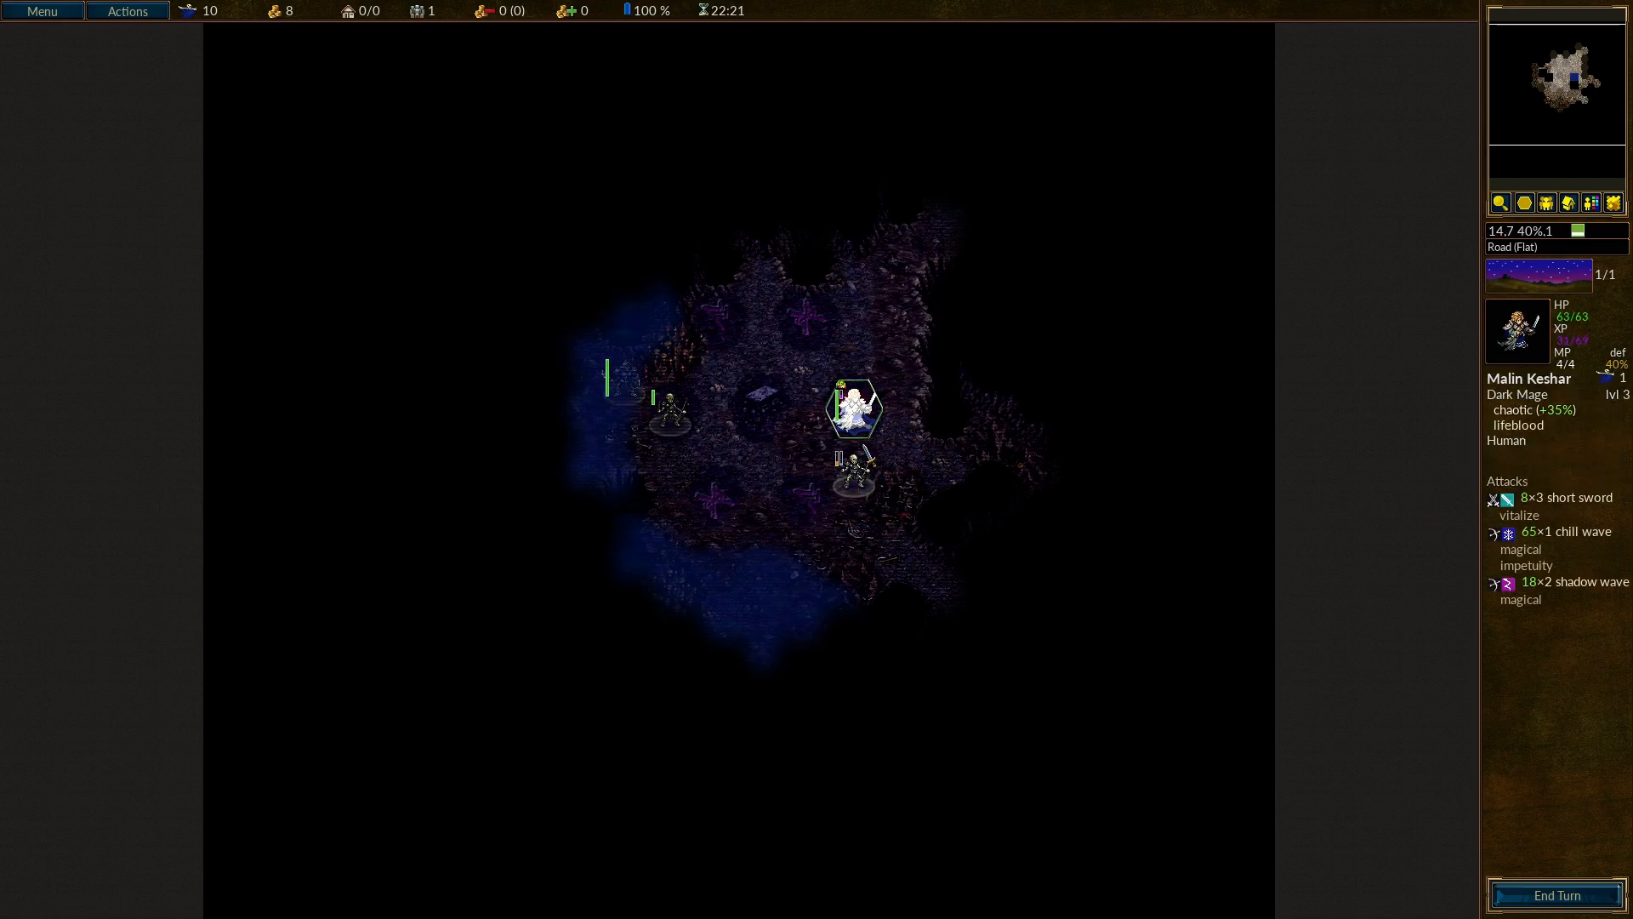
click(851, 478)
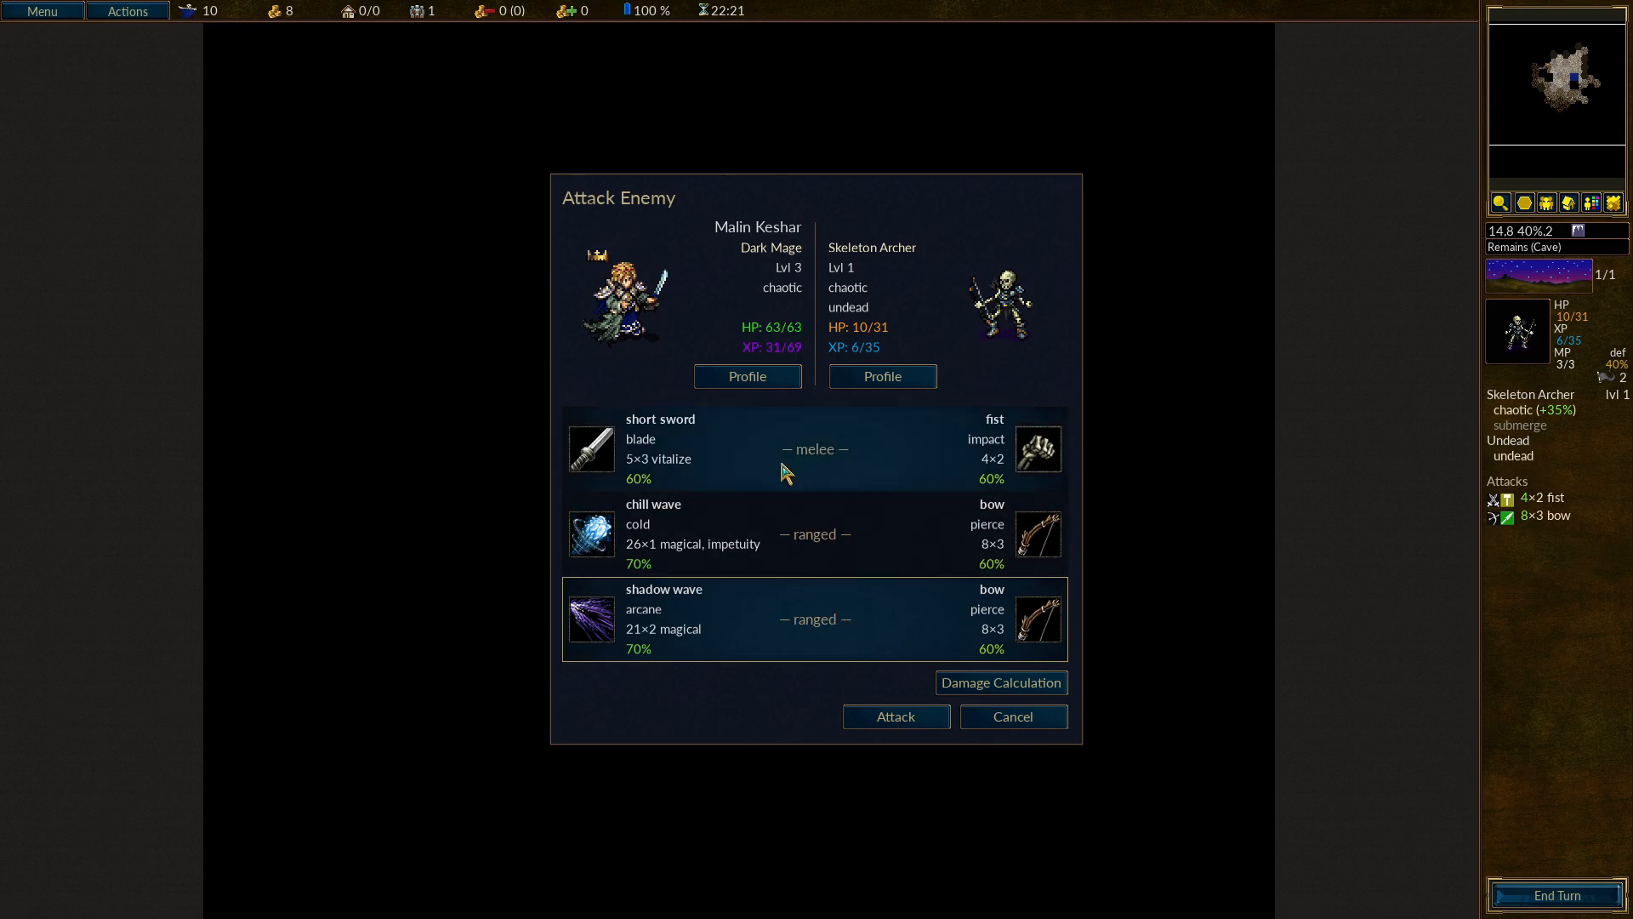
Hit the Skeleton Archers with two shadow wave attacks and line up the next target.
click(1010, 716)
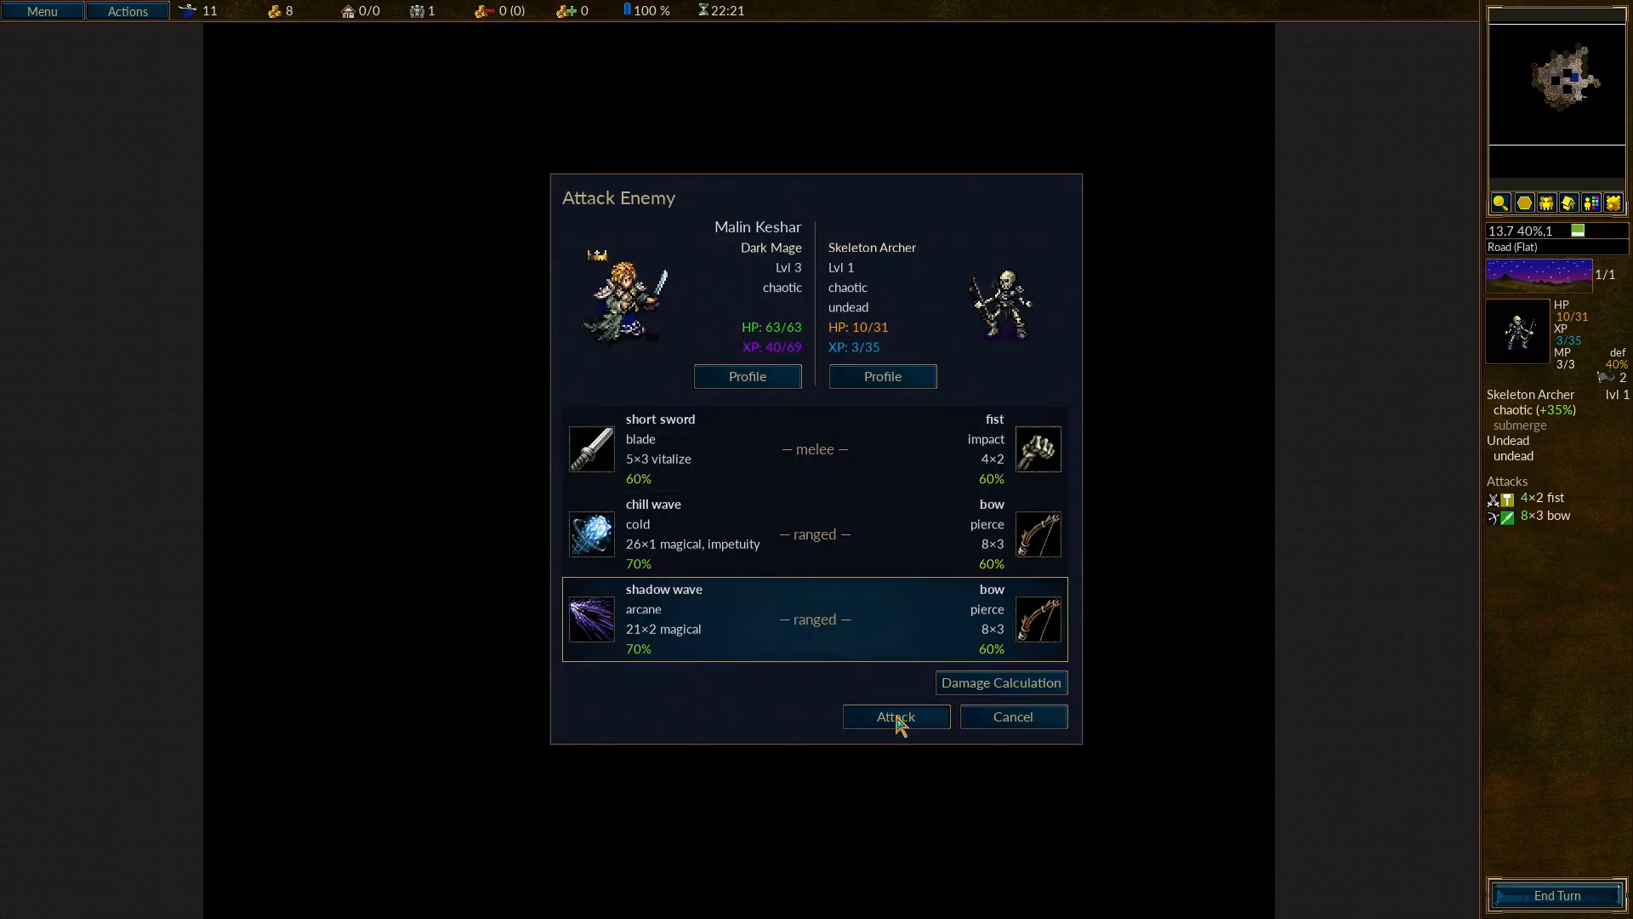
click(893, 717)
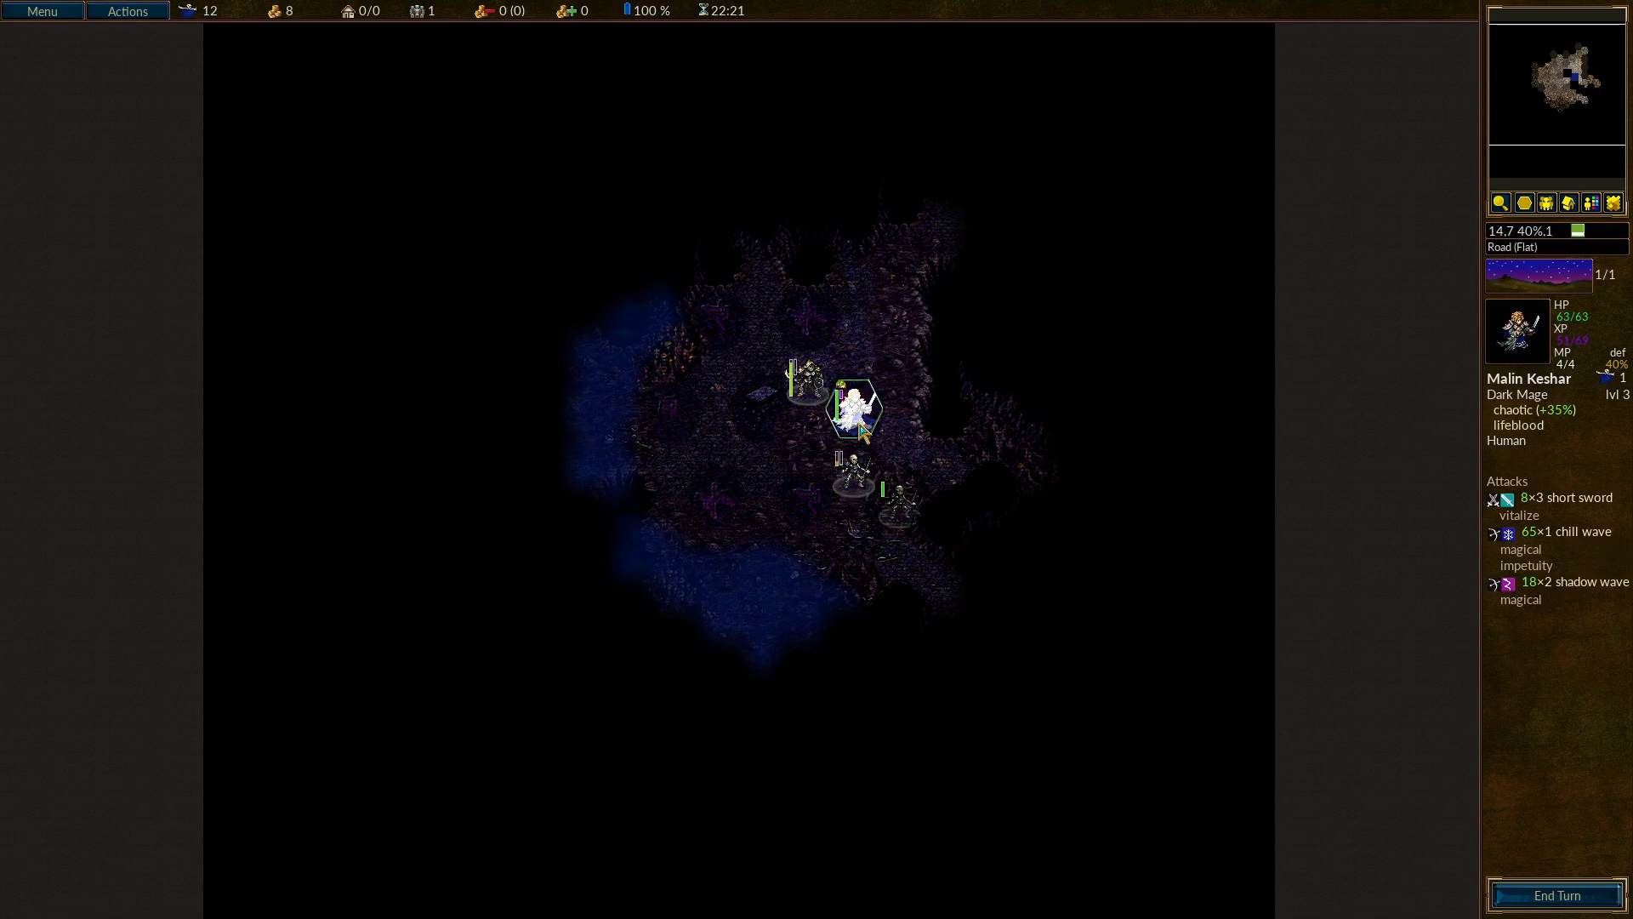
click(855, 473)
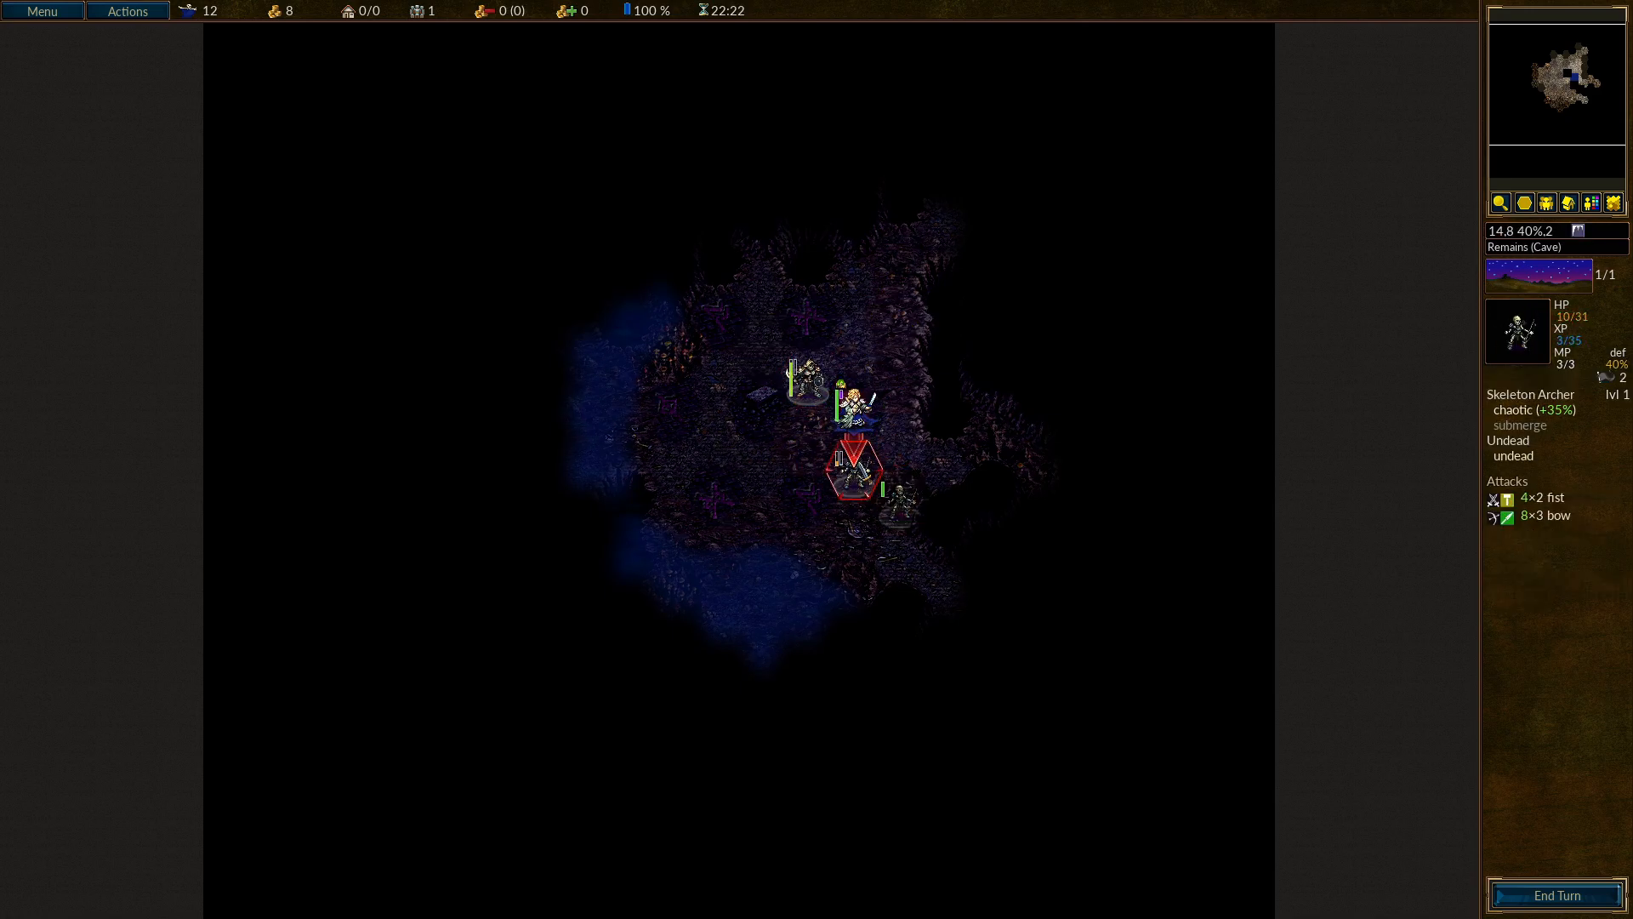
click(852, 470)
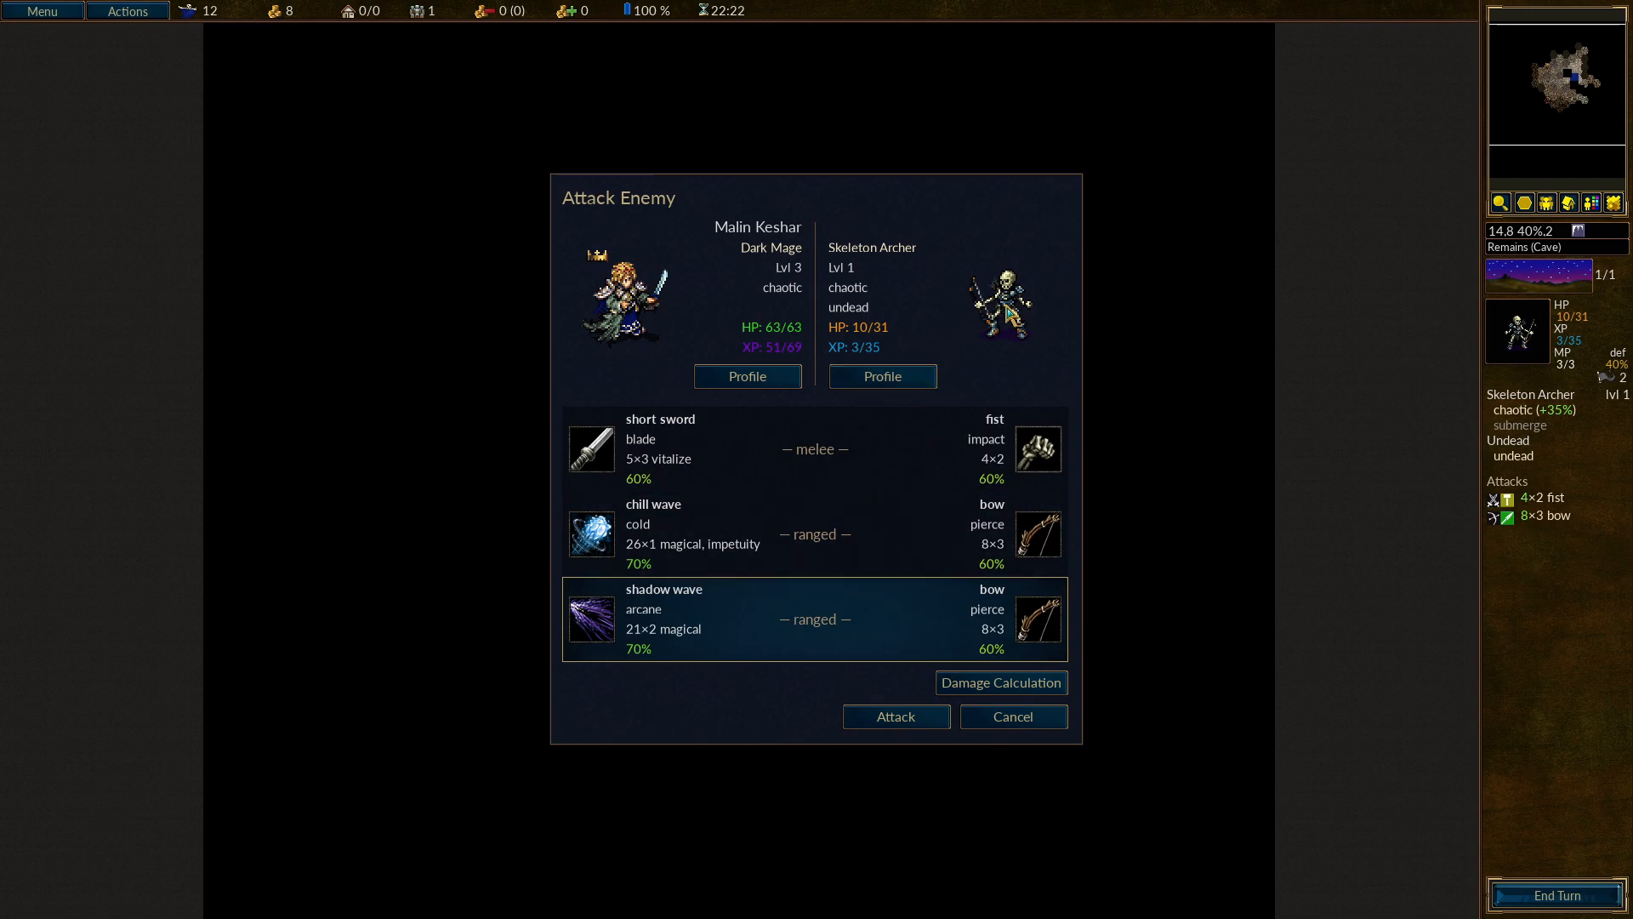
mouse_move(893, 717)
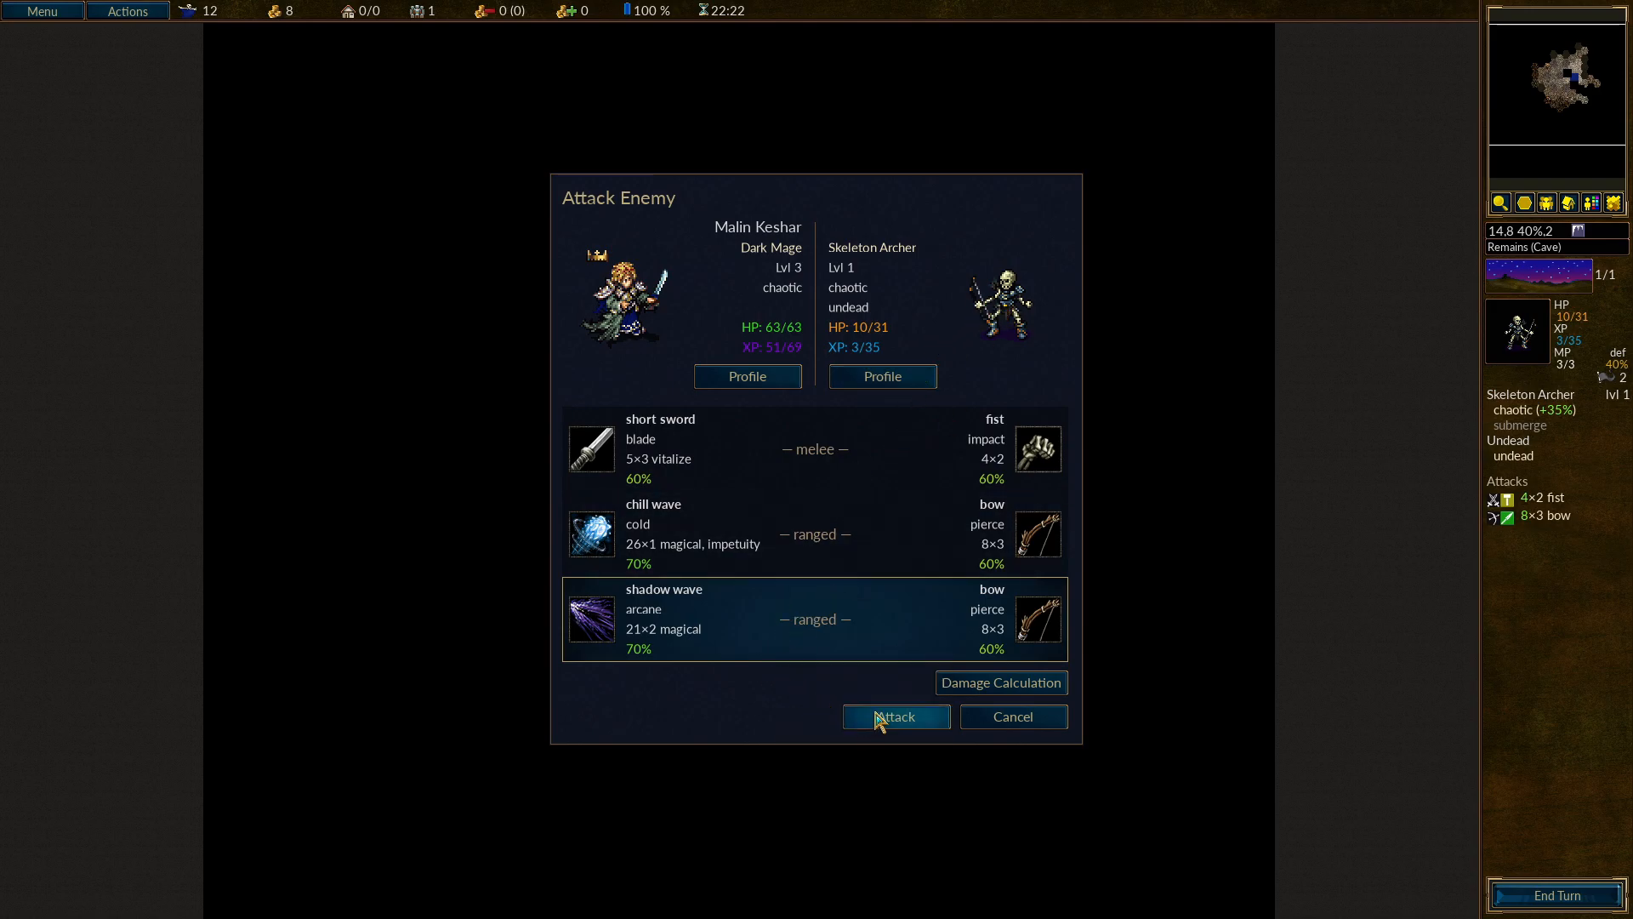
Strike the archer and the Revenant with shadow wave, then finish the archer with the short sword.
click(893, 717)
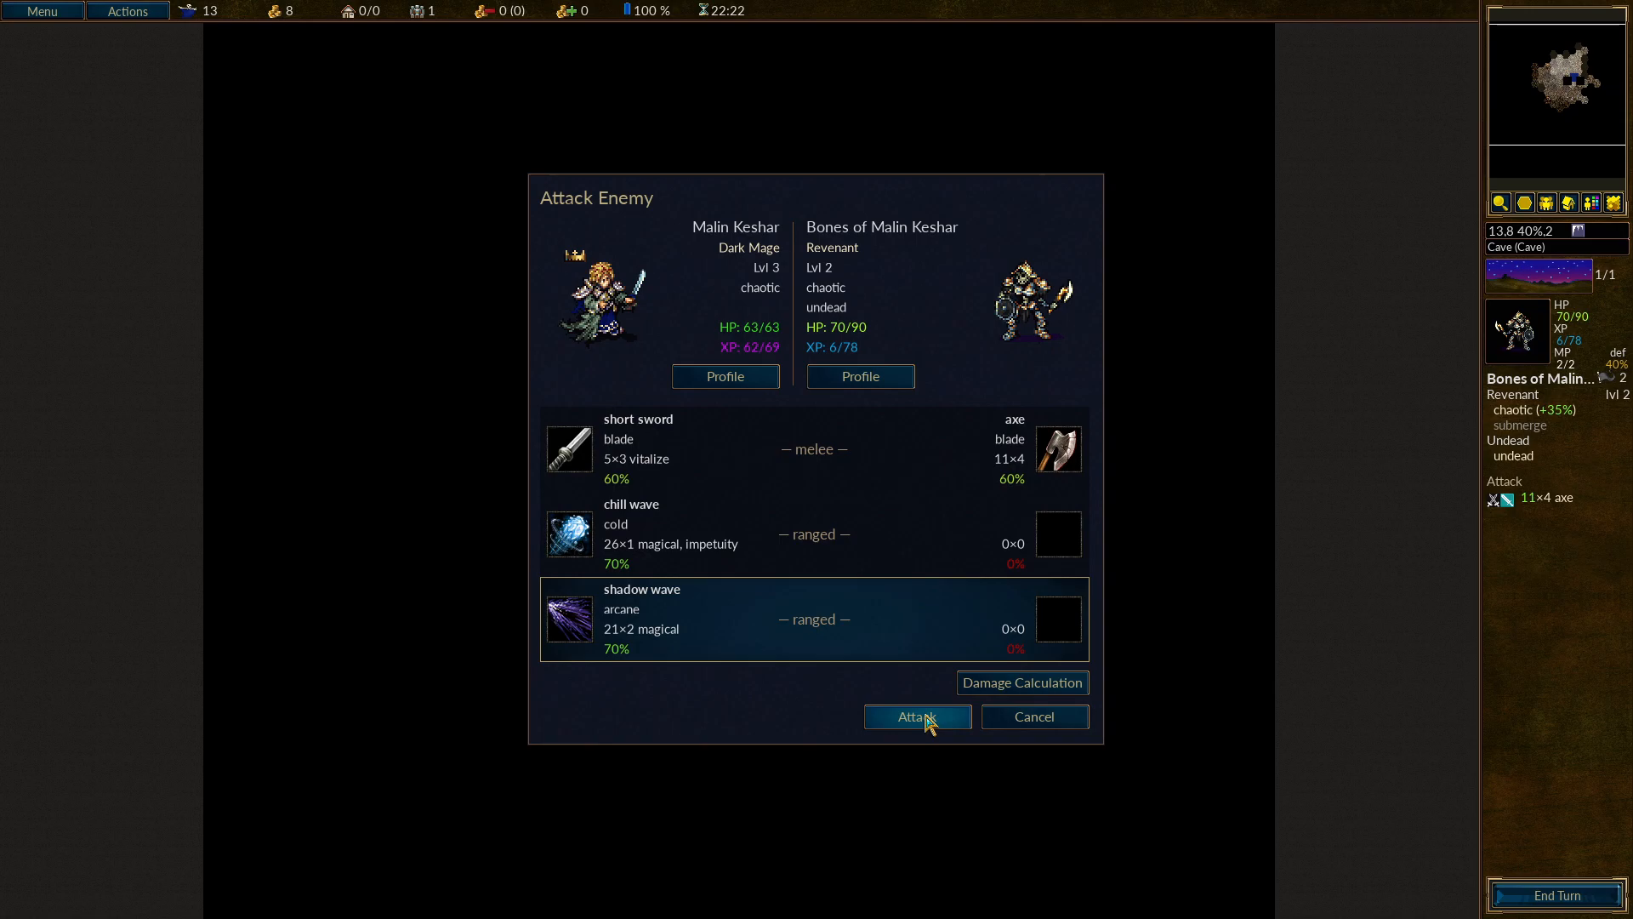
click(915, 716)
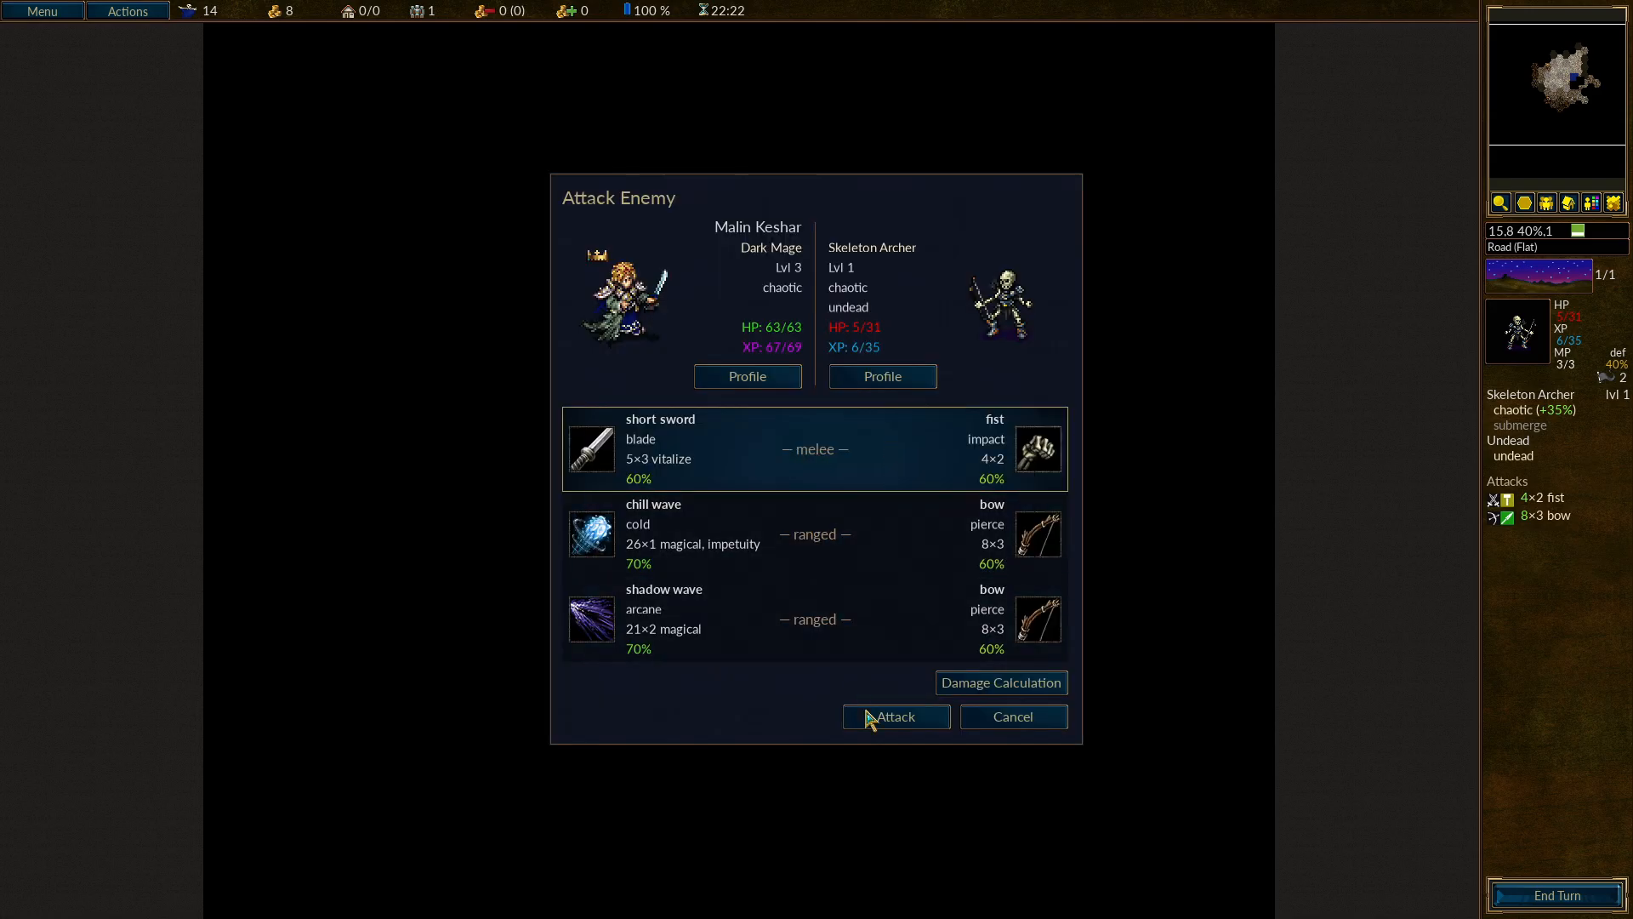
click(893, 716)
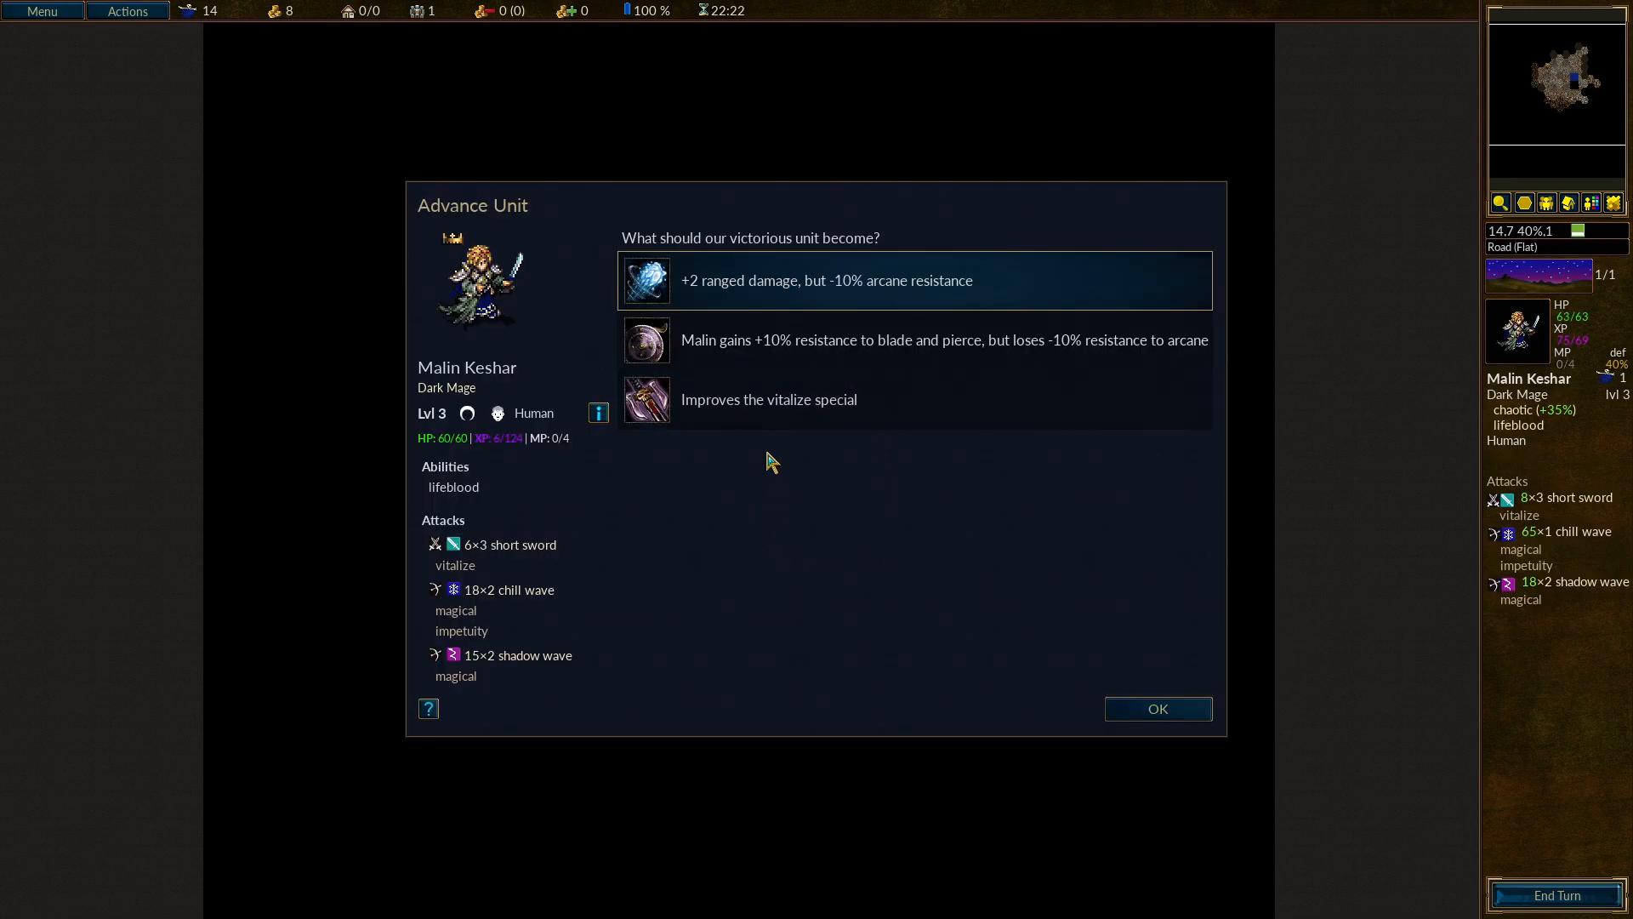
mouse_move(883, 308)
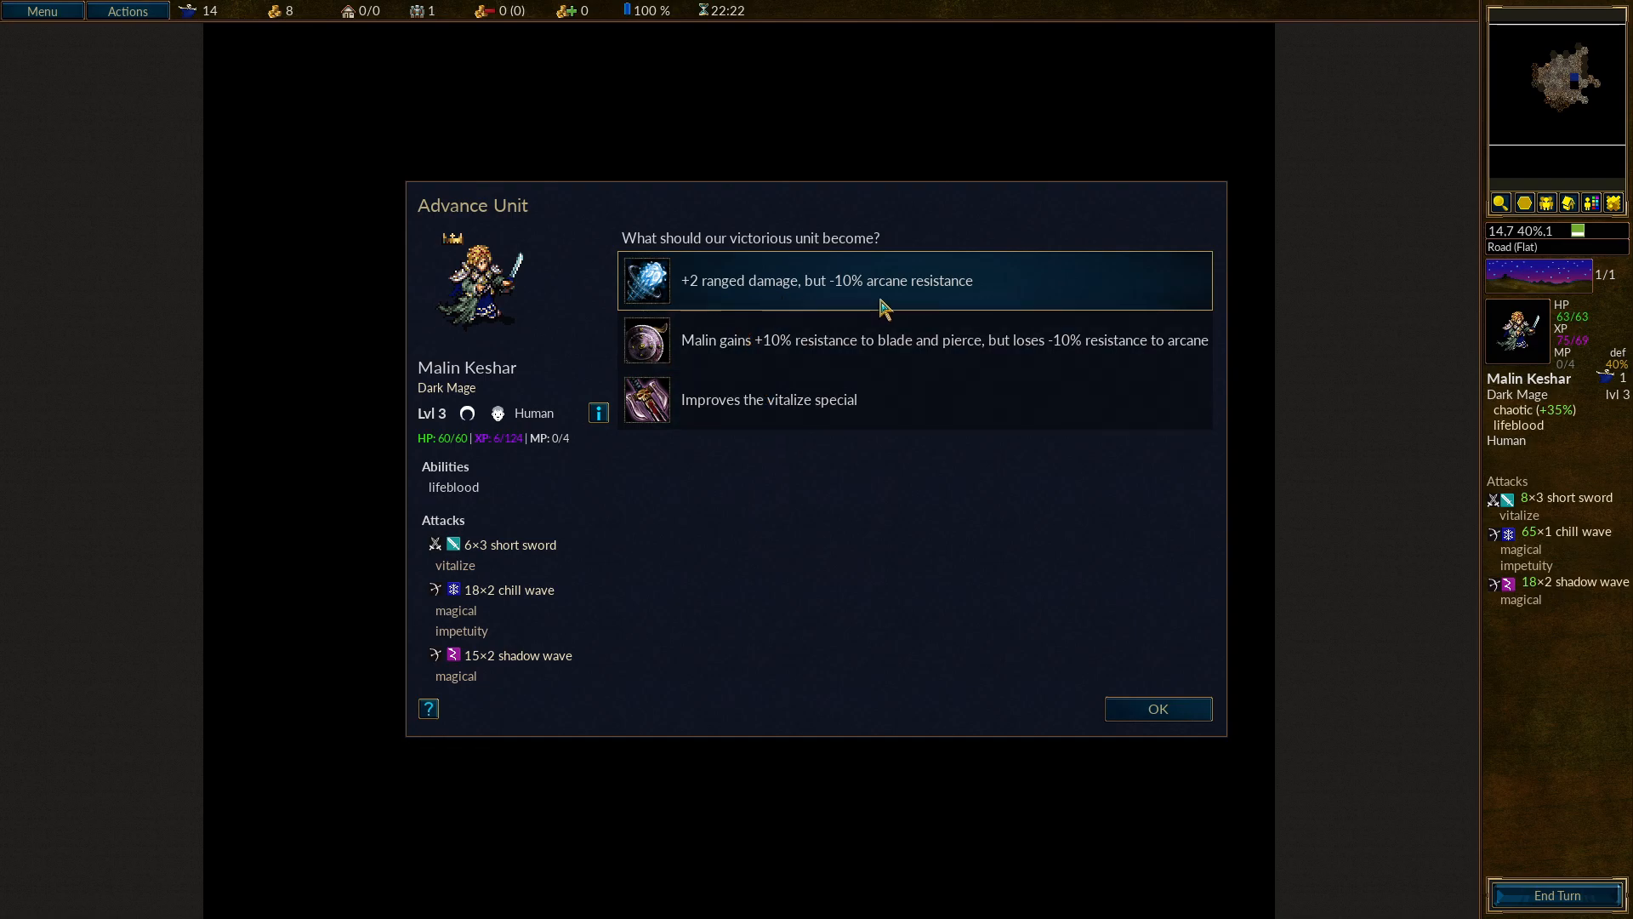
mouse_move(871, 346)
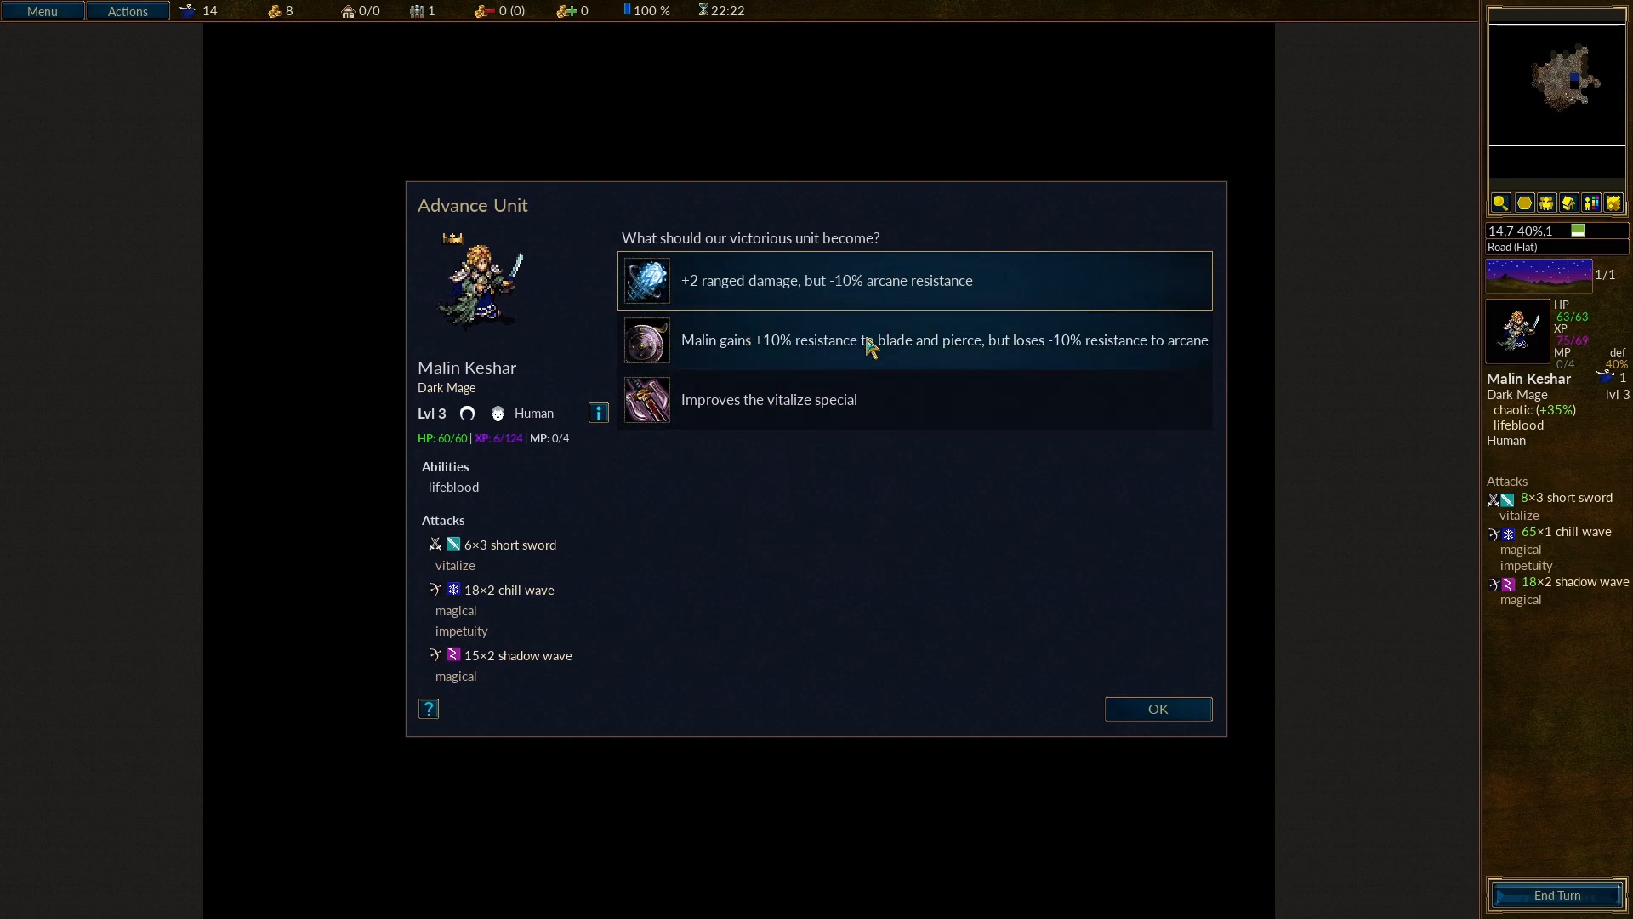
mouse_move(1135, 361)
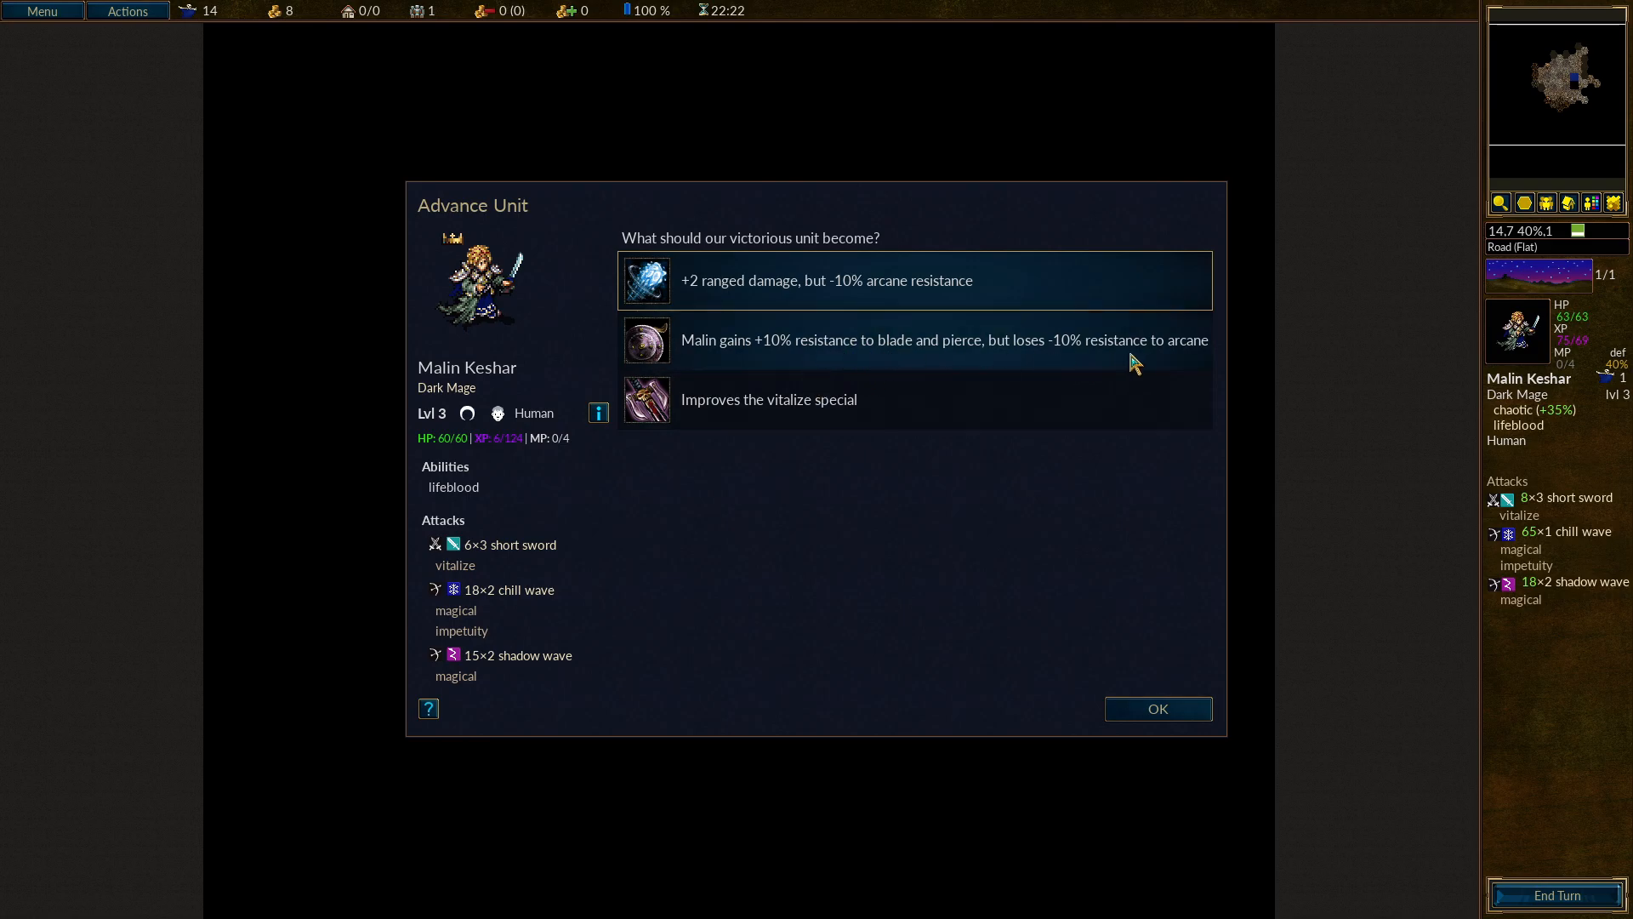
mouse_move(810, 406)
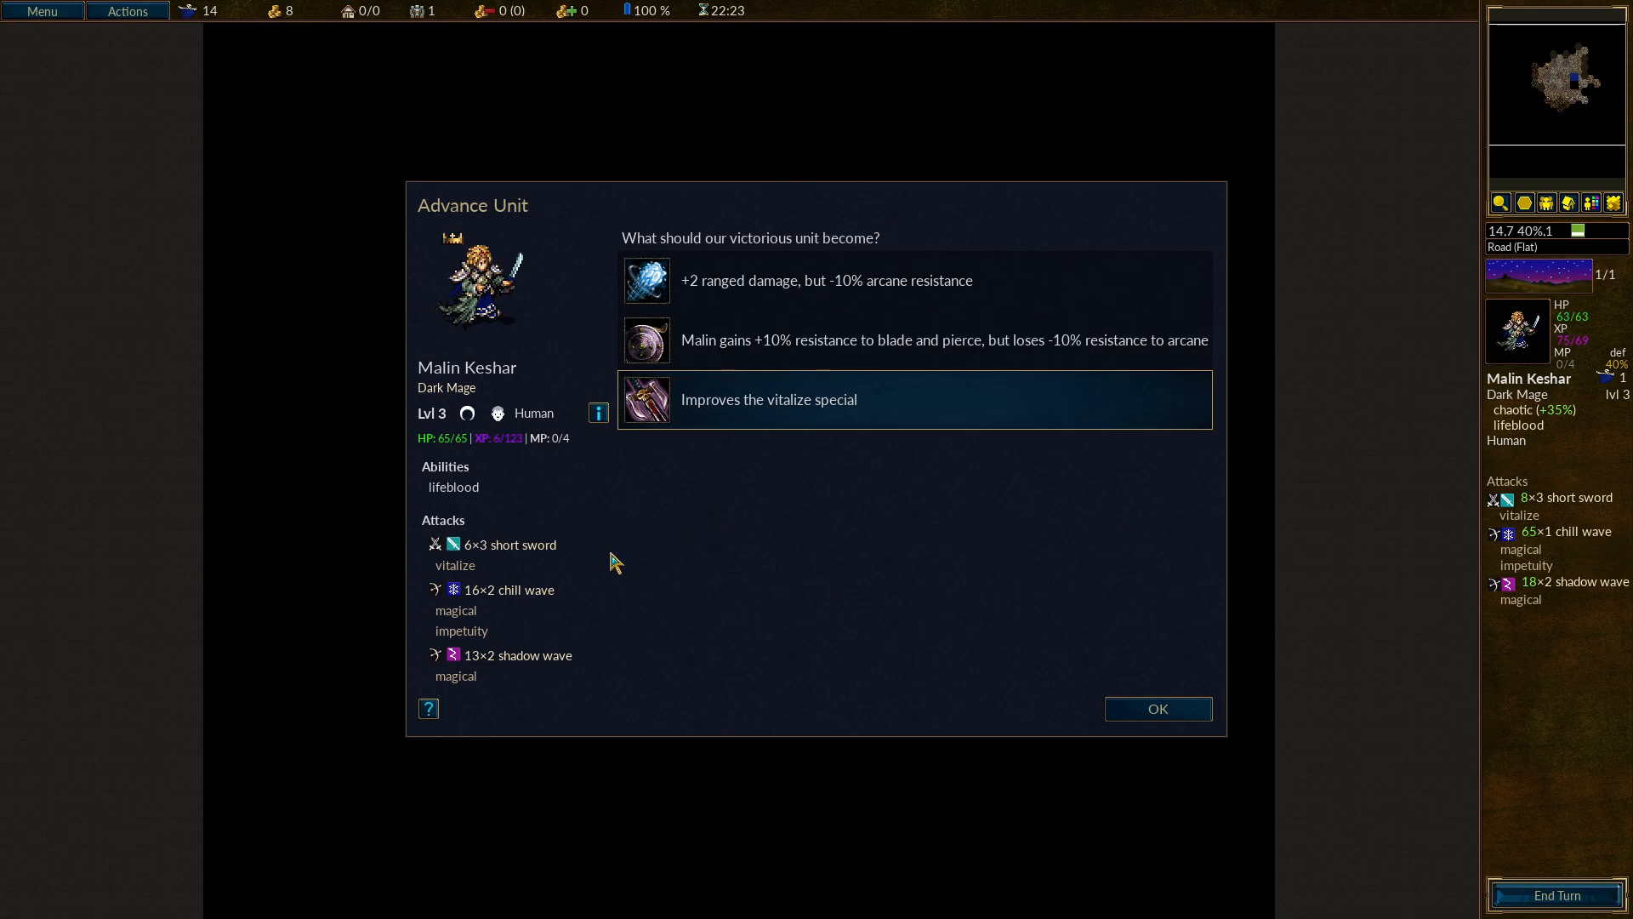
mouse_move(456, 565)
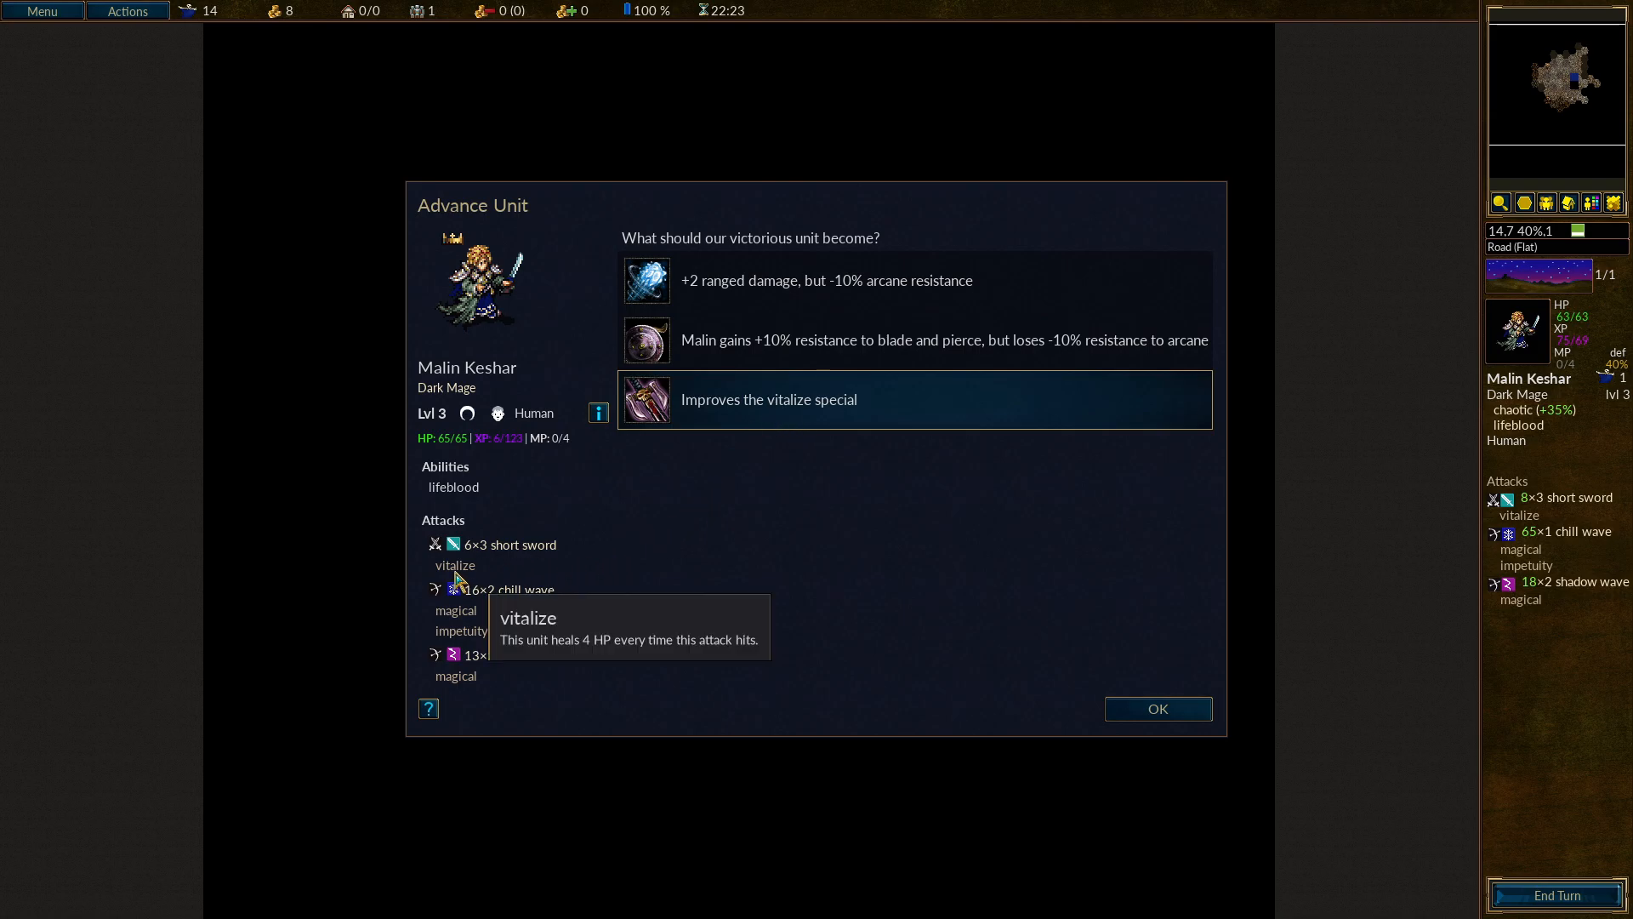
mouse_move(805, 428)
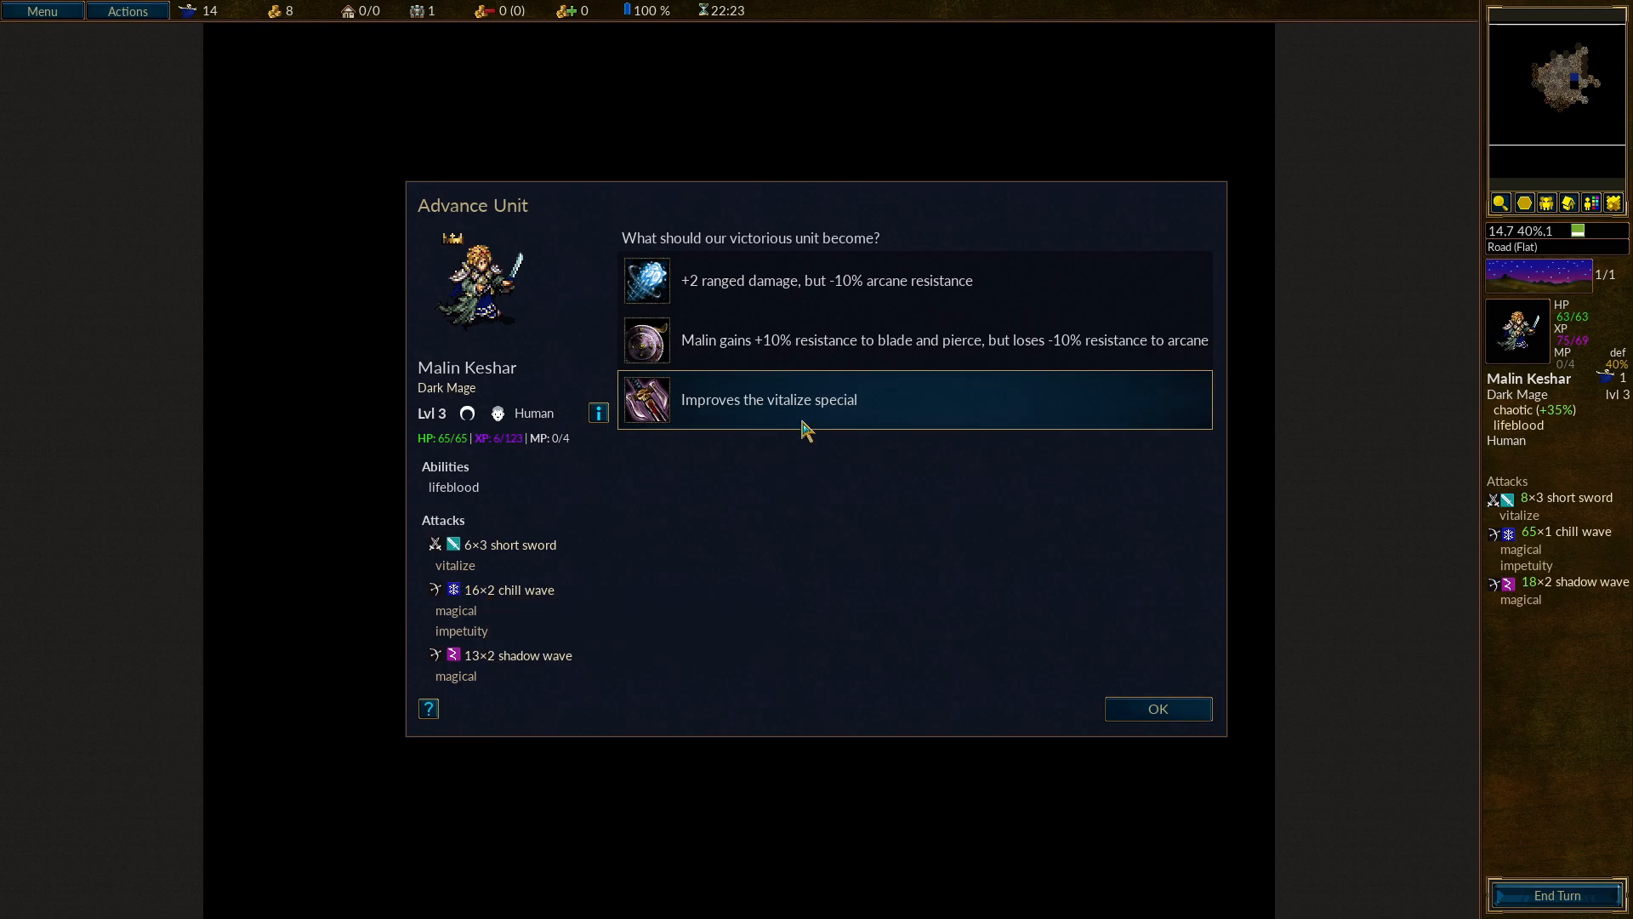
Accept the 'Improves the vitalize special' advancement for Malin Keshar.
click(1155, 708)
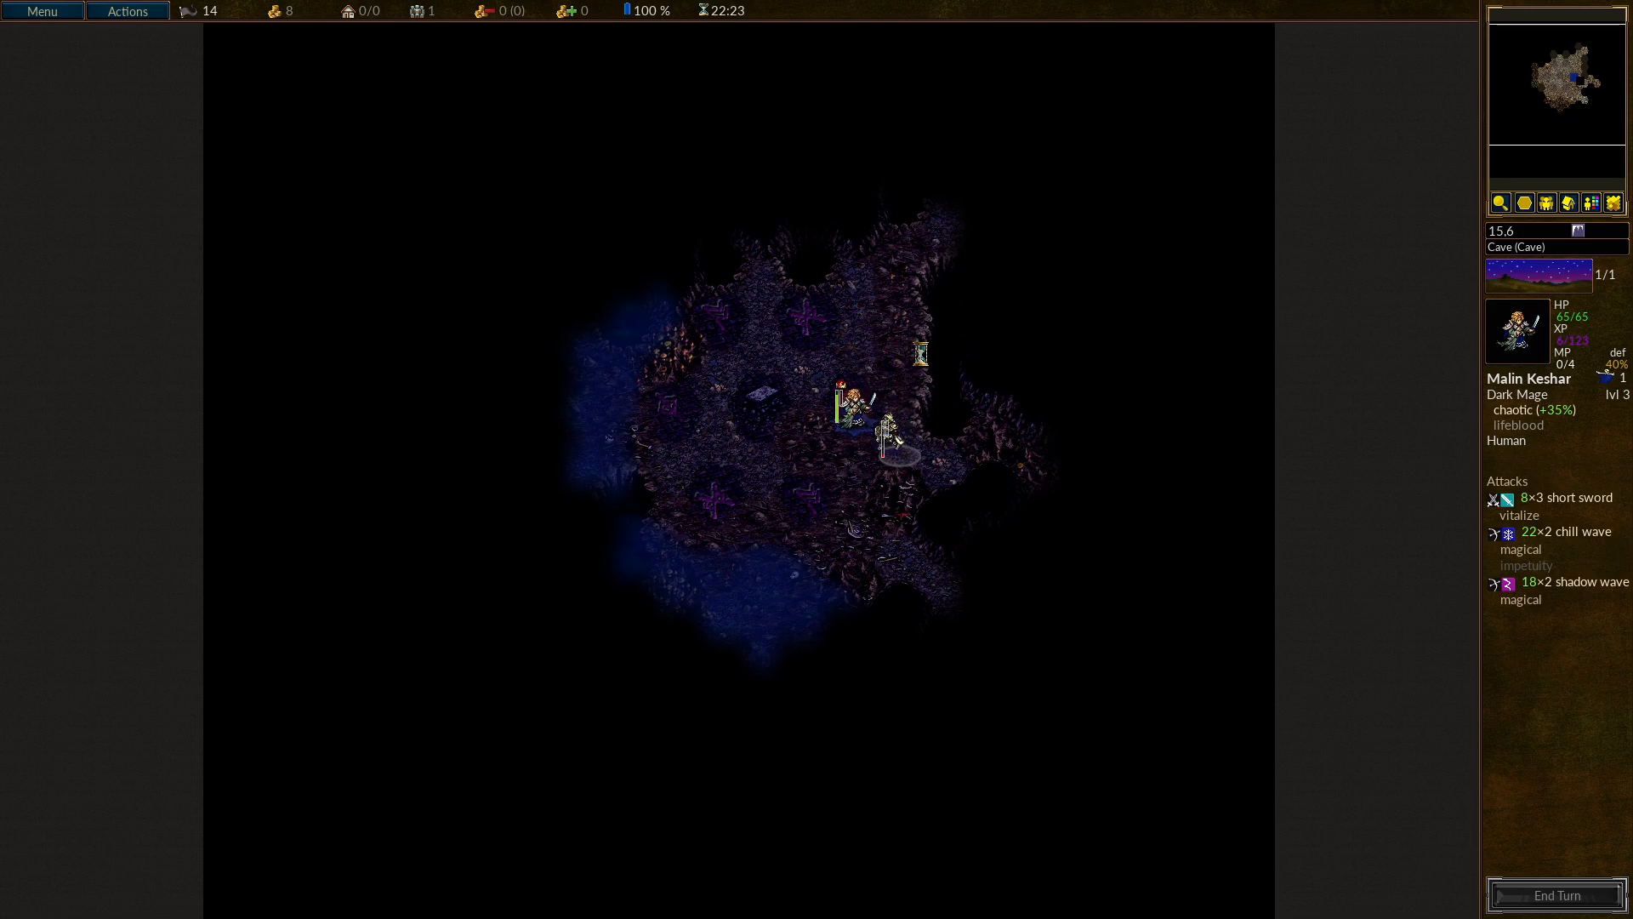
Continue past Malin Keshar's dialogue into the new cave scenario.
click(890, 427)
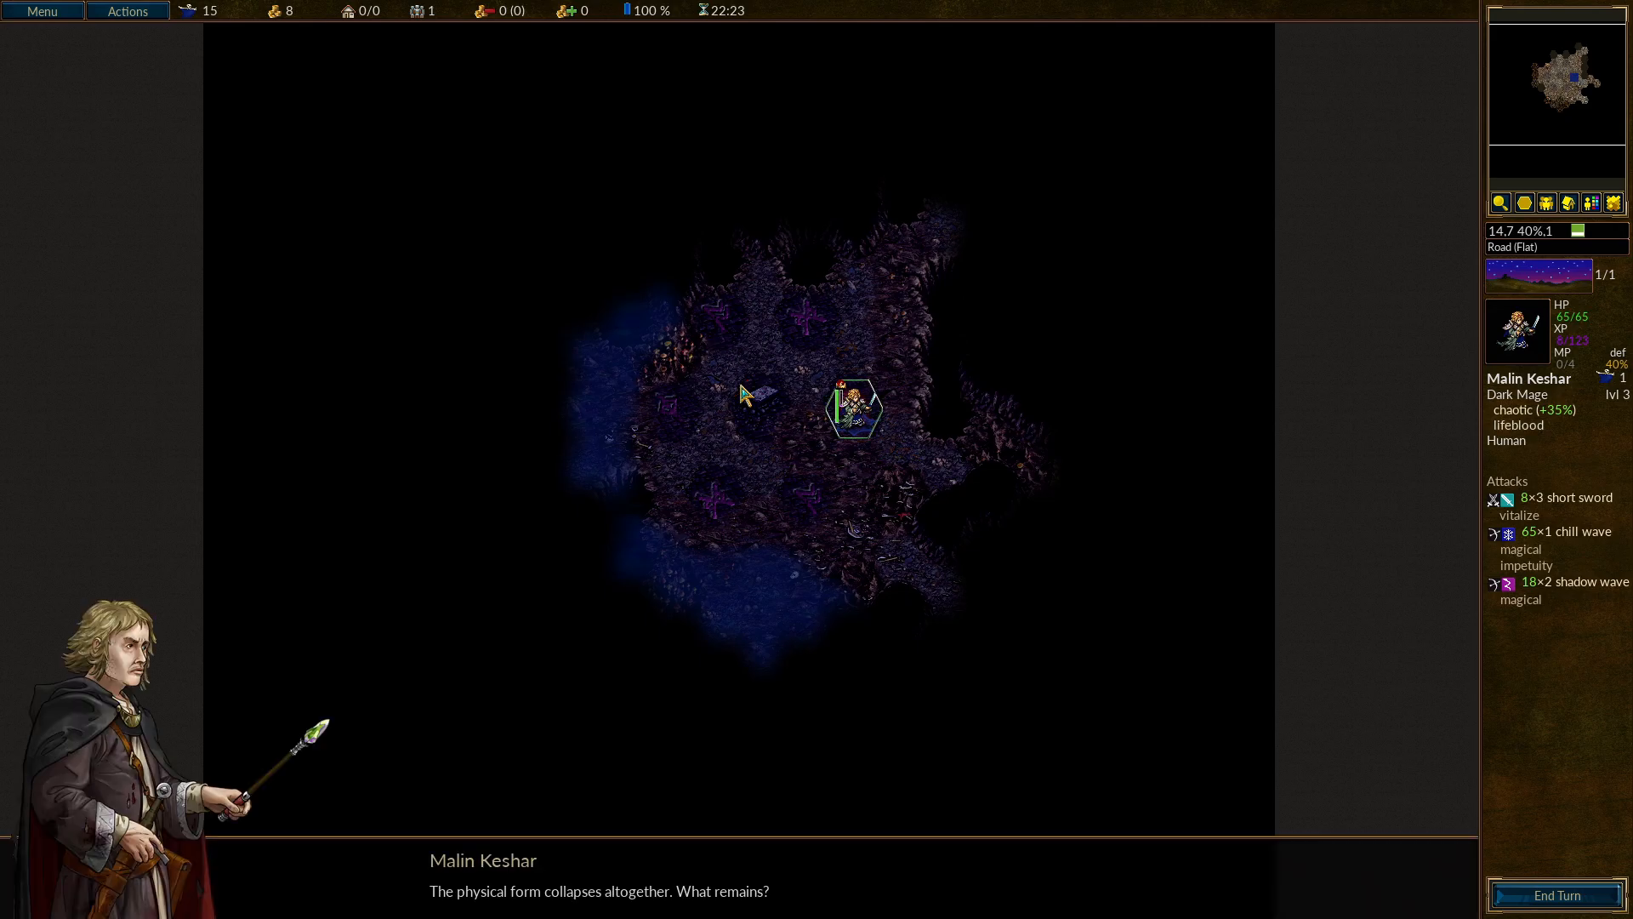
mouse_move(730, 480)
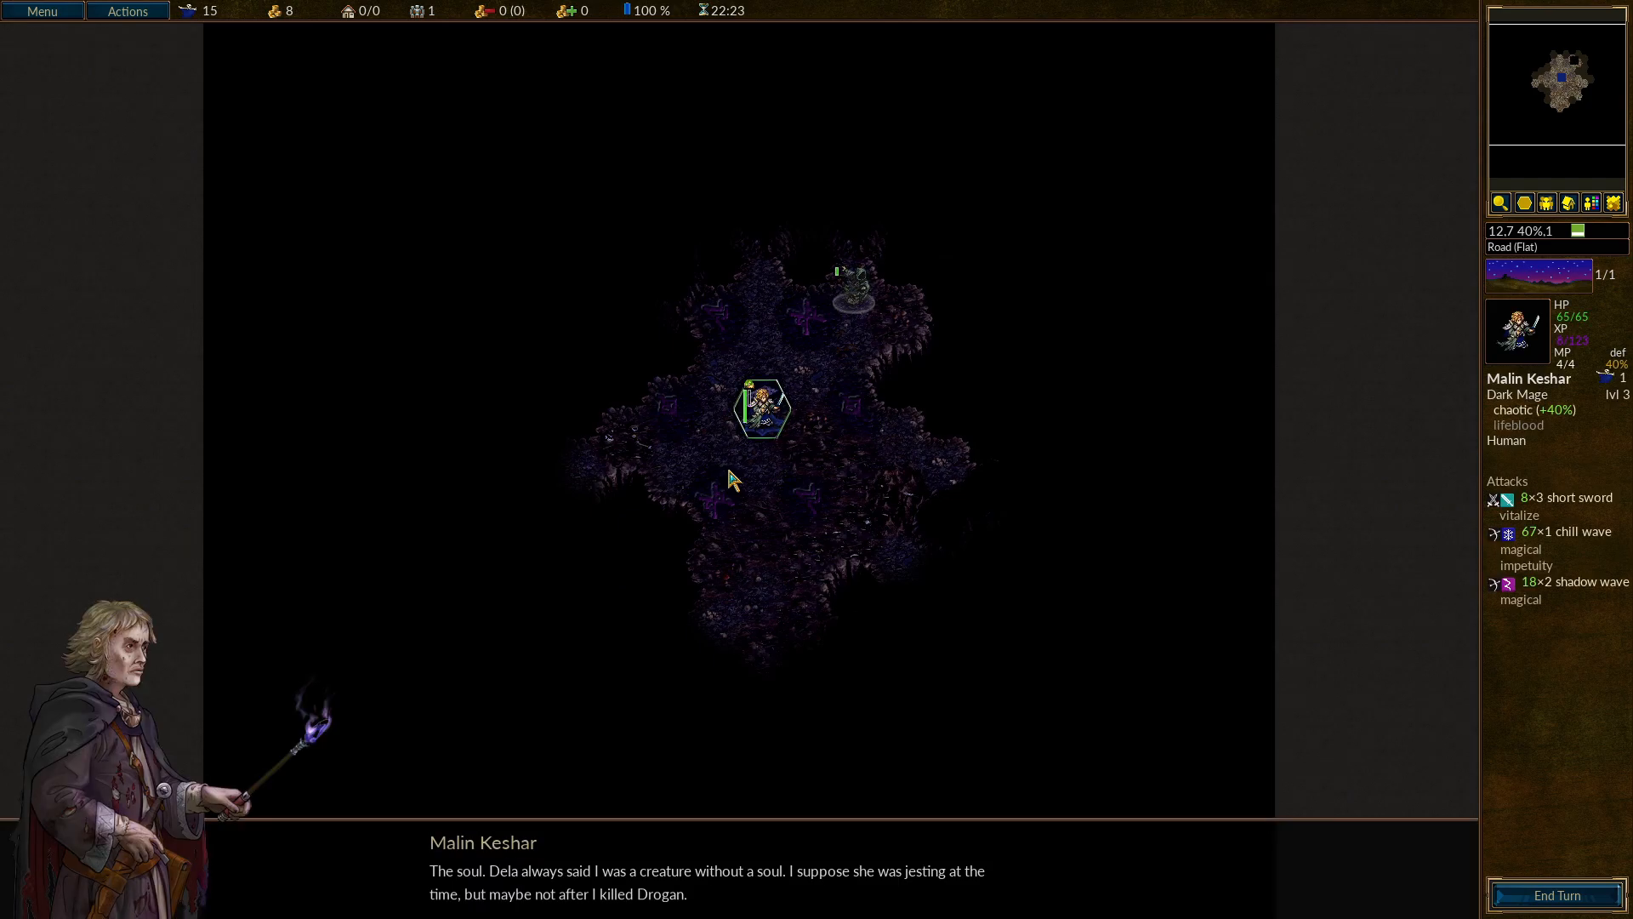
mouse_move(809, 492)
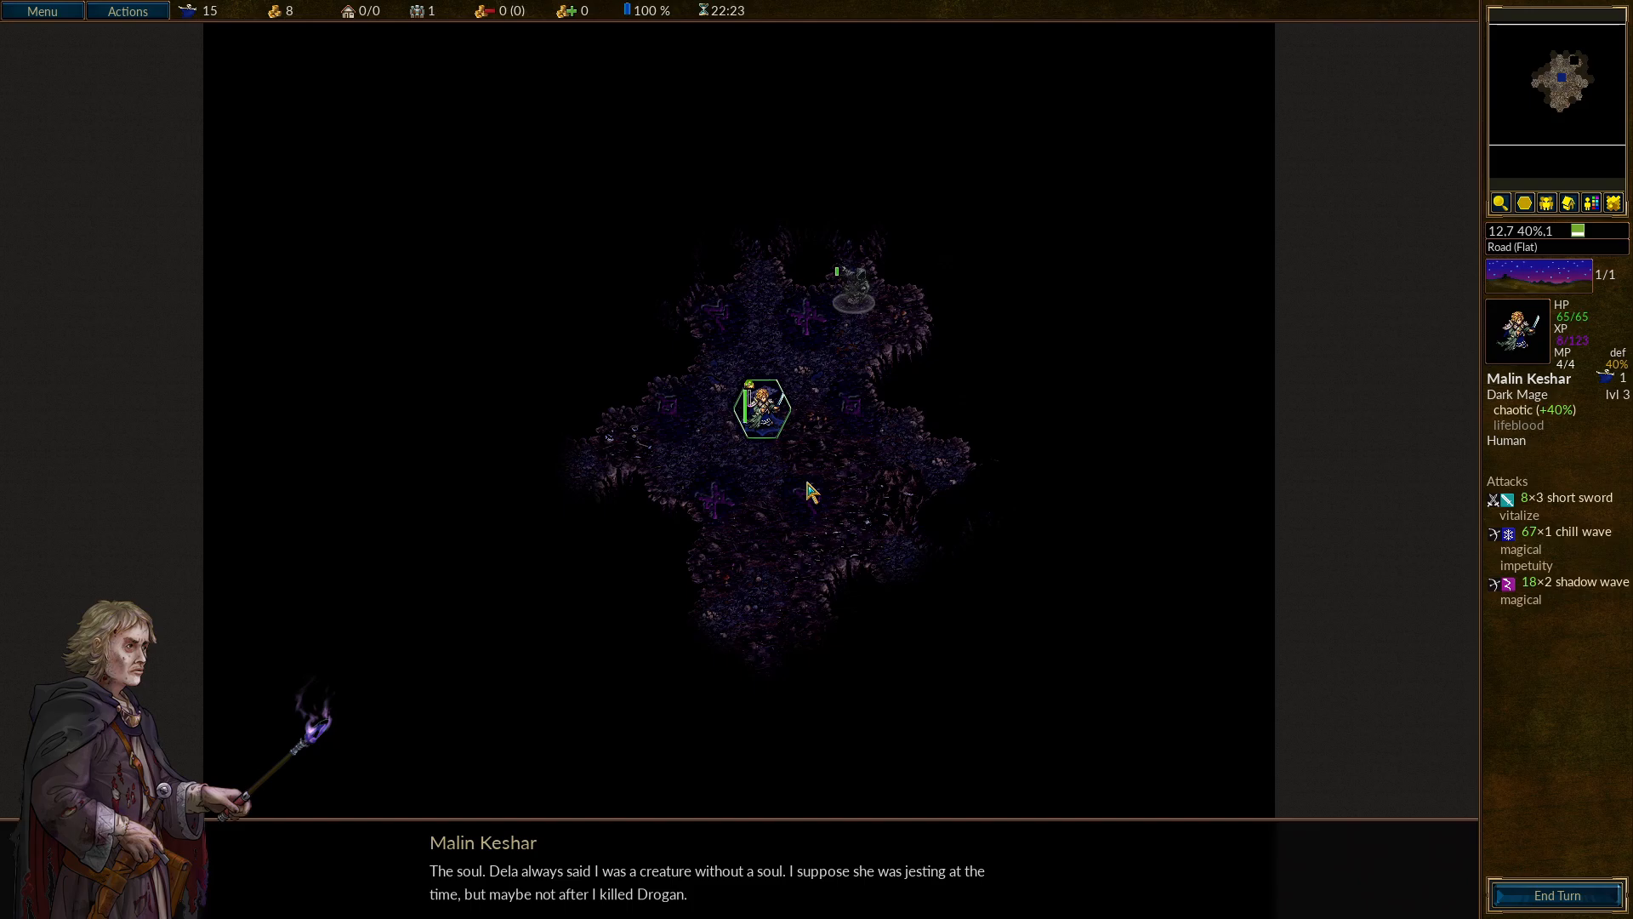
mouse_move(854, 524)
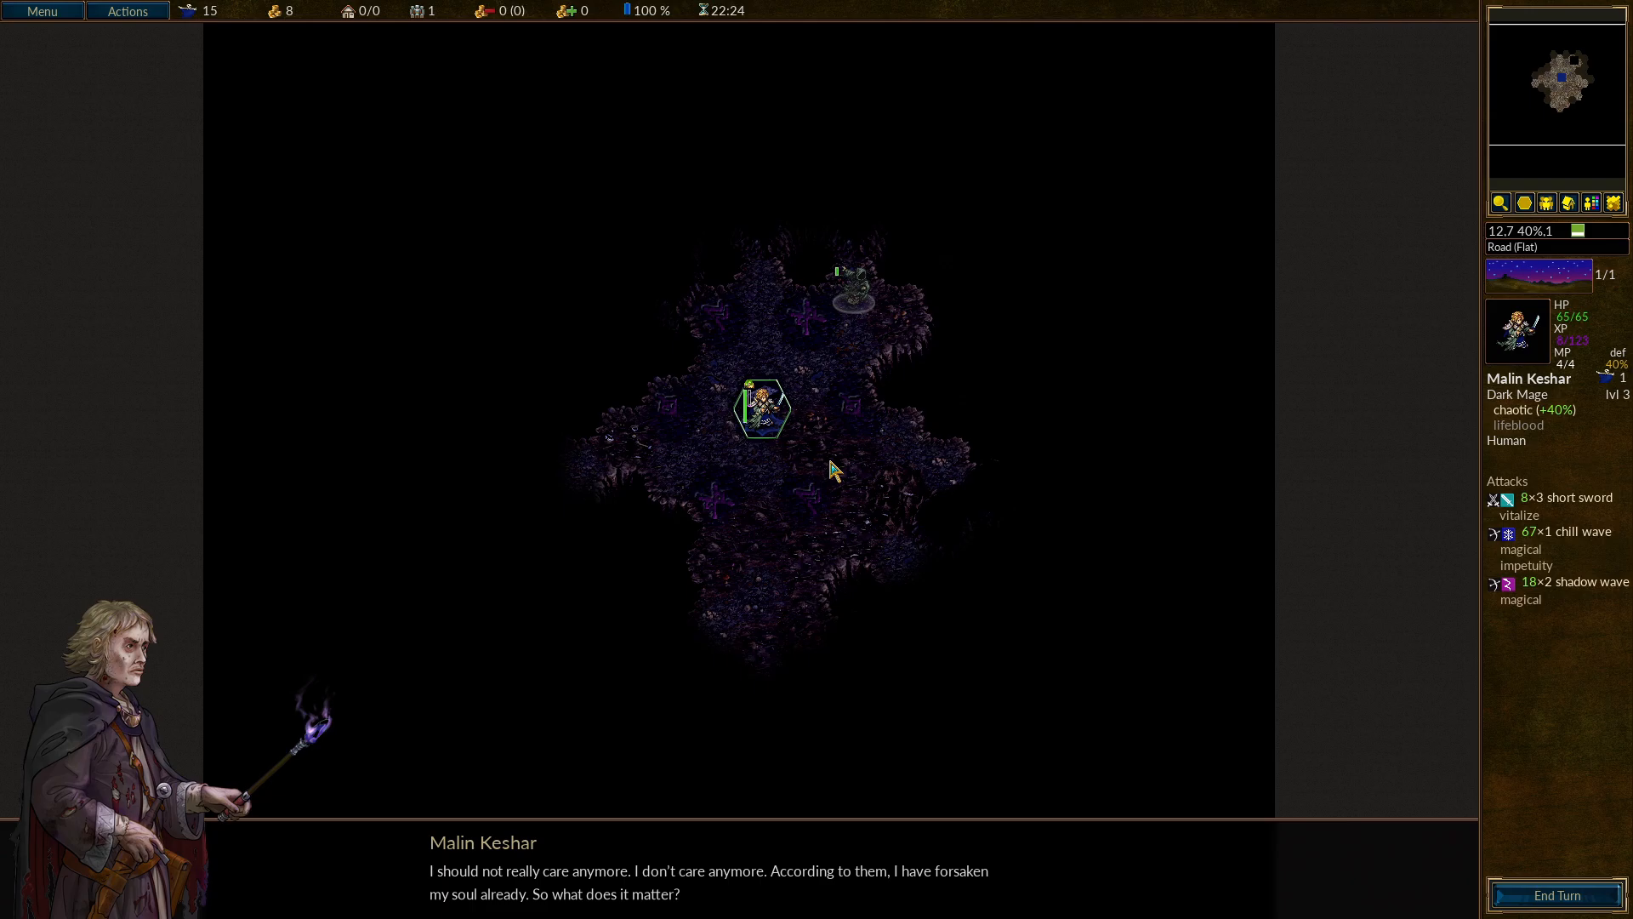
mouse_move(862, 456)
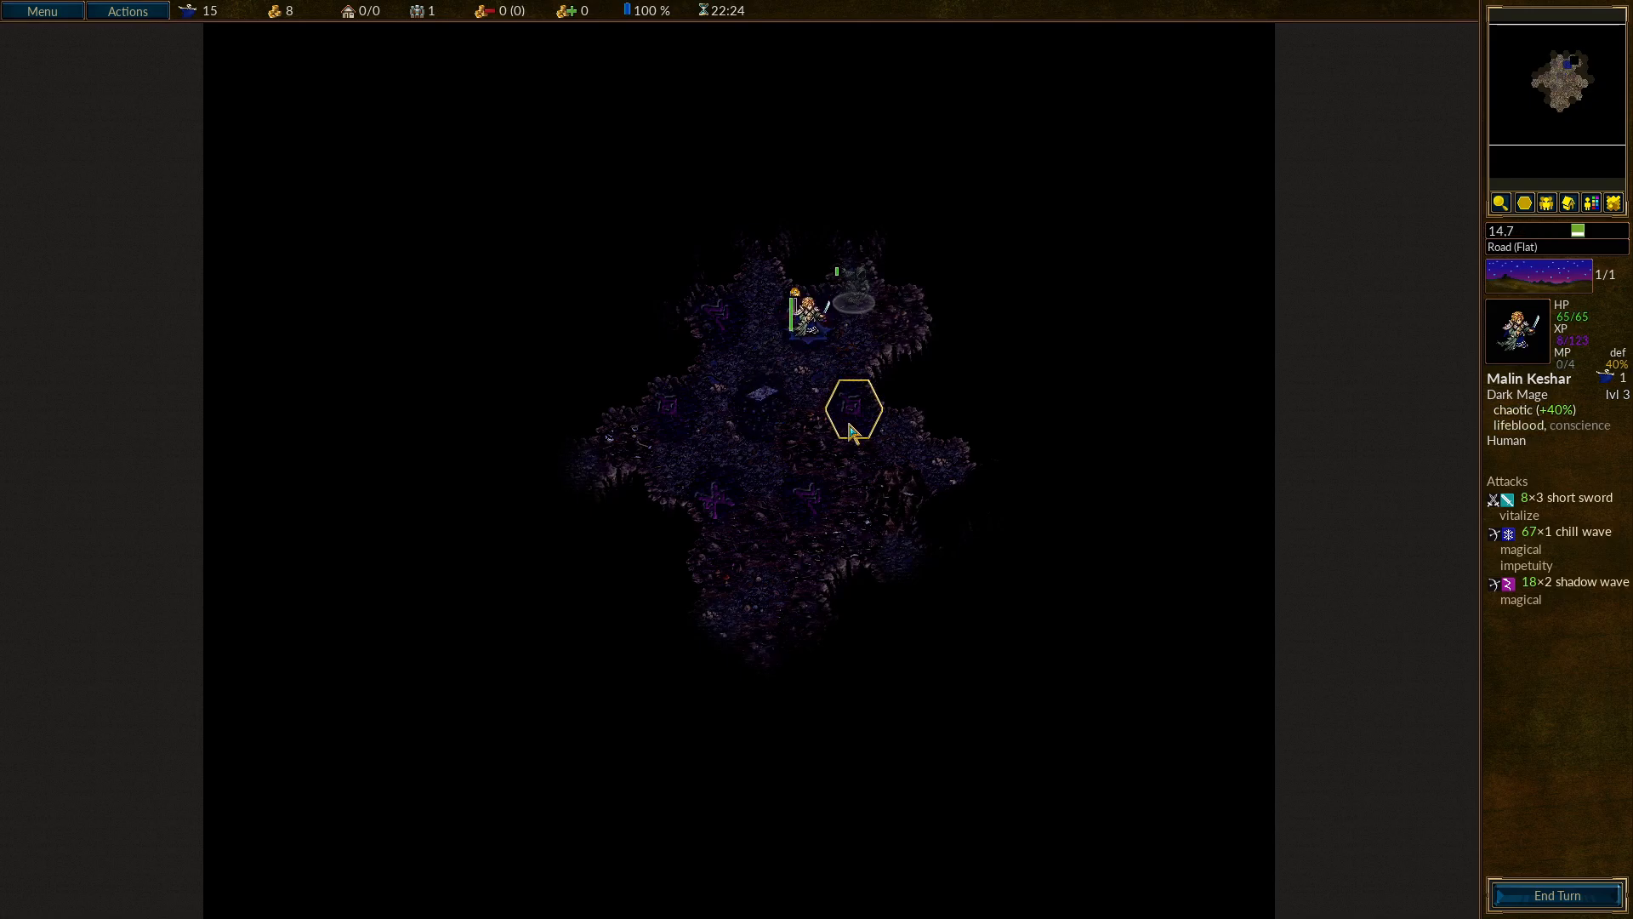
mouse_move(1583, 425)
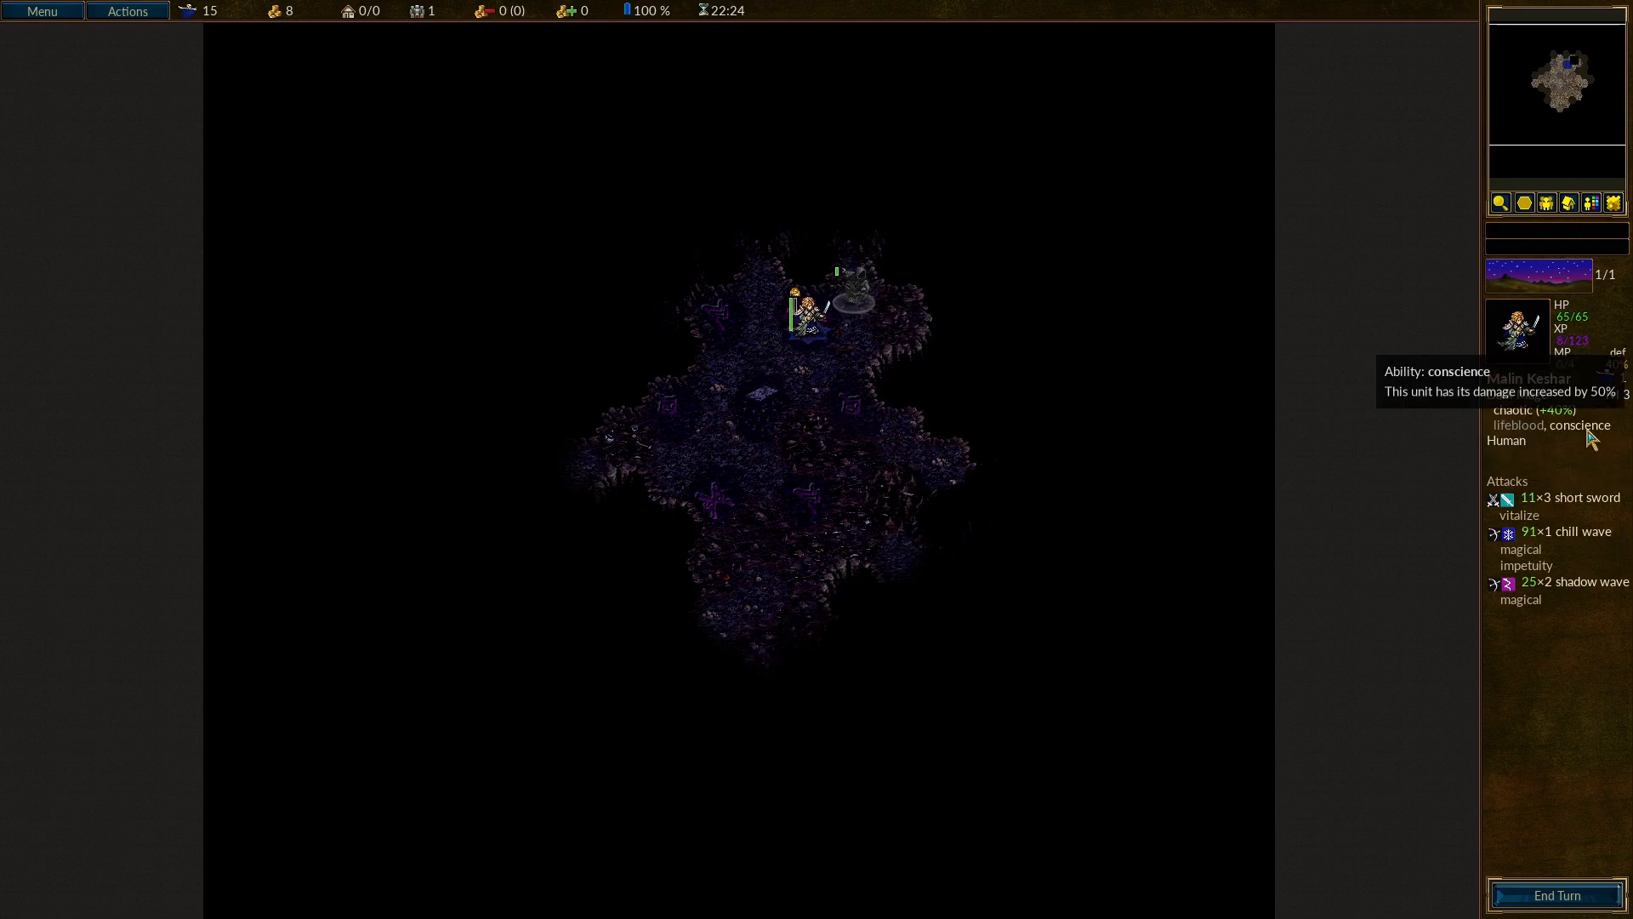
mouse_move(1274, 464)
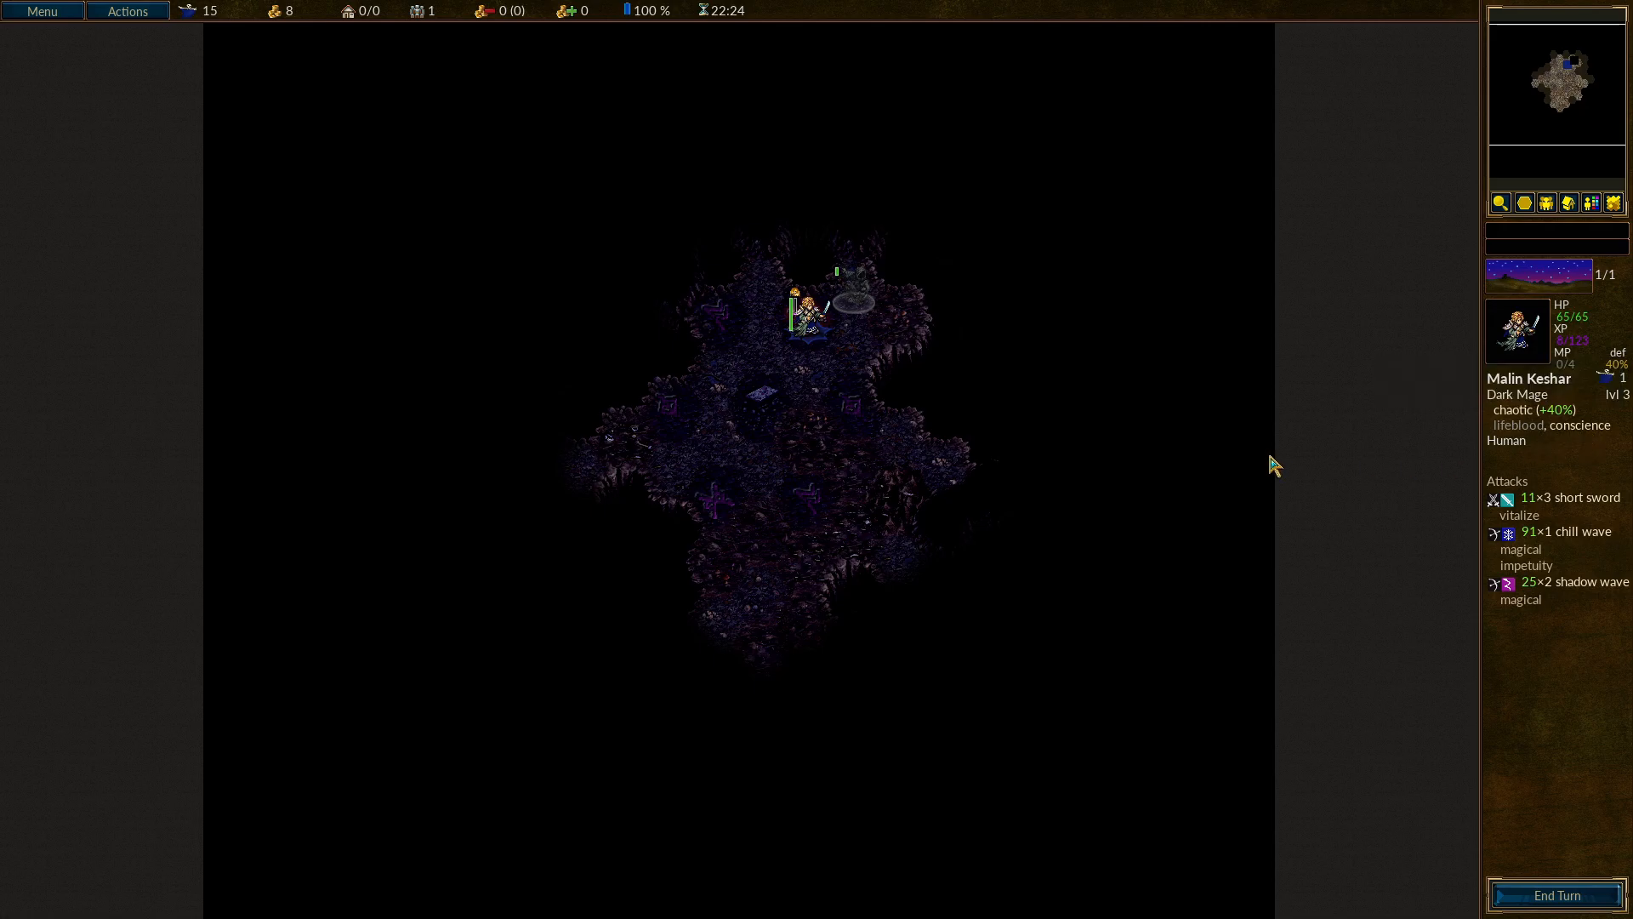
Blast two ghosts in turn with Malin's shadow wave attack.
click(847, 302)
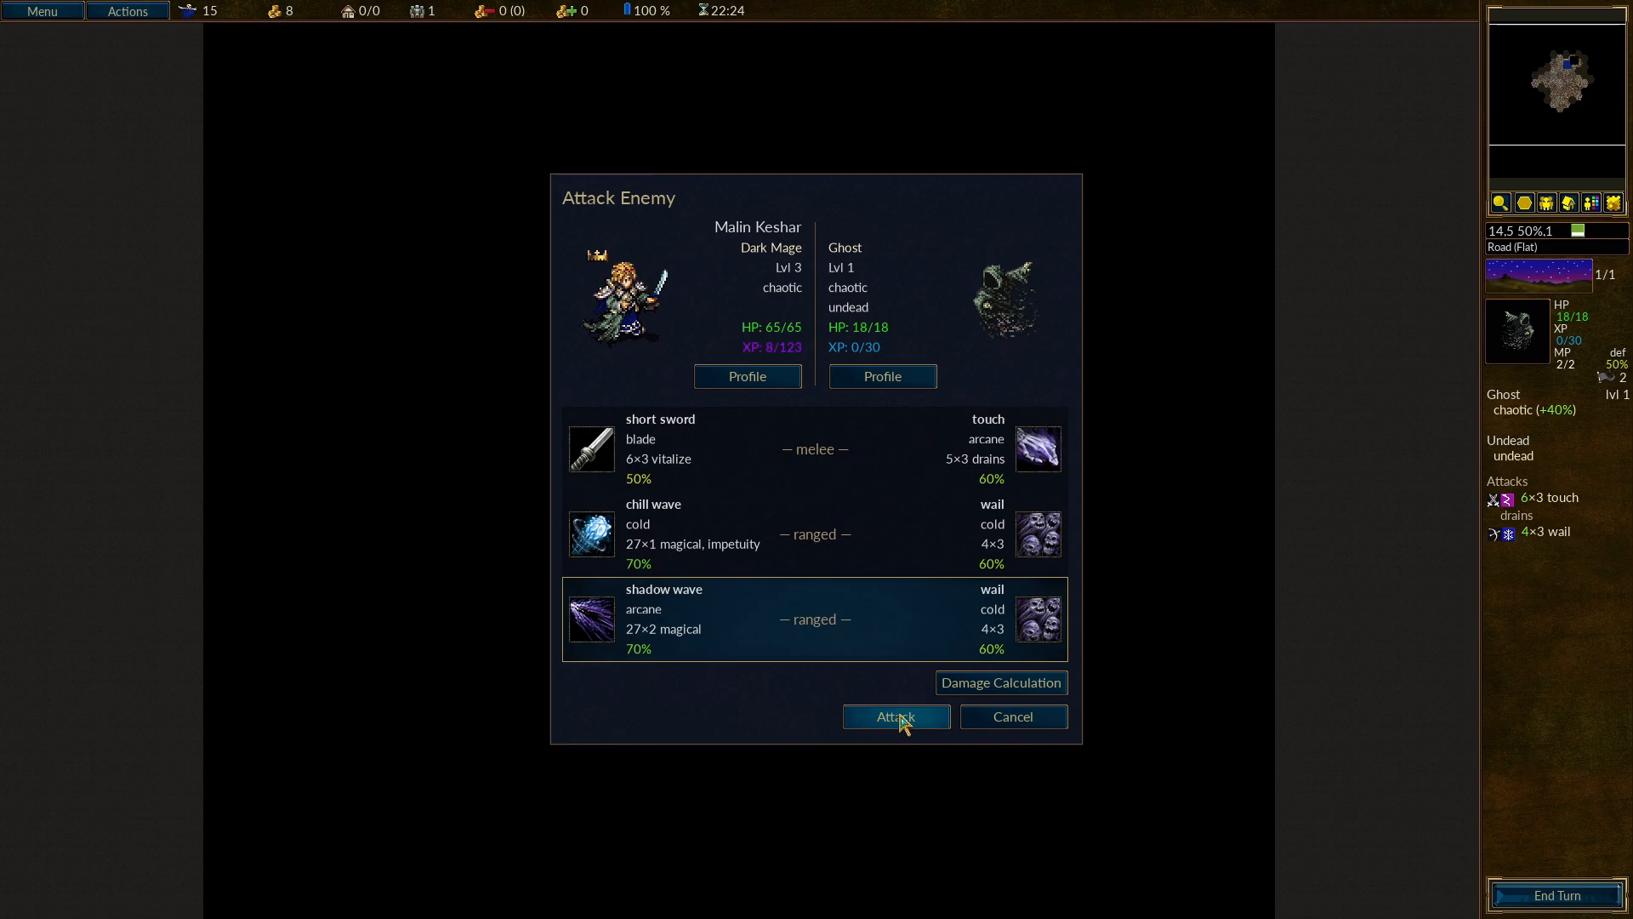
click(893, 717)
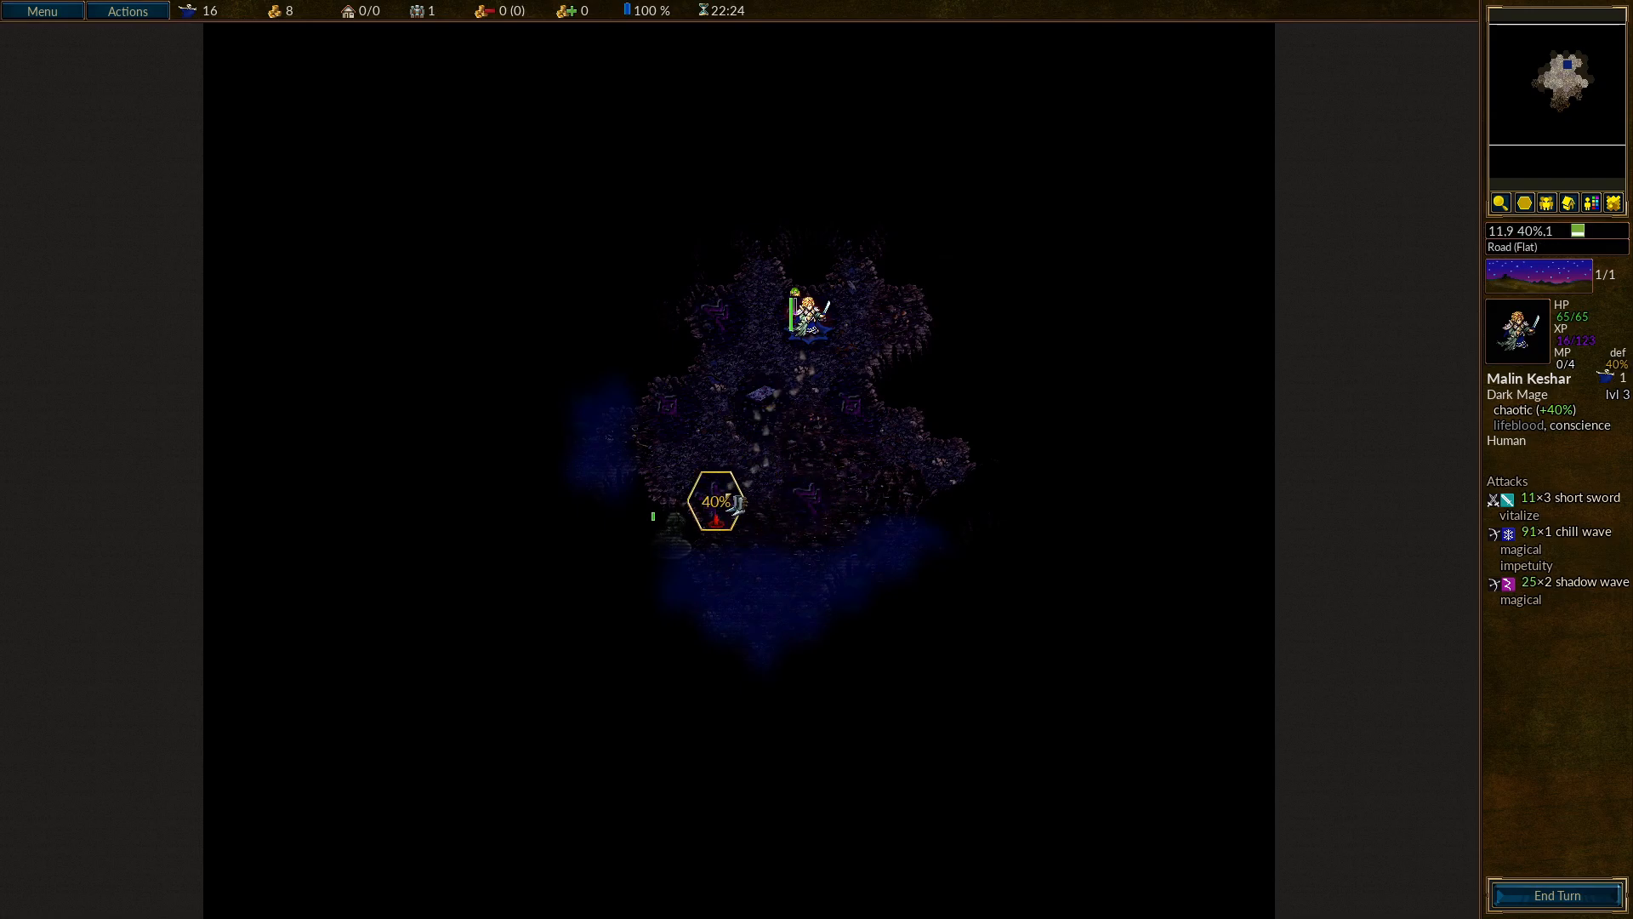
click(716, 500)
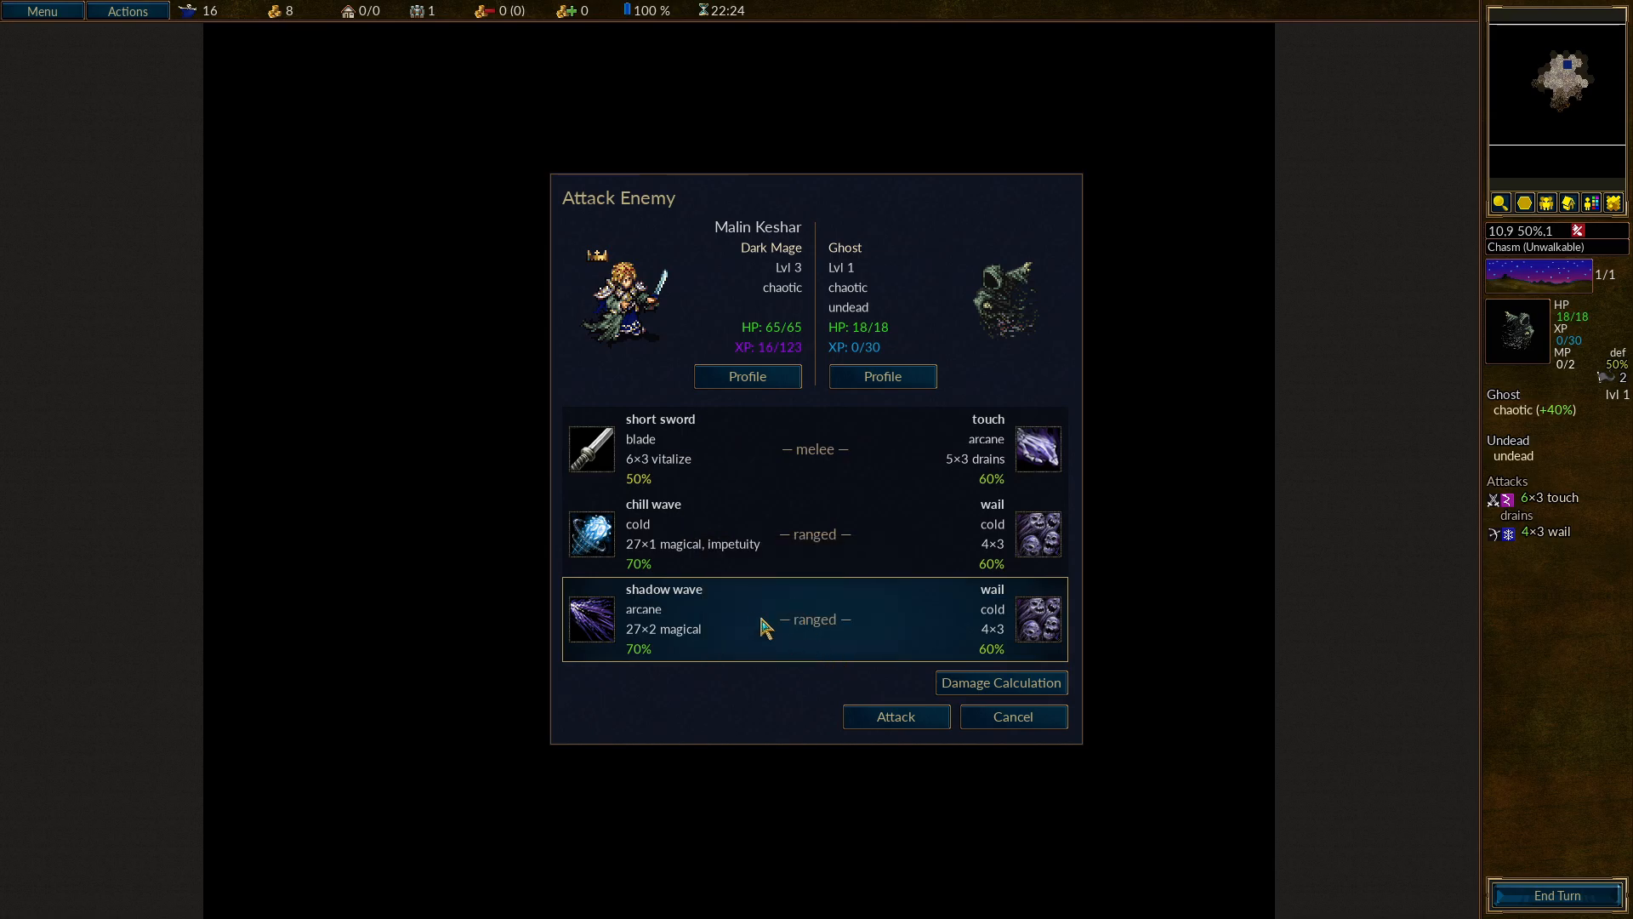
click(893, 716)
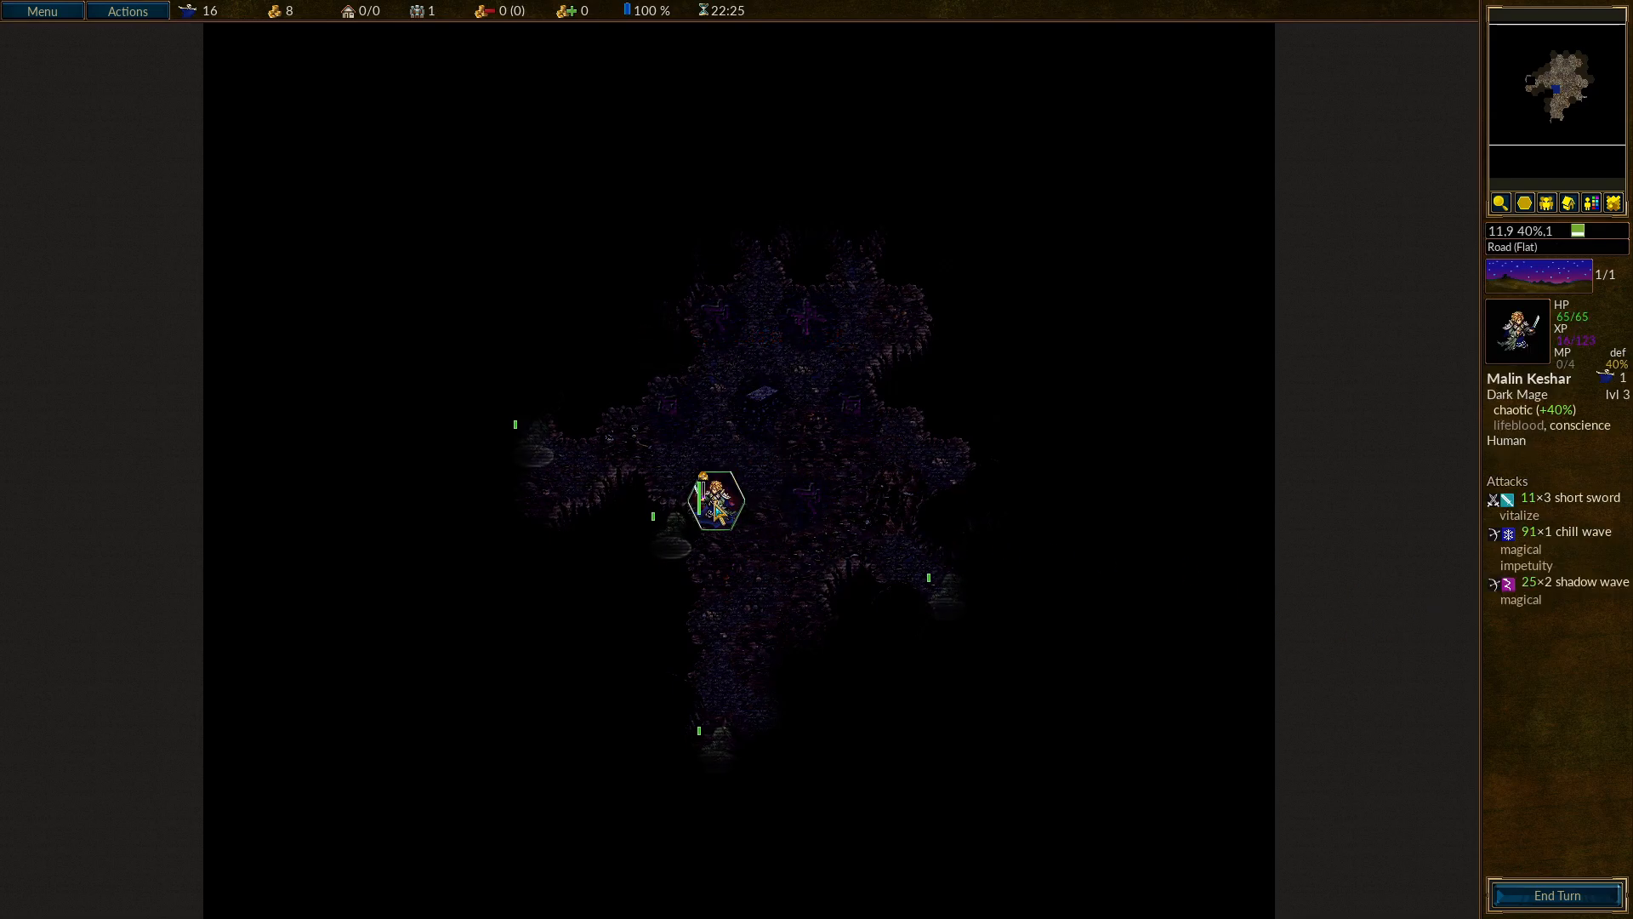
mouse_move(1579, 425)
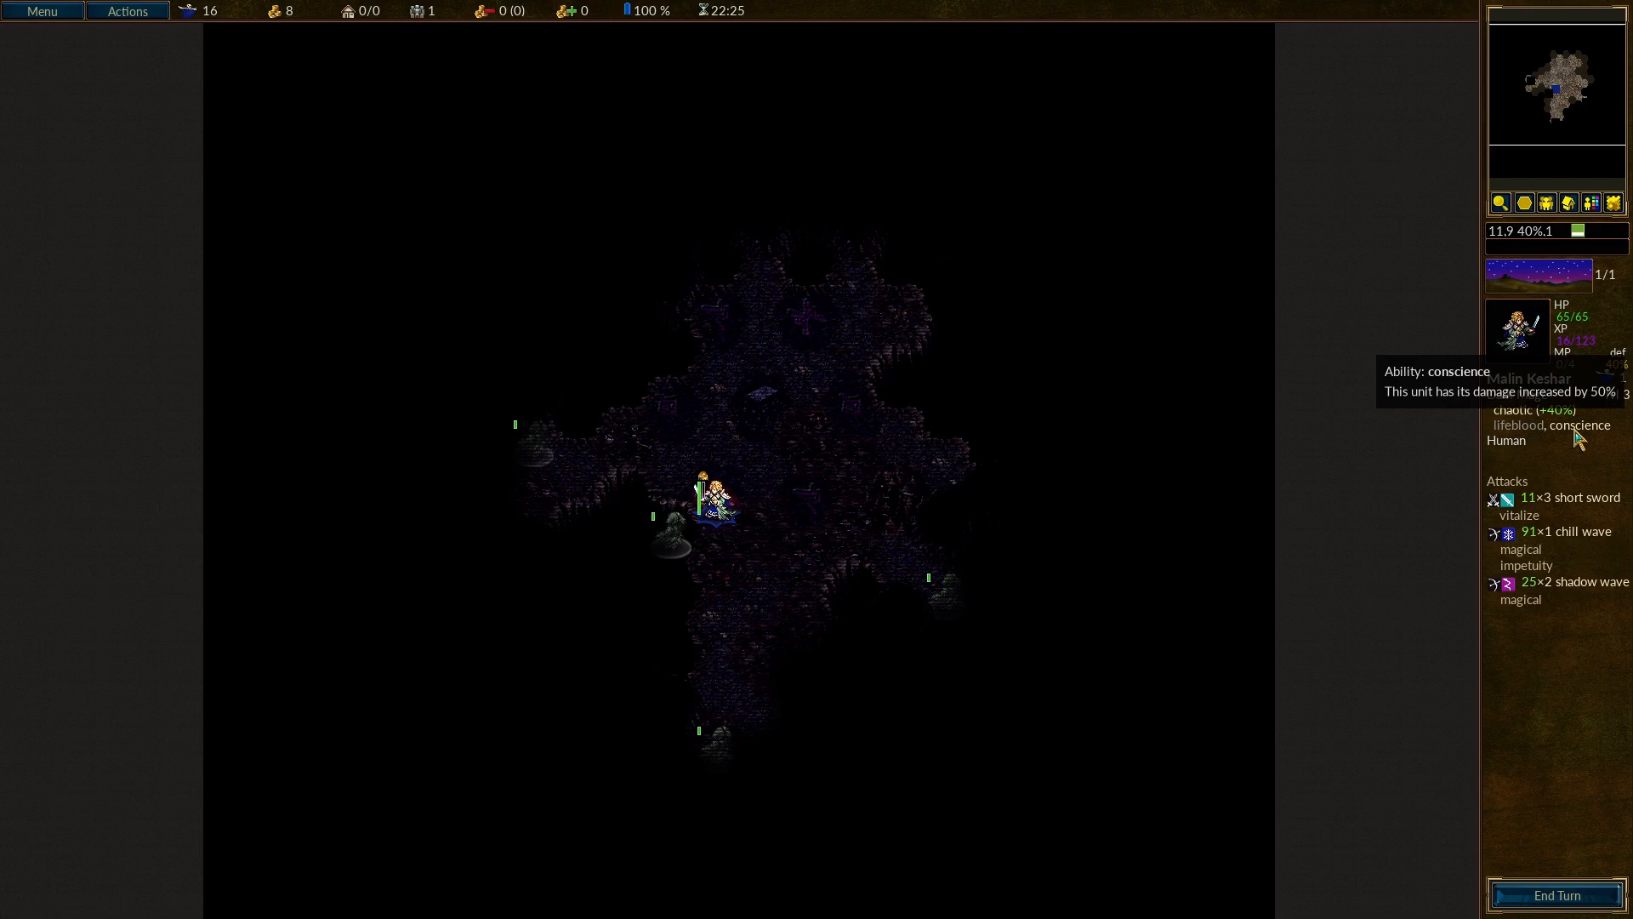
mouse_move(810, 315)
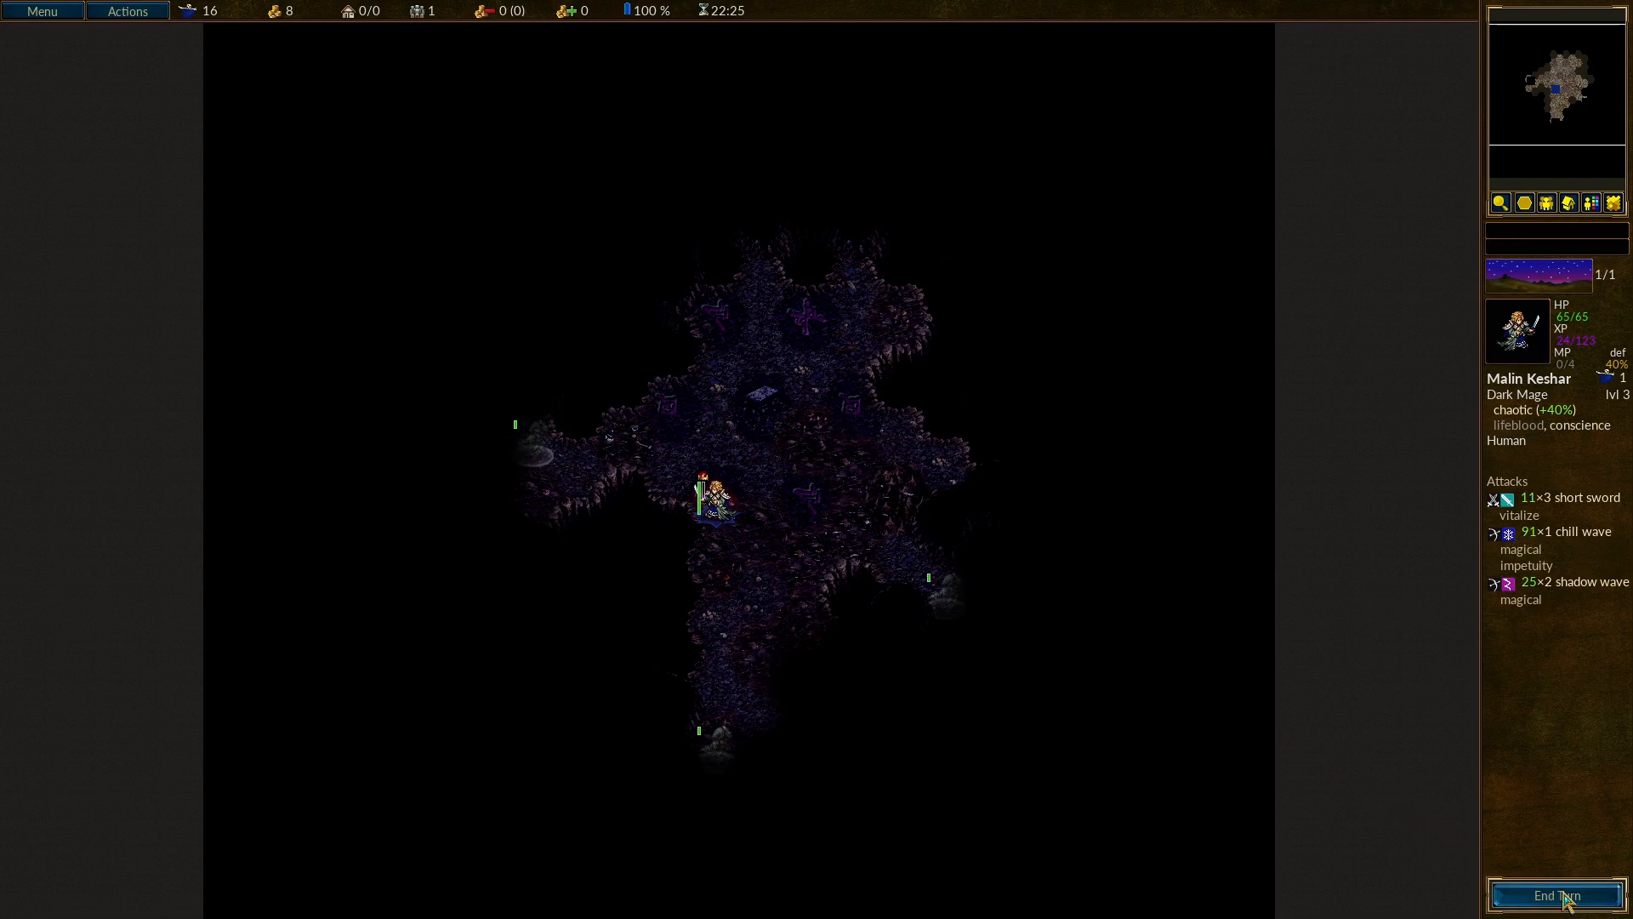
End the turn and inspect the Soul of Malin Keshar spectre's stats.
click(1557, 897)
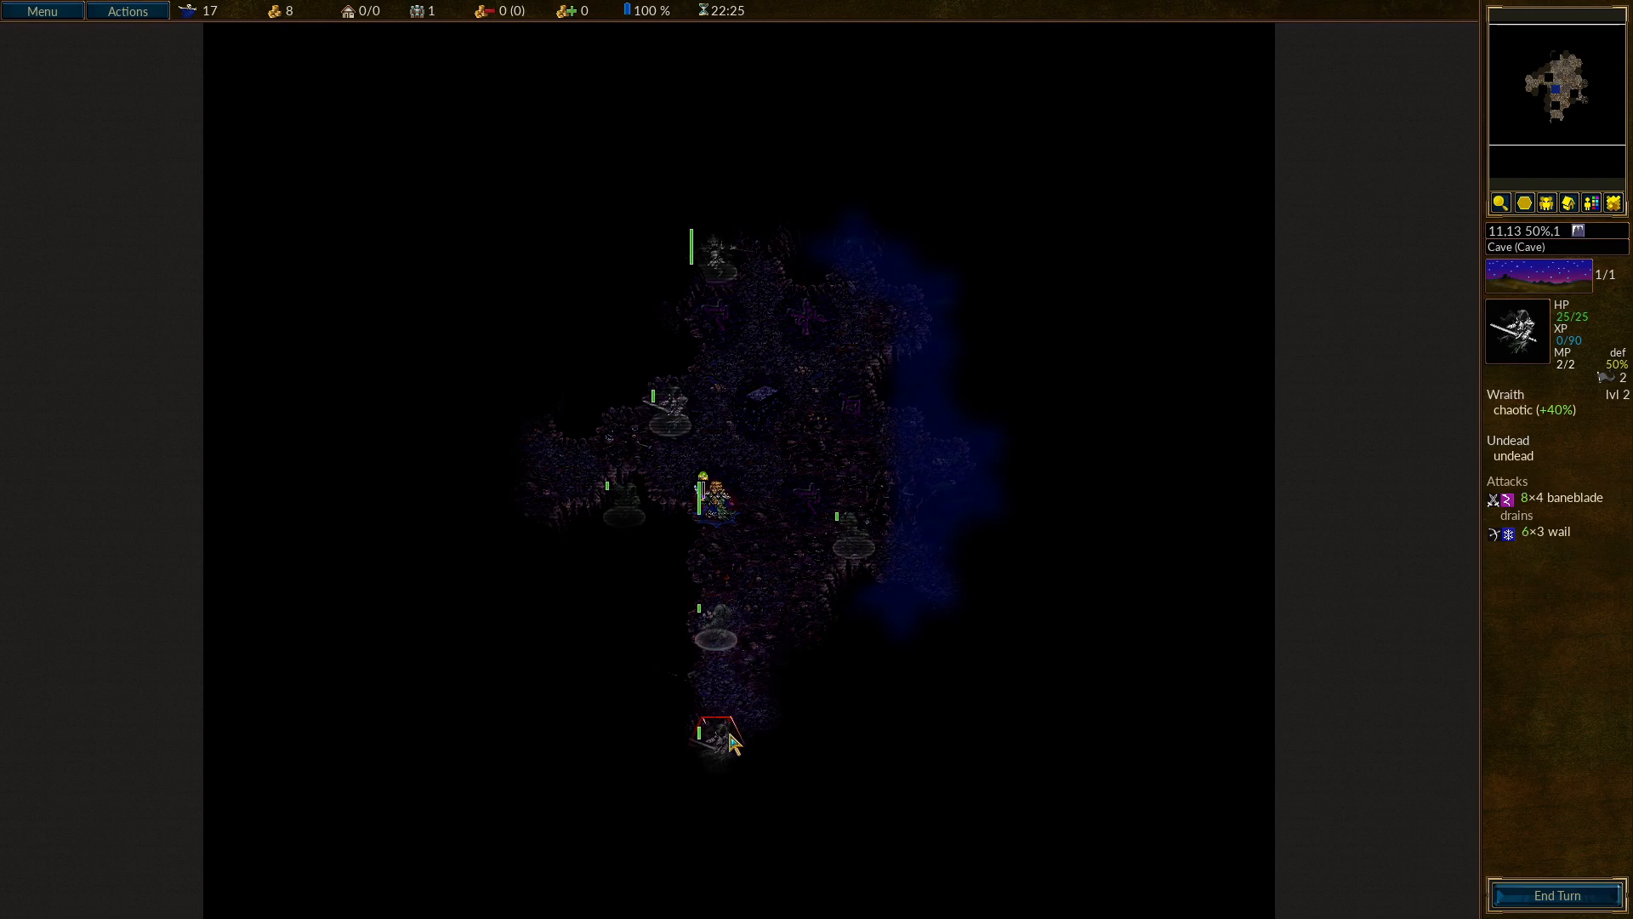
click(716, 264)
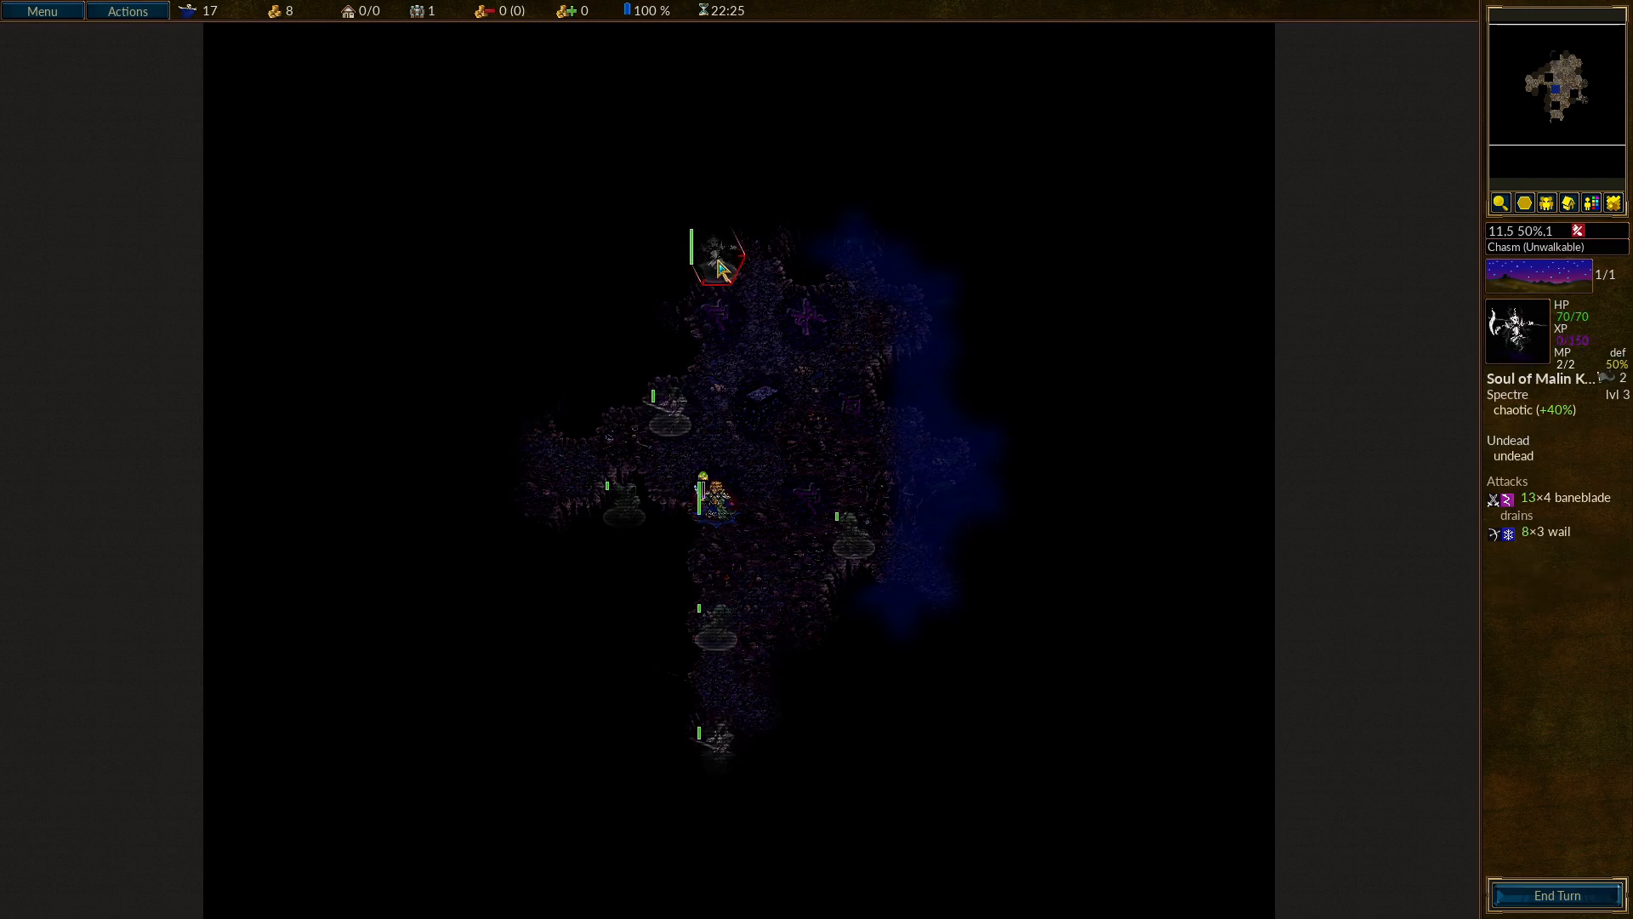
mouse_move(1550, 383)
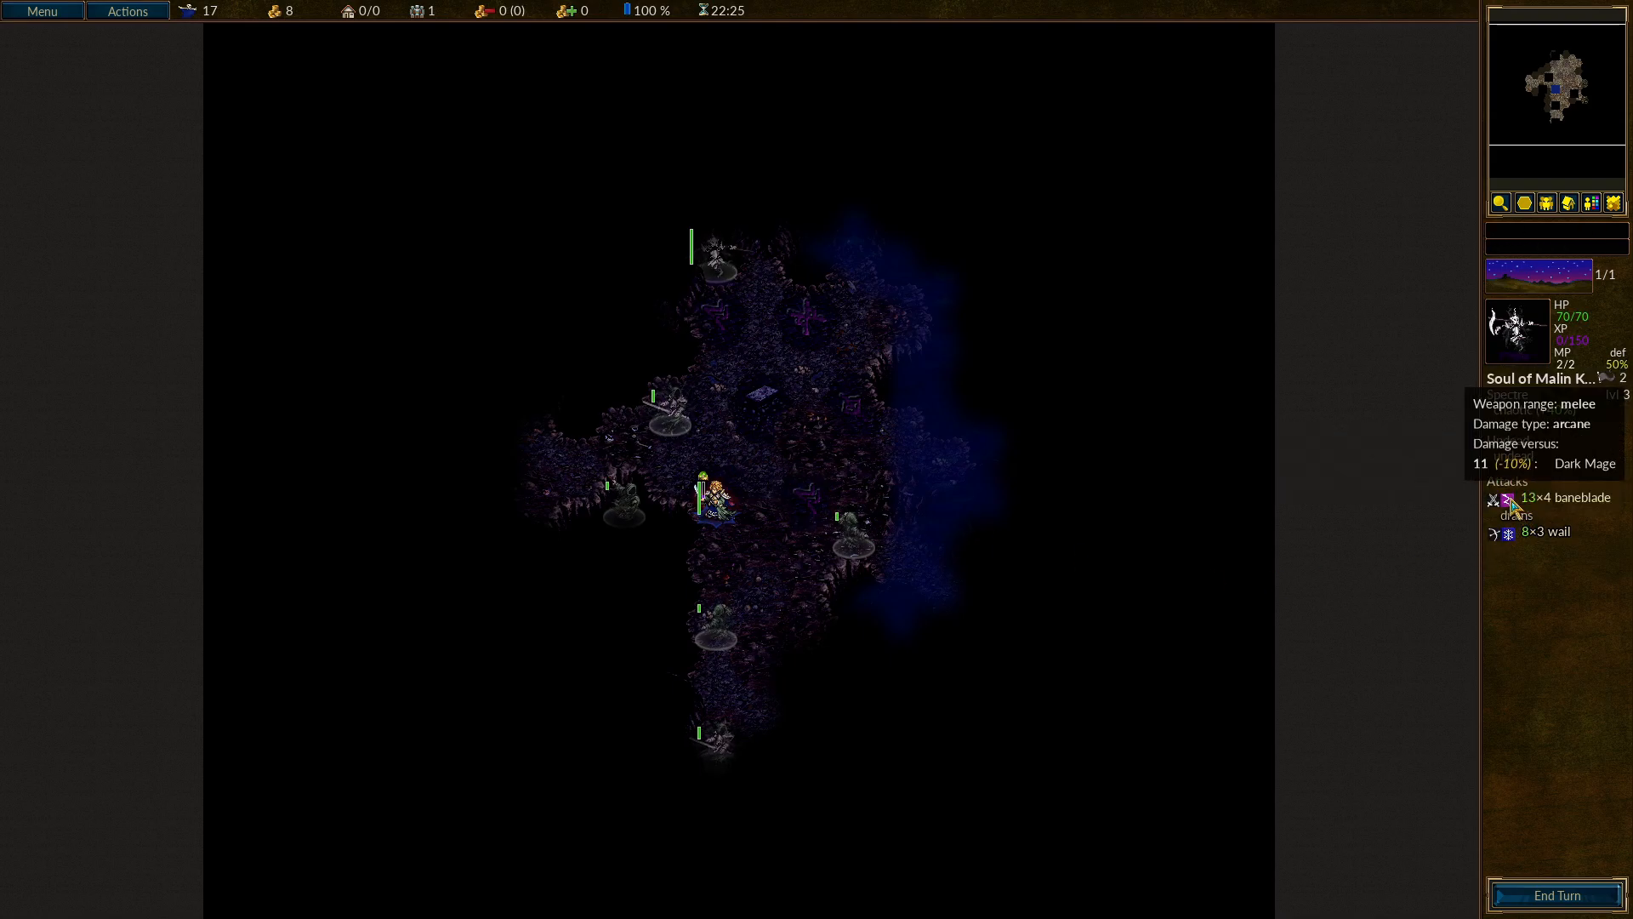
mouse_move(806, 504)
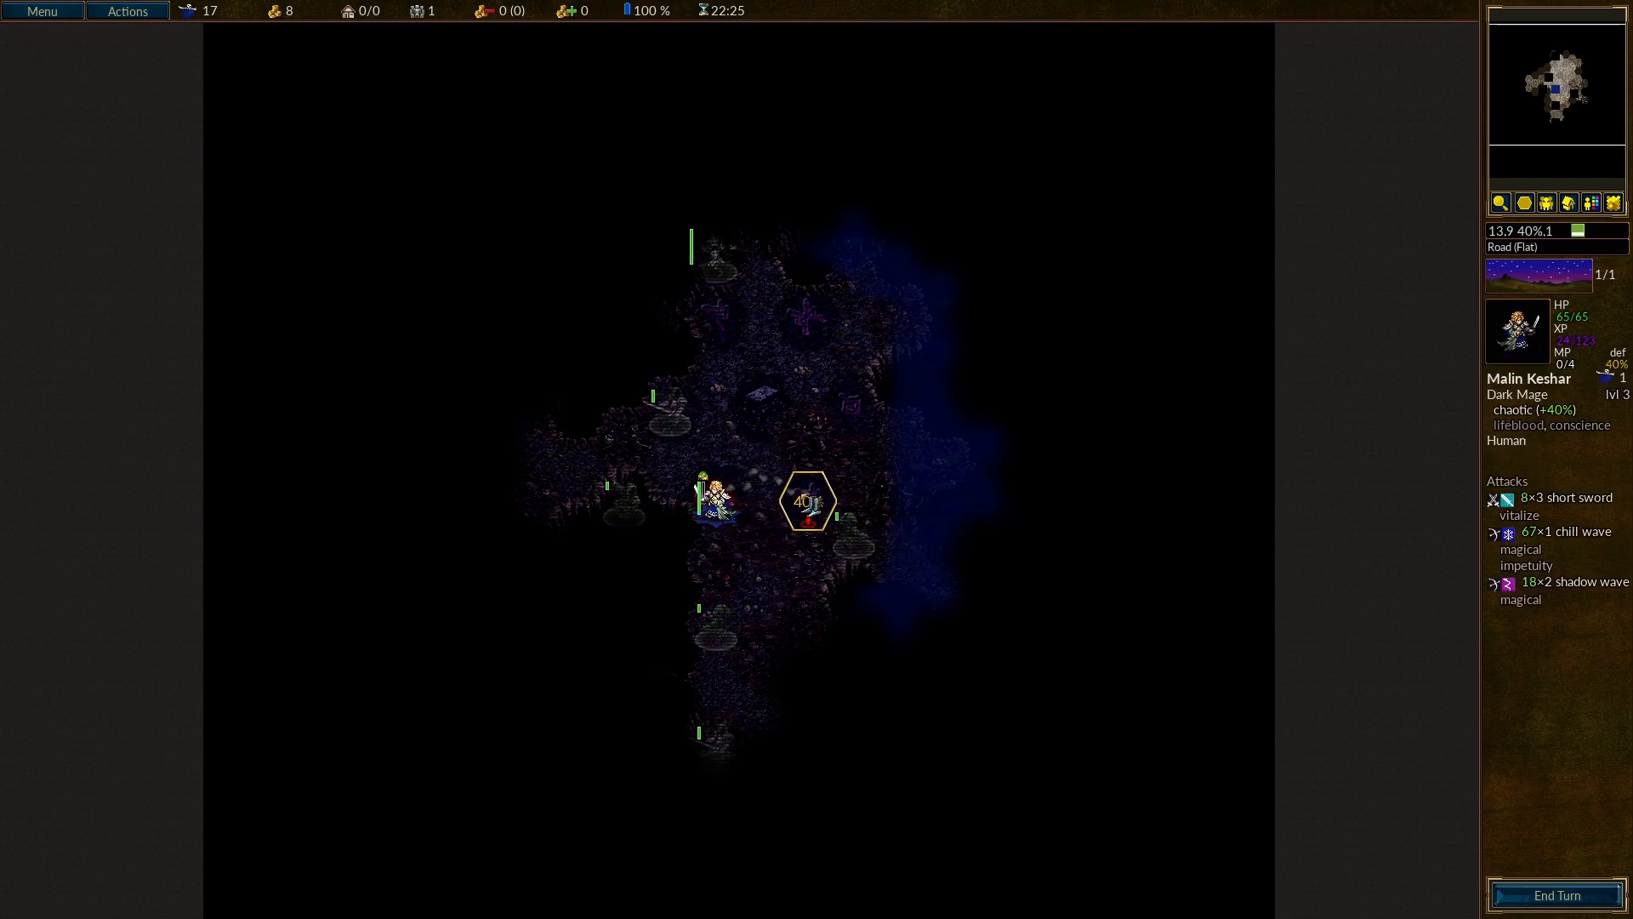
mouse_move(810, 439)
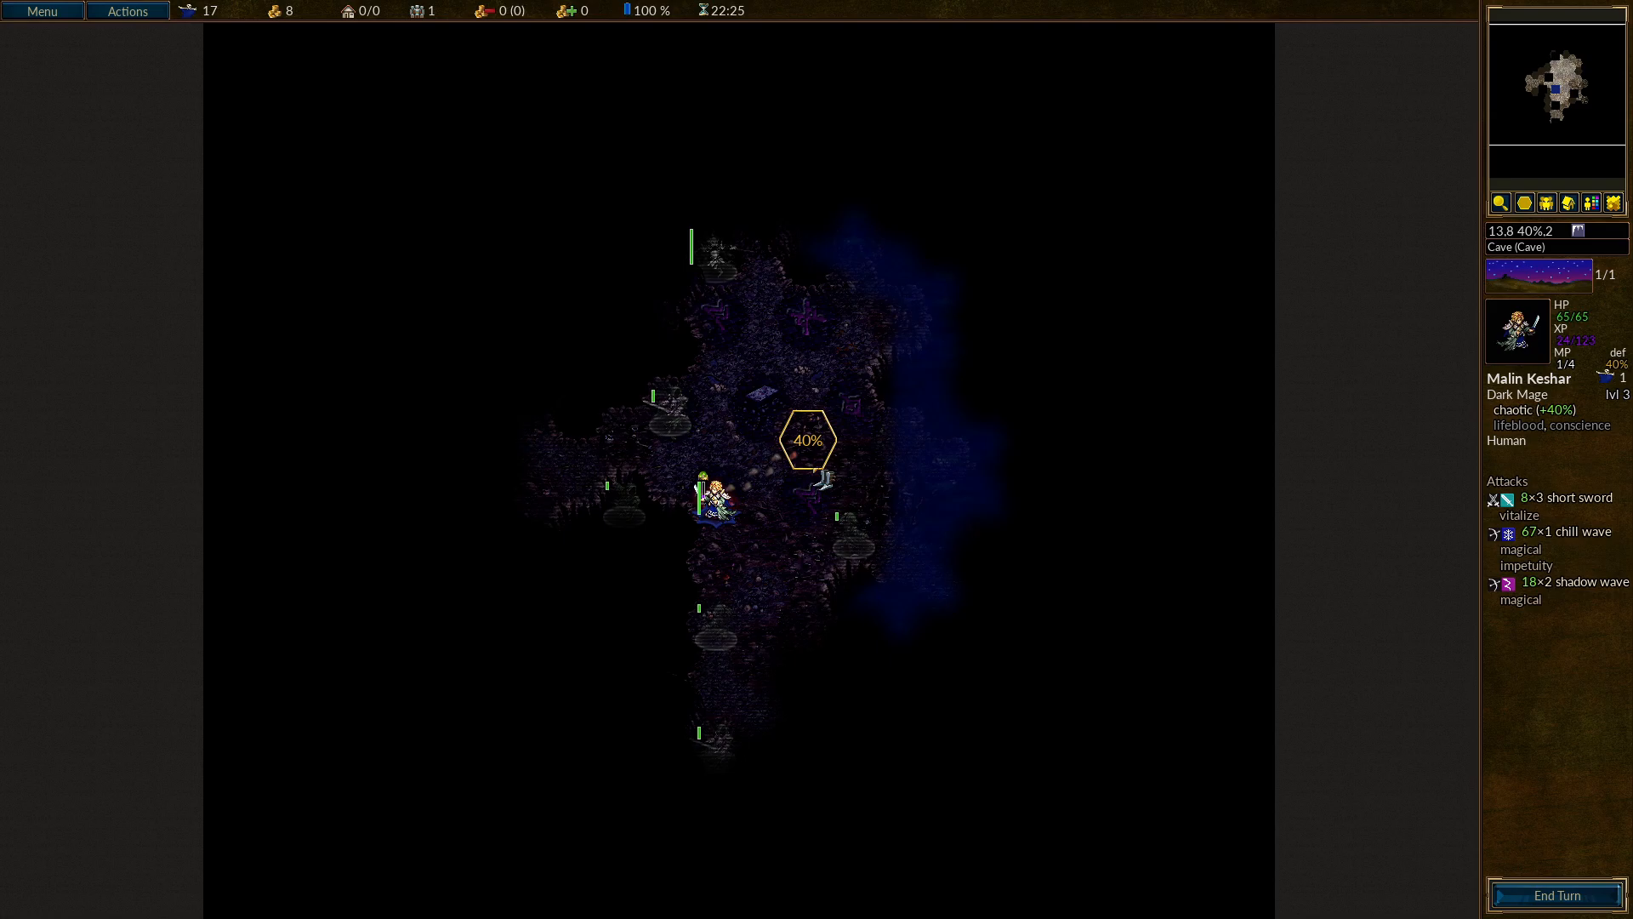
mouse_move(854, 406)
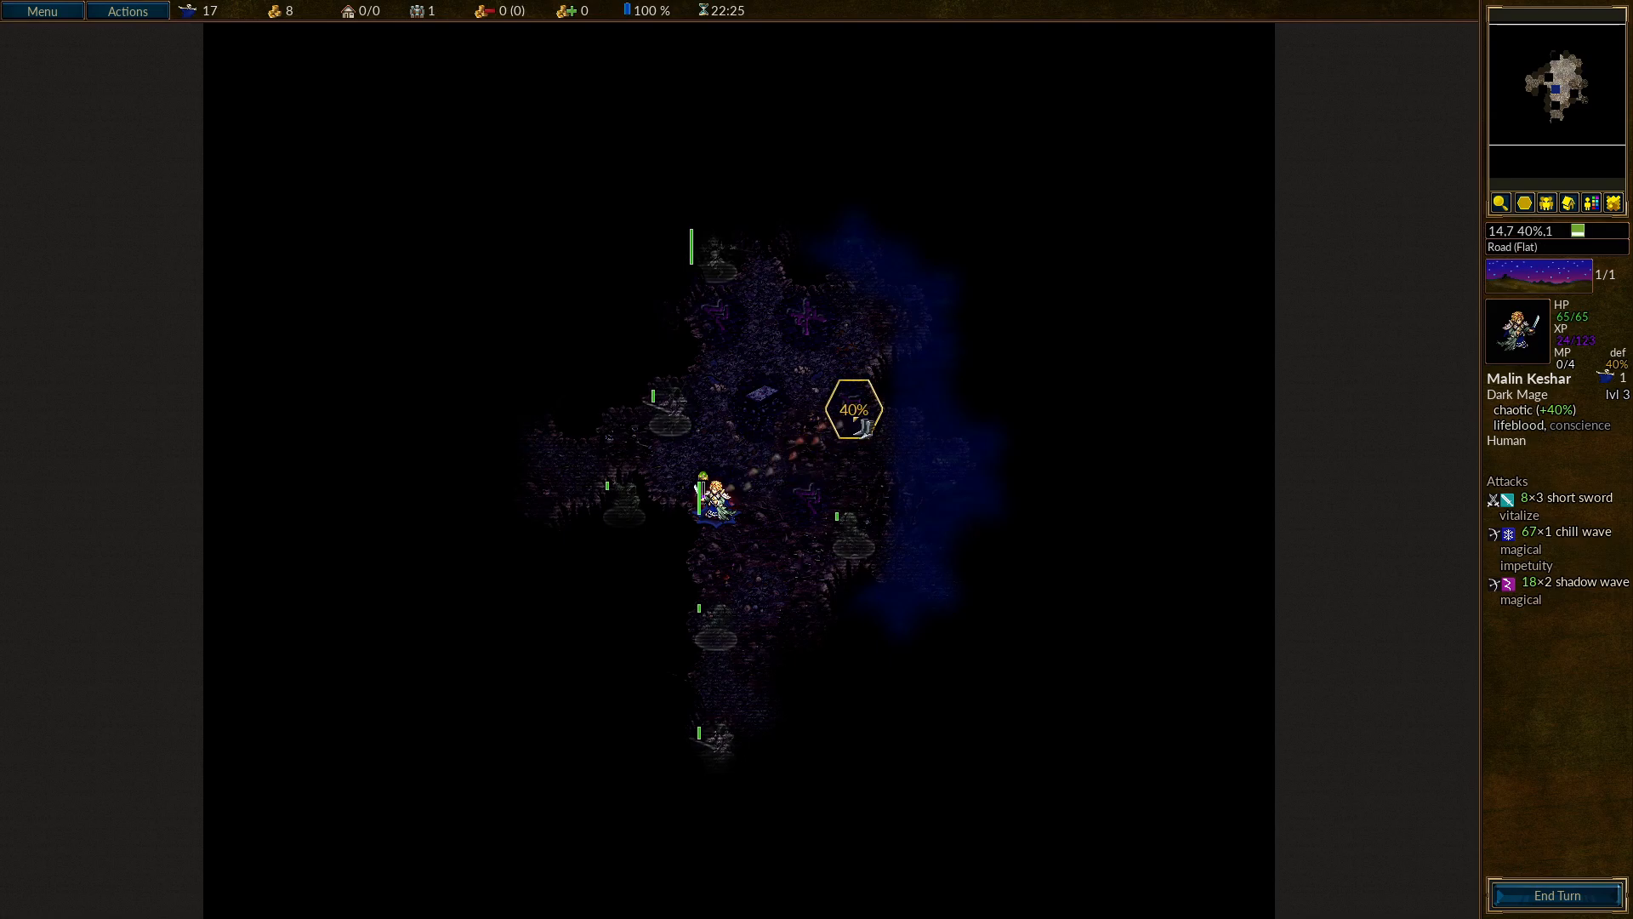
Preview attacks on the spectre and a ghost, cancel both, and end the turn.
click(855, 409)
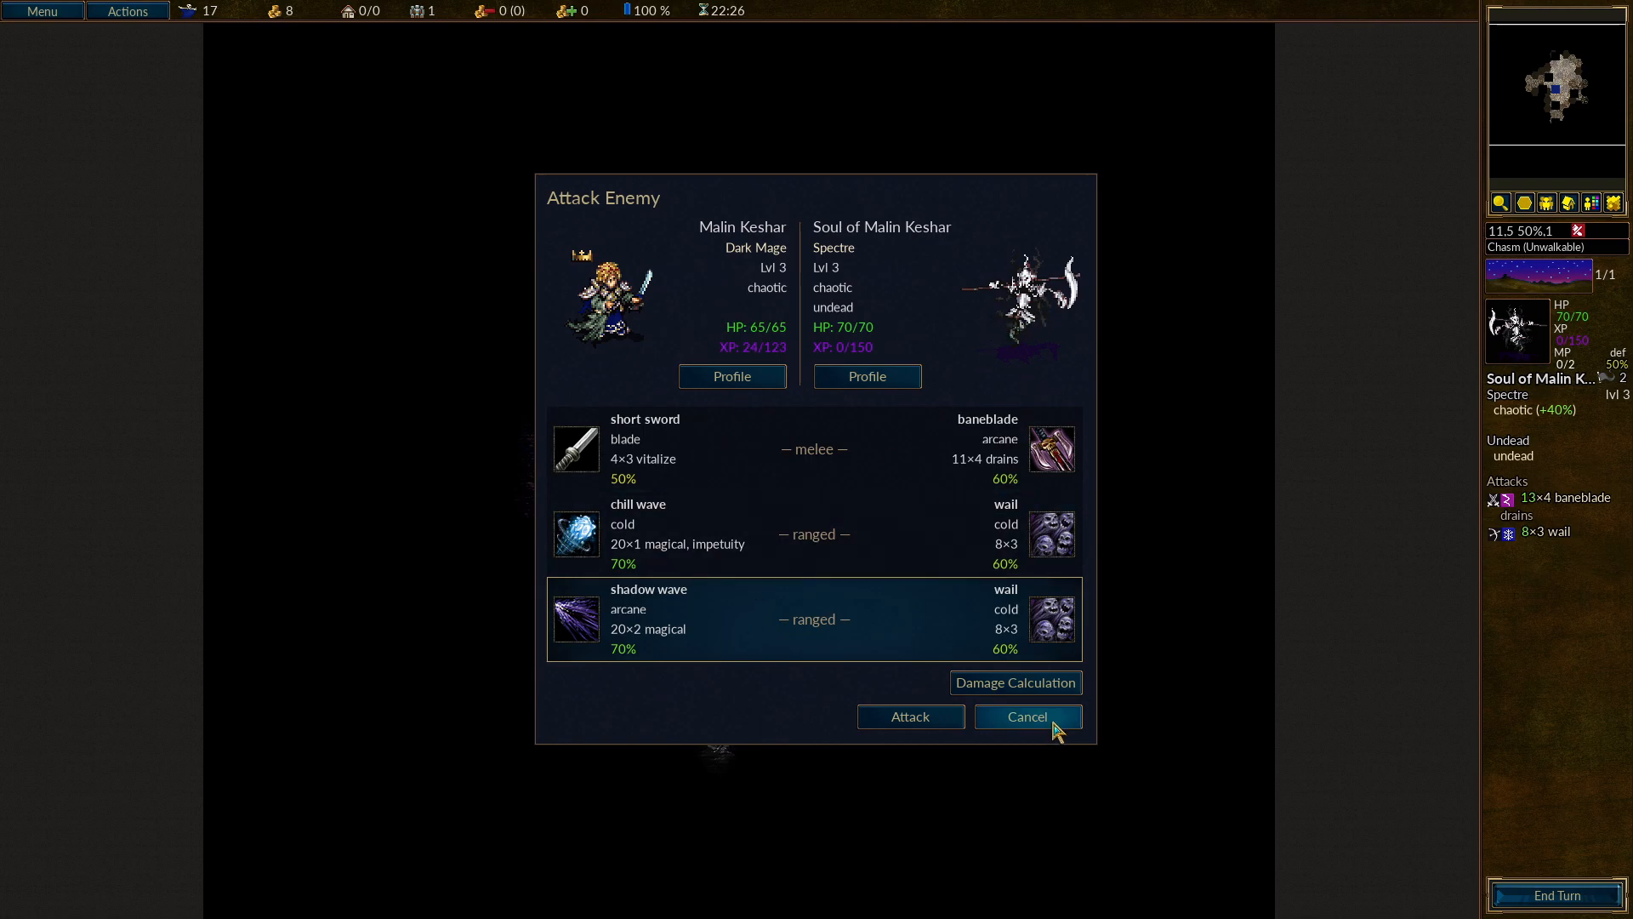
click(1024, 717)
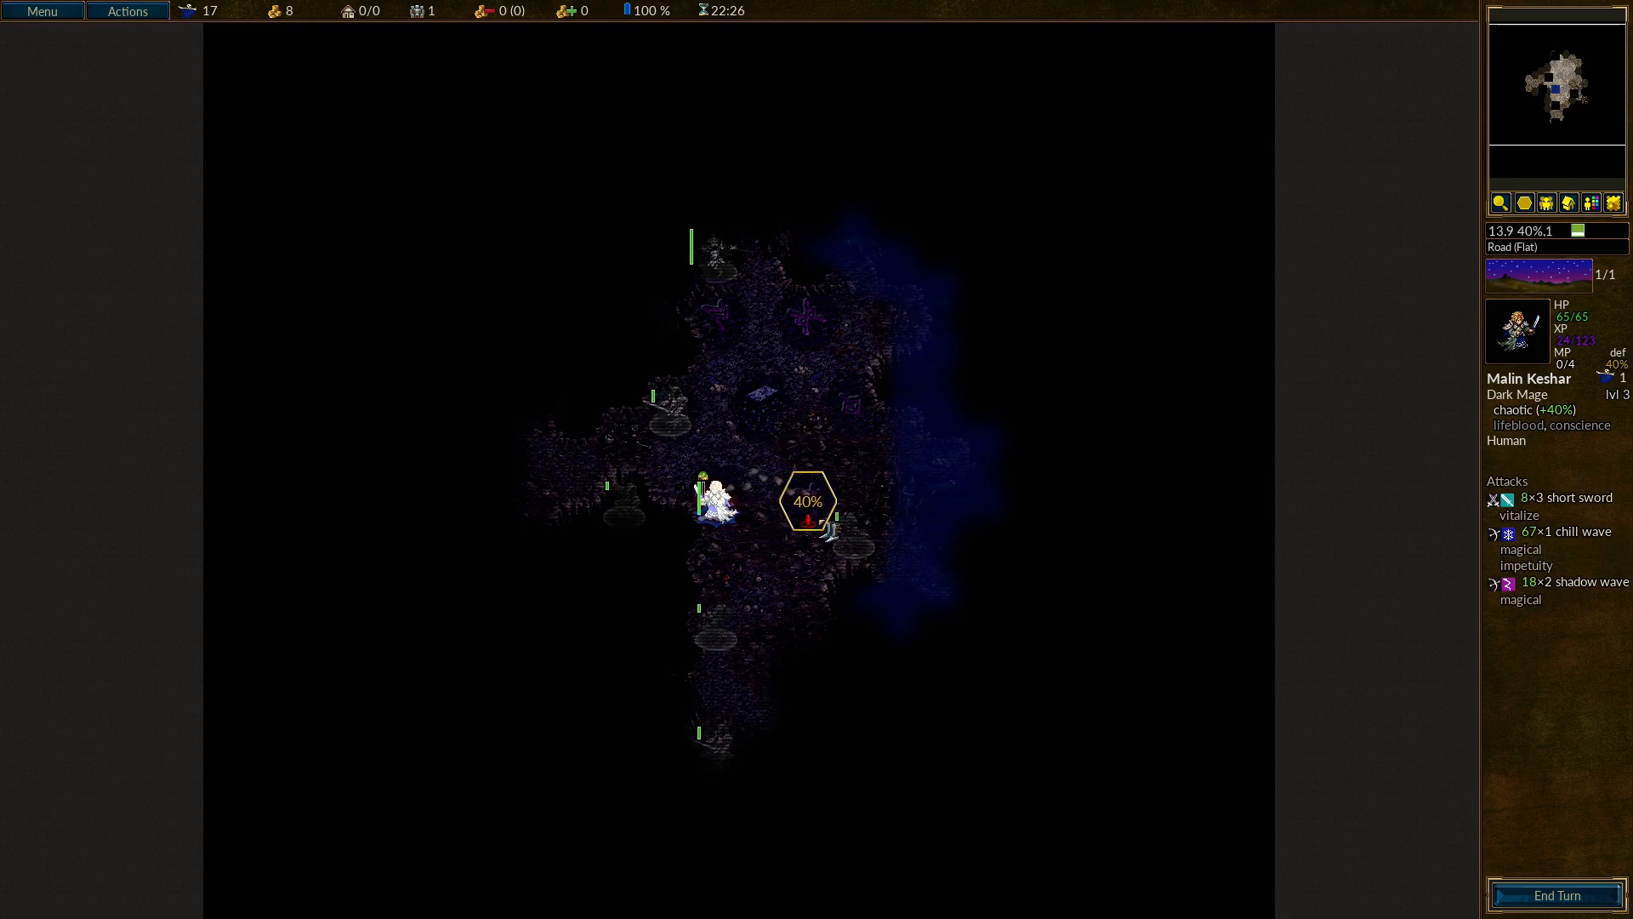
click(809, 517)
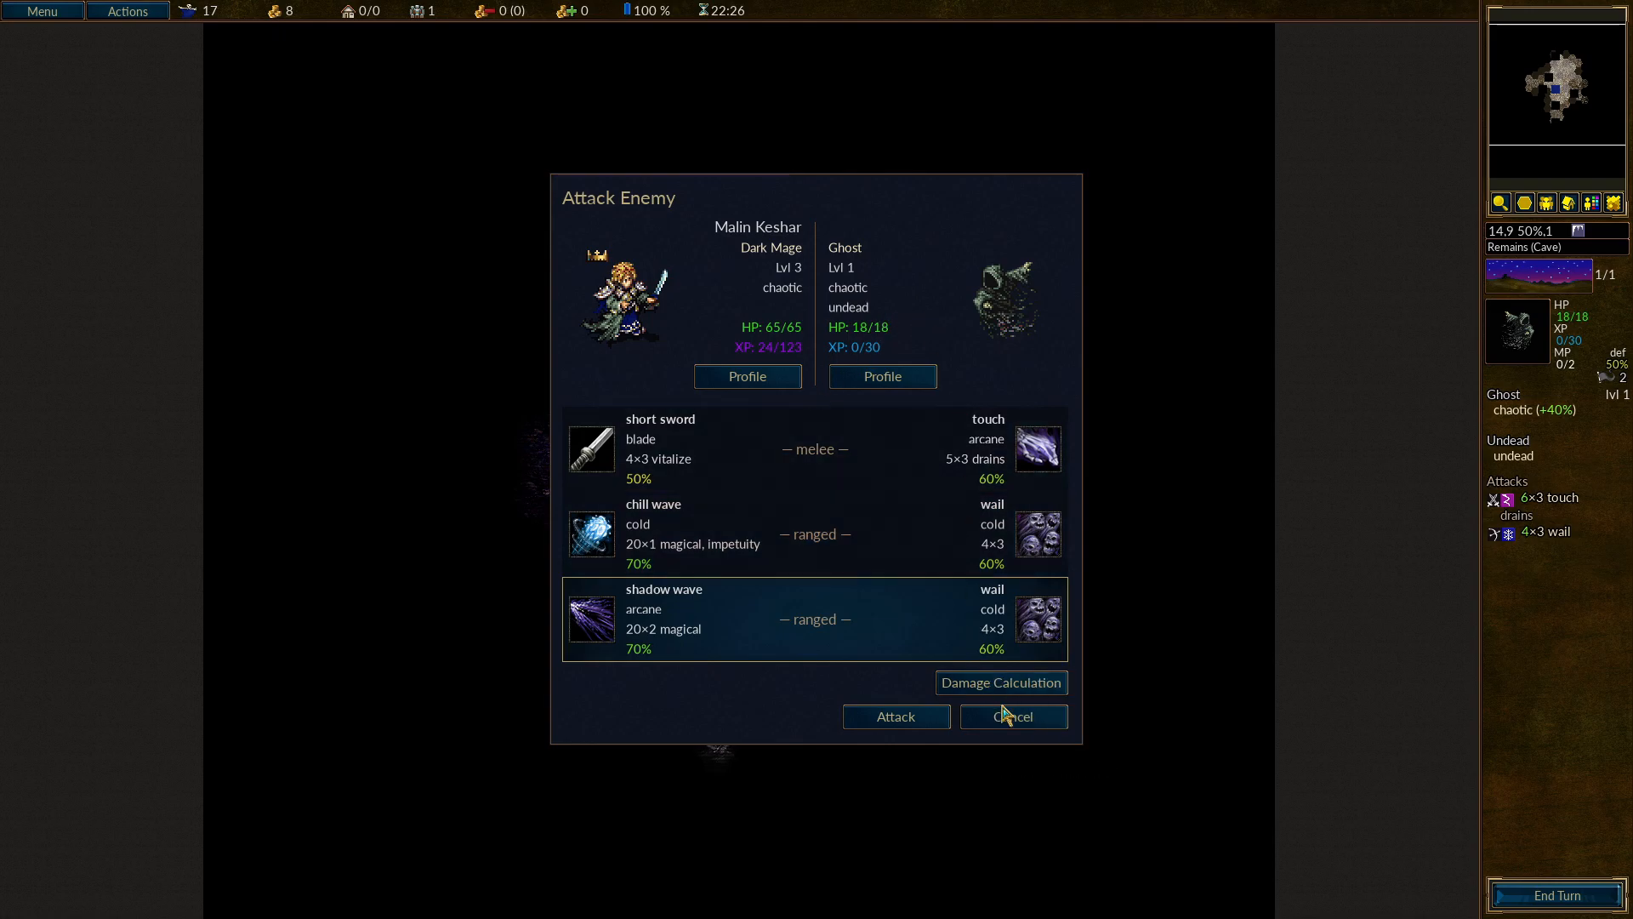
click(1009, 716)
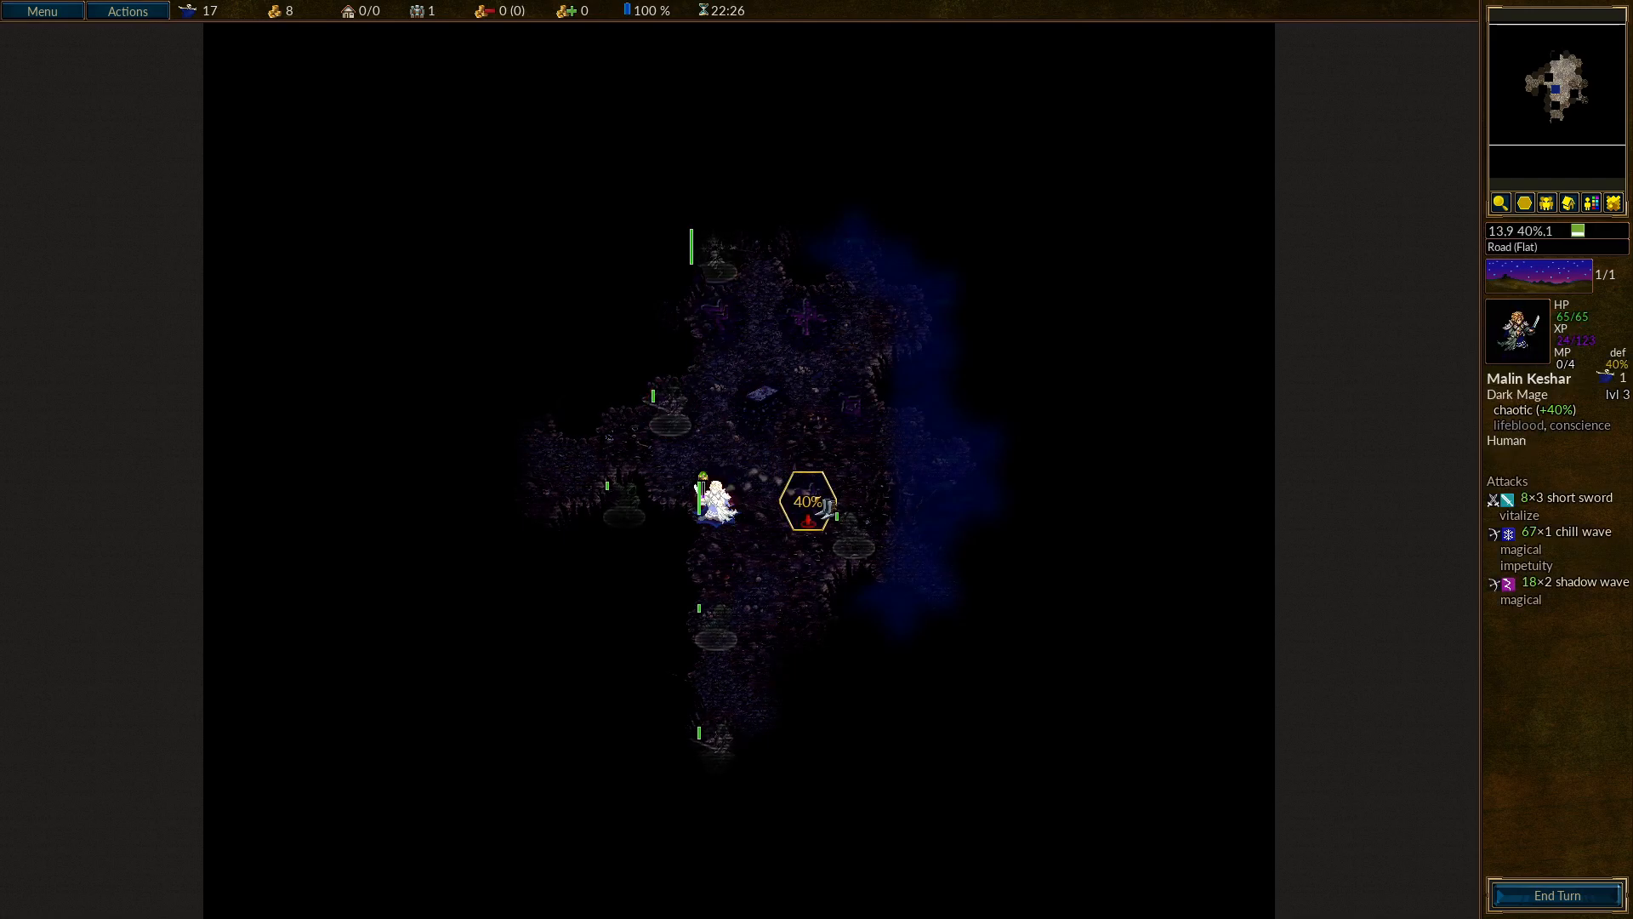
click(808, 504)
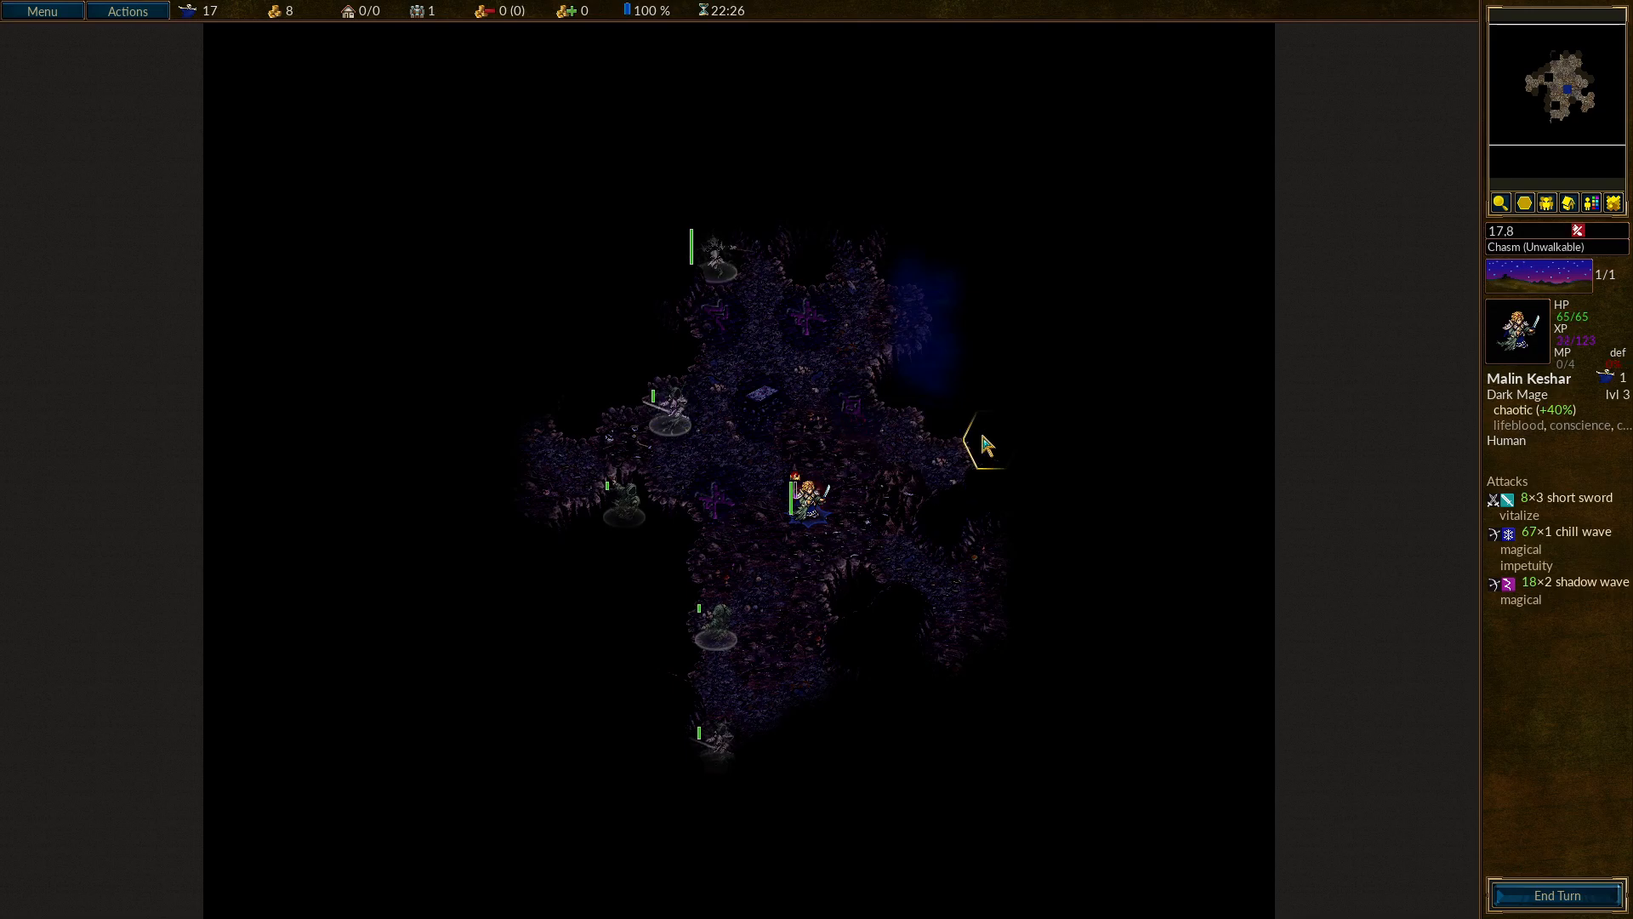
mouse_move(1622, 431)
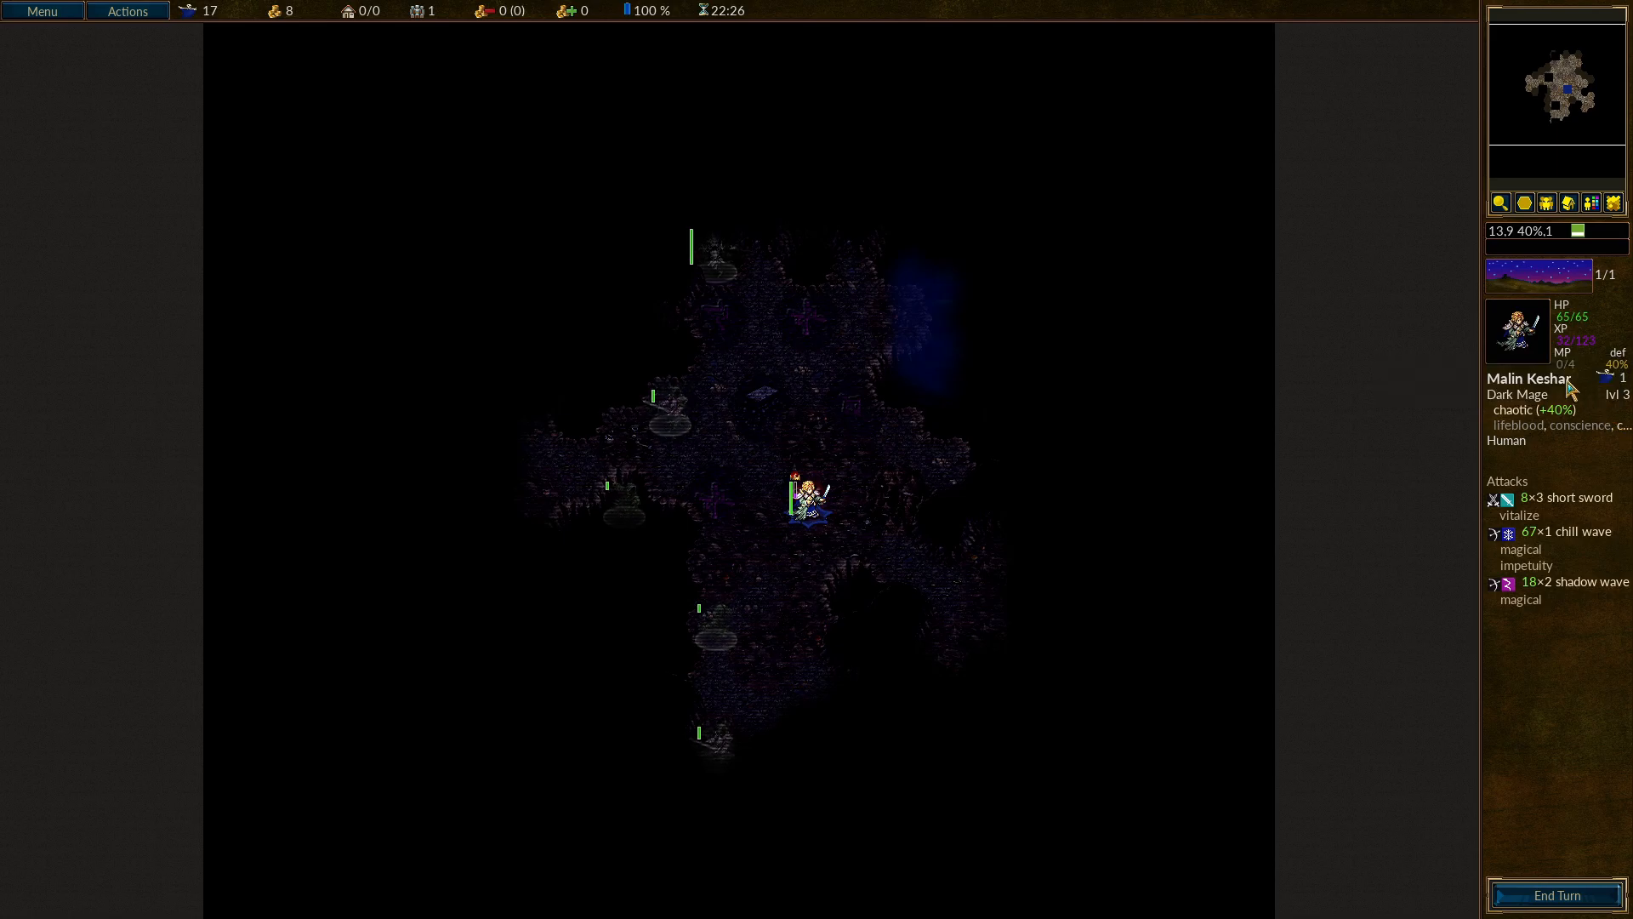
mouse_move(1576, 327)
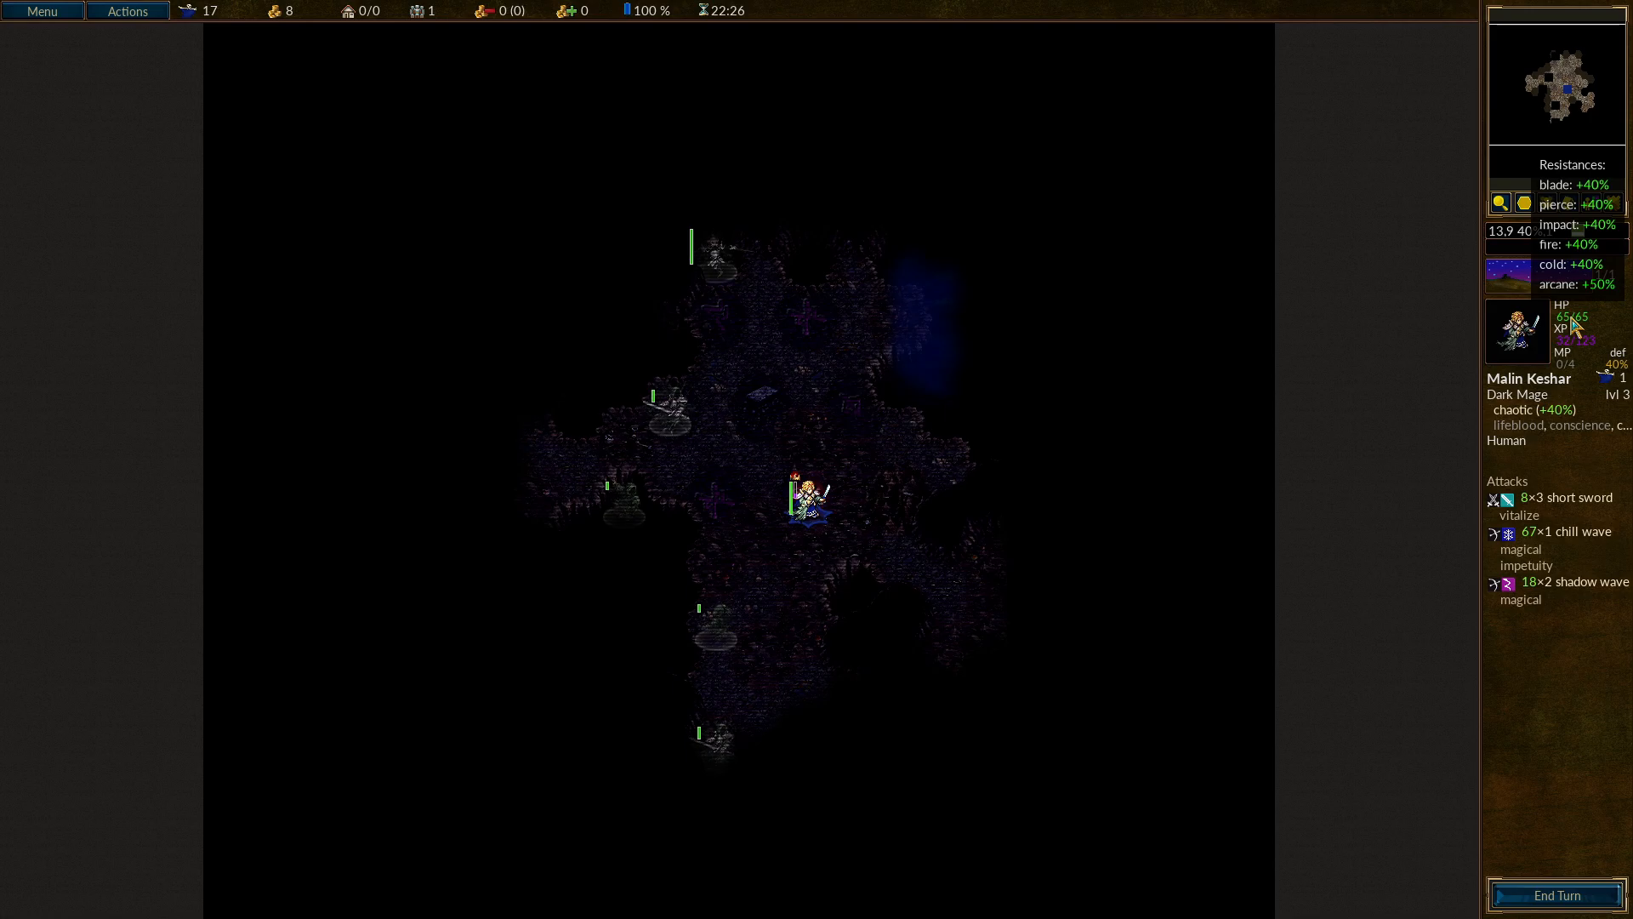
mouse_move(854, 405)
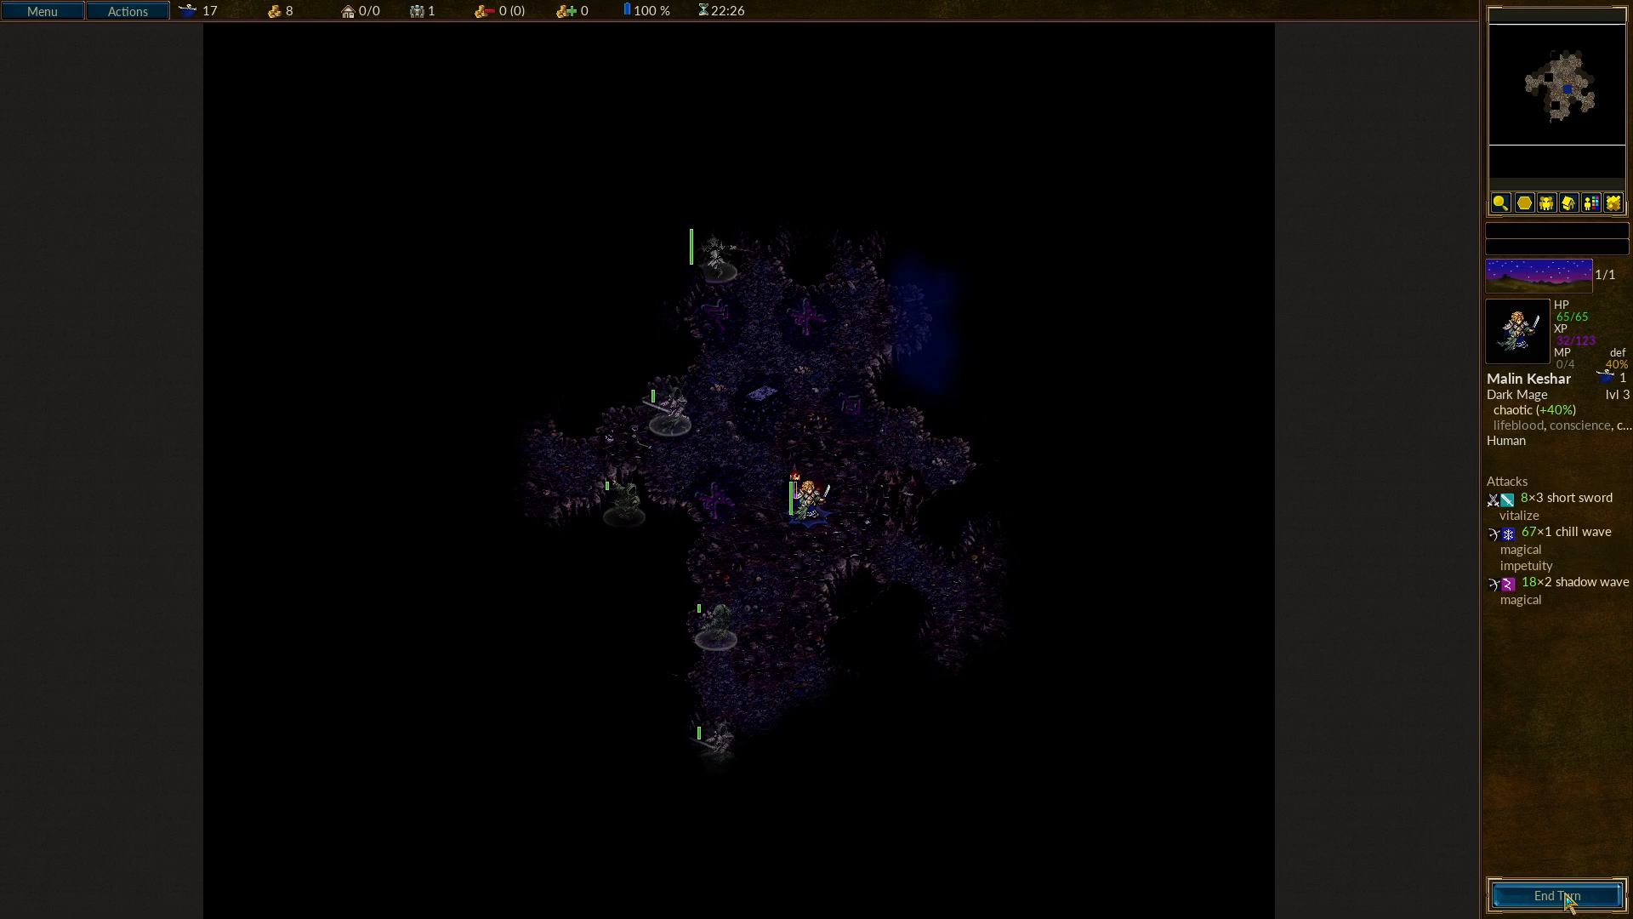
click(1555, 897)
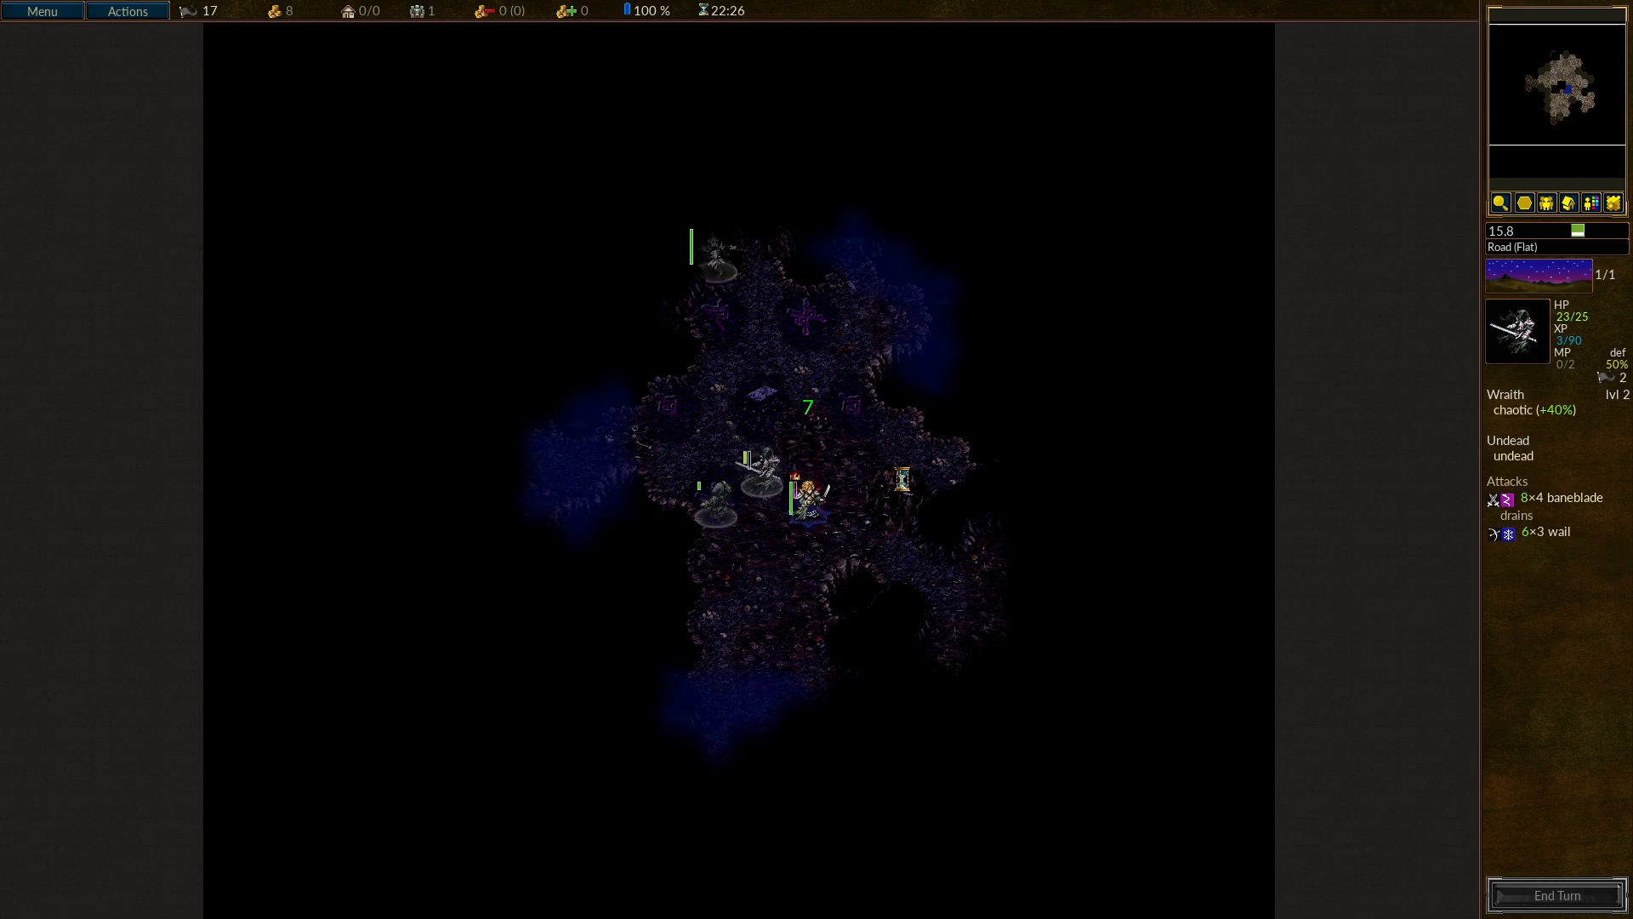
Attack the adjacent wraith with shadow wave, then target the Soul of Malin Keshar spectre.
click(716, 379)
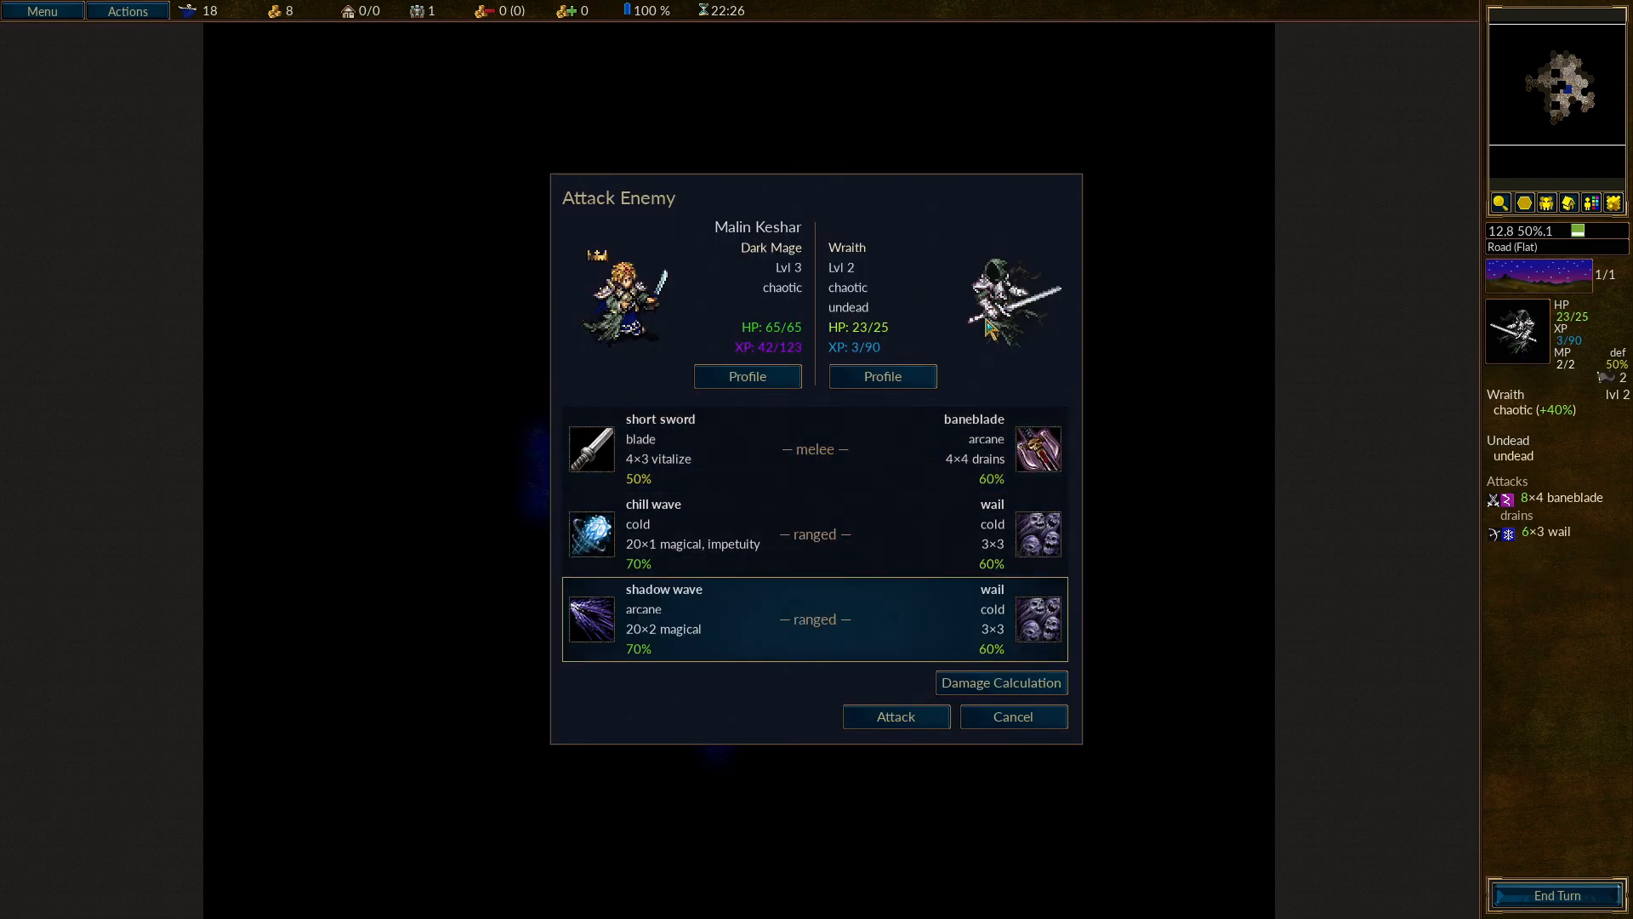
click(1011, 716)
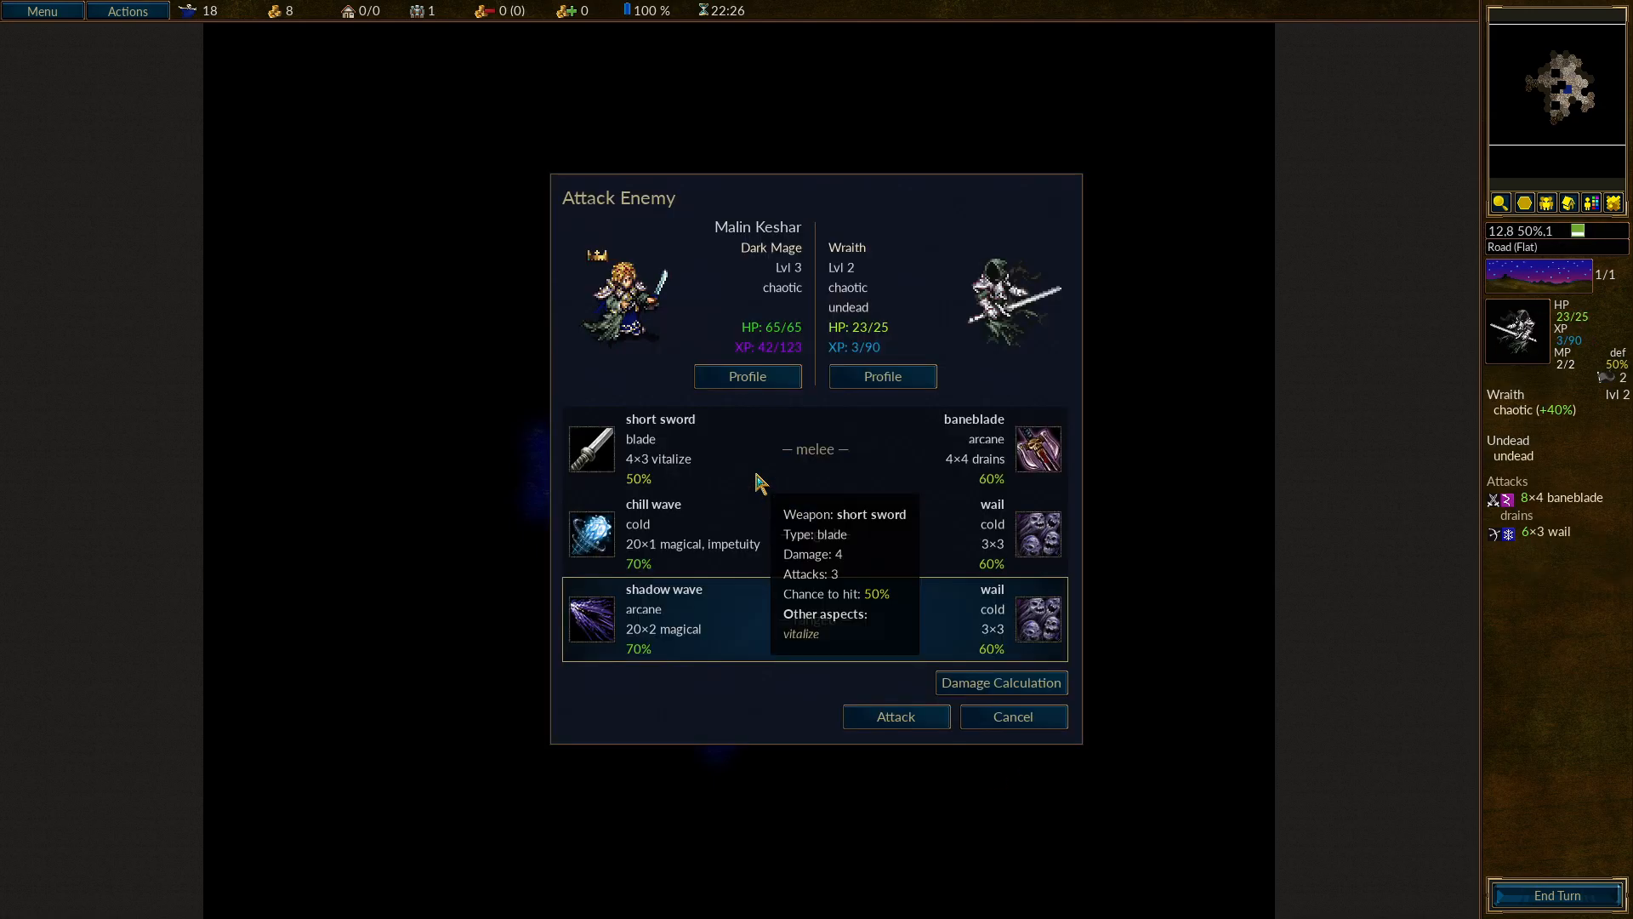
mouse_move(893, 717)
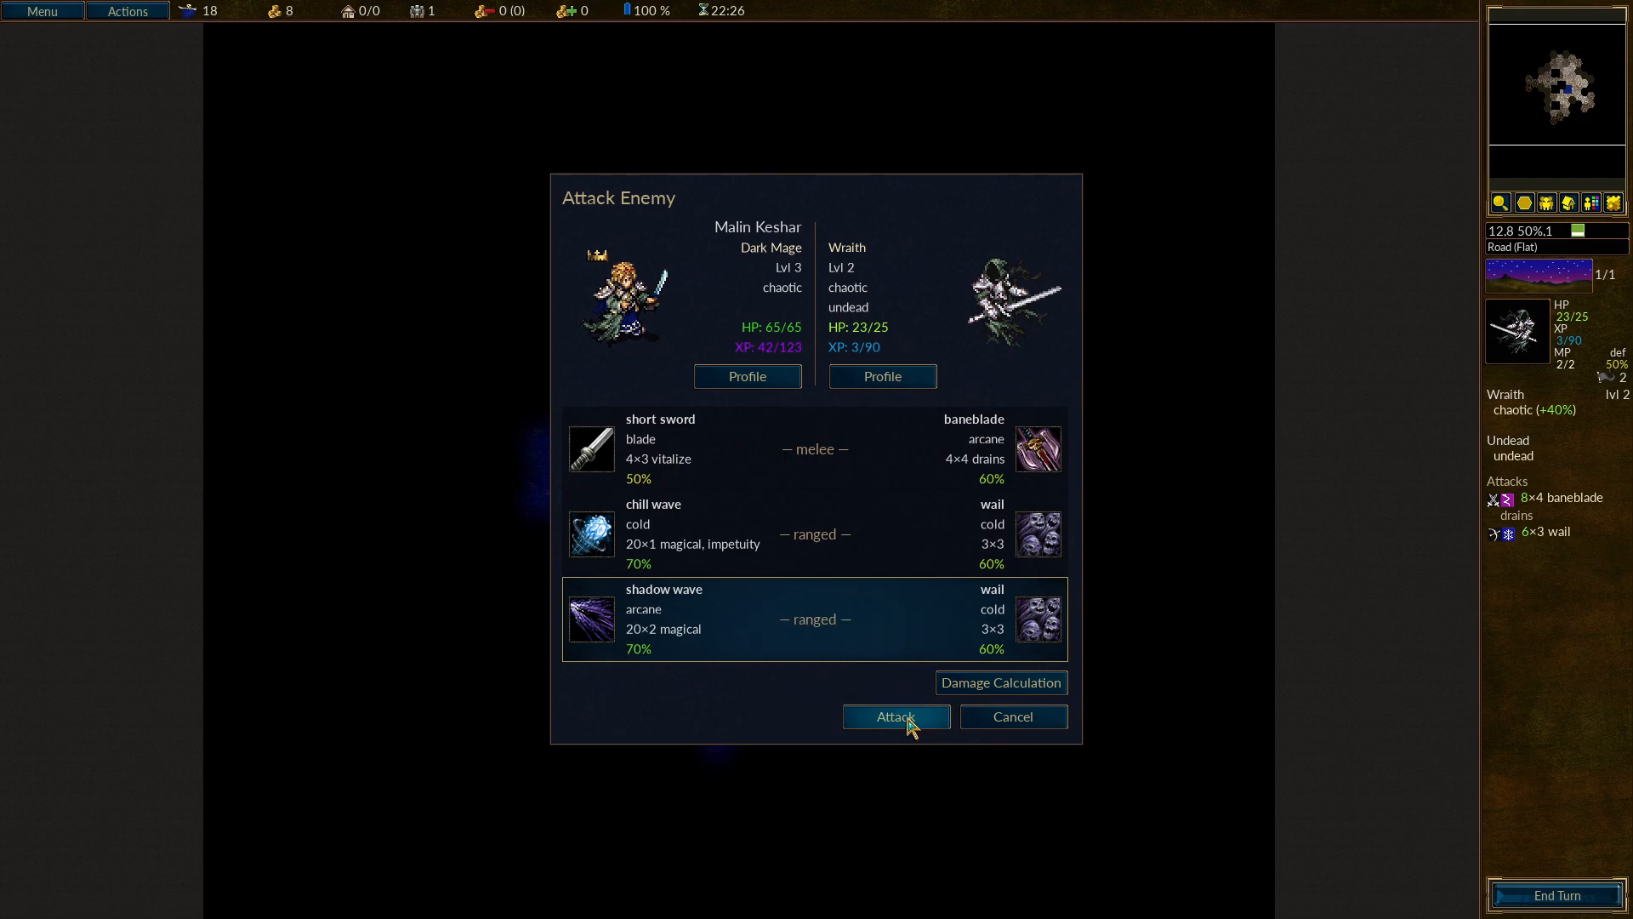
click(894, 717)
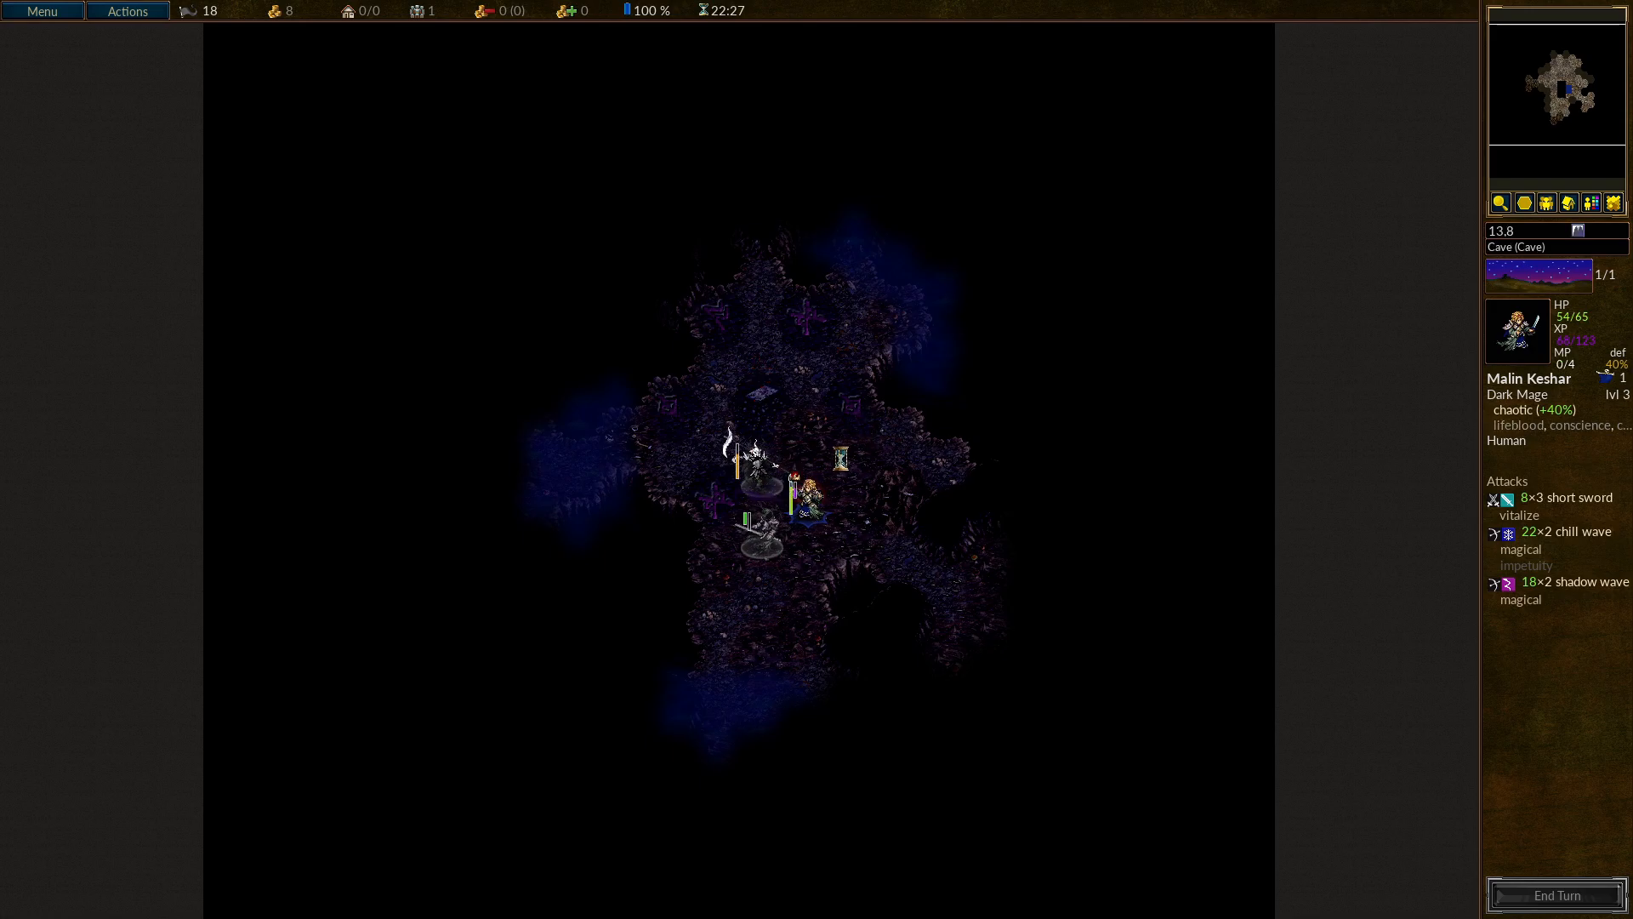
click(807, 506)
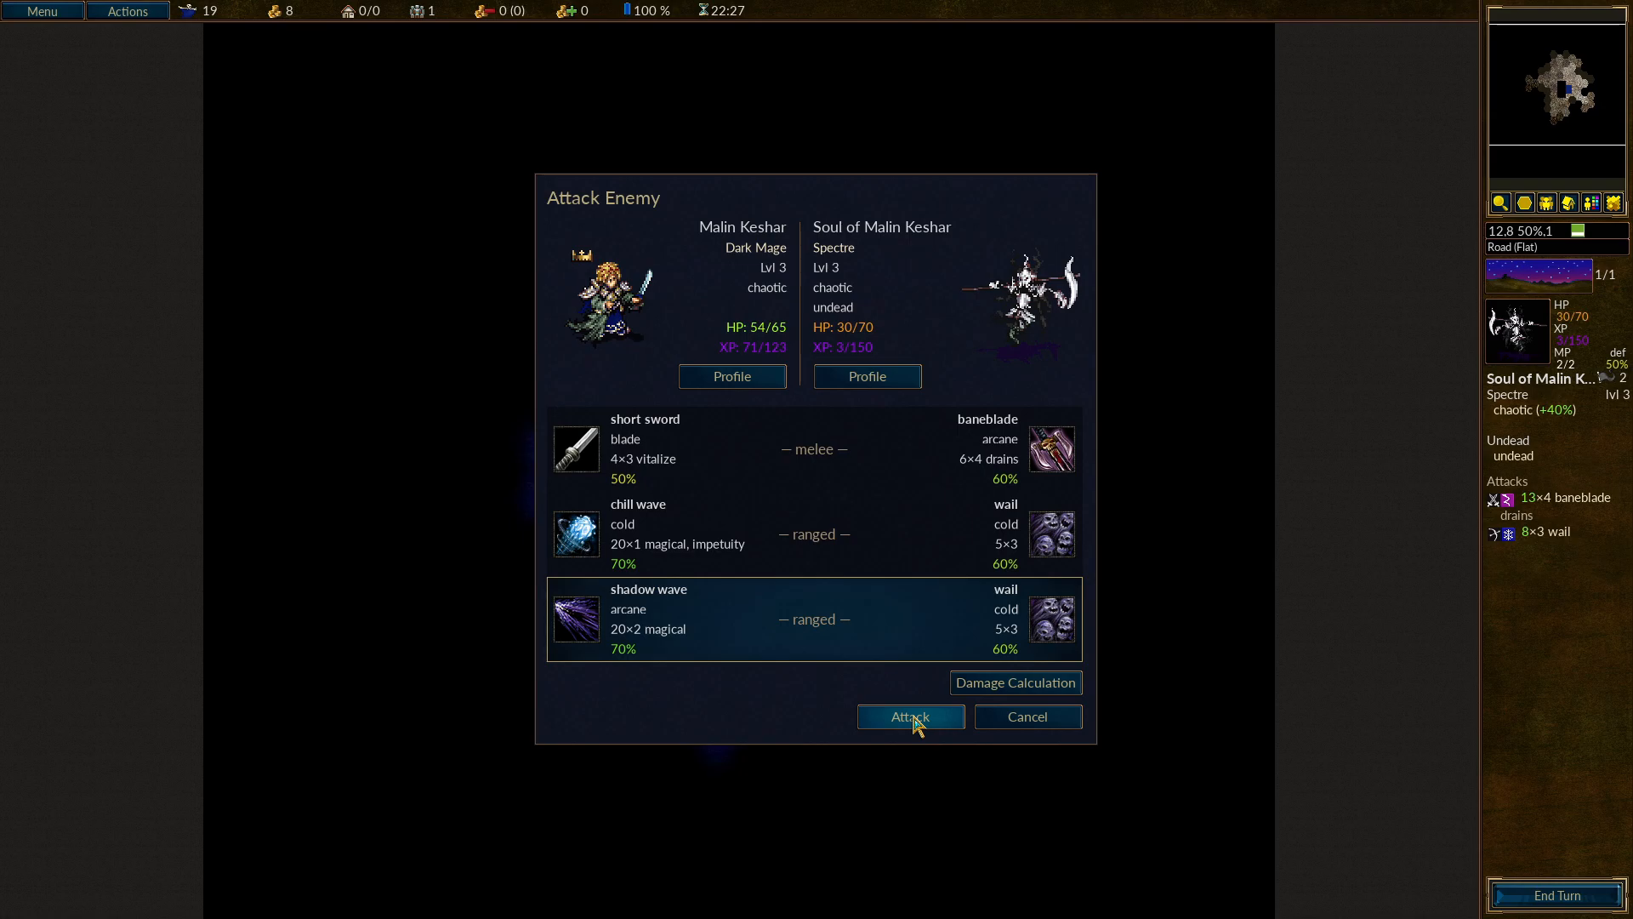
Carry out the attack and line up another strike on the wounded Wraith.
click(909, 717)
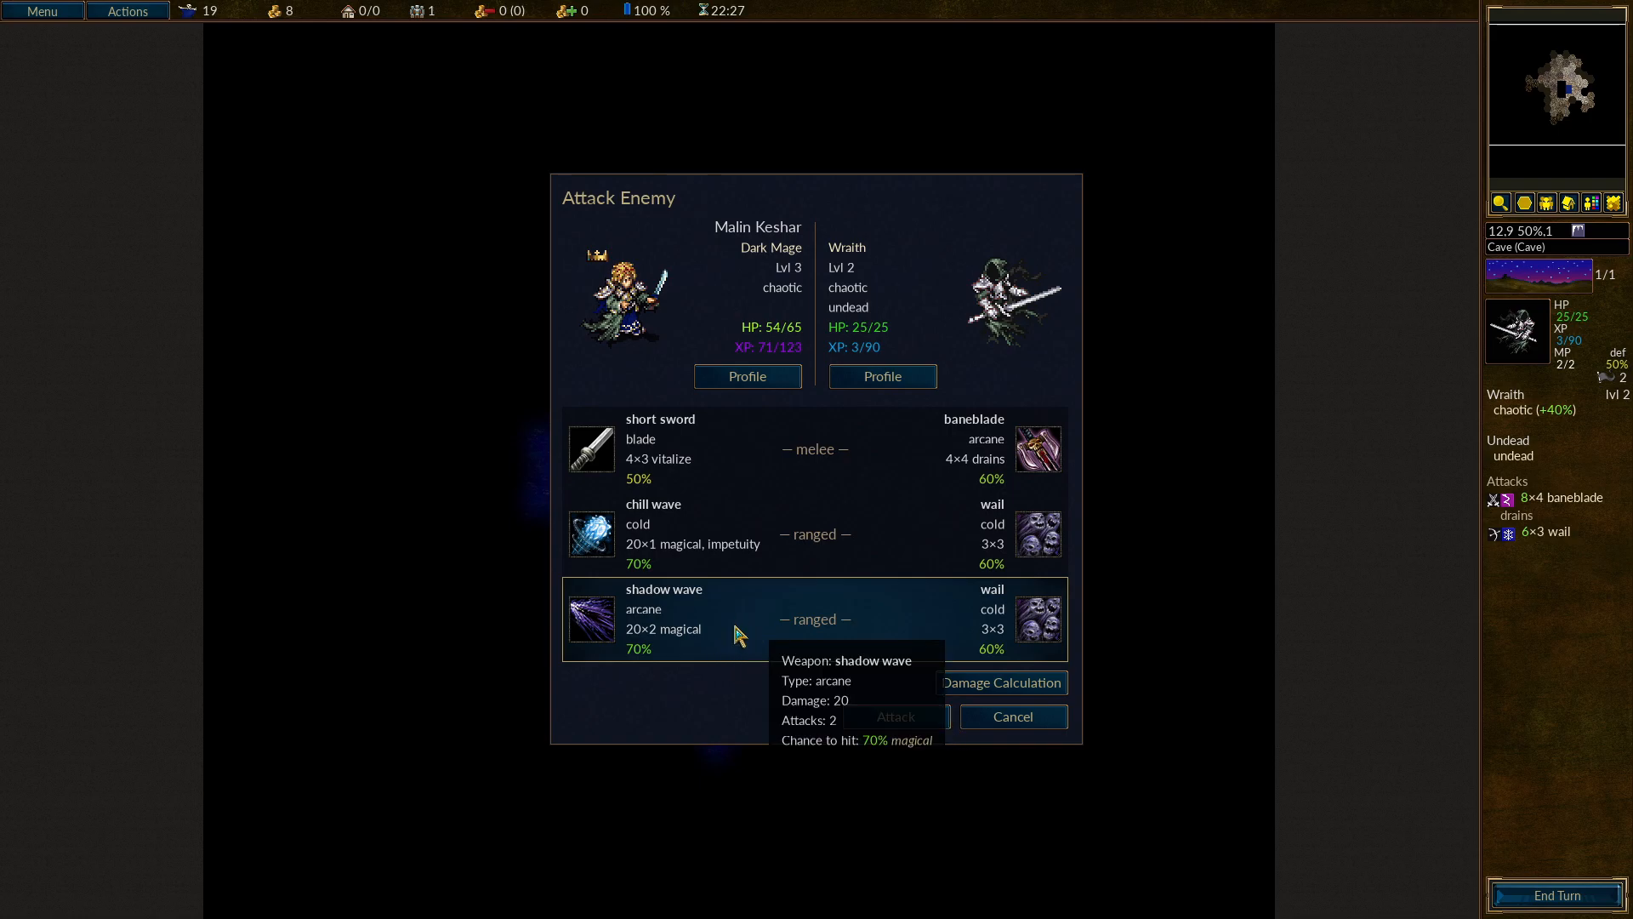
mouse_move(893, 716)
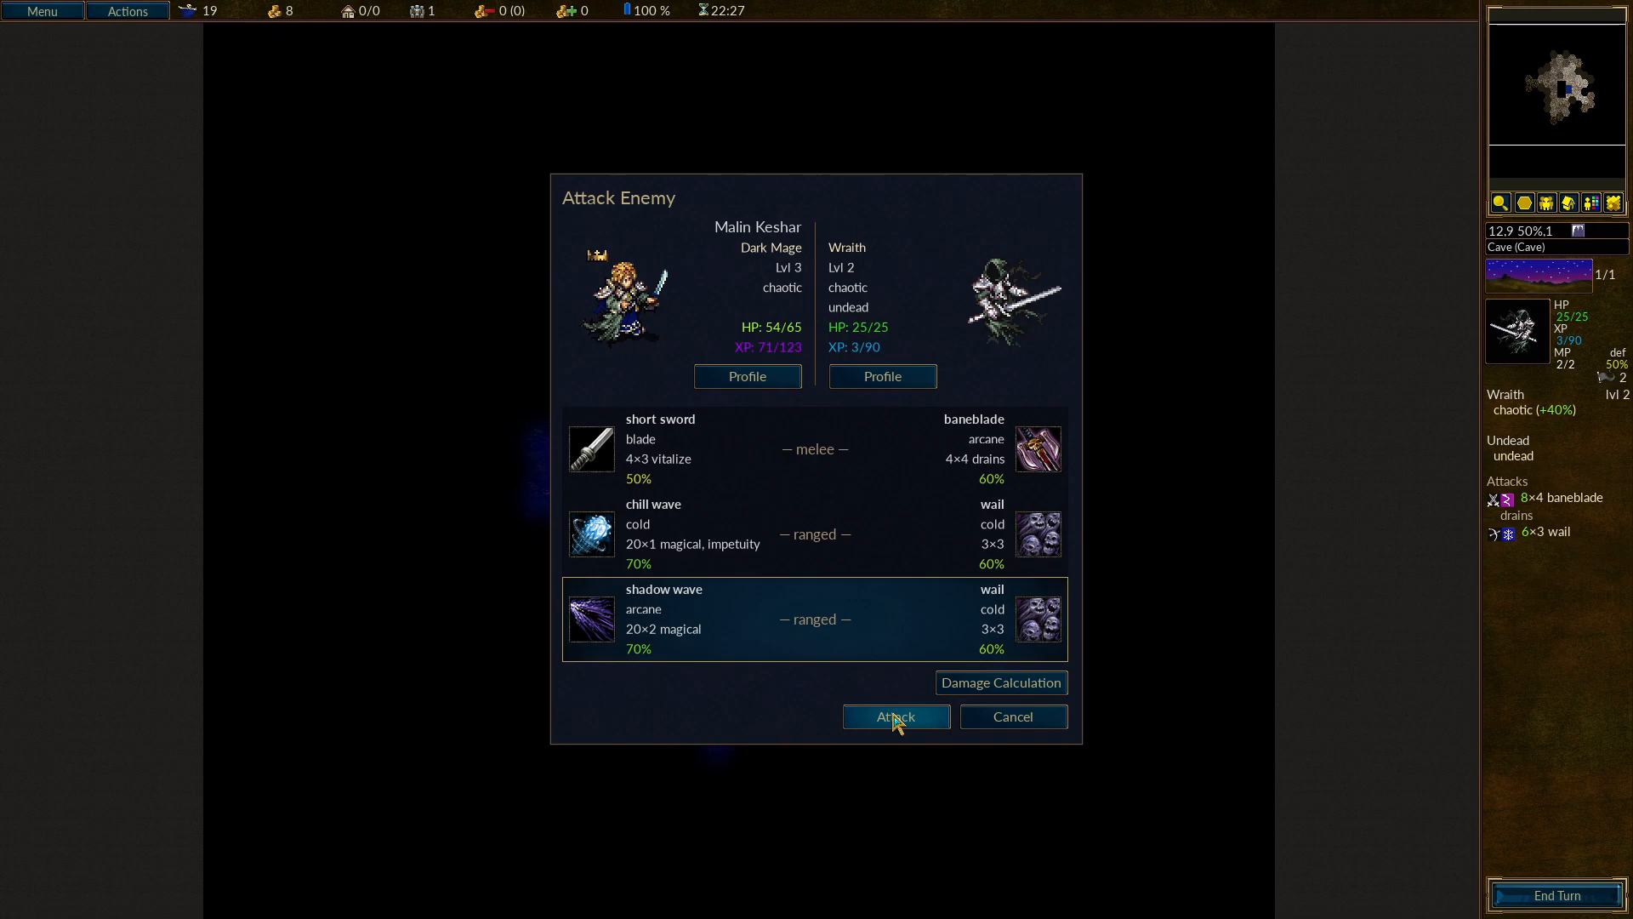
mouse_move(1011, 716)
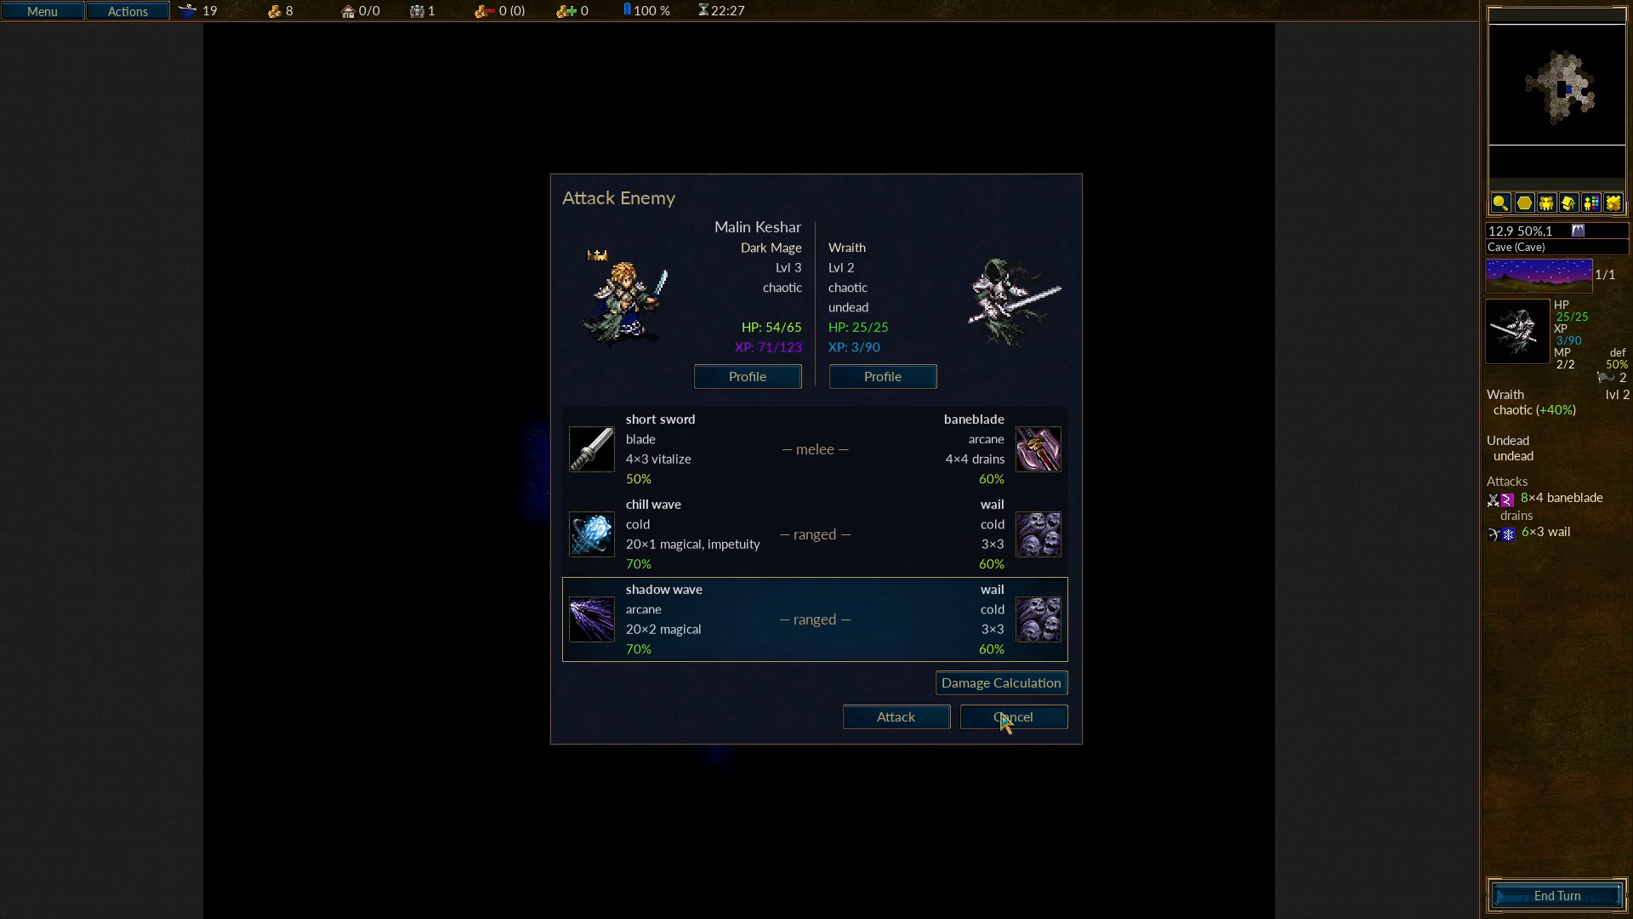
click(1011, 717)
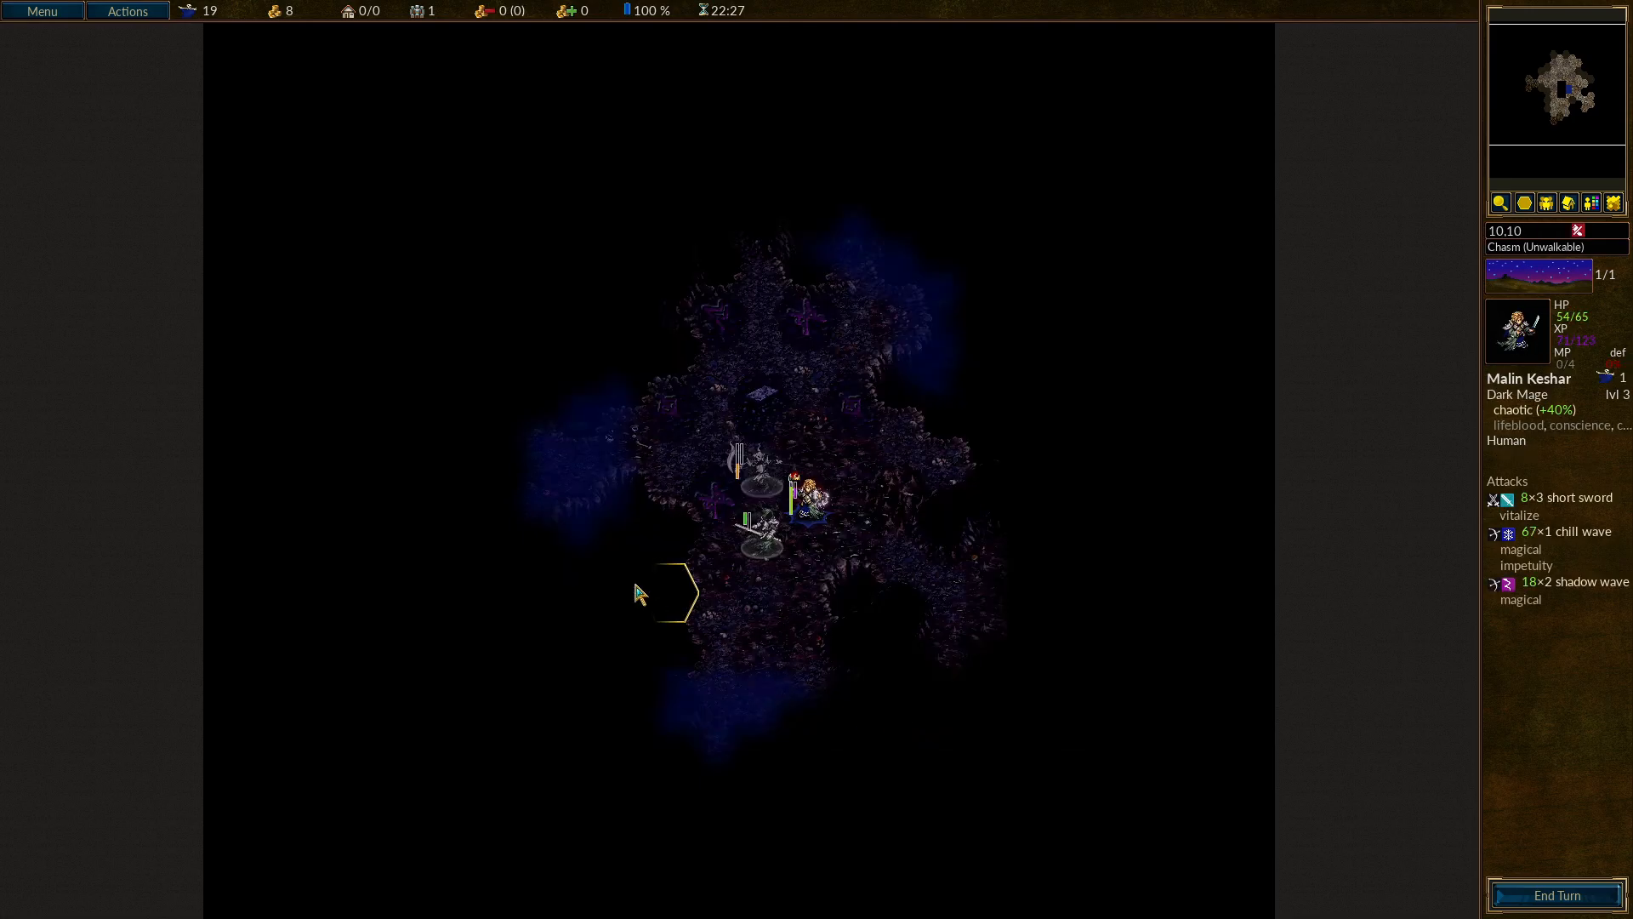
mouse_move(614, 412)
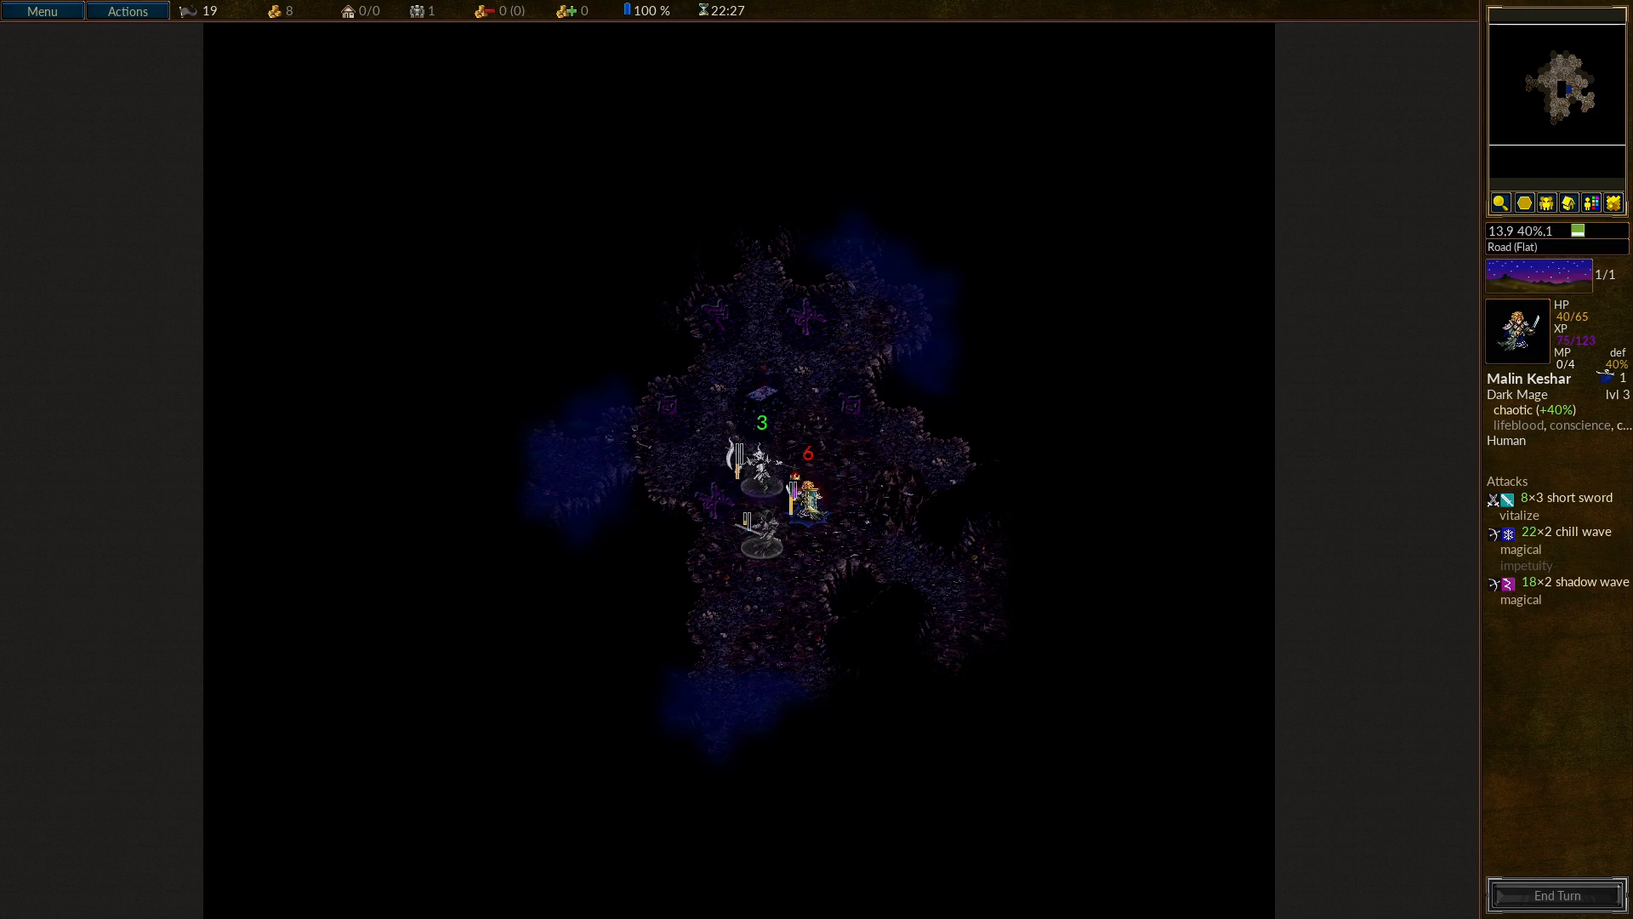
click(803, 485)
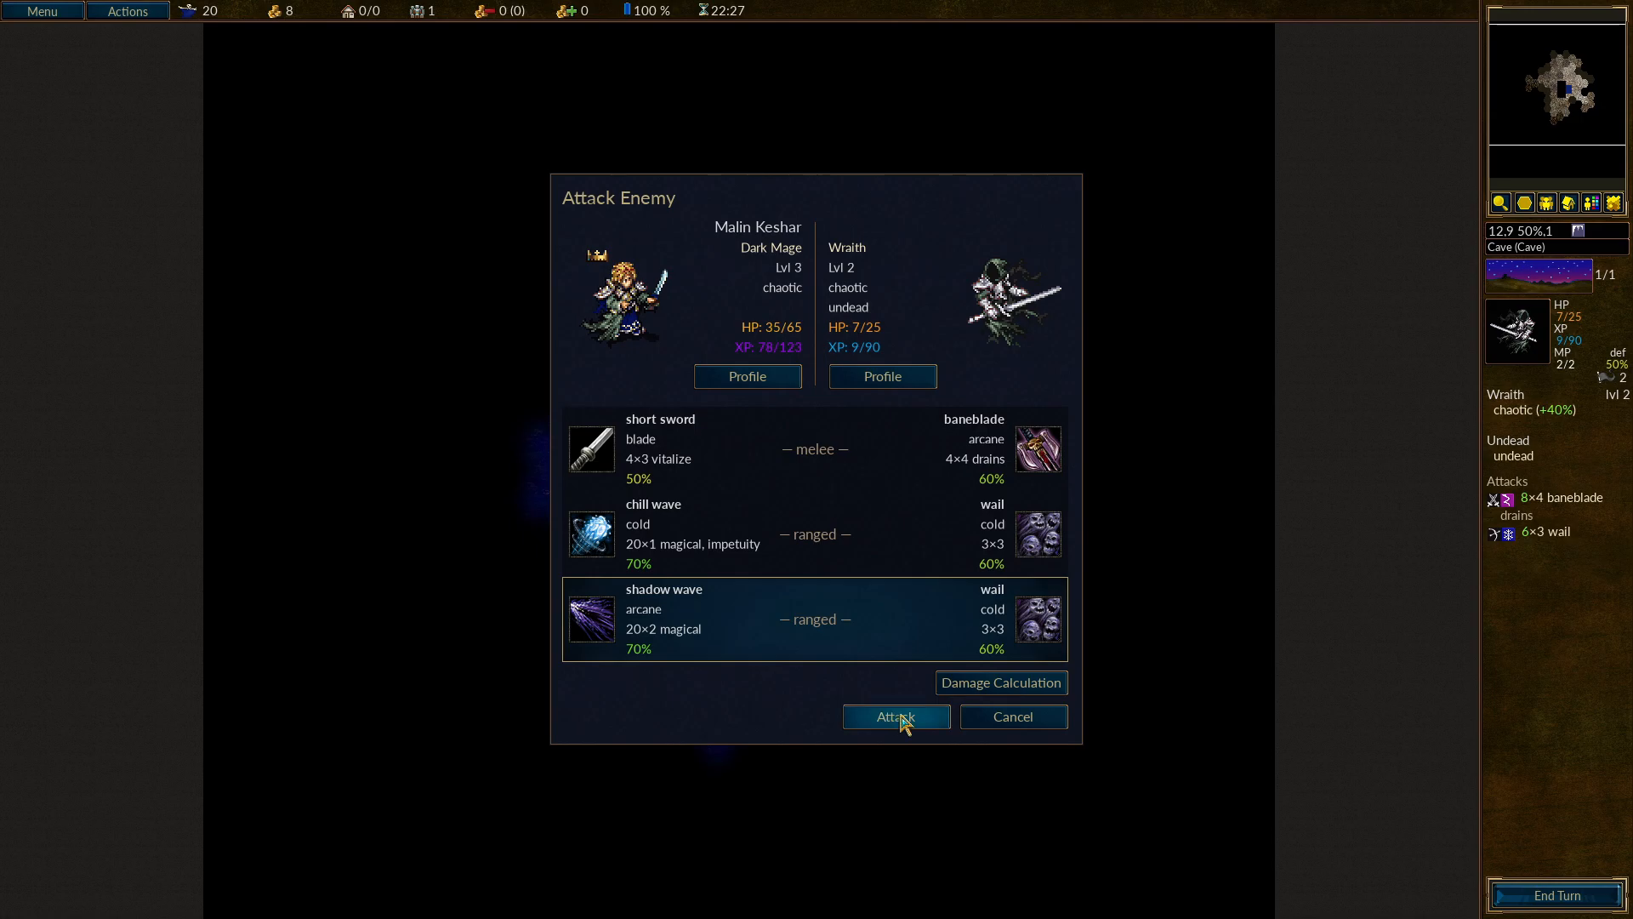
Finish off the Wraith with shadow wave and strike the Spectre Soul of Malin Keshar.
click(893, 717)
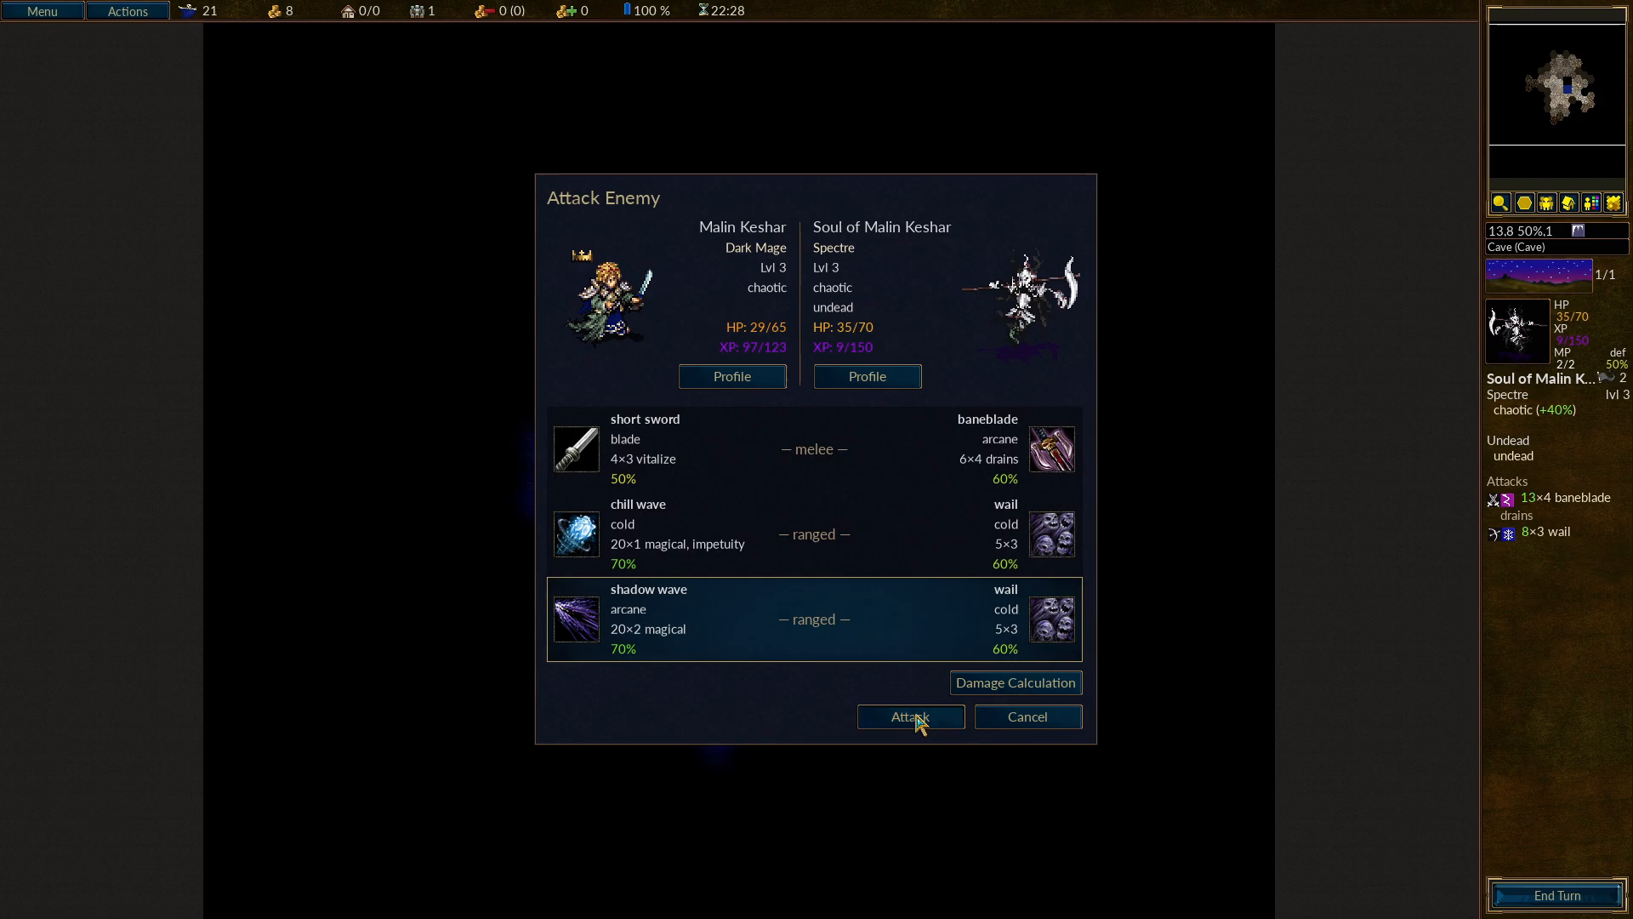
click(909, 716)
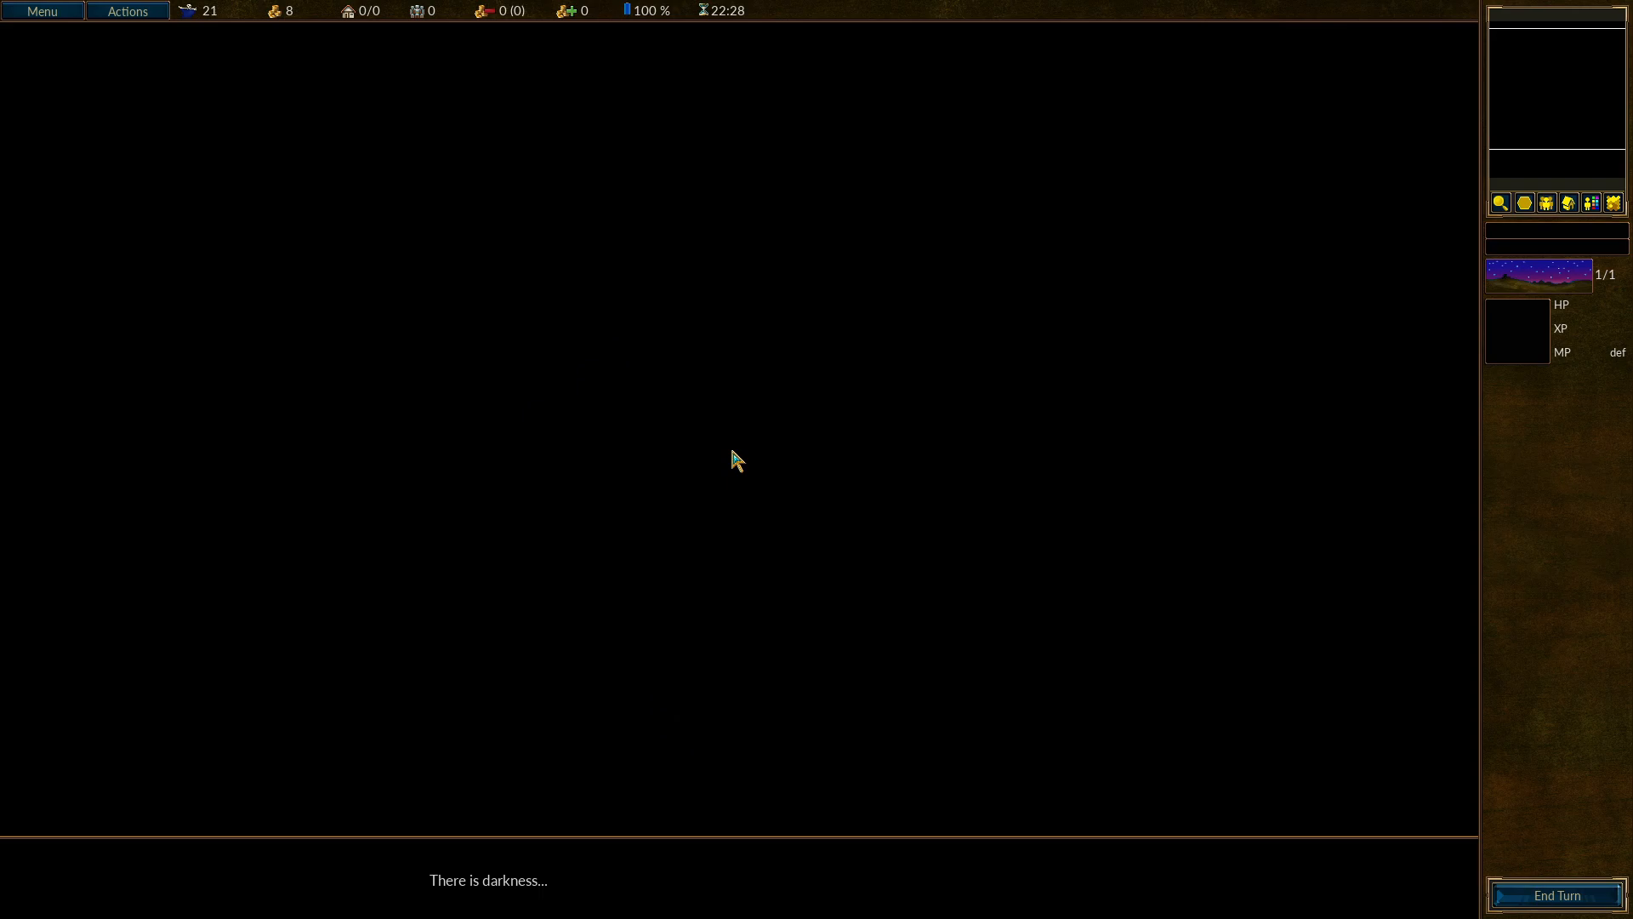
mouse_move(1056, 480)
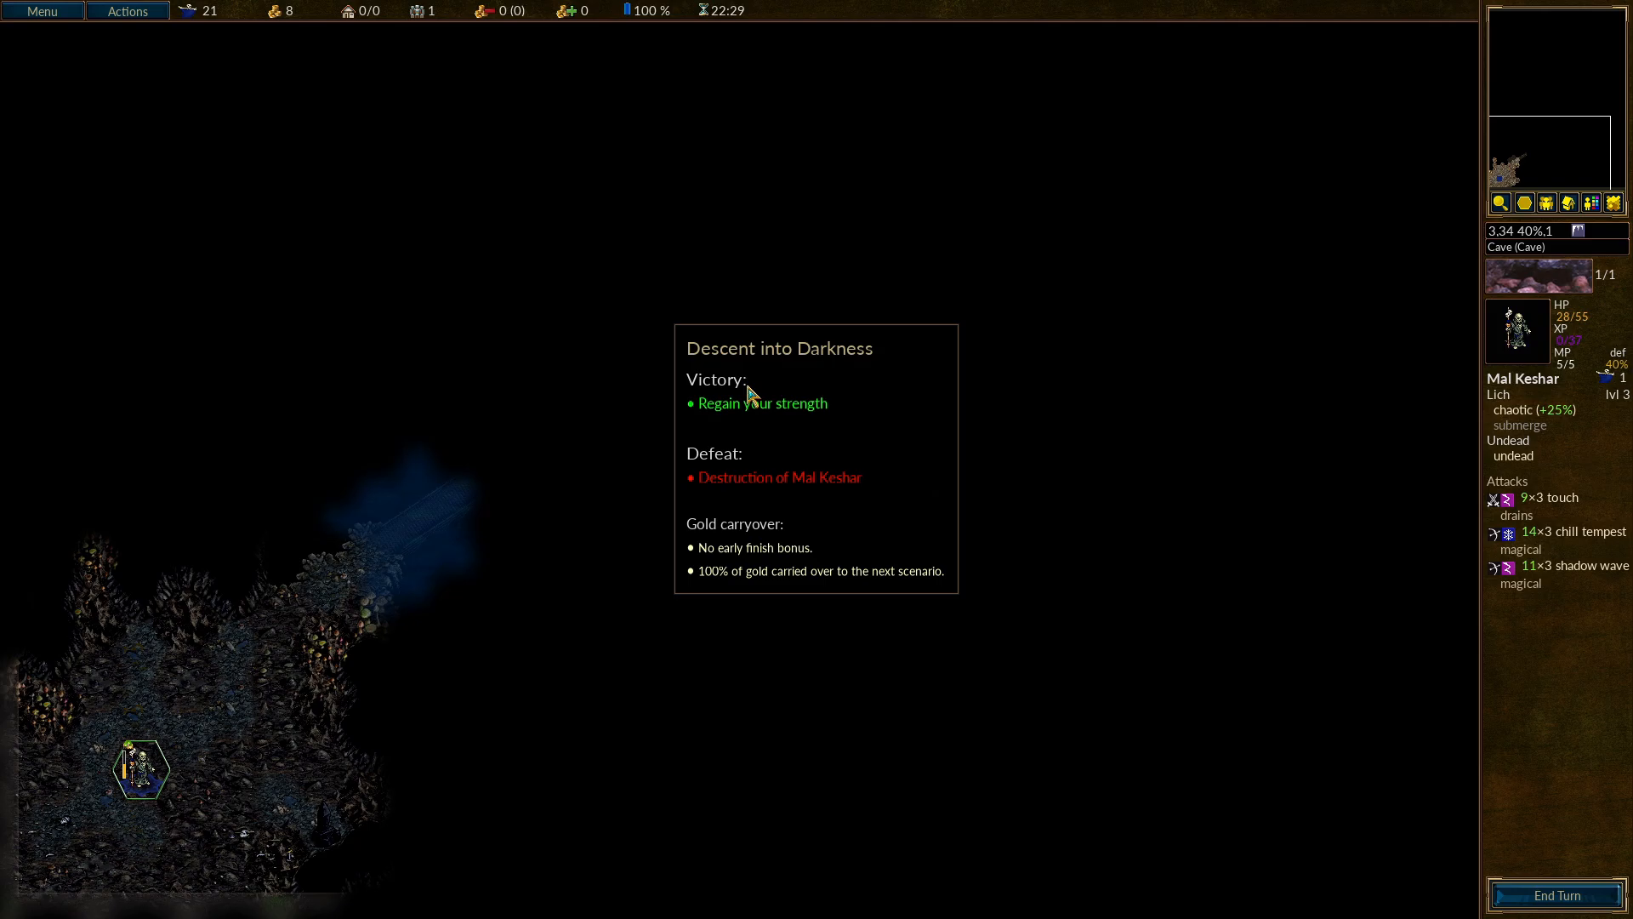
mouse_move(728, 425)
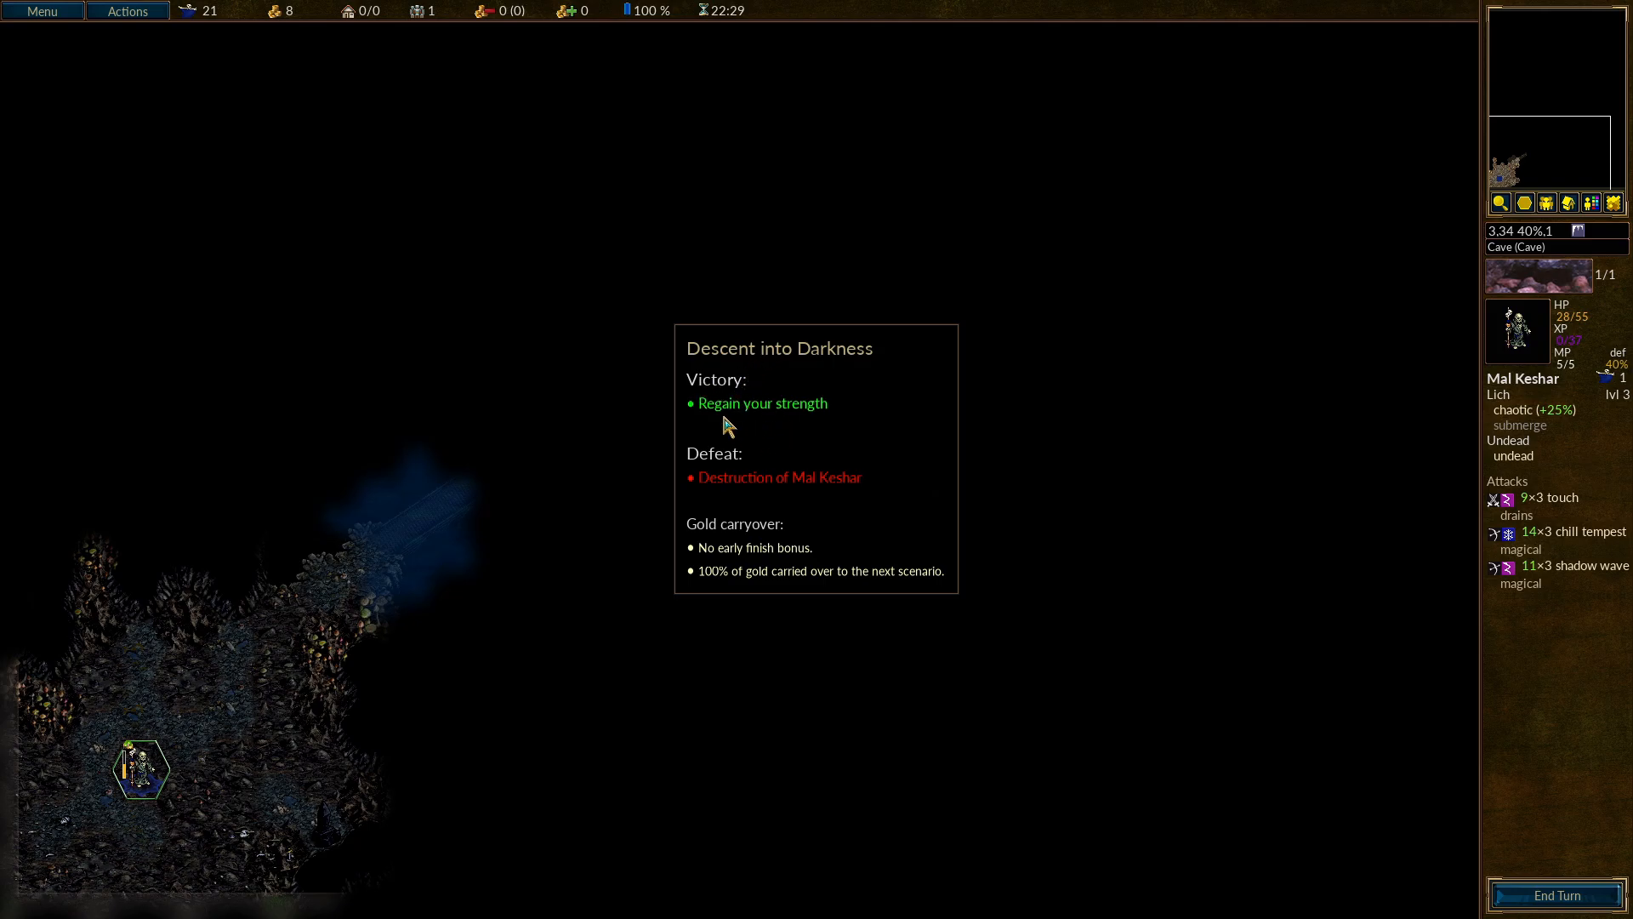
mouse_move(823, 426)
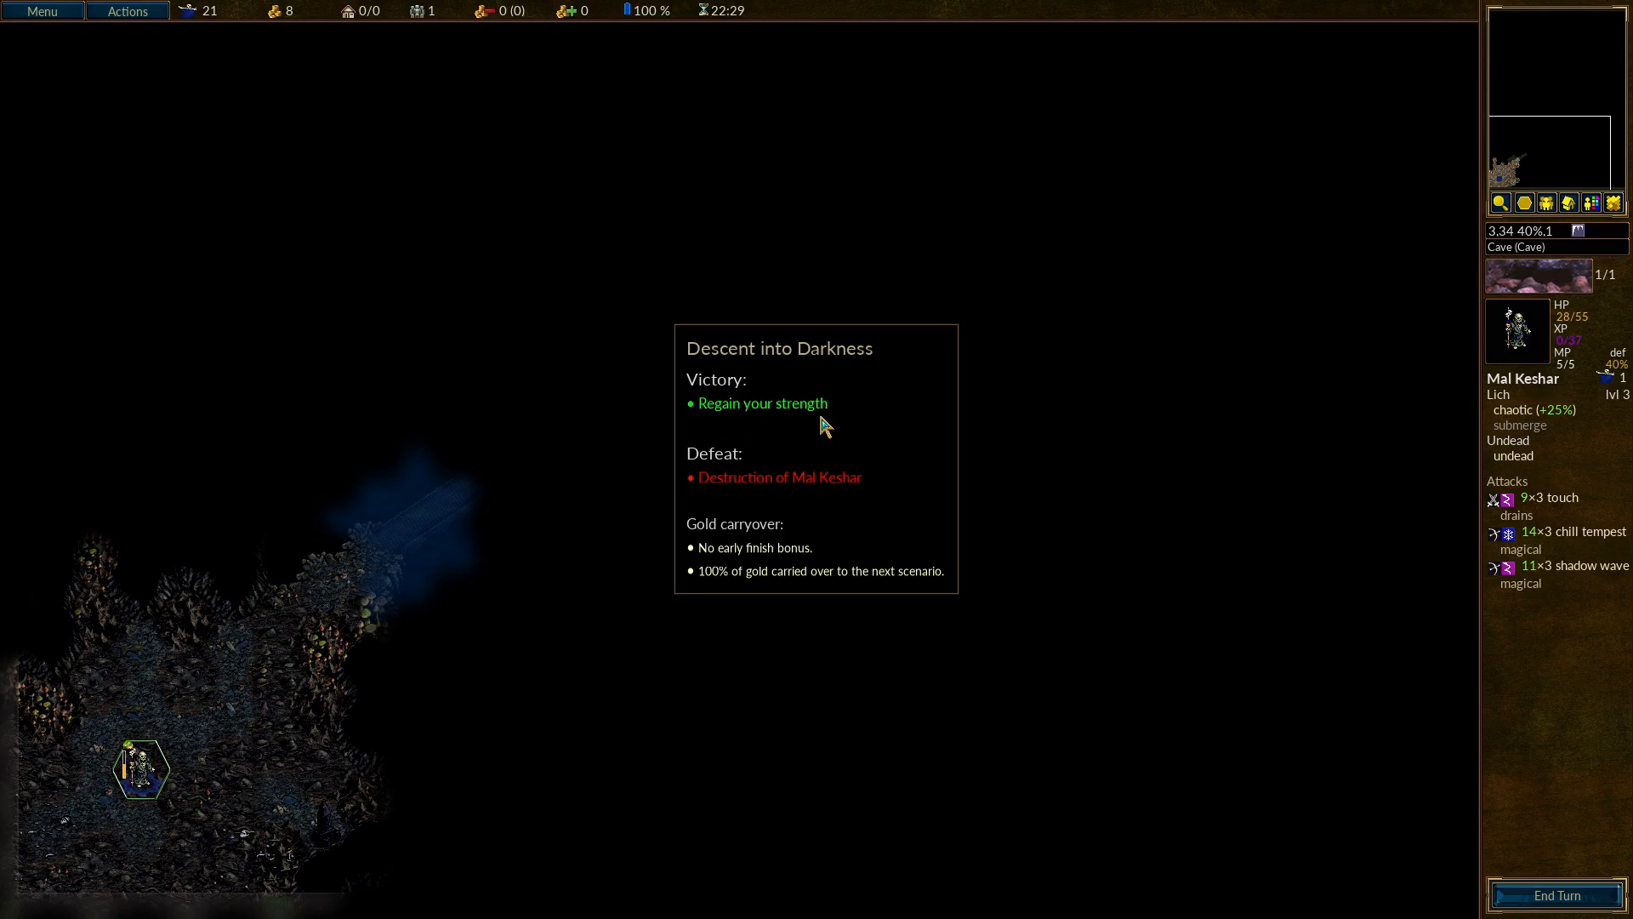
mouse_move(751, 491)
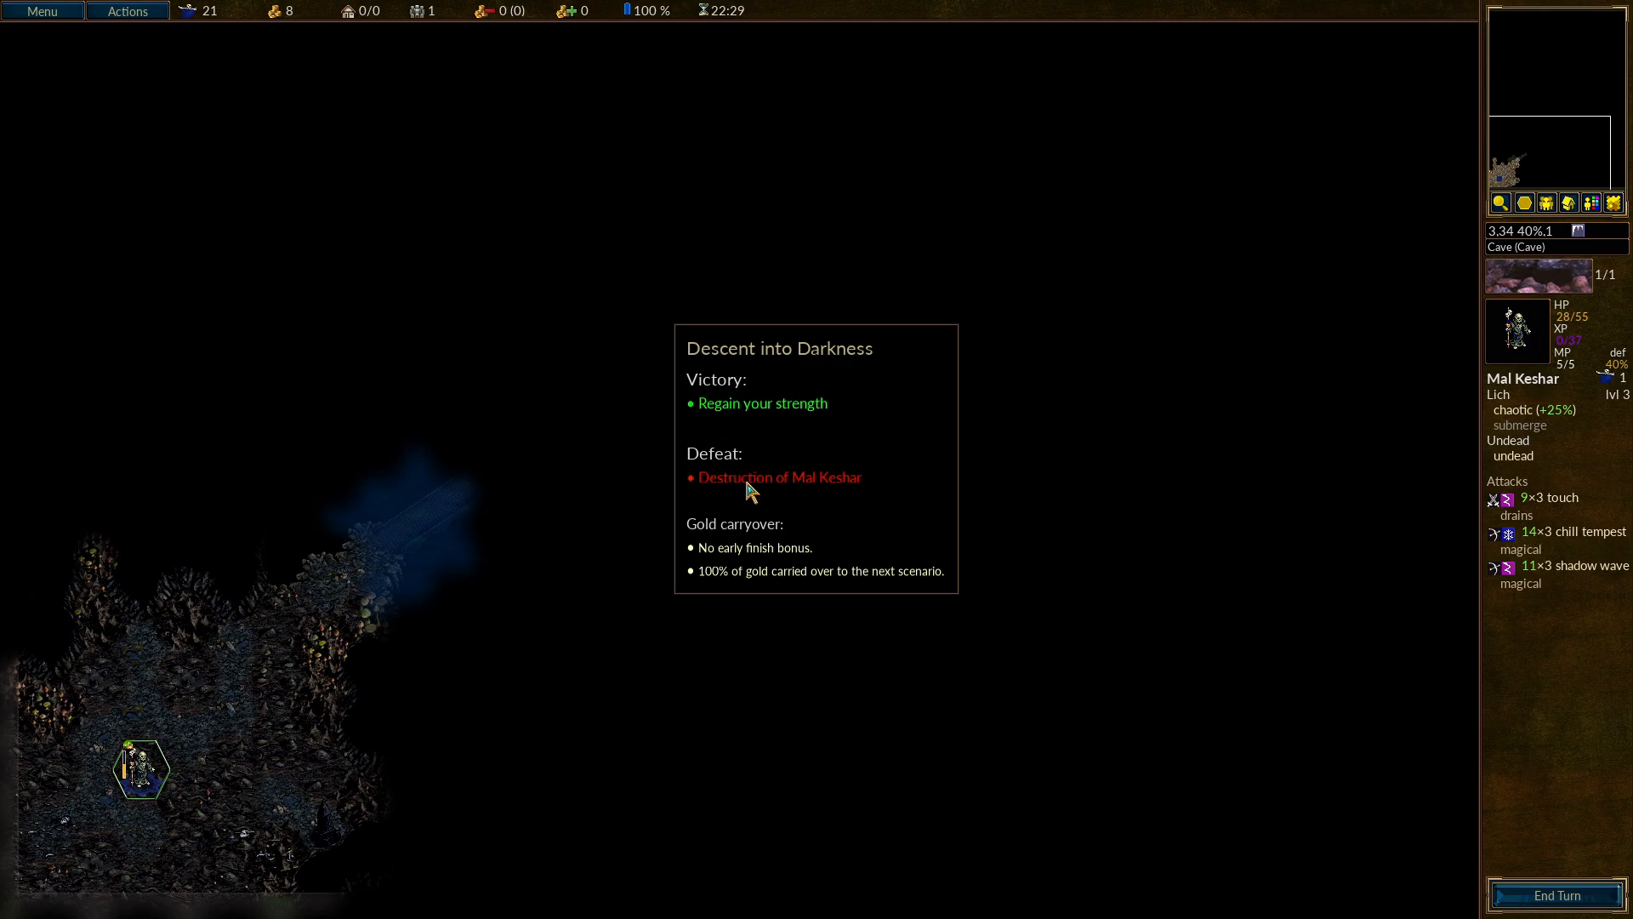
mouse_move(824, 499)
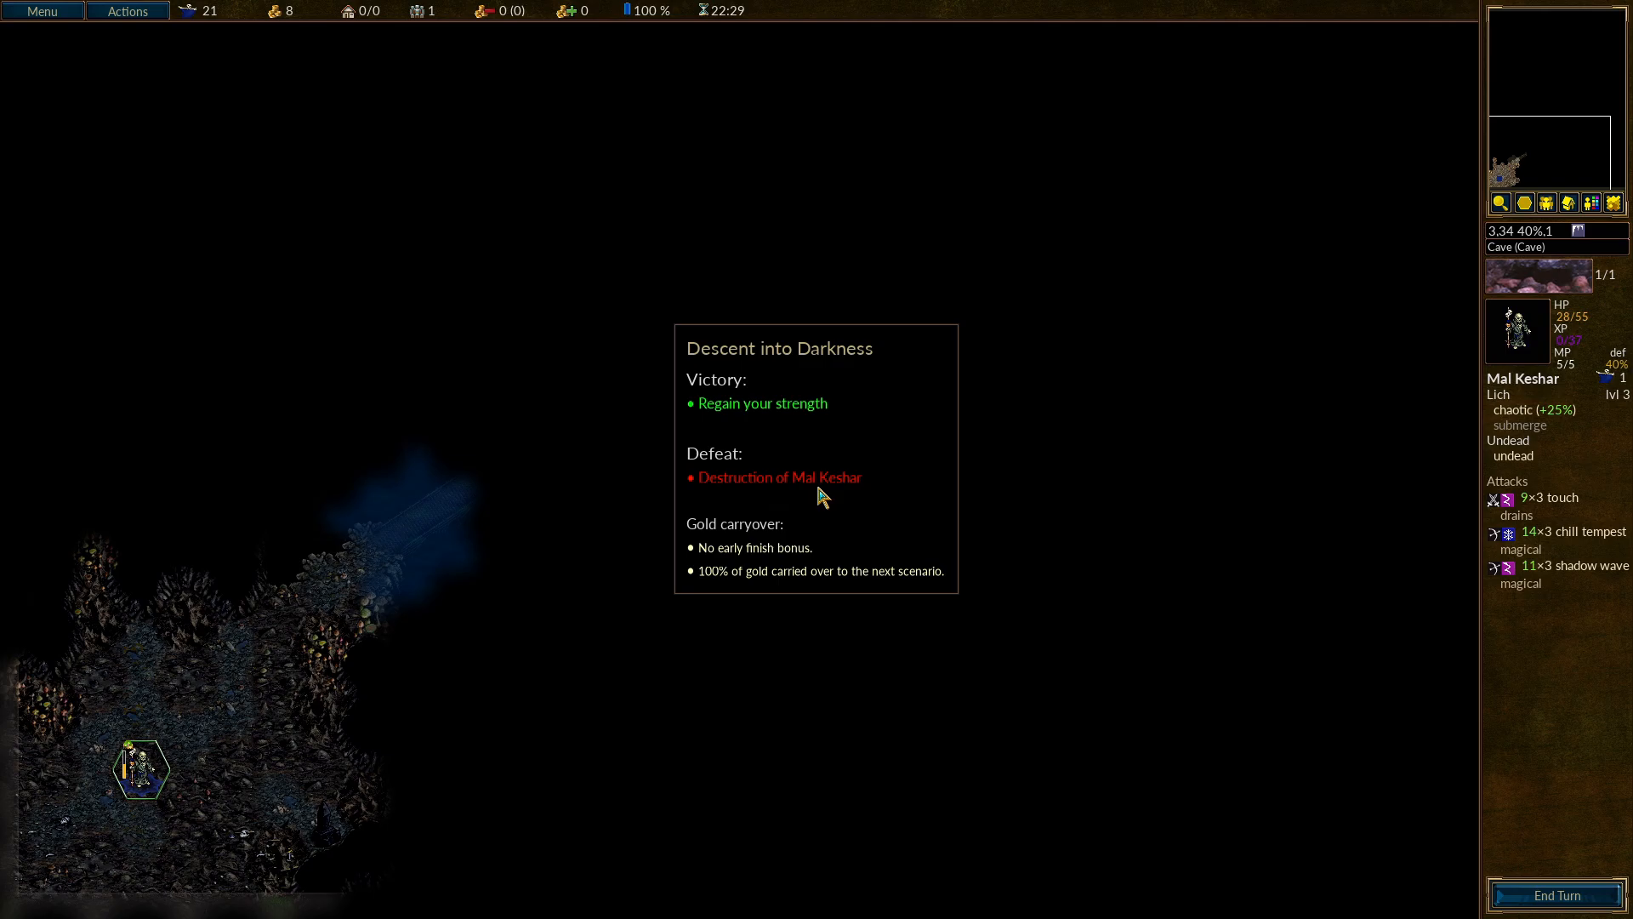
mouse_move(730, 541)
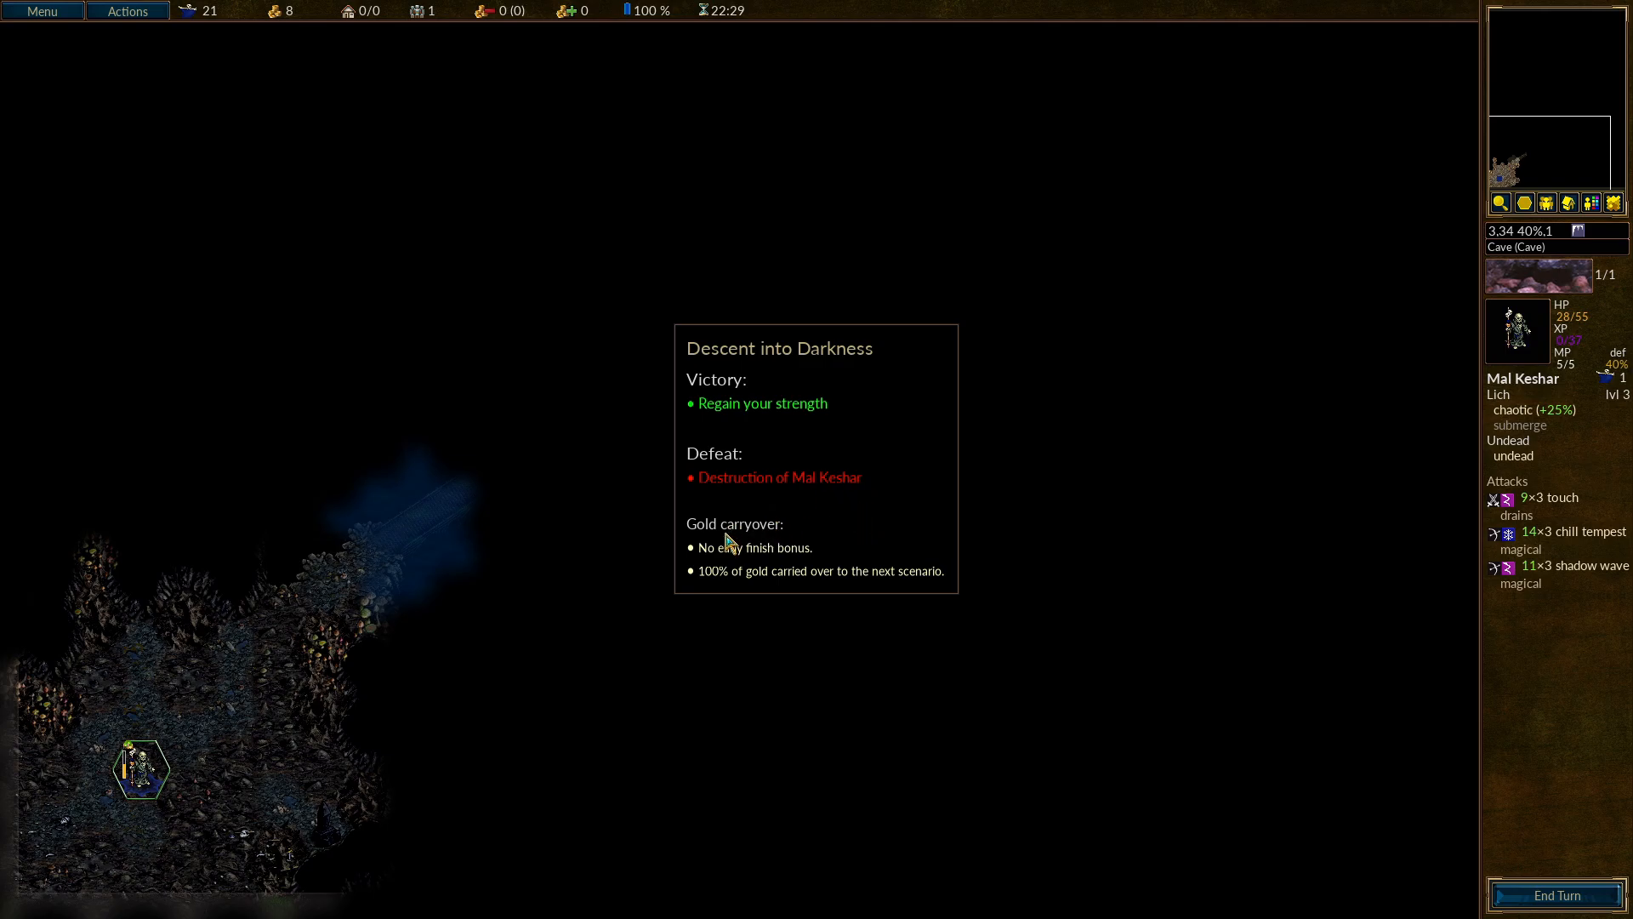
mouse_move(716, 558)
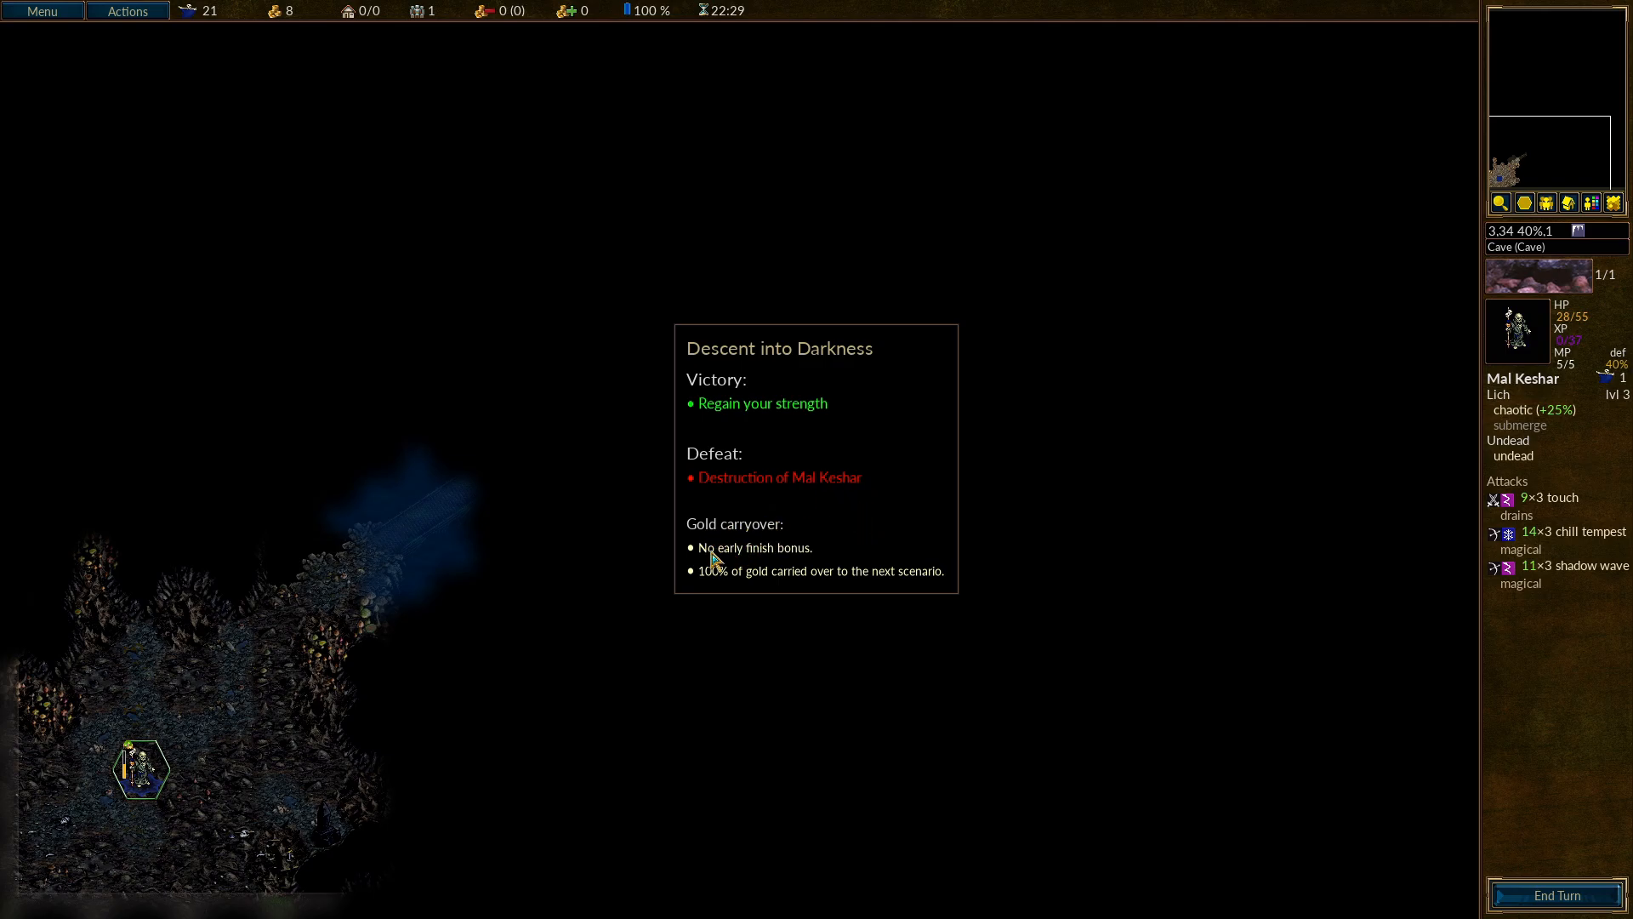
mouse_move(753, 585)
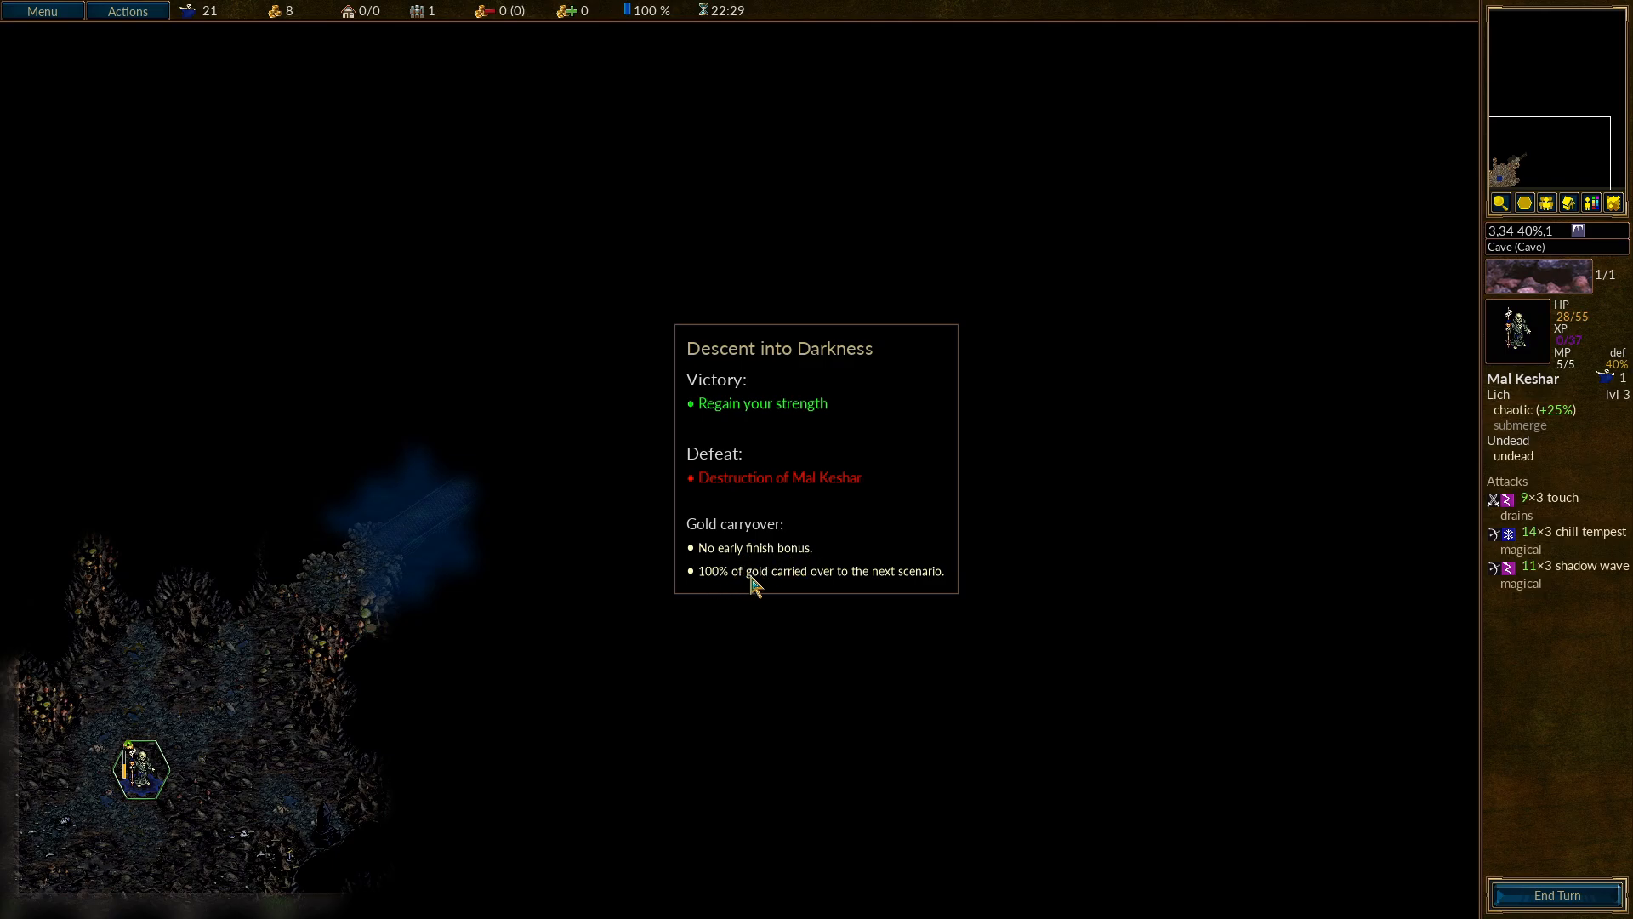
mouse_move(910, 536)
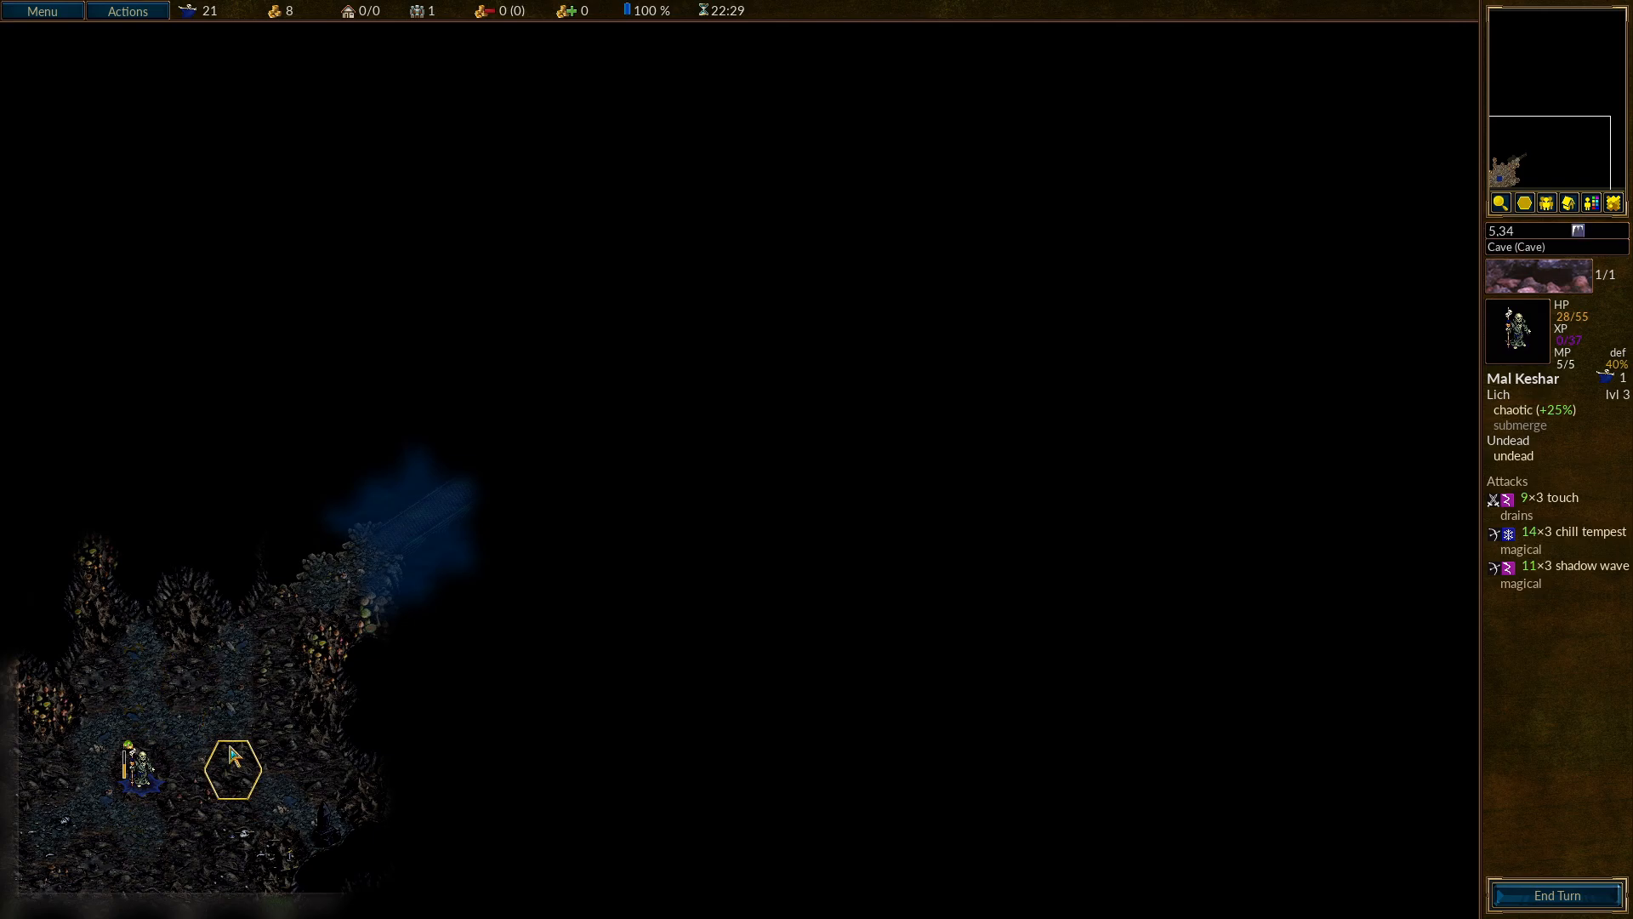
click(232, 767)
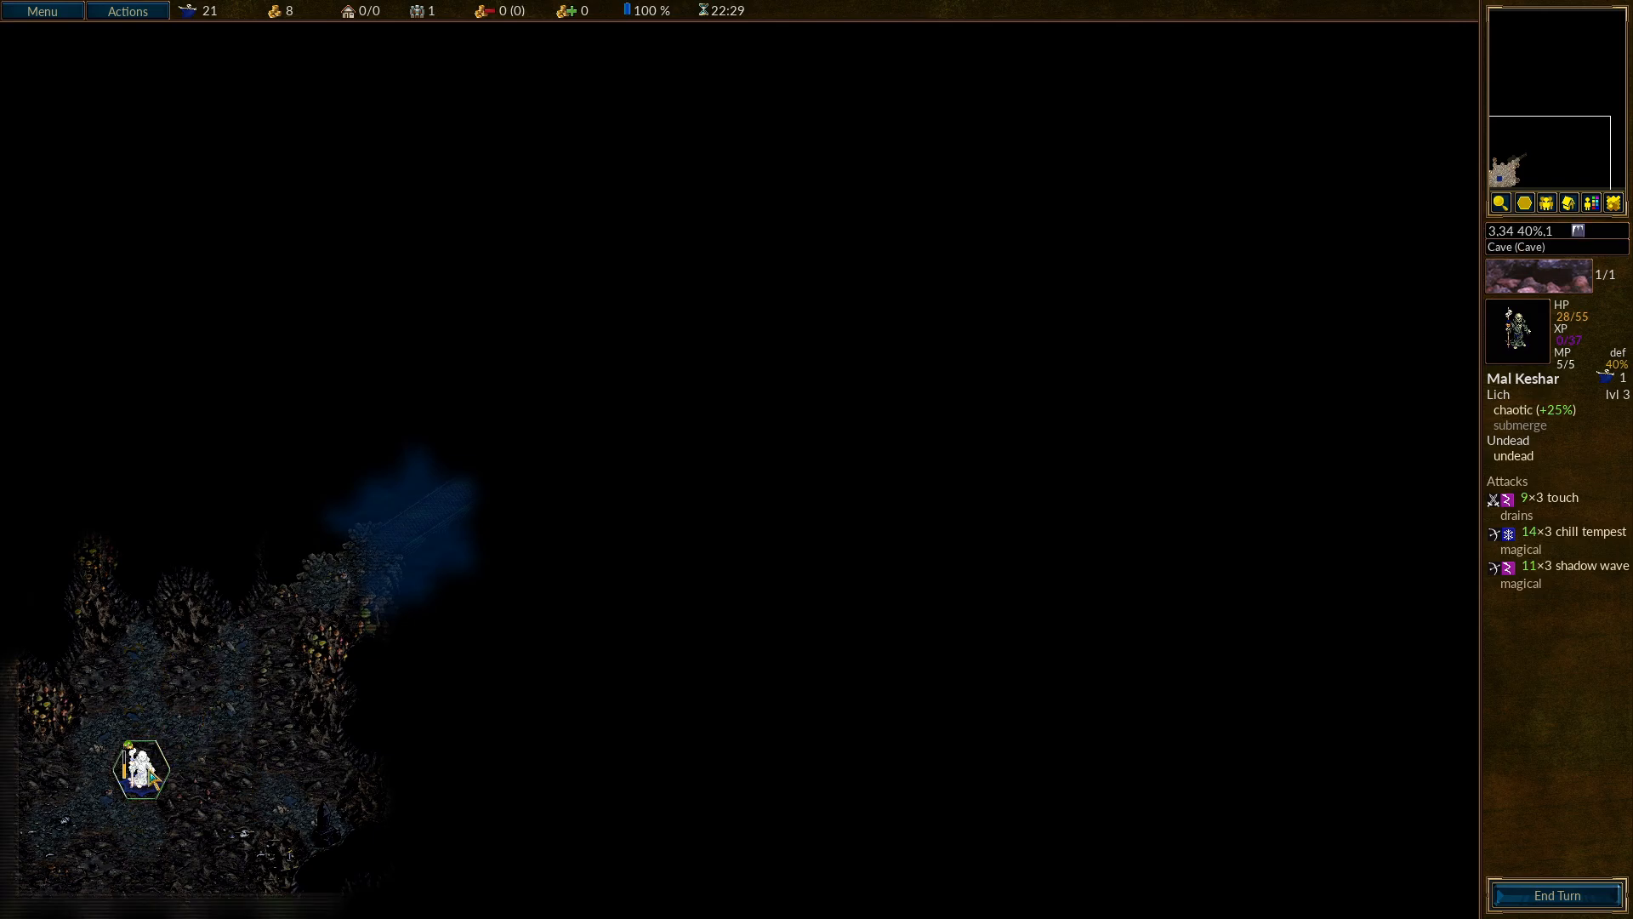
mouse_move(1518, 384)
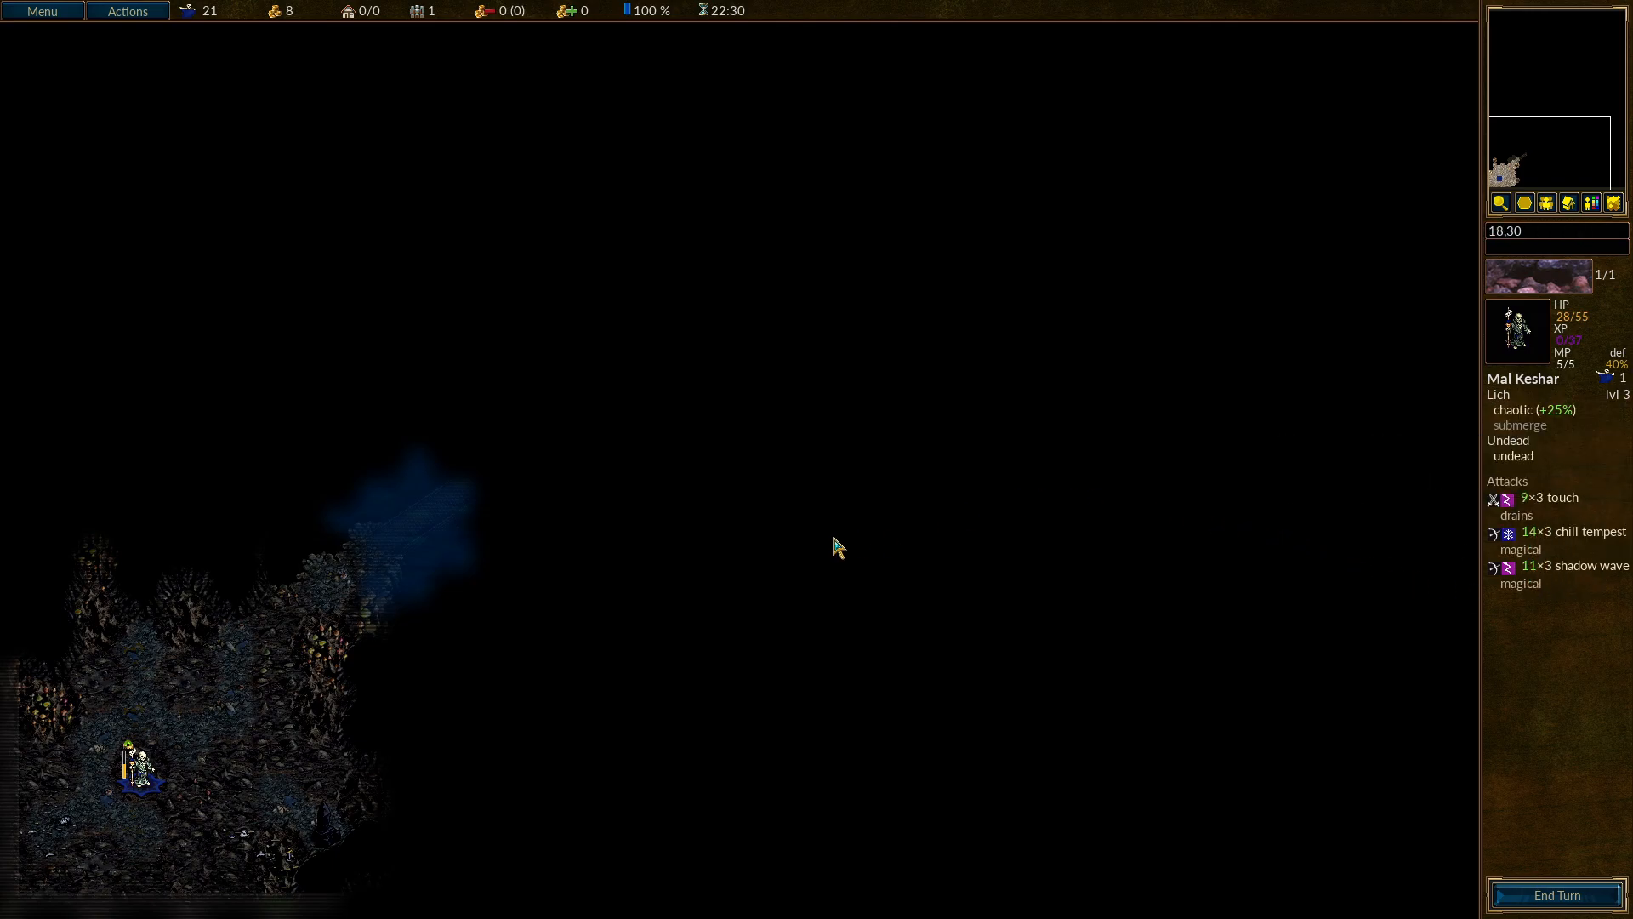
mouse_move(1242, 436)
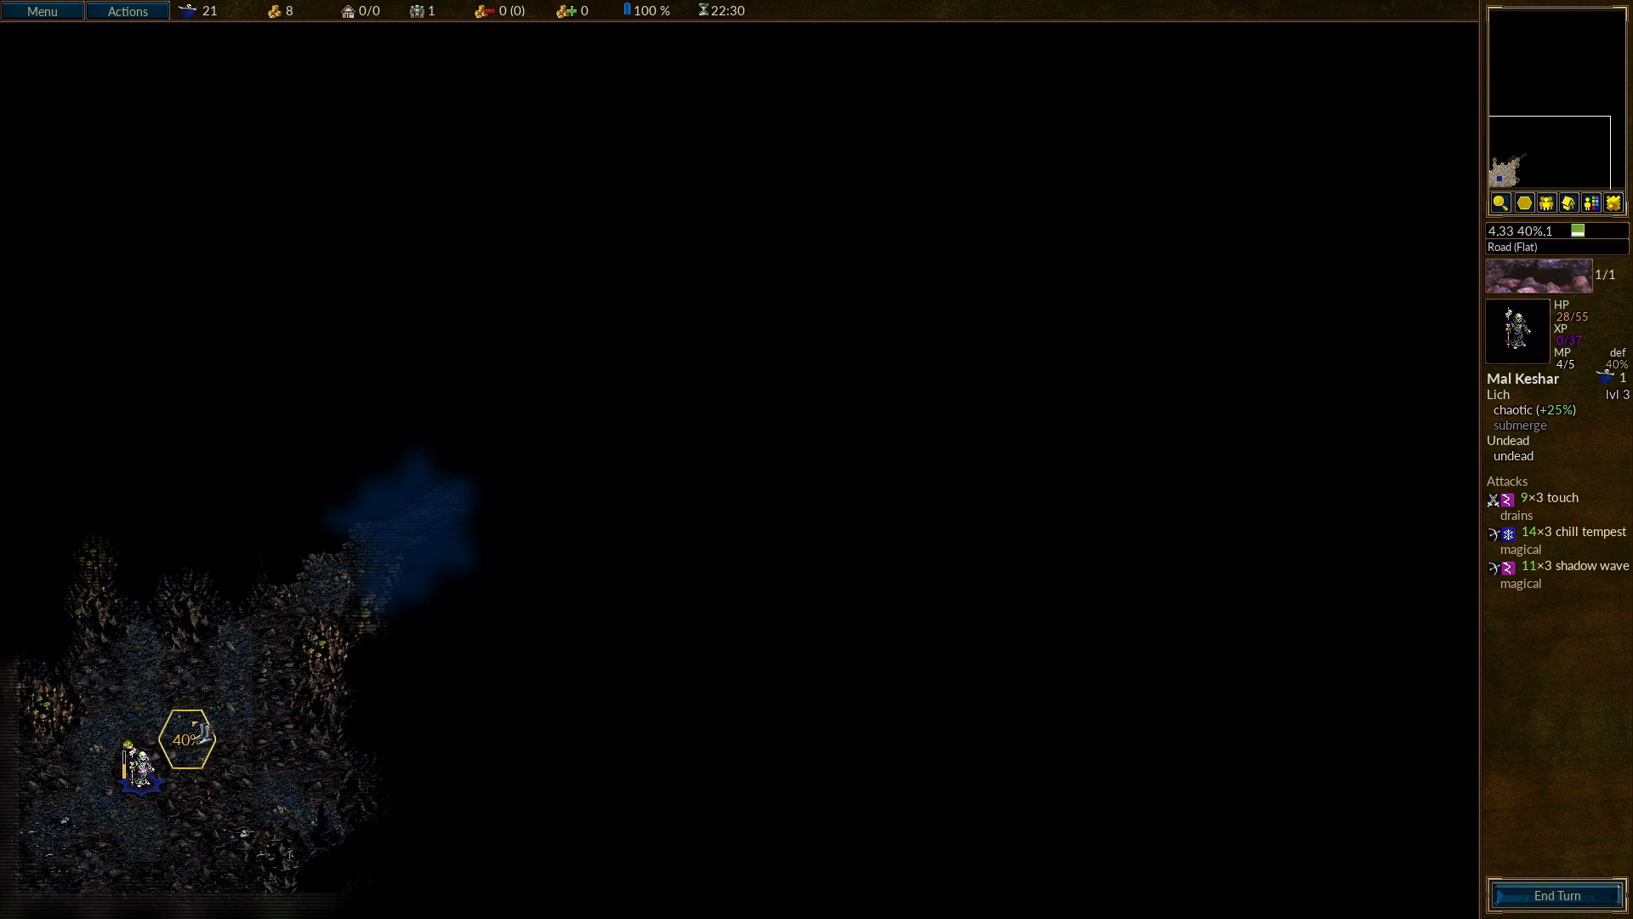
mouse_move(240, 699)
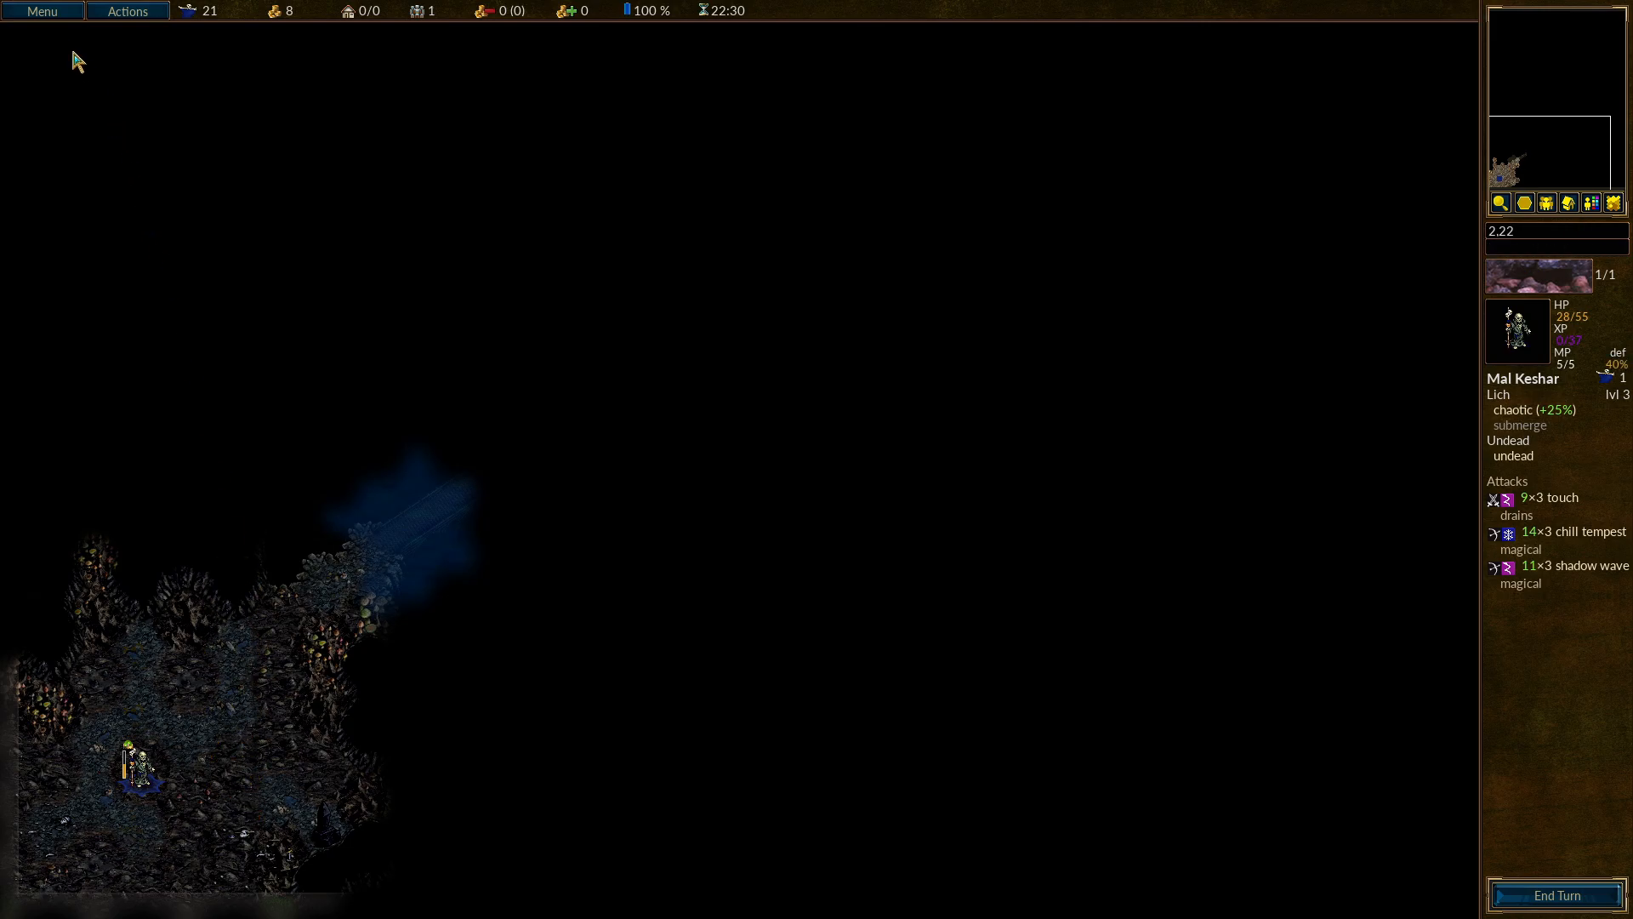
Save the game as 'Descent into Darkness Turn 21 - Part 1' via Menu > Save Game.
click(41, 11)
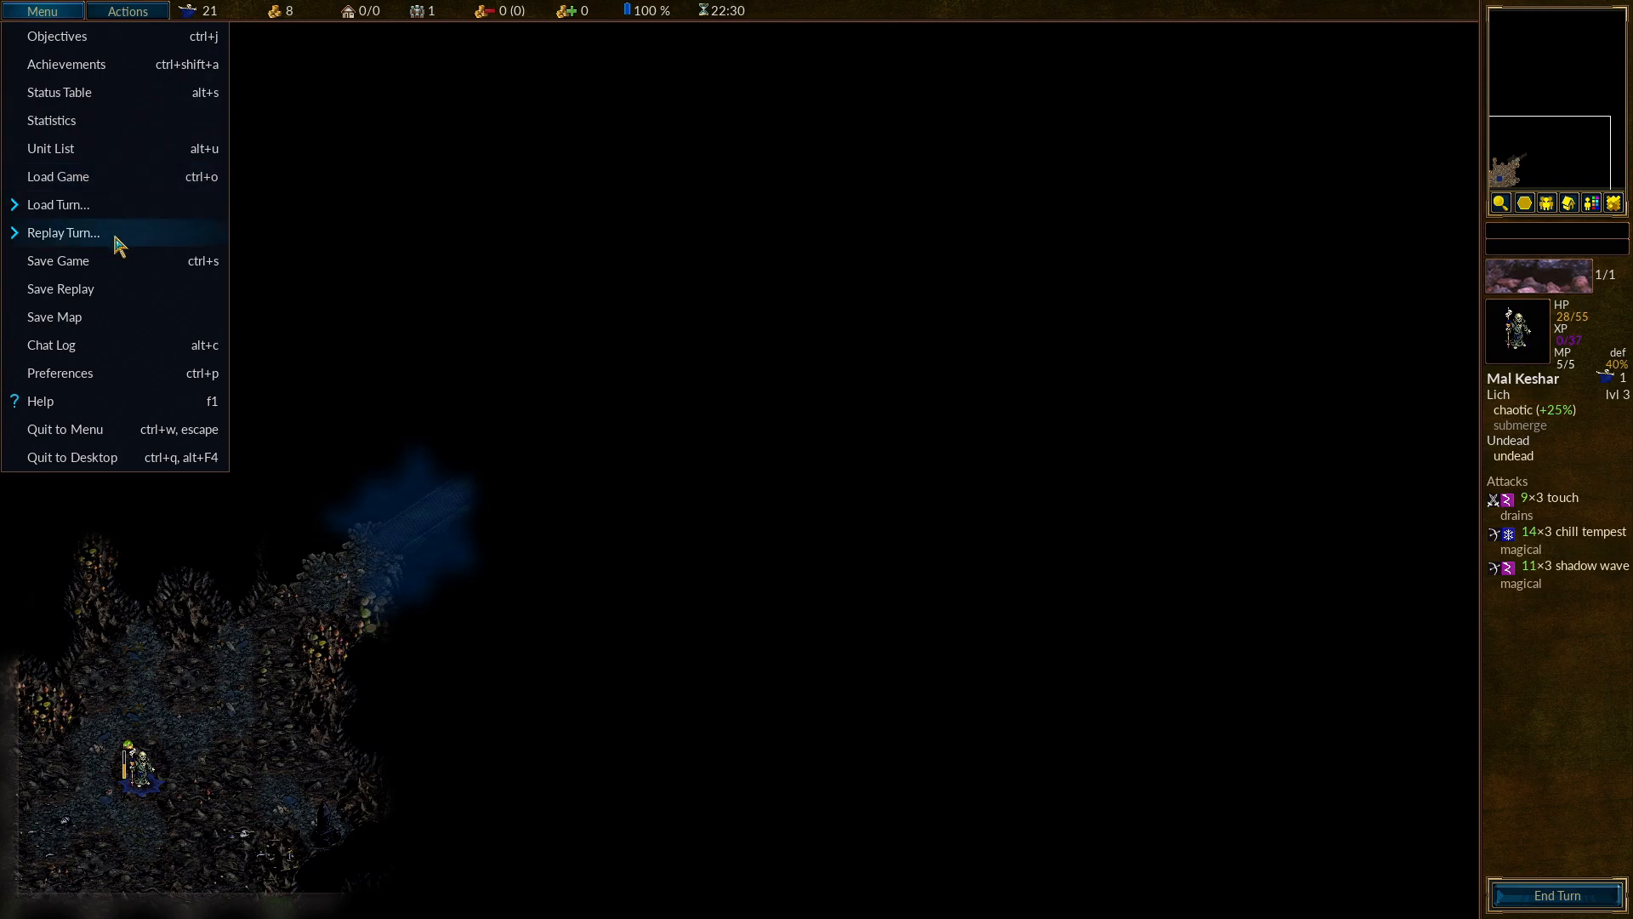
click(58, 260)
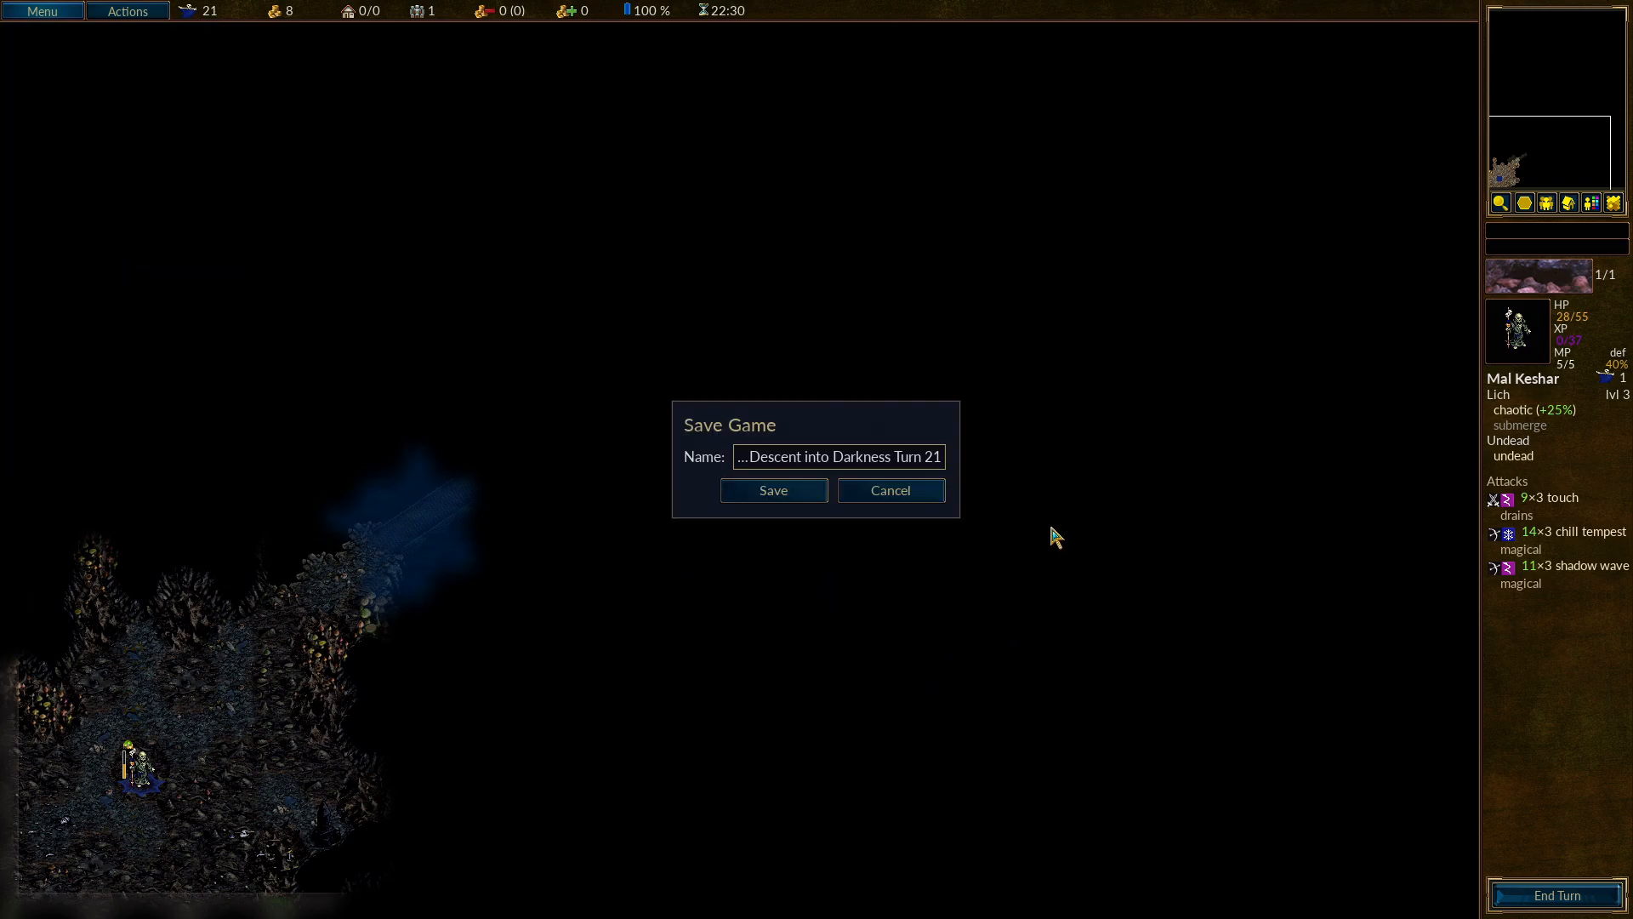
text(- Part)
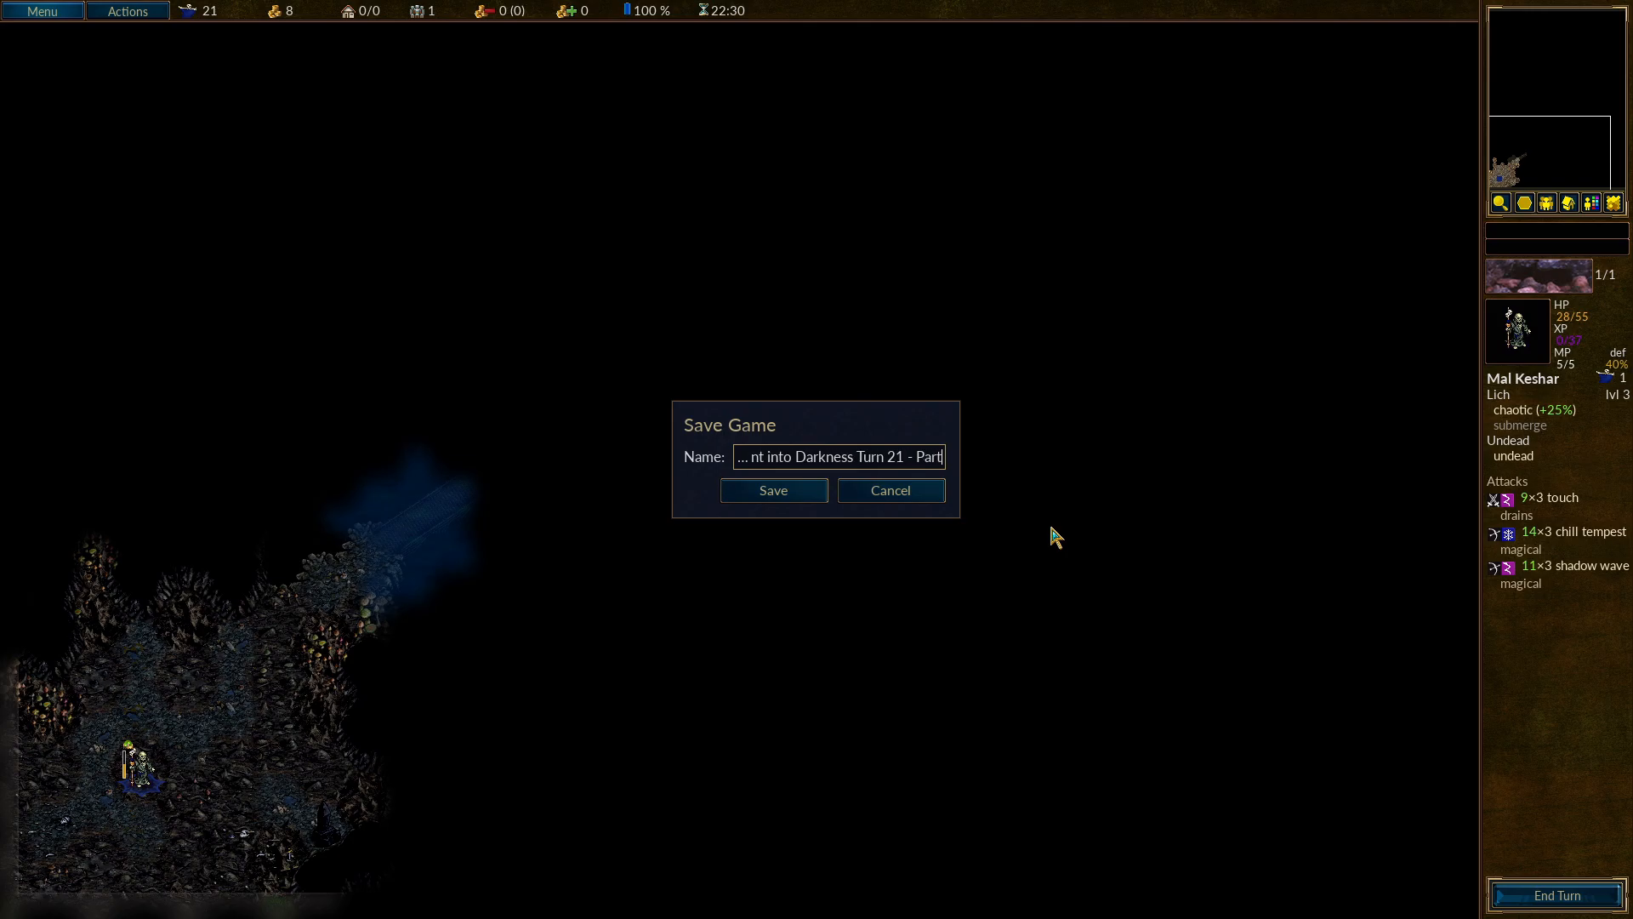
text(1)
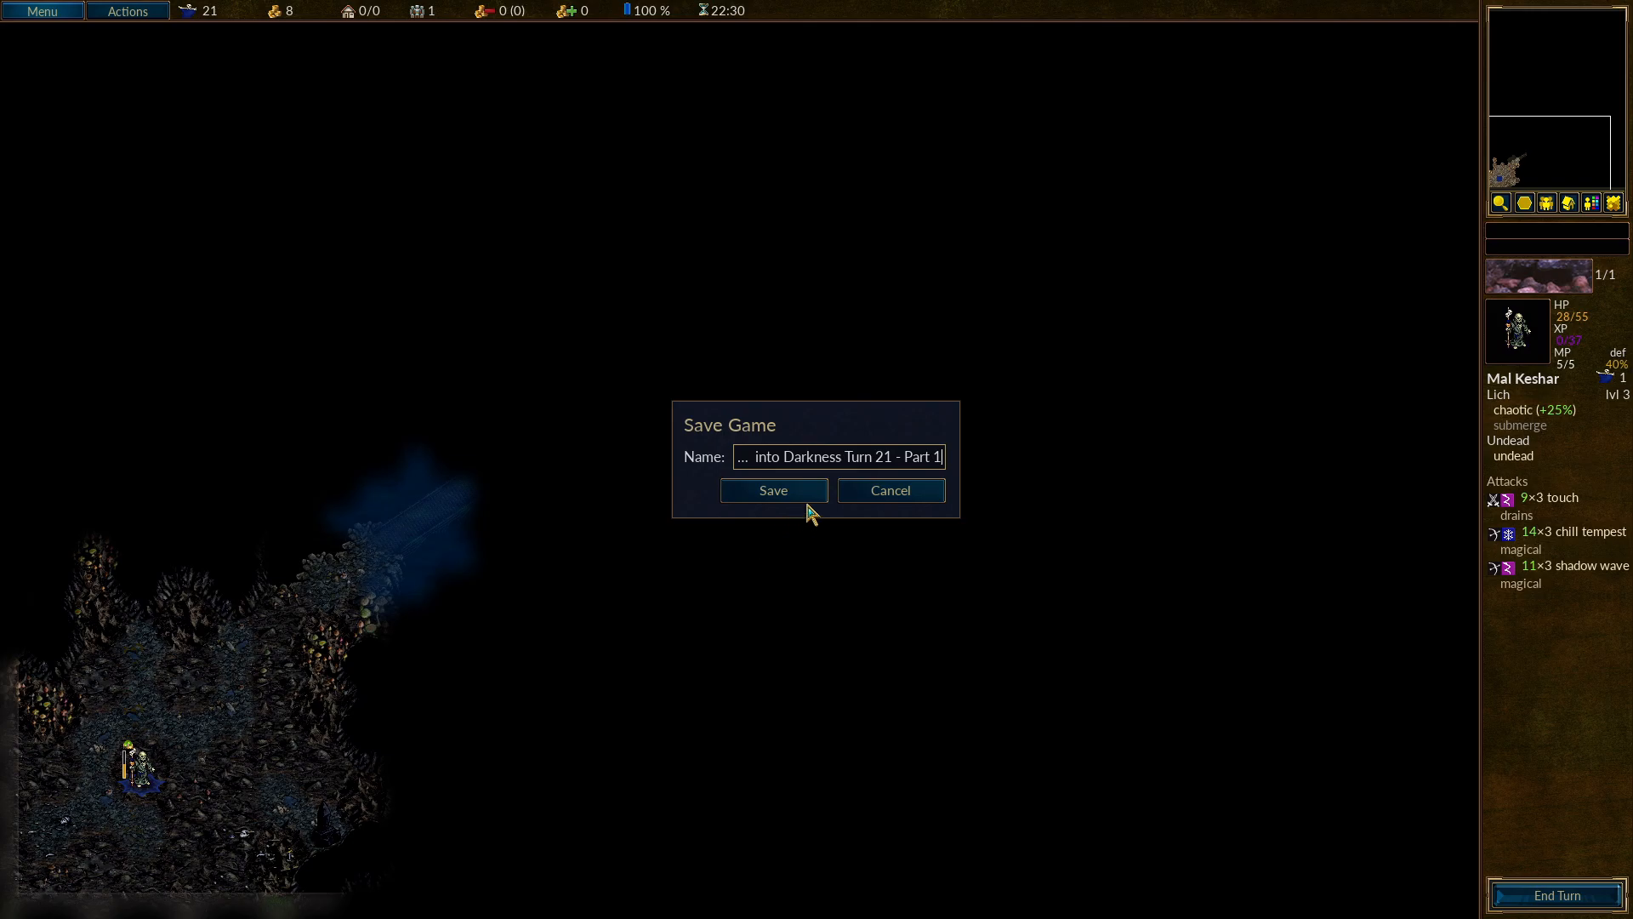
mouse_move(772, 490)
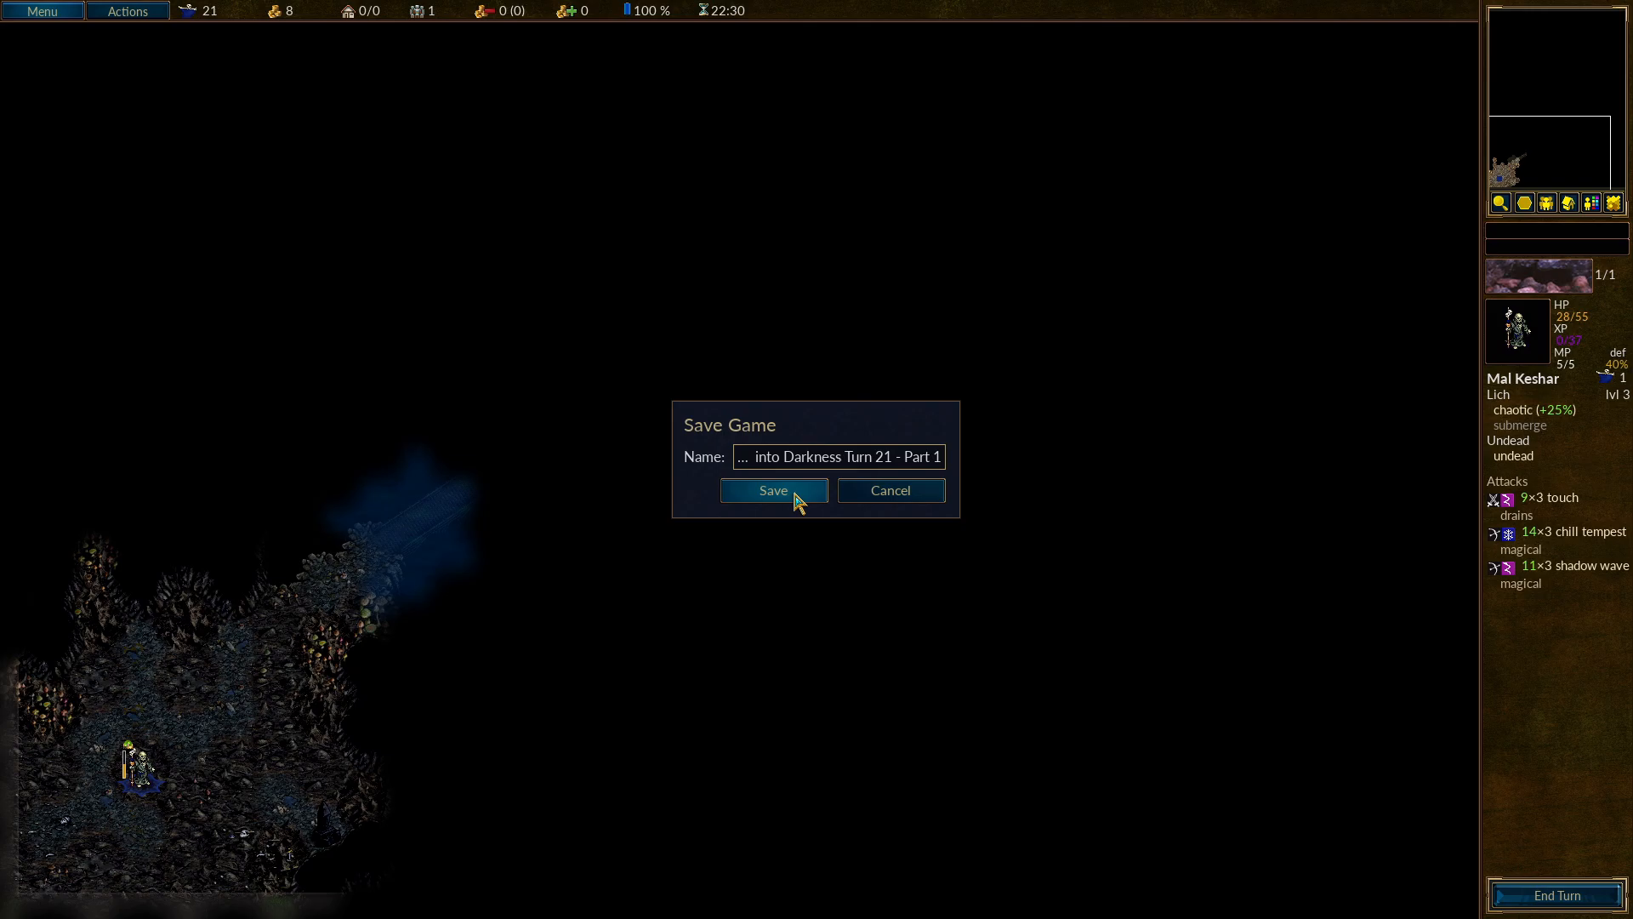
click(773, 490)
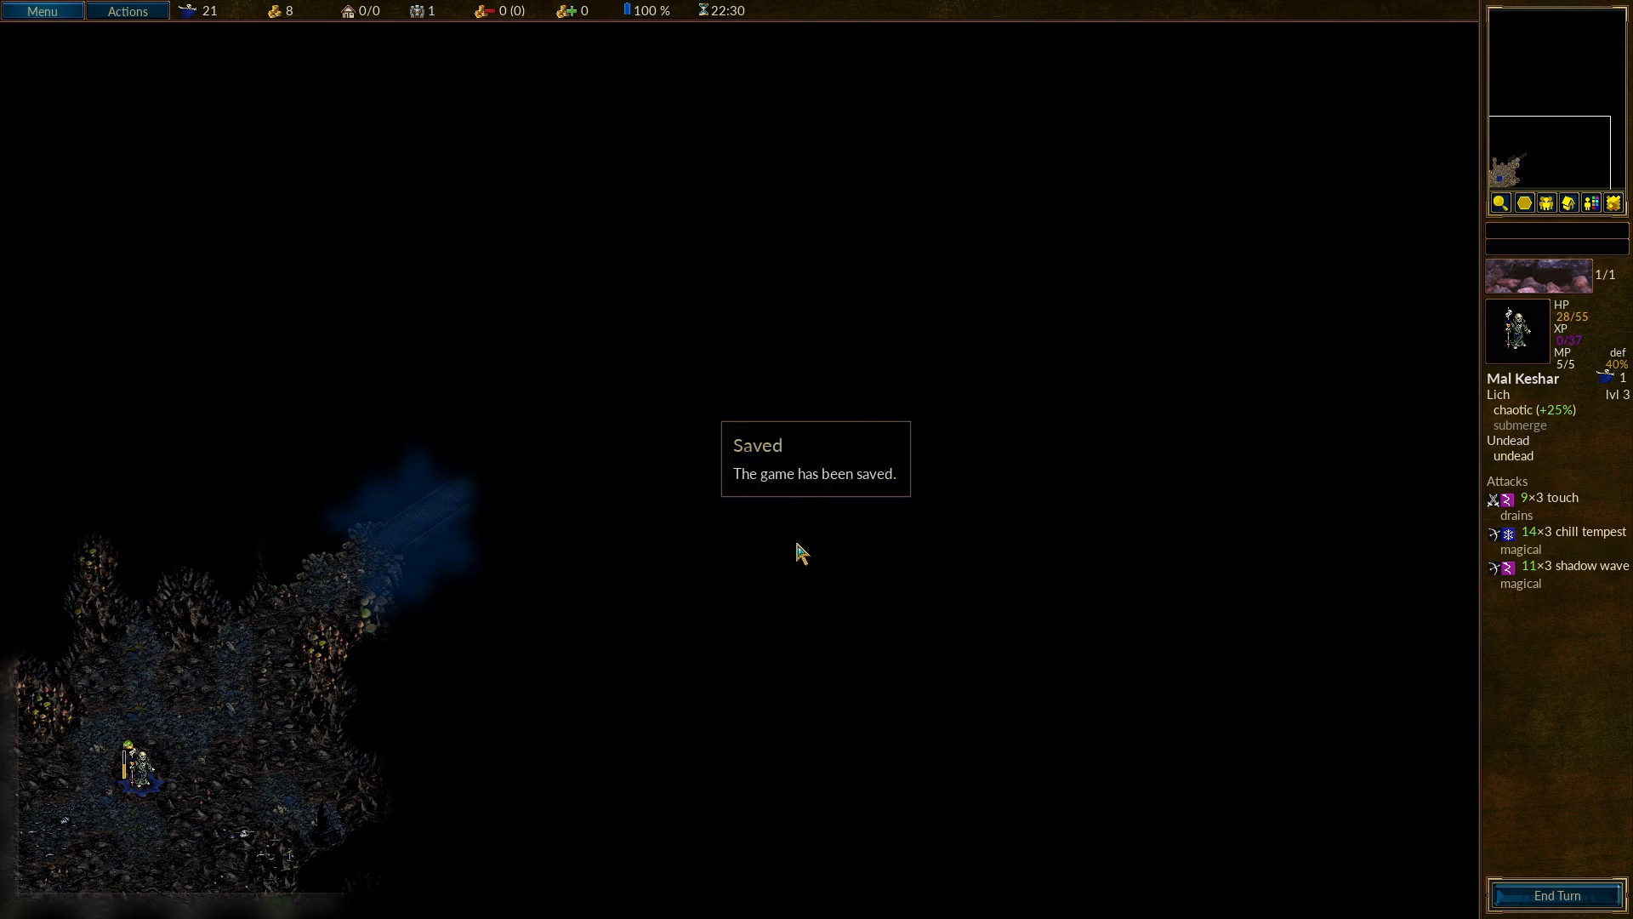